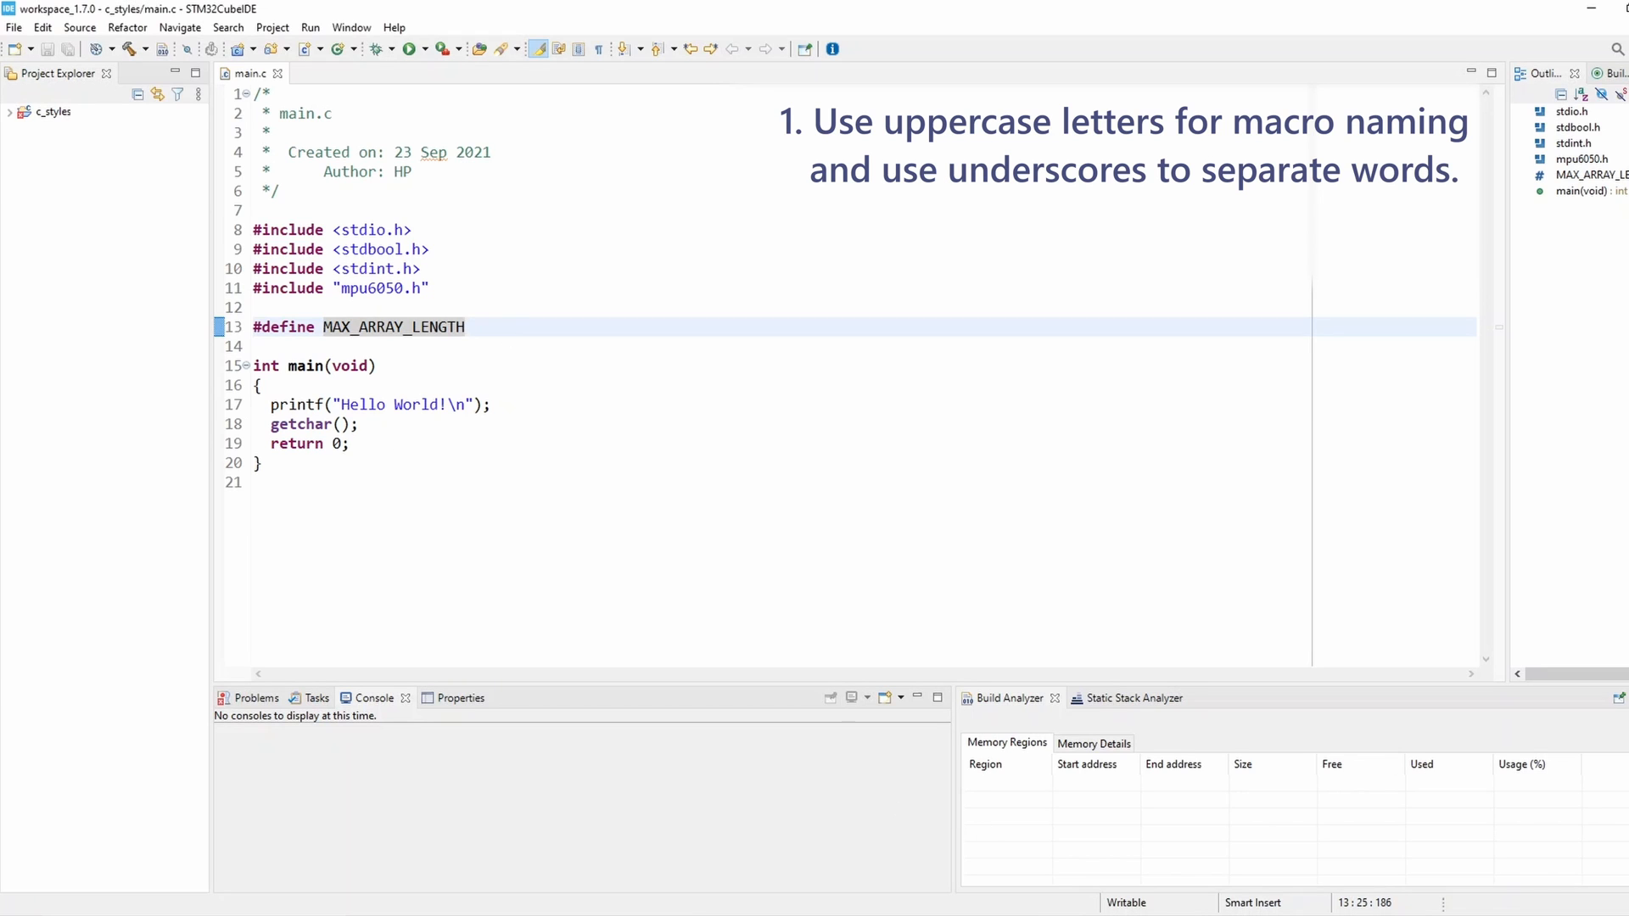
# Step: Set MAX_ARRAY_LENGTH on line 13 to the value 10
pyautogui.write('10')
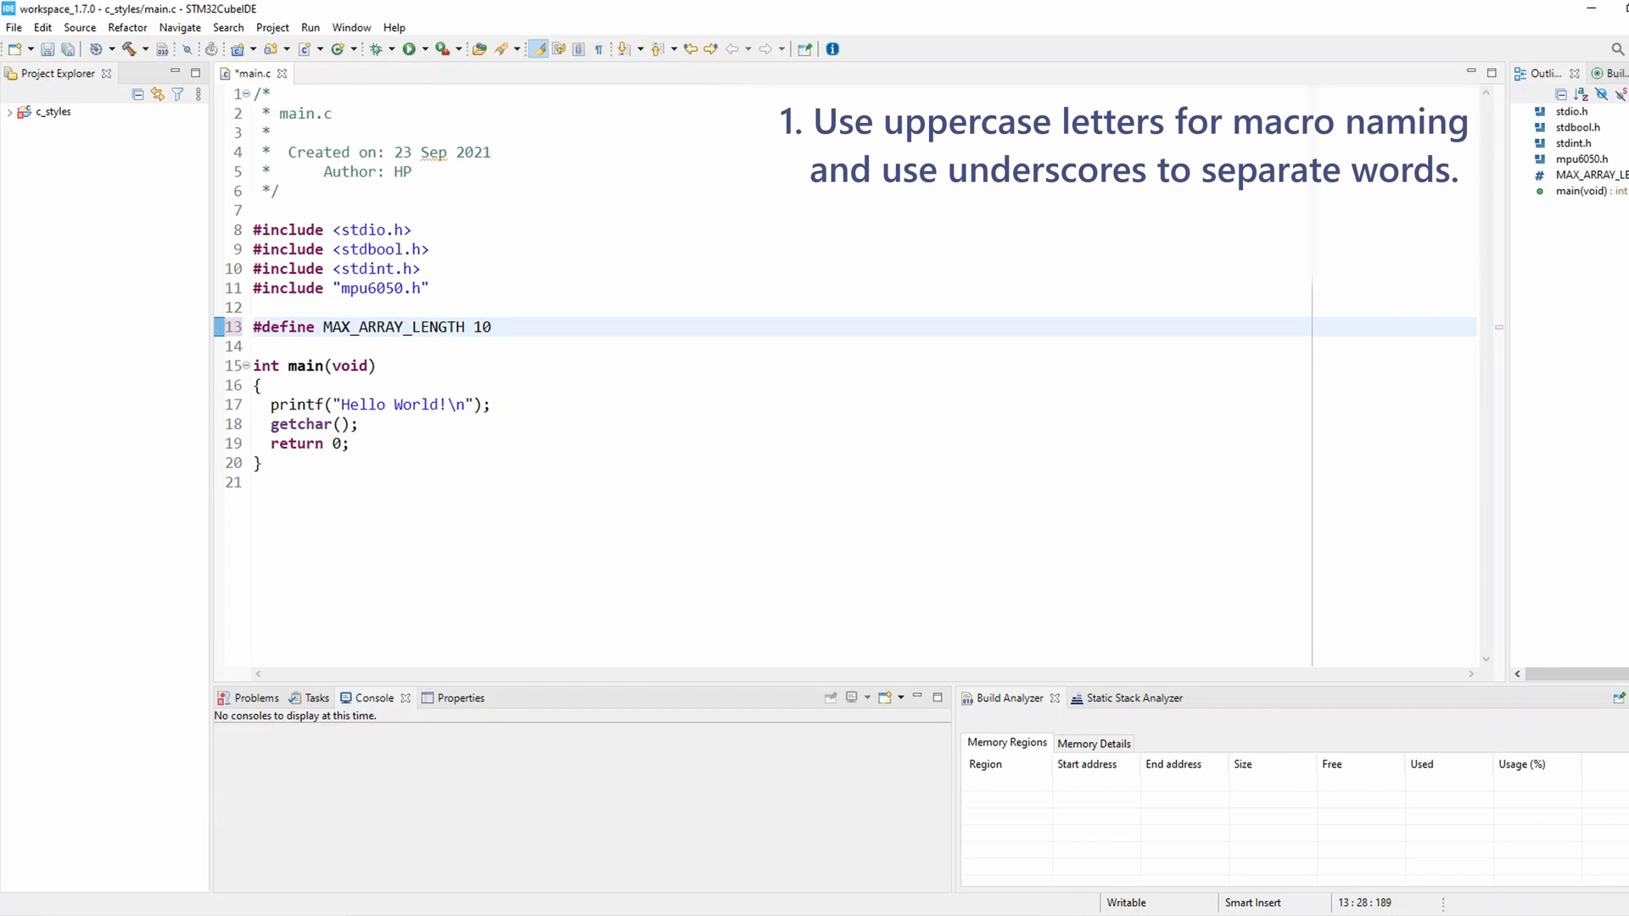
pyautogui.moveTo(354, 343)
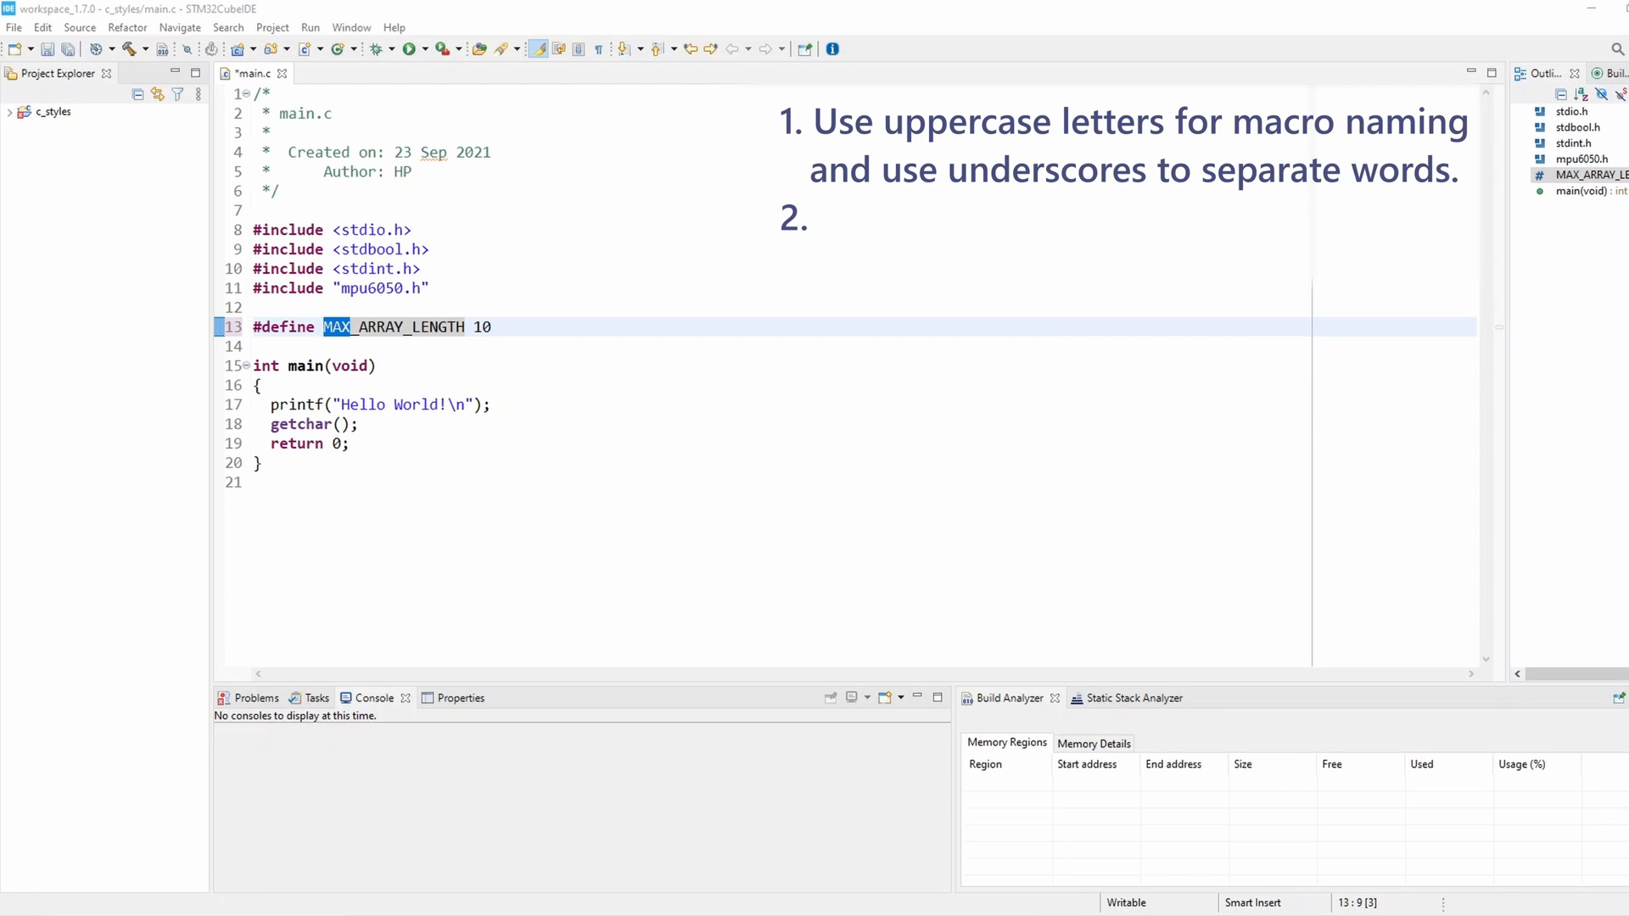
# Step: Add #define MAIN_TASK_SIG_SUSPEND 1 below the MAX_ARRAY_LENGTH line
pyautogui.write('C')
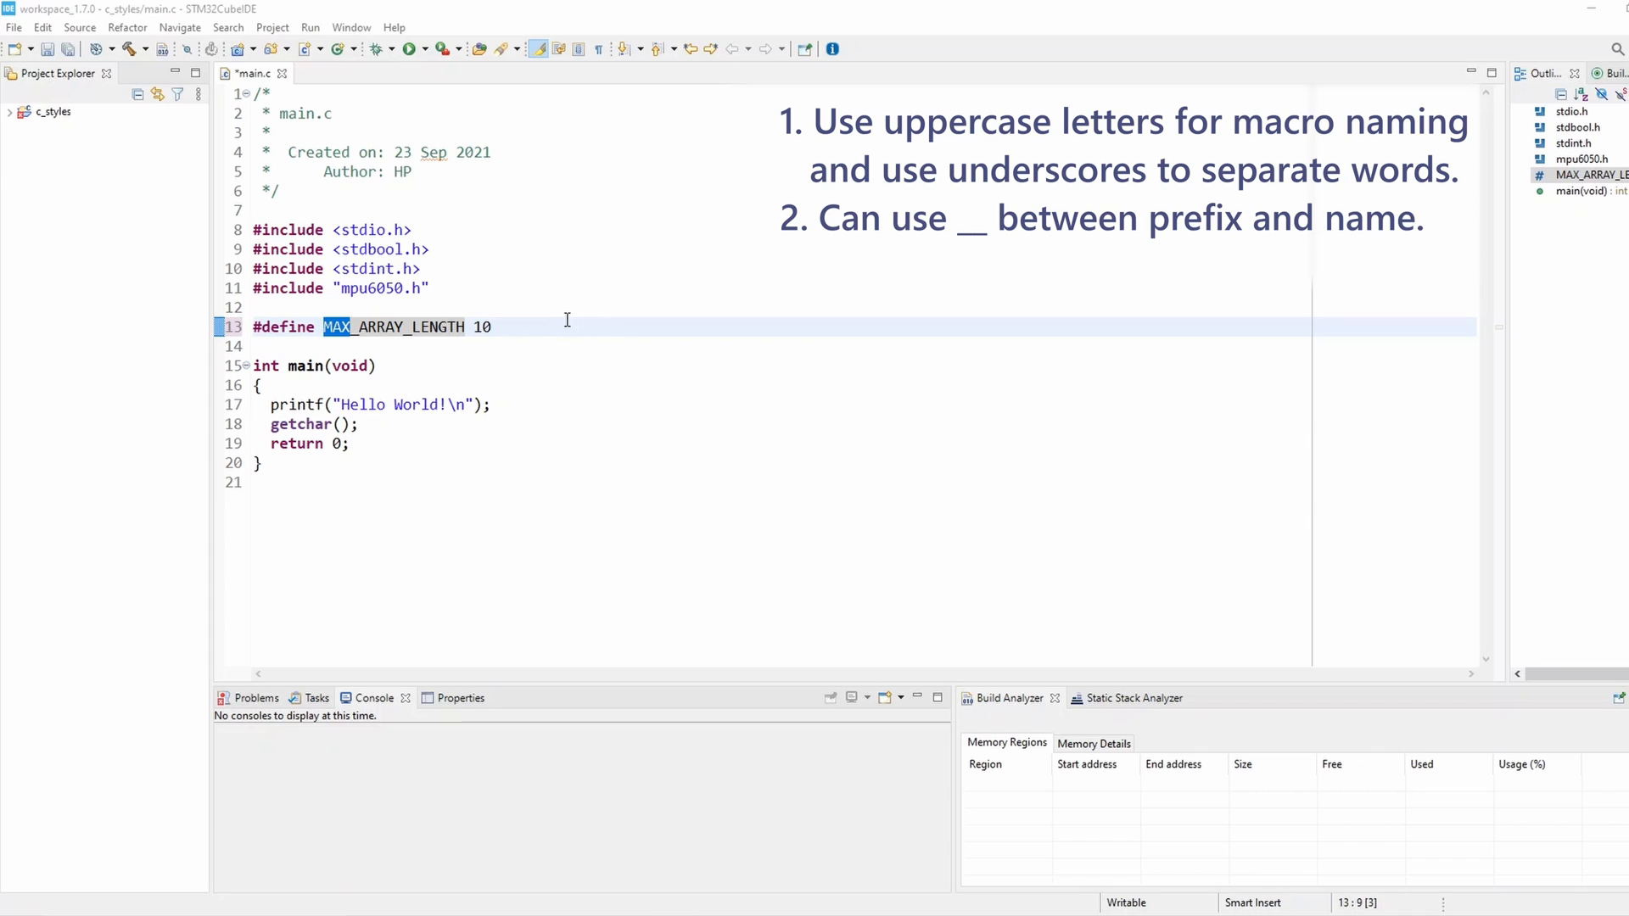
pyautogui.click(492, 327)
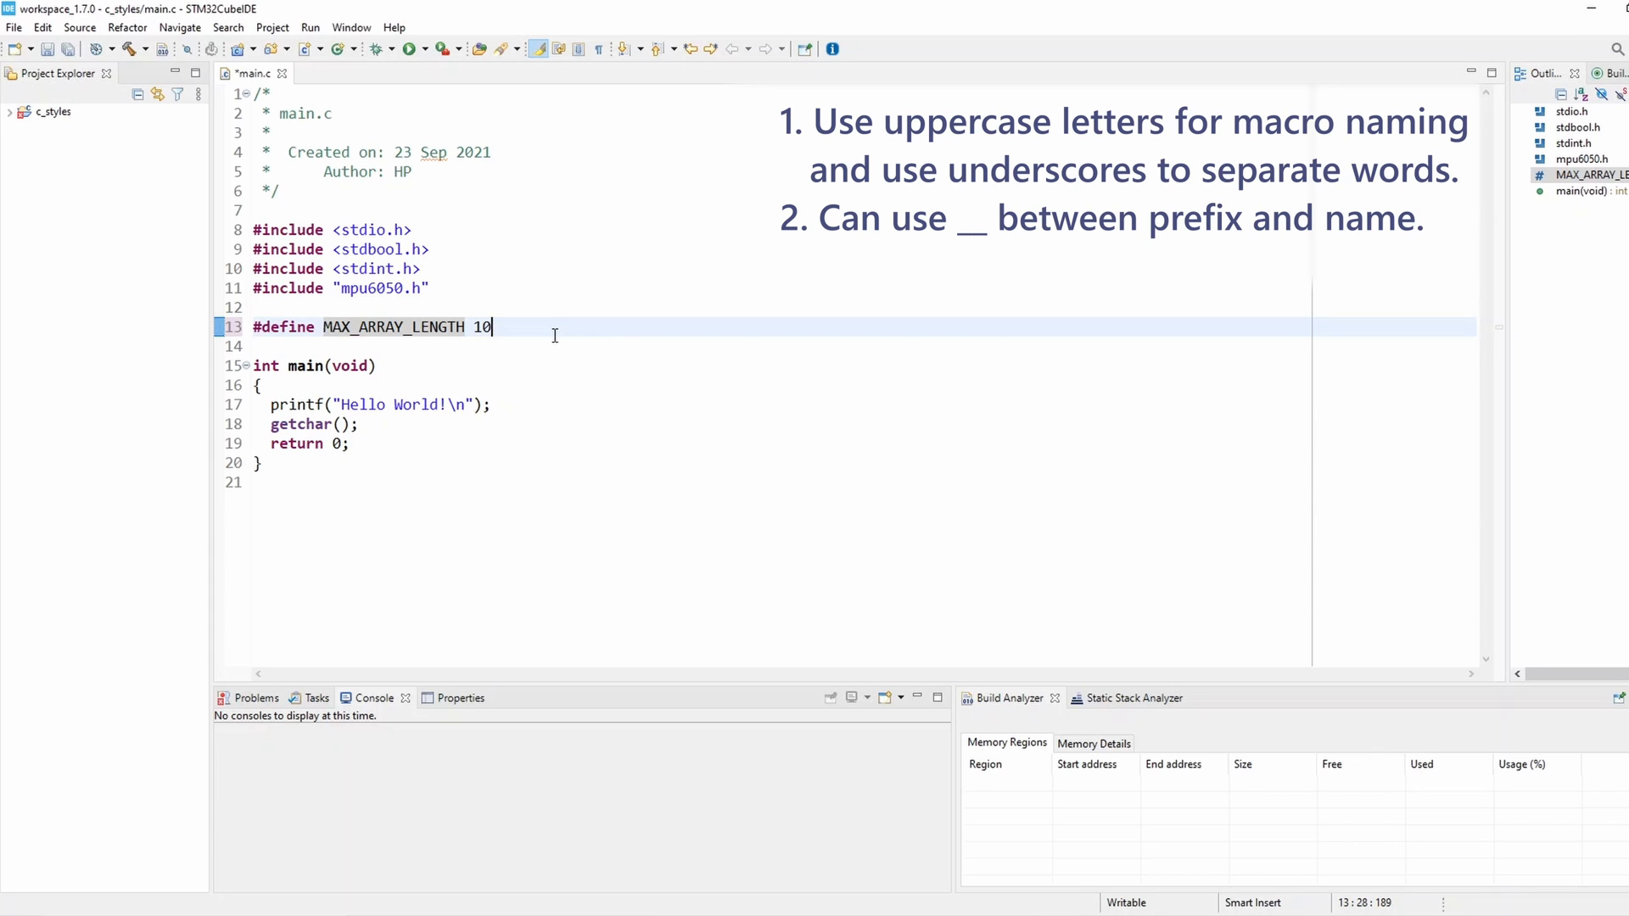
pyautogui.write('#define')
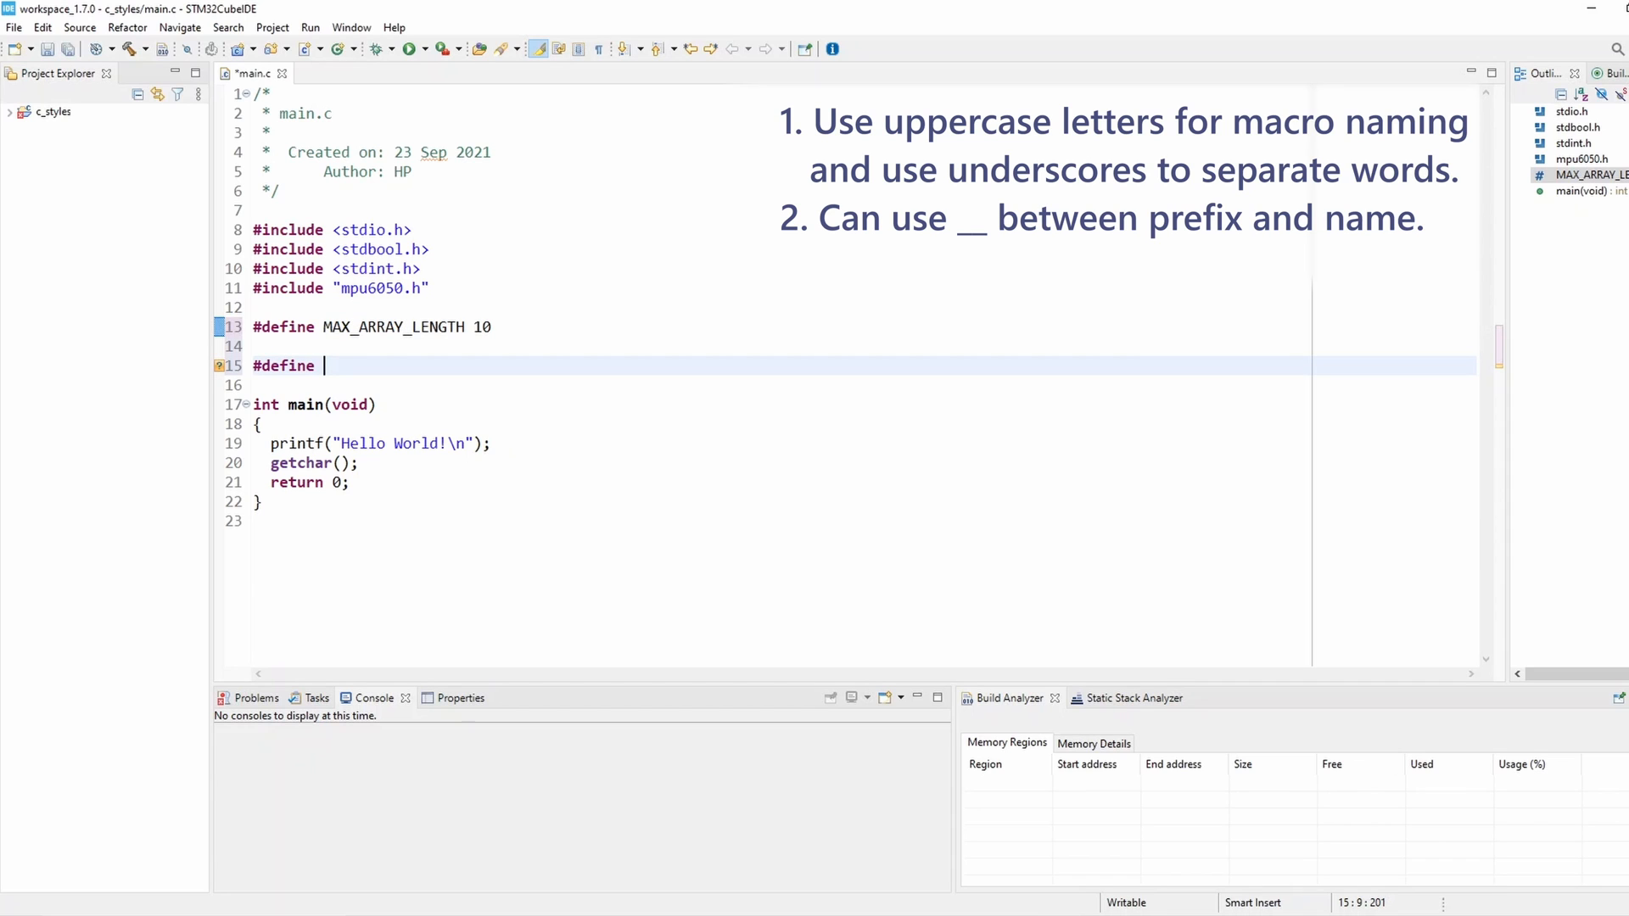
pyautogui.write('MA')
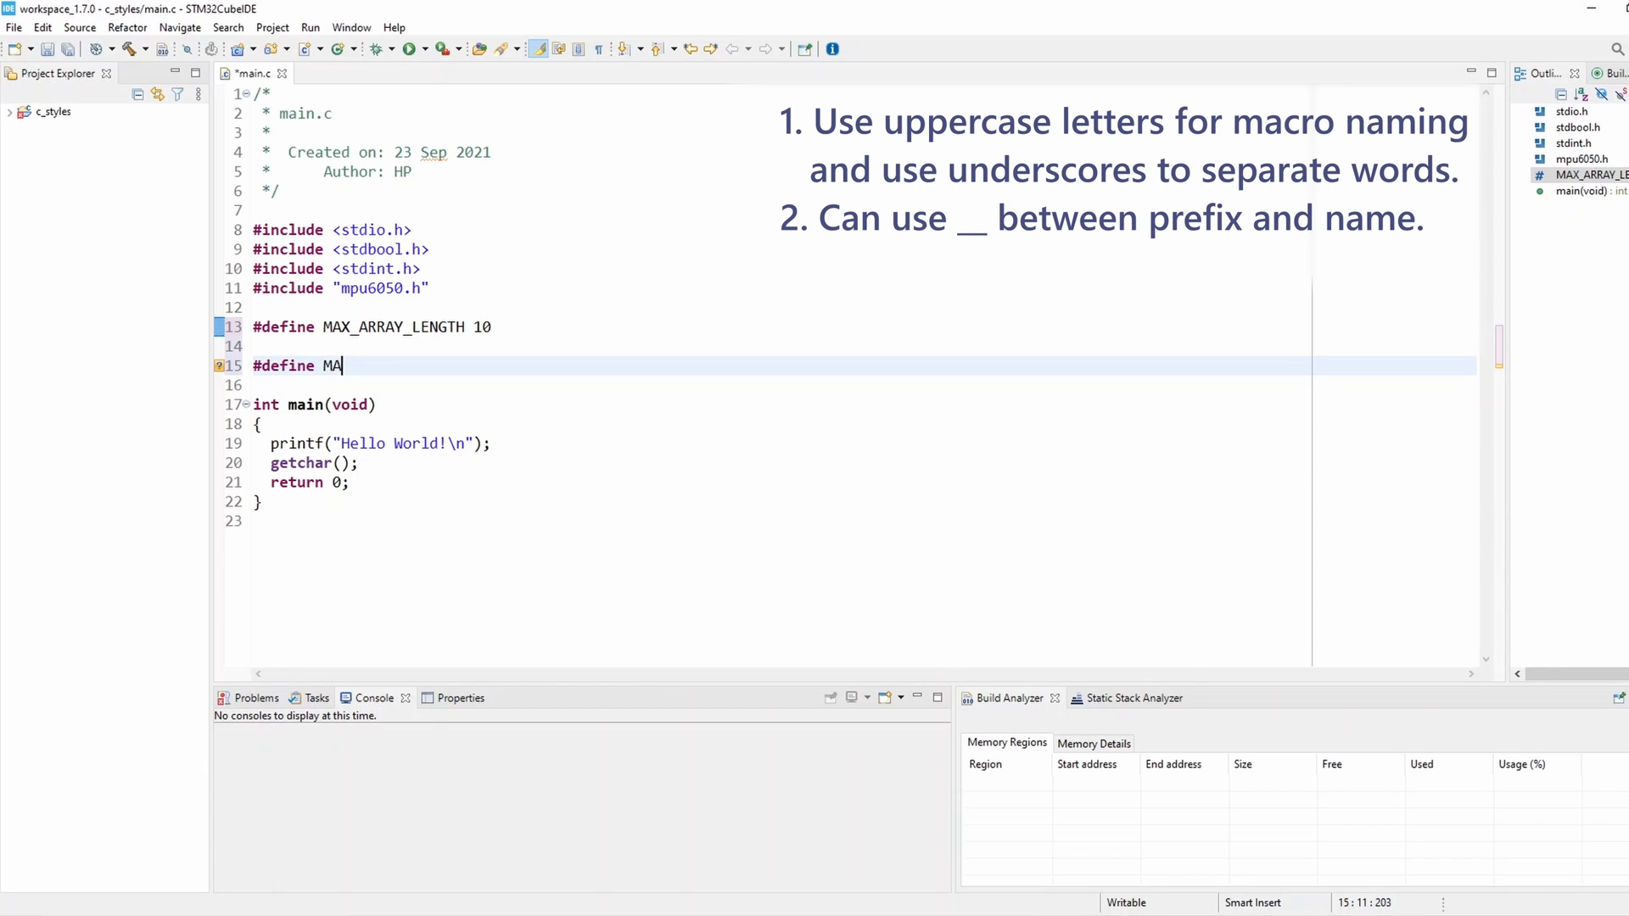
pyautogui.write('IN_TASK')
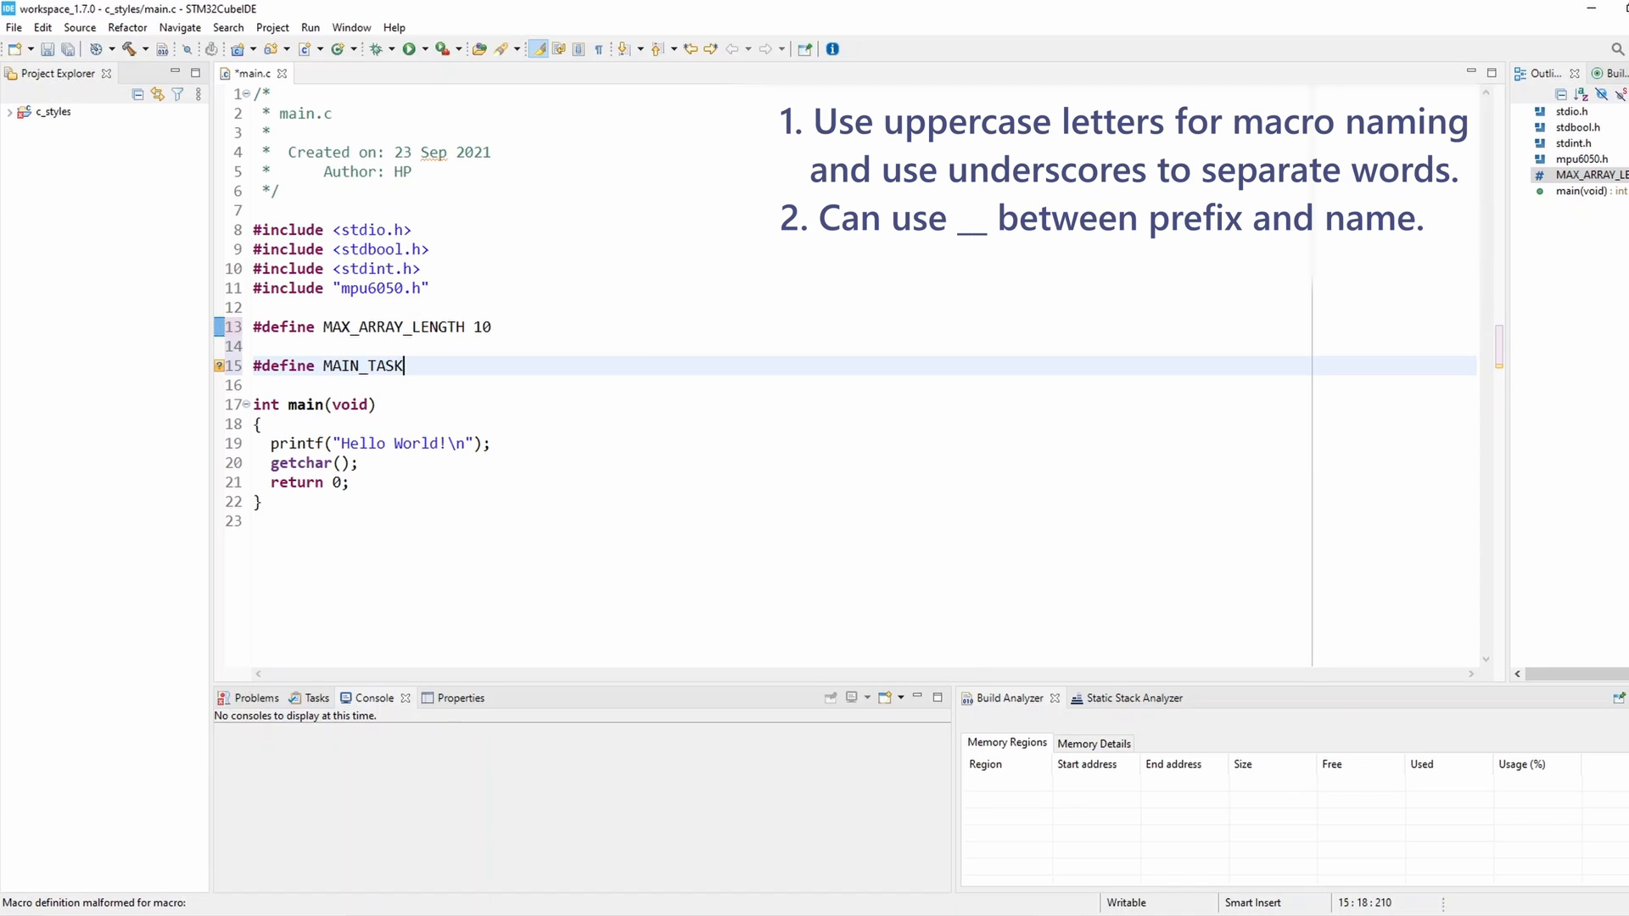
pyautogui.write('_SI')
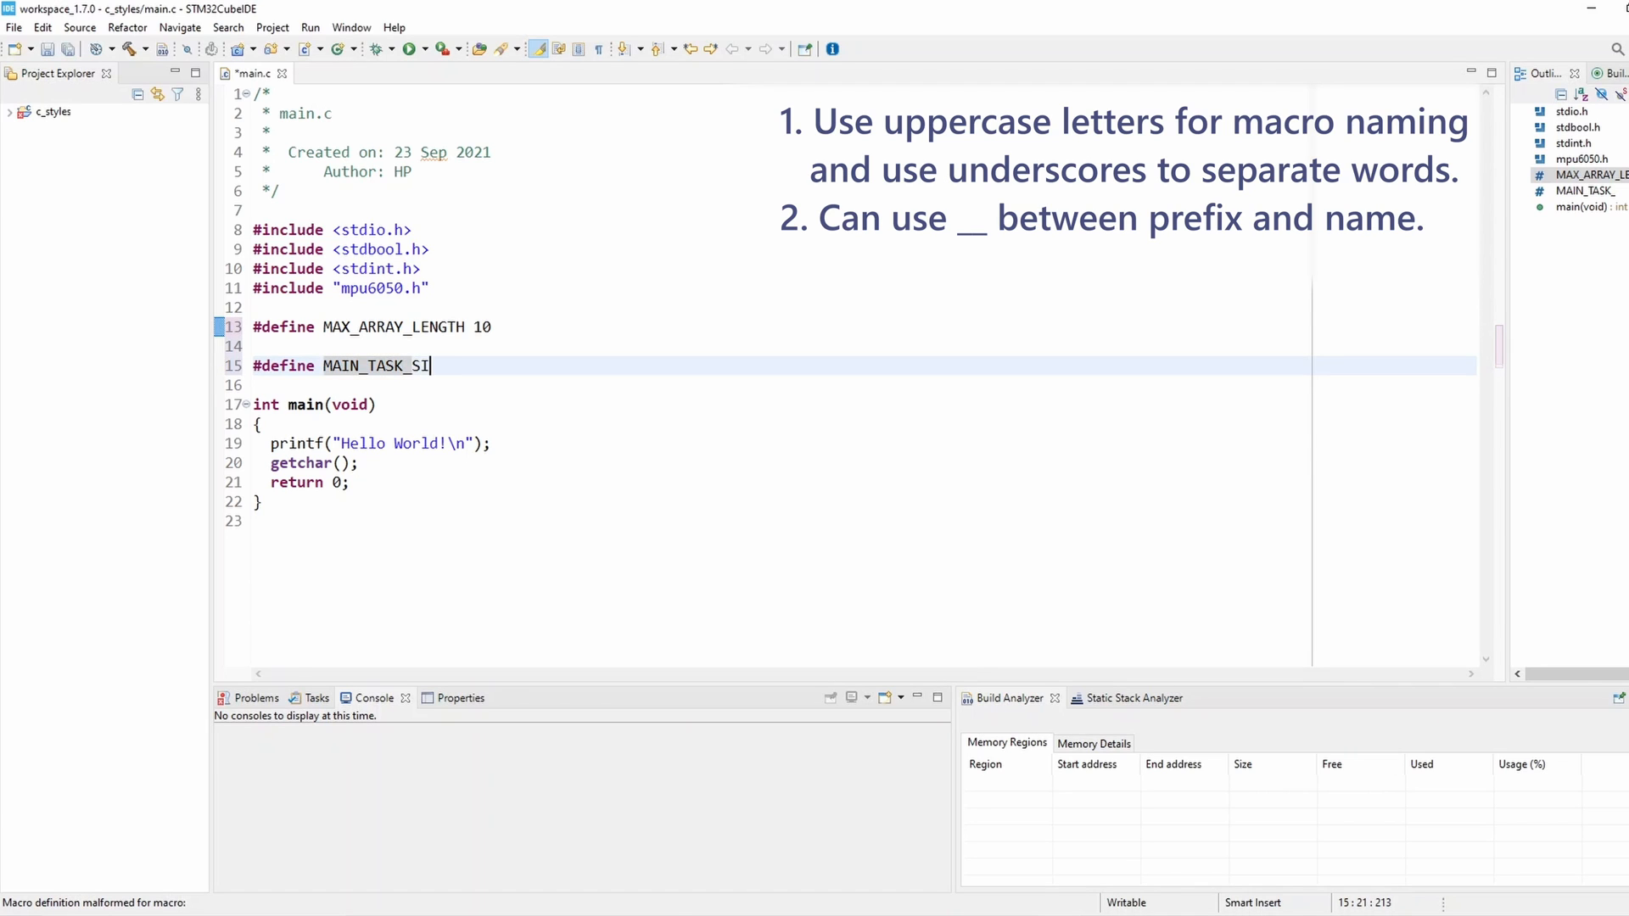
pyautogui.write('G_')
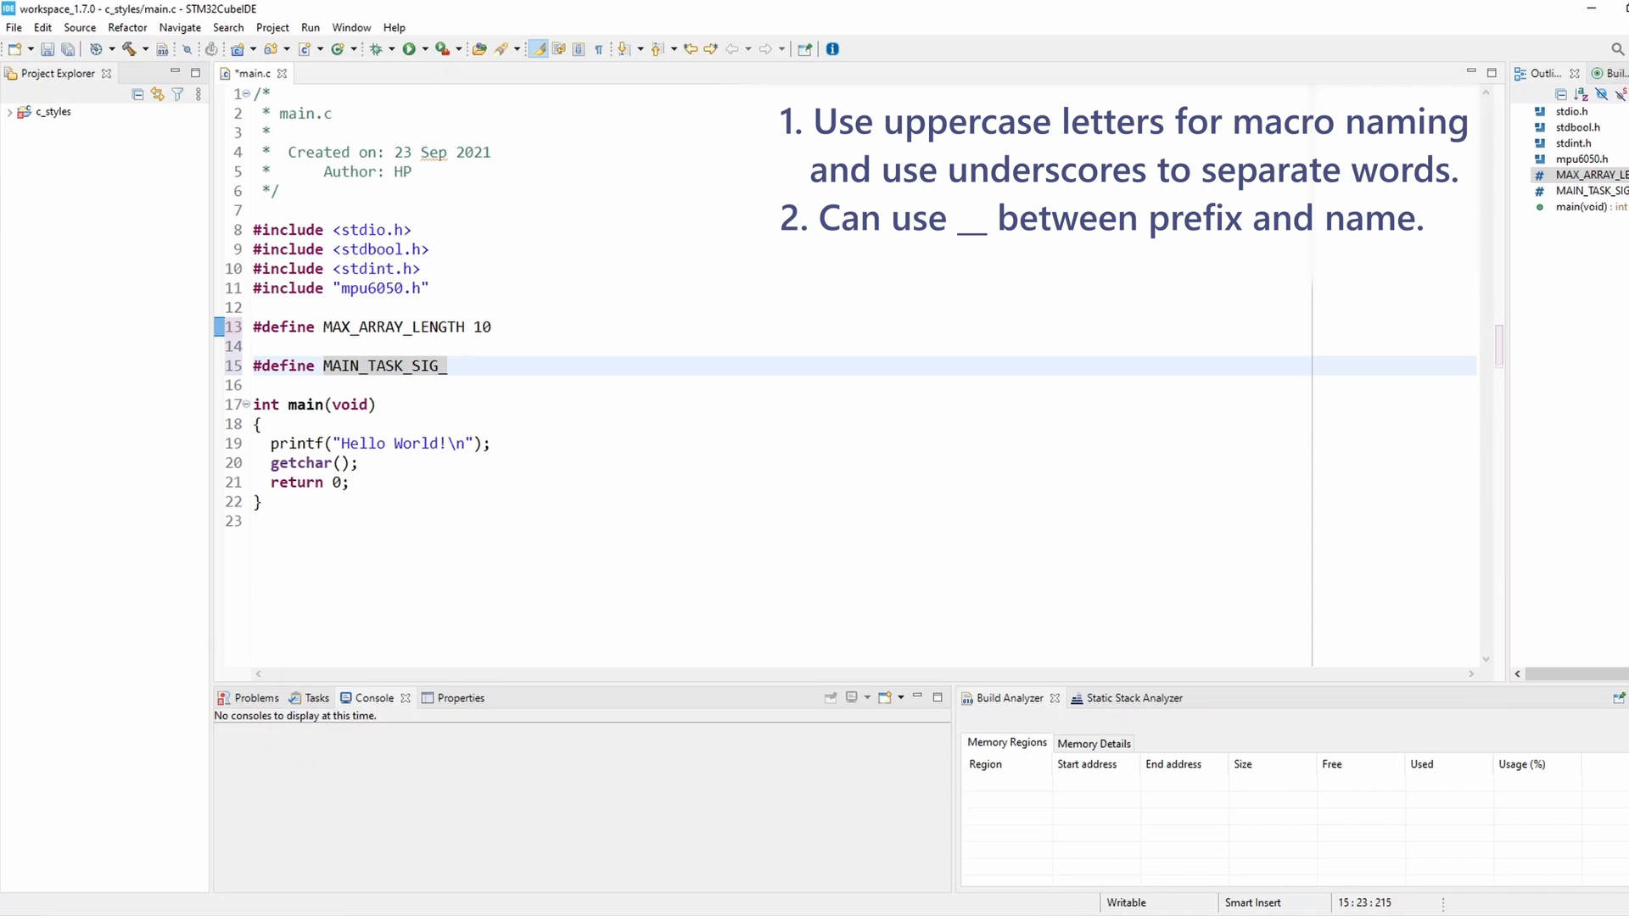
pyautogui.write('SUS')
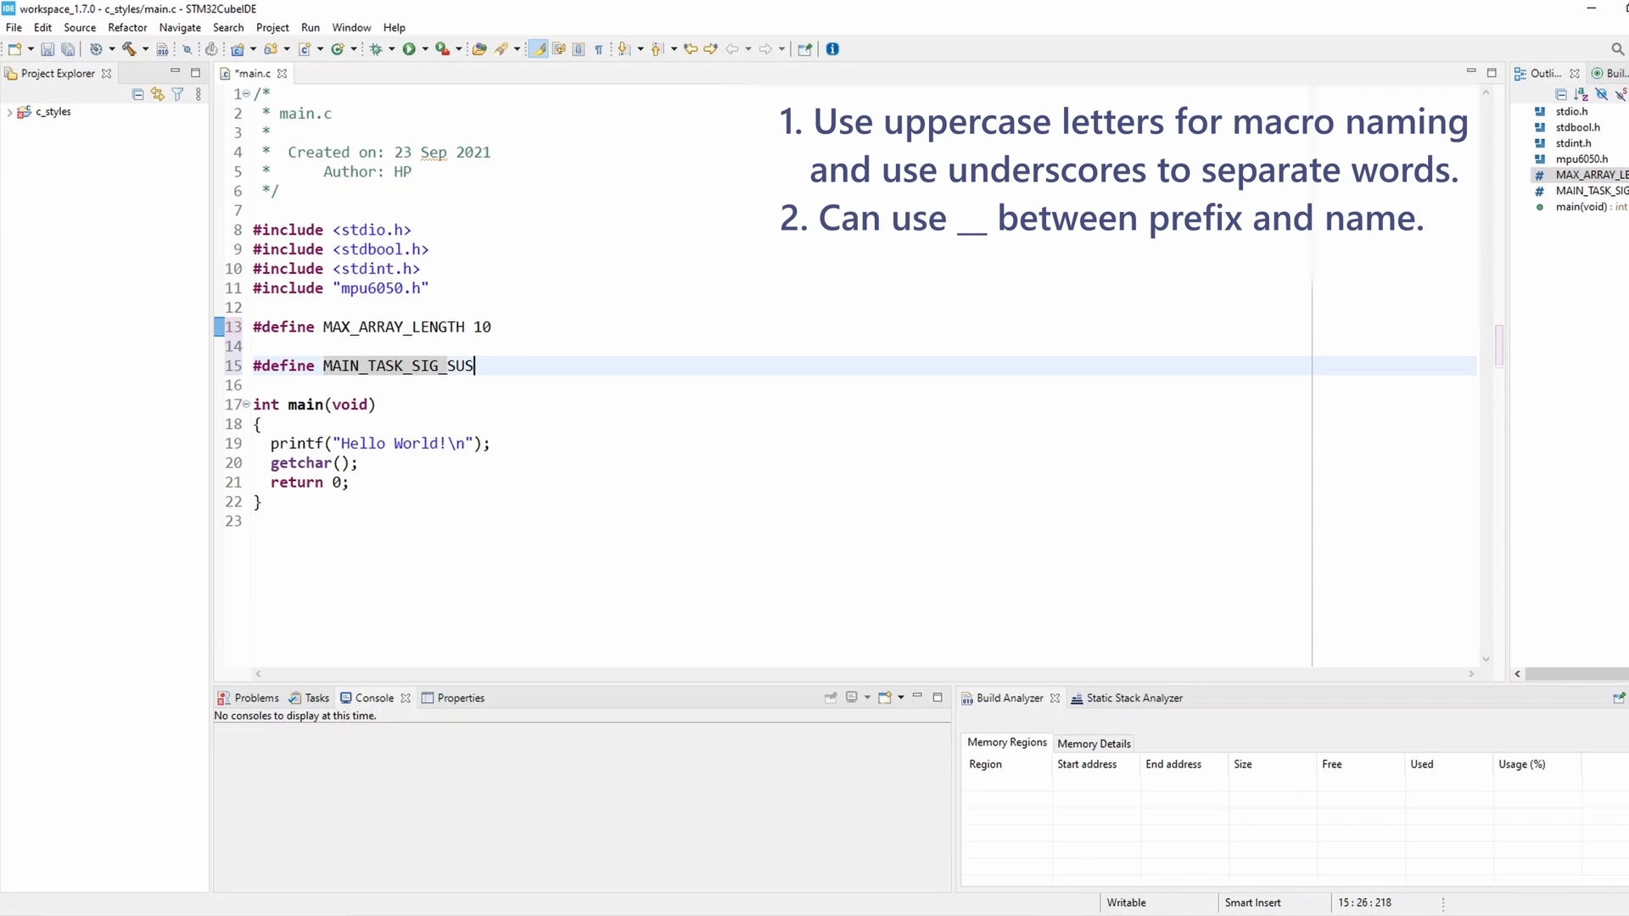
pyautogui.write('PEND')
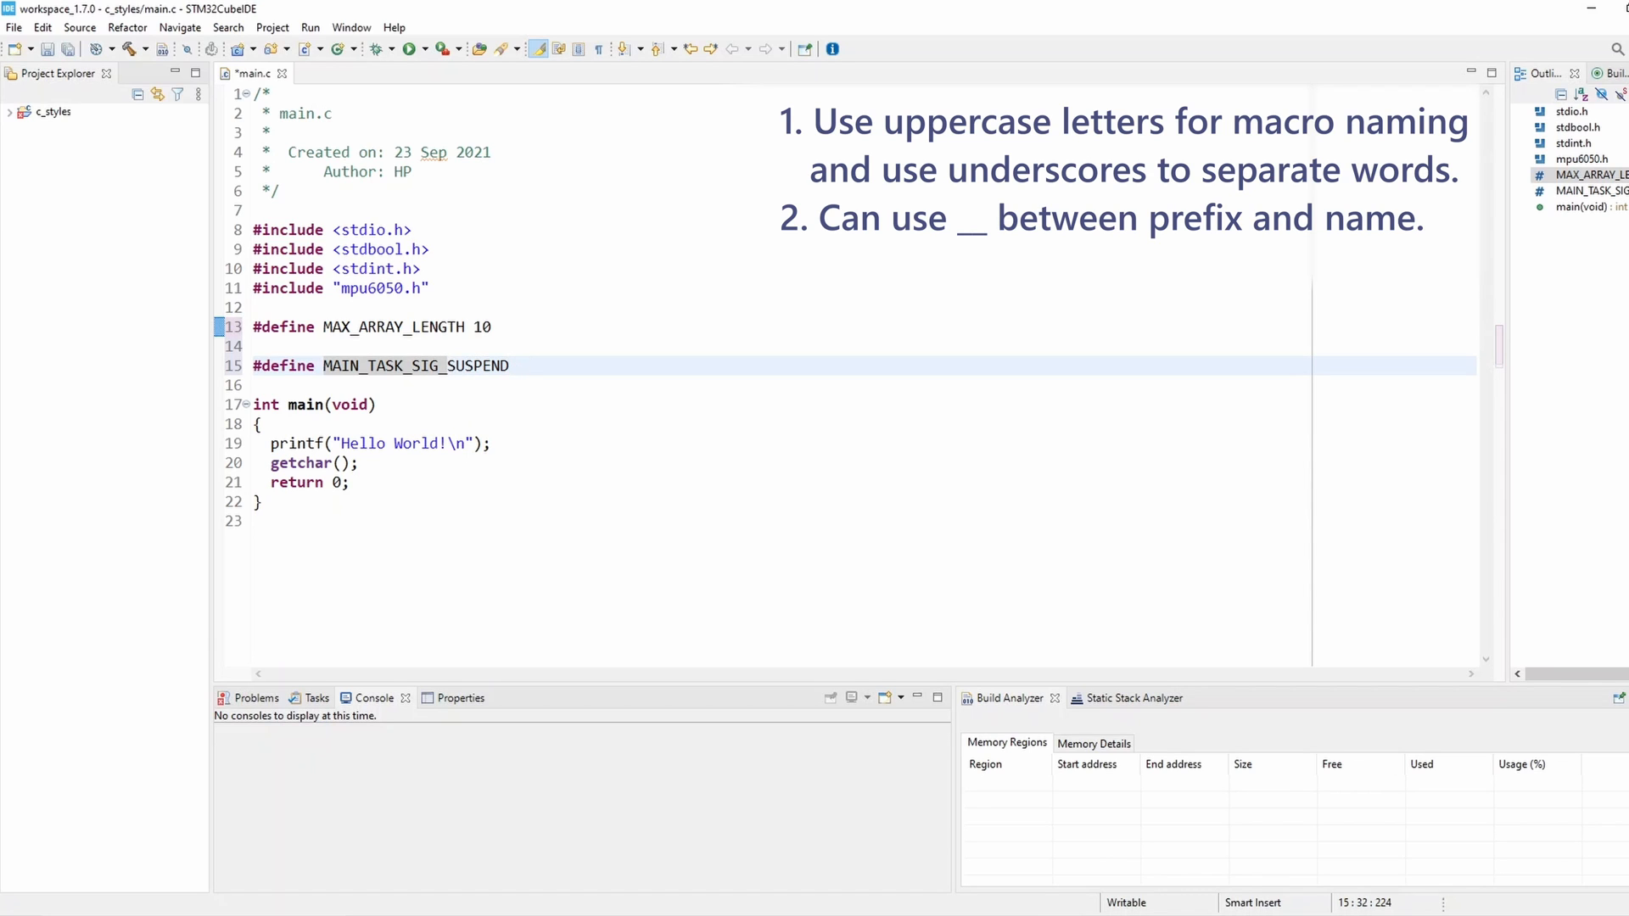
pyautogui.write('1')
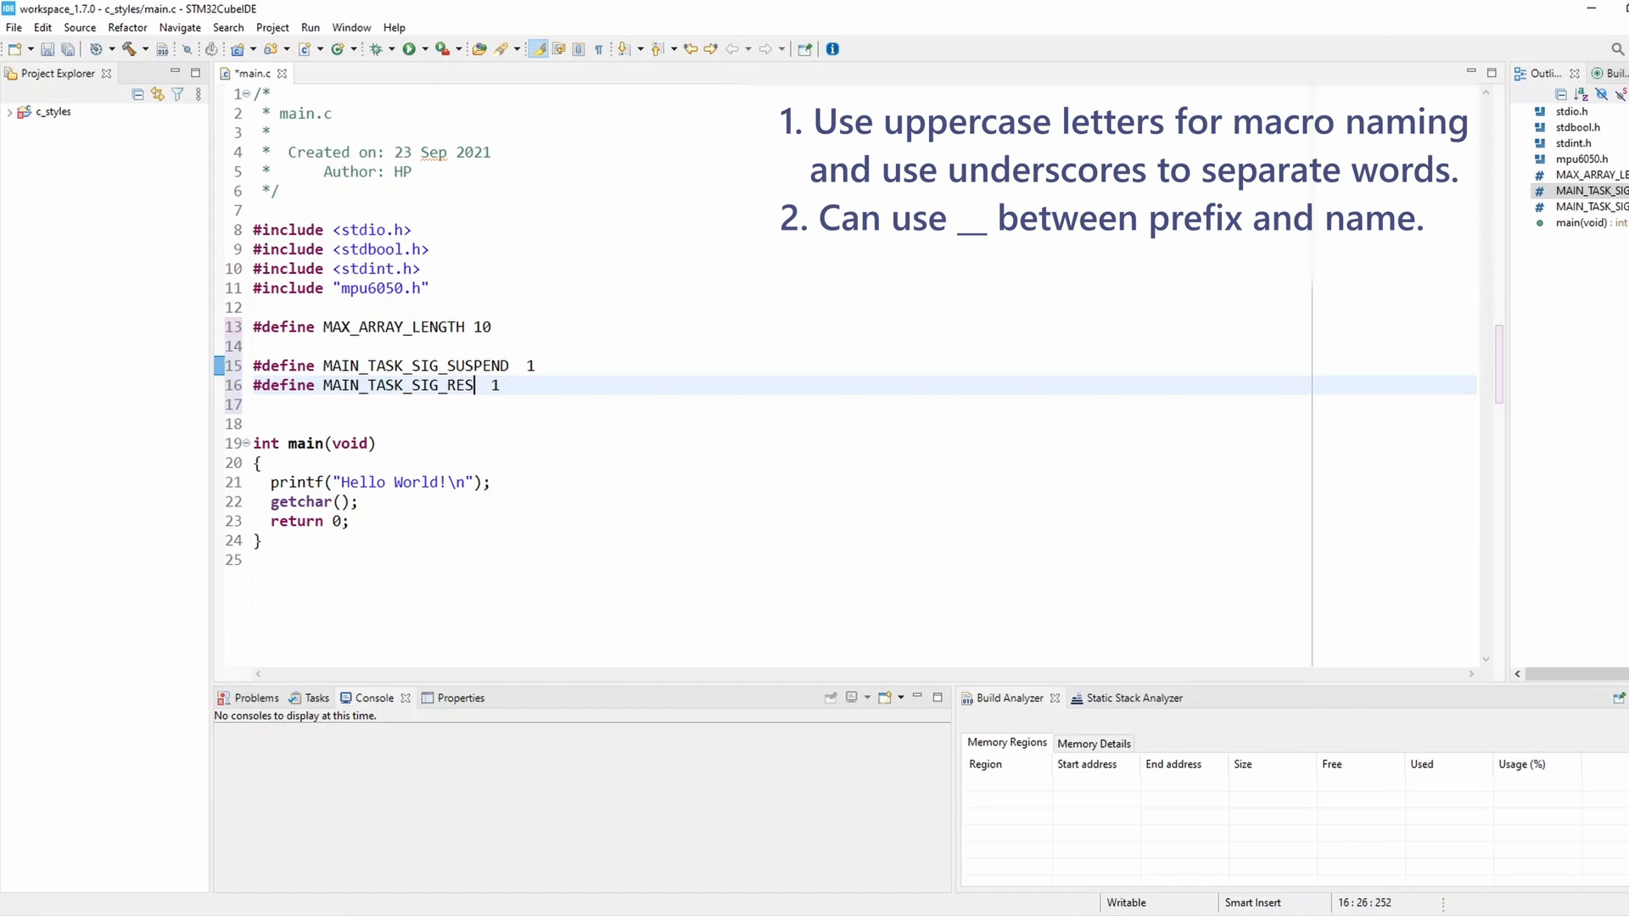
# Step: Duplicate it into MAIN_TASK_SIG_RESUME 2 and MAIN_TASK_SIG_STAT 3, then save main.c
pyautogui.write('UME')
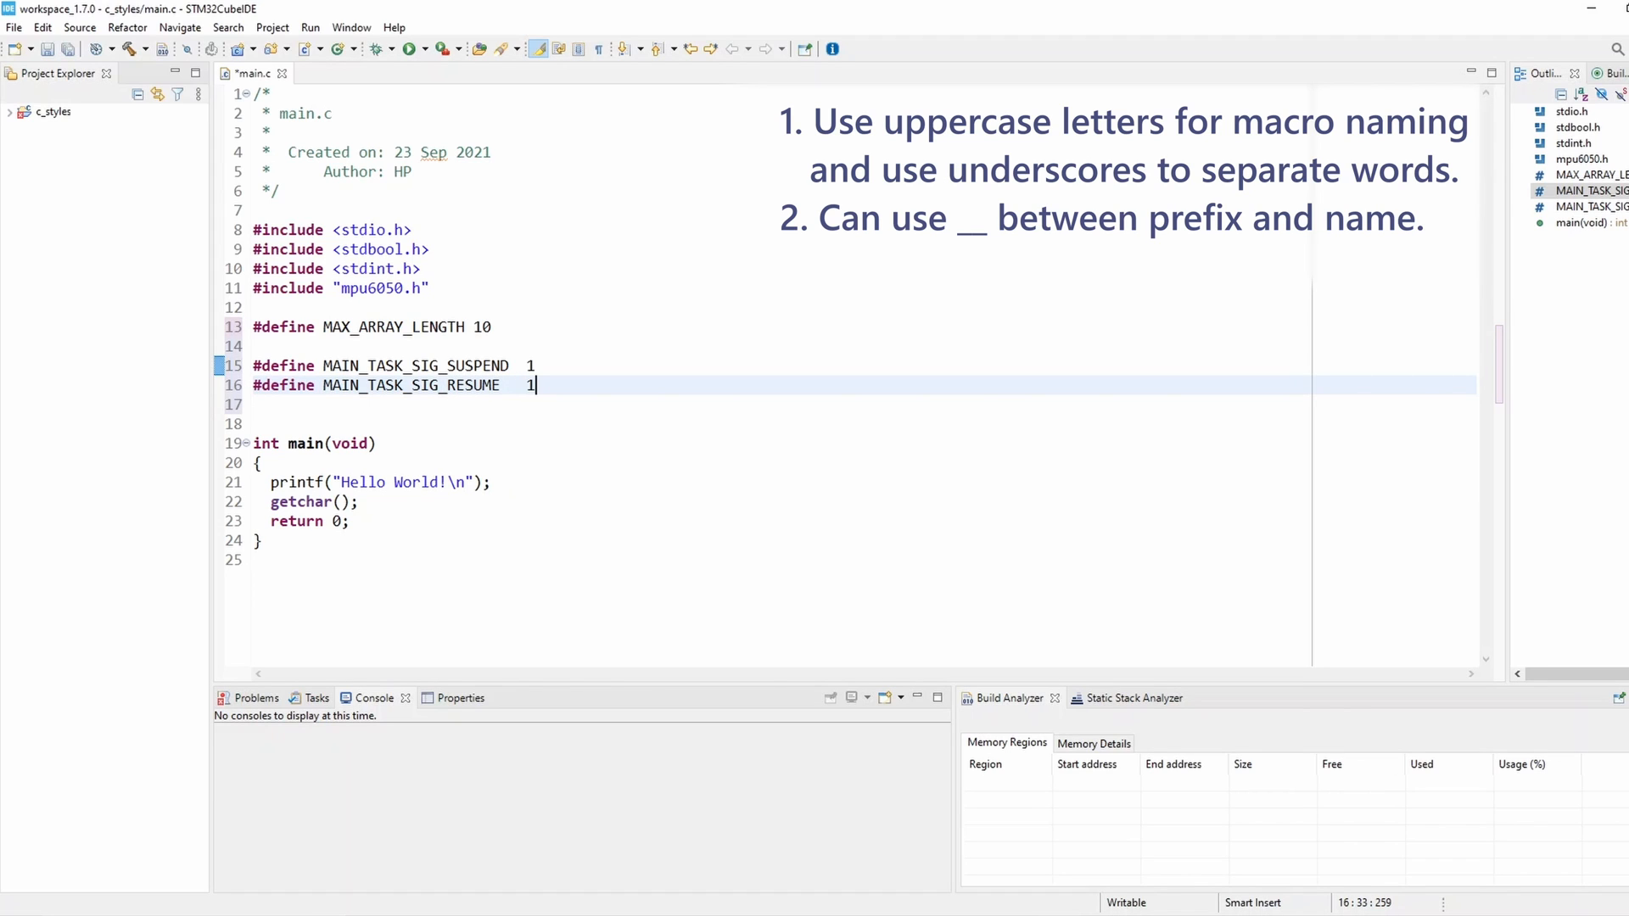
pyautogui.write('2')
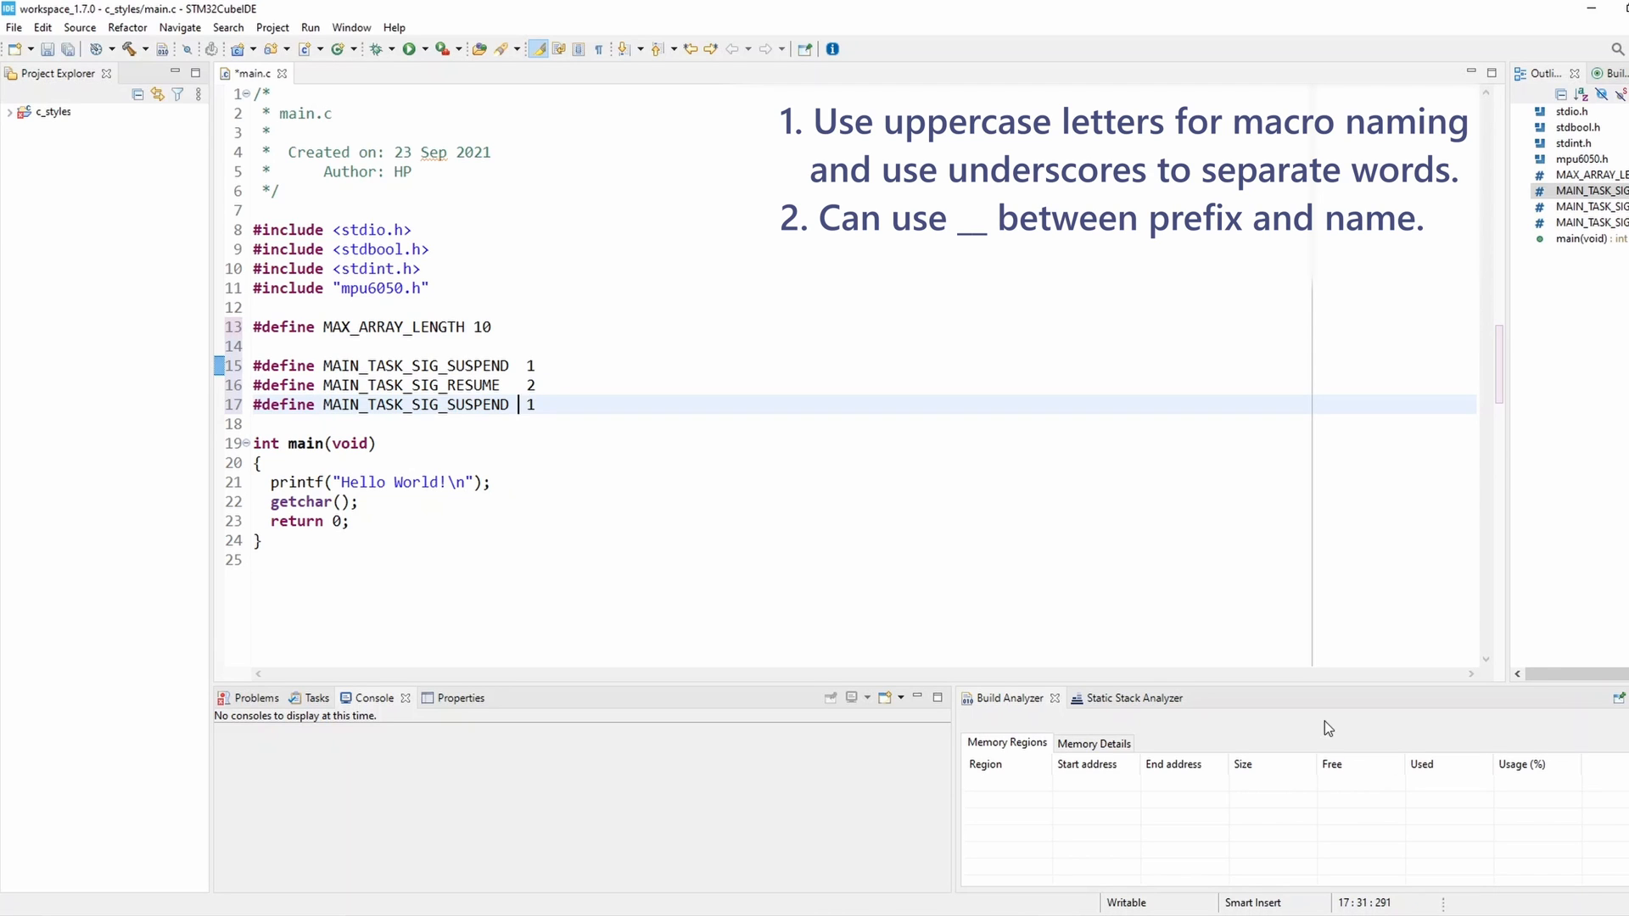
pyautogui.press('BackSpace')
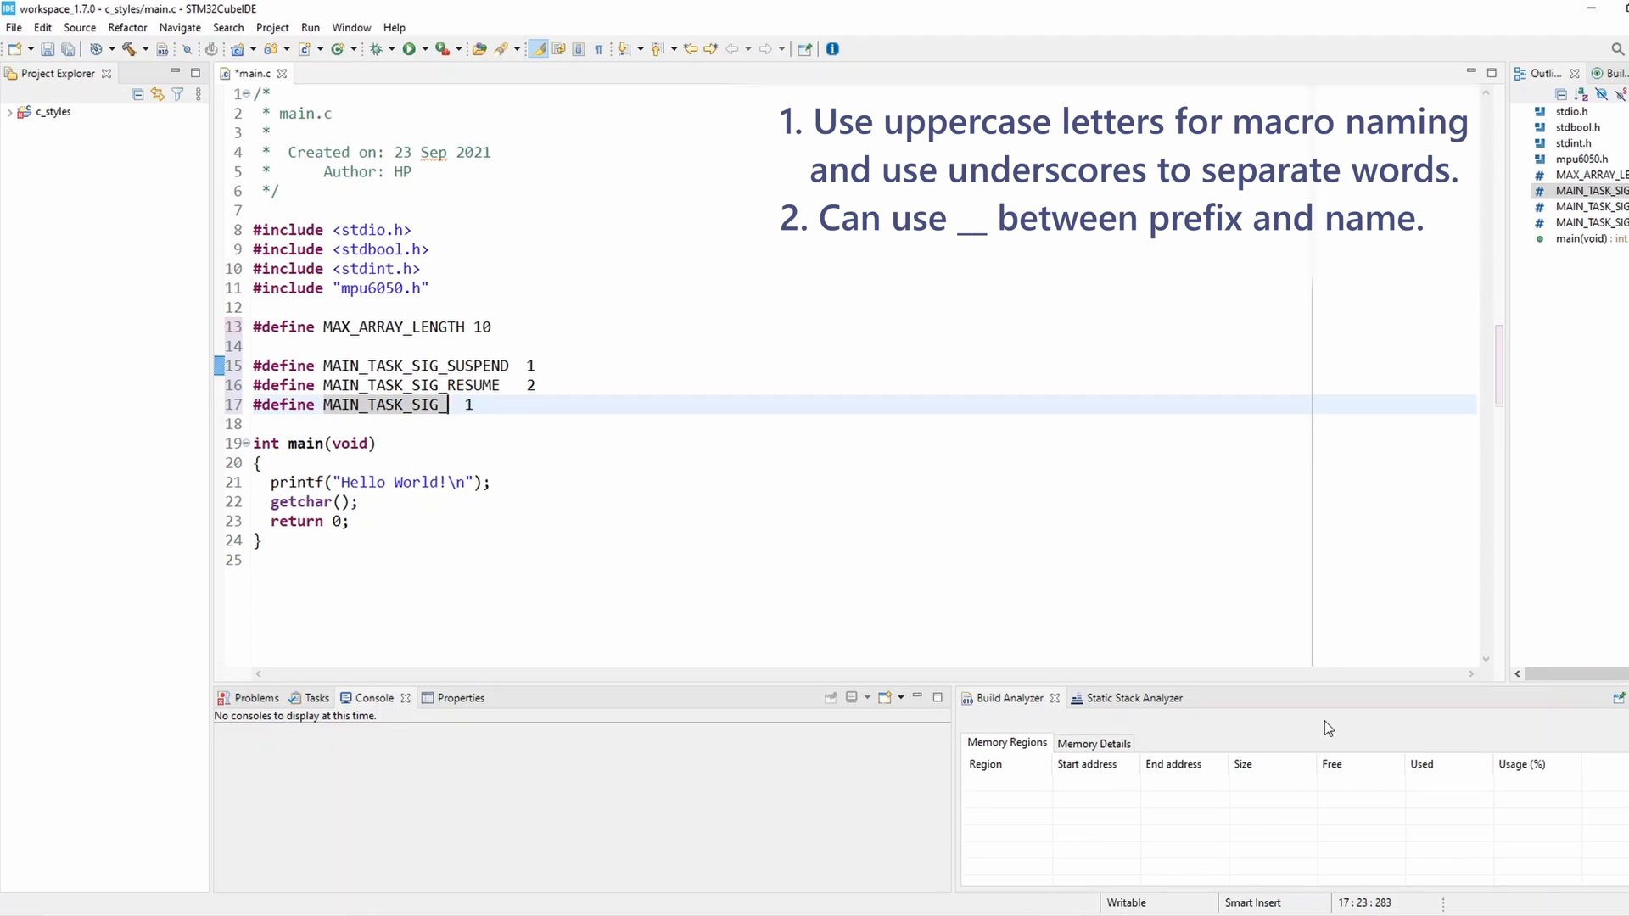
pyautogui.write('STAT')
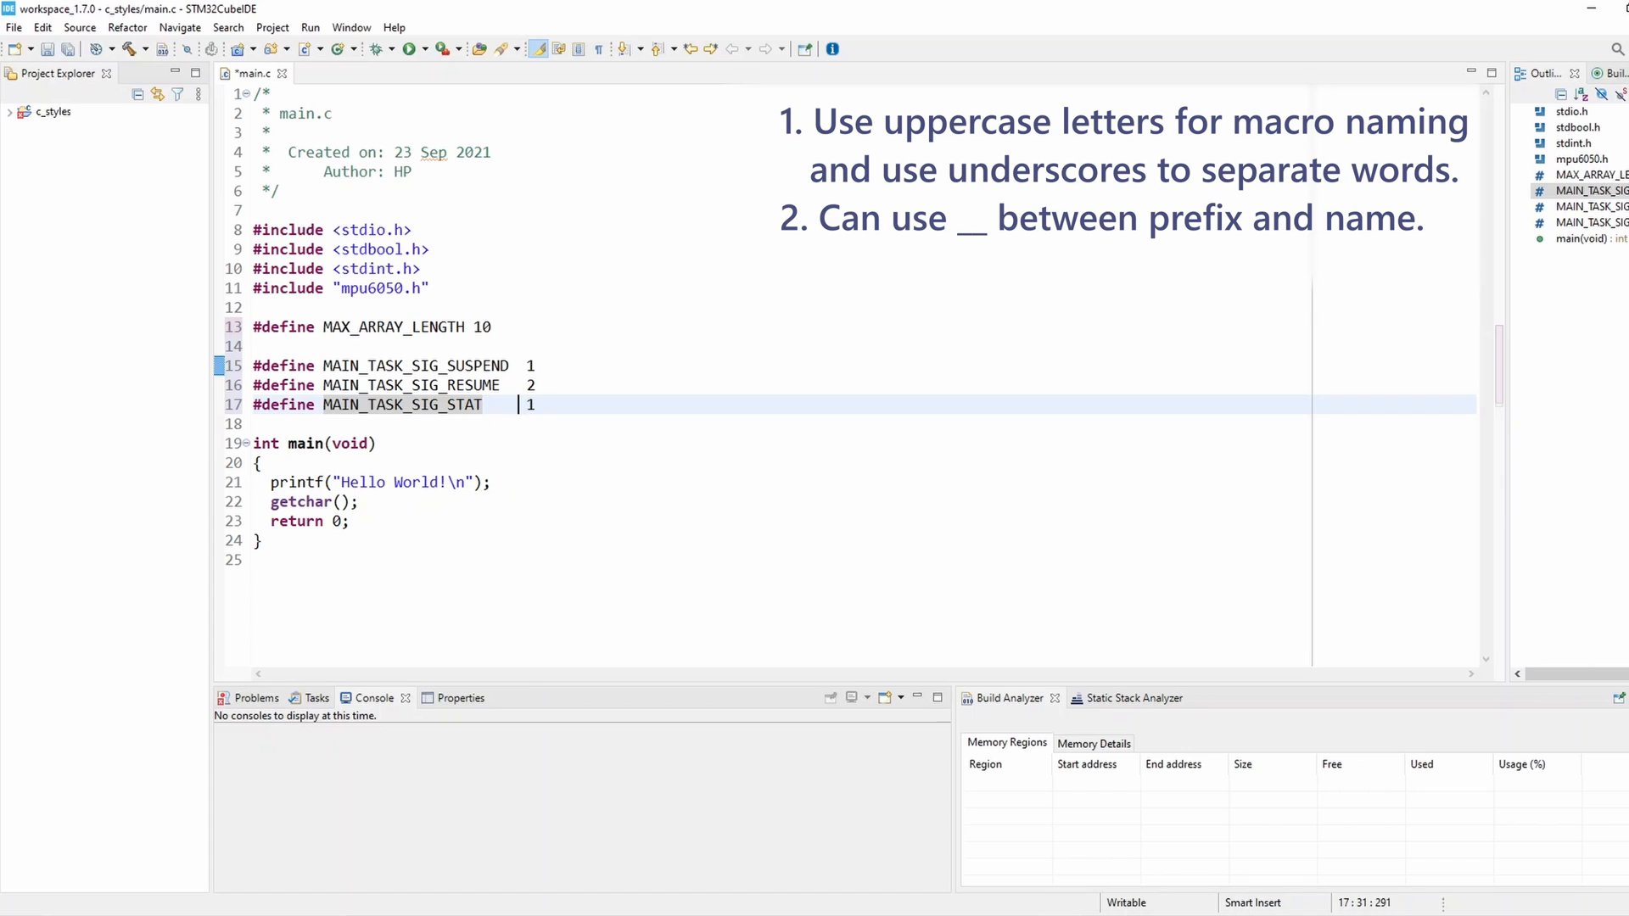
pyautogui.write('3')
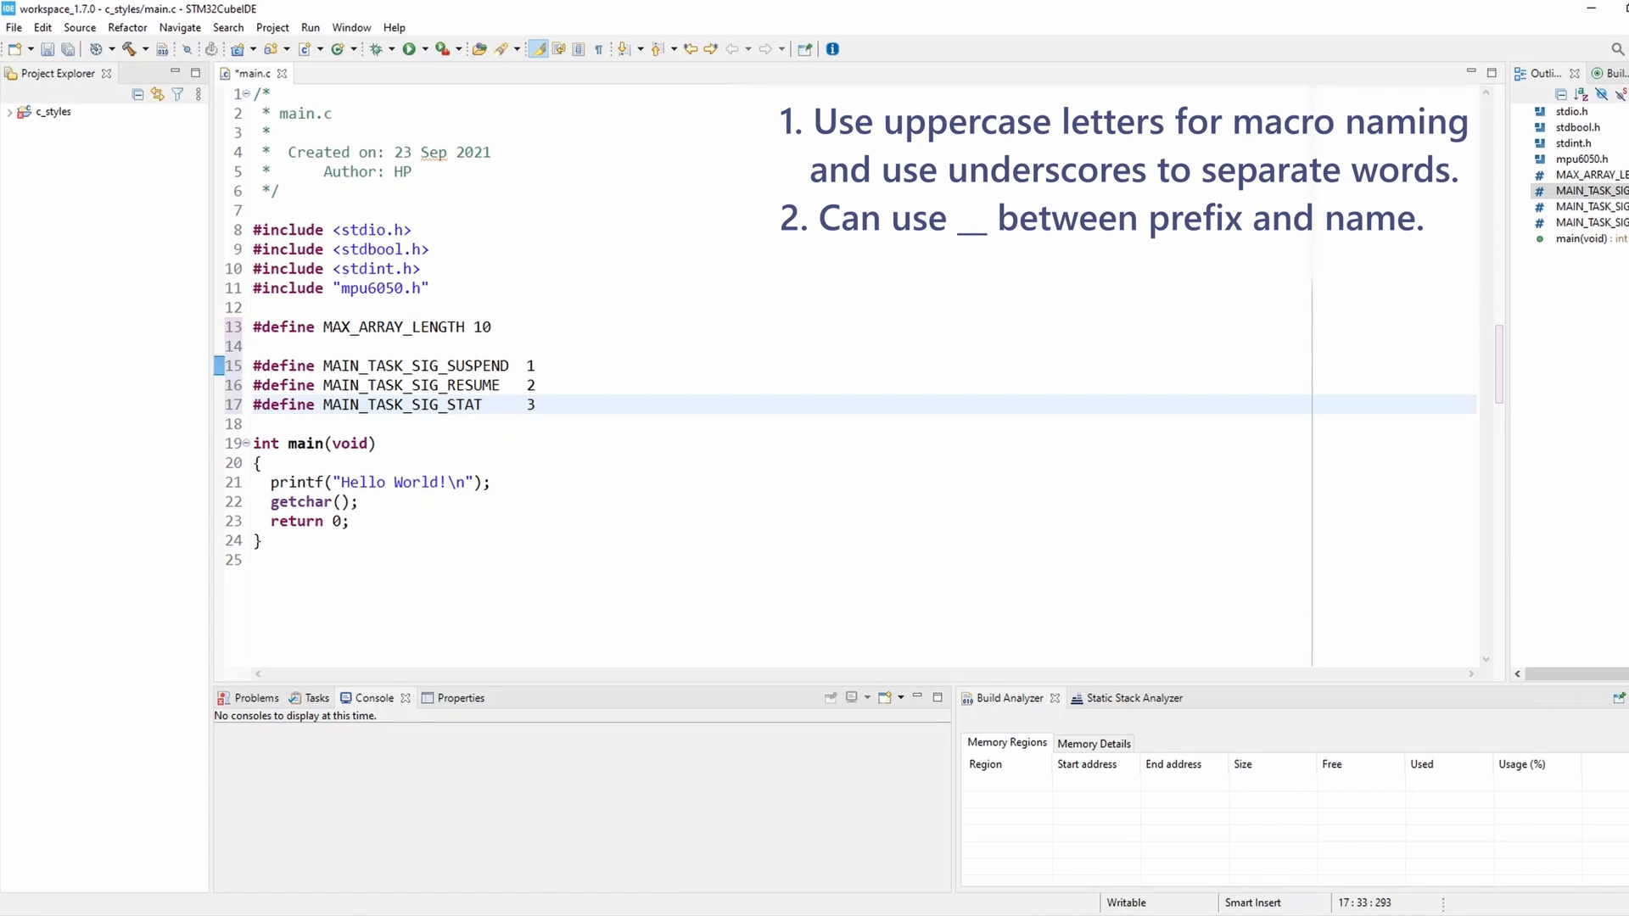
pyautogui.press('ctrl+s')
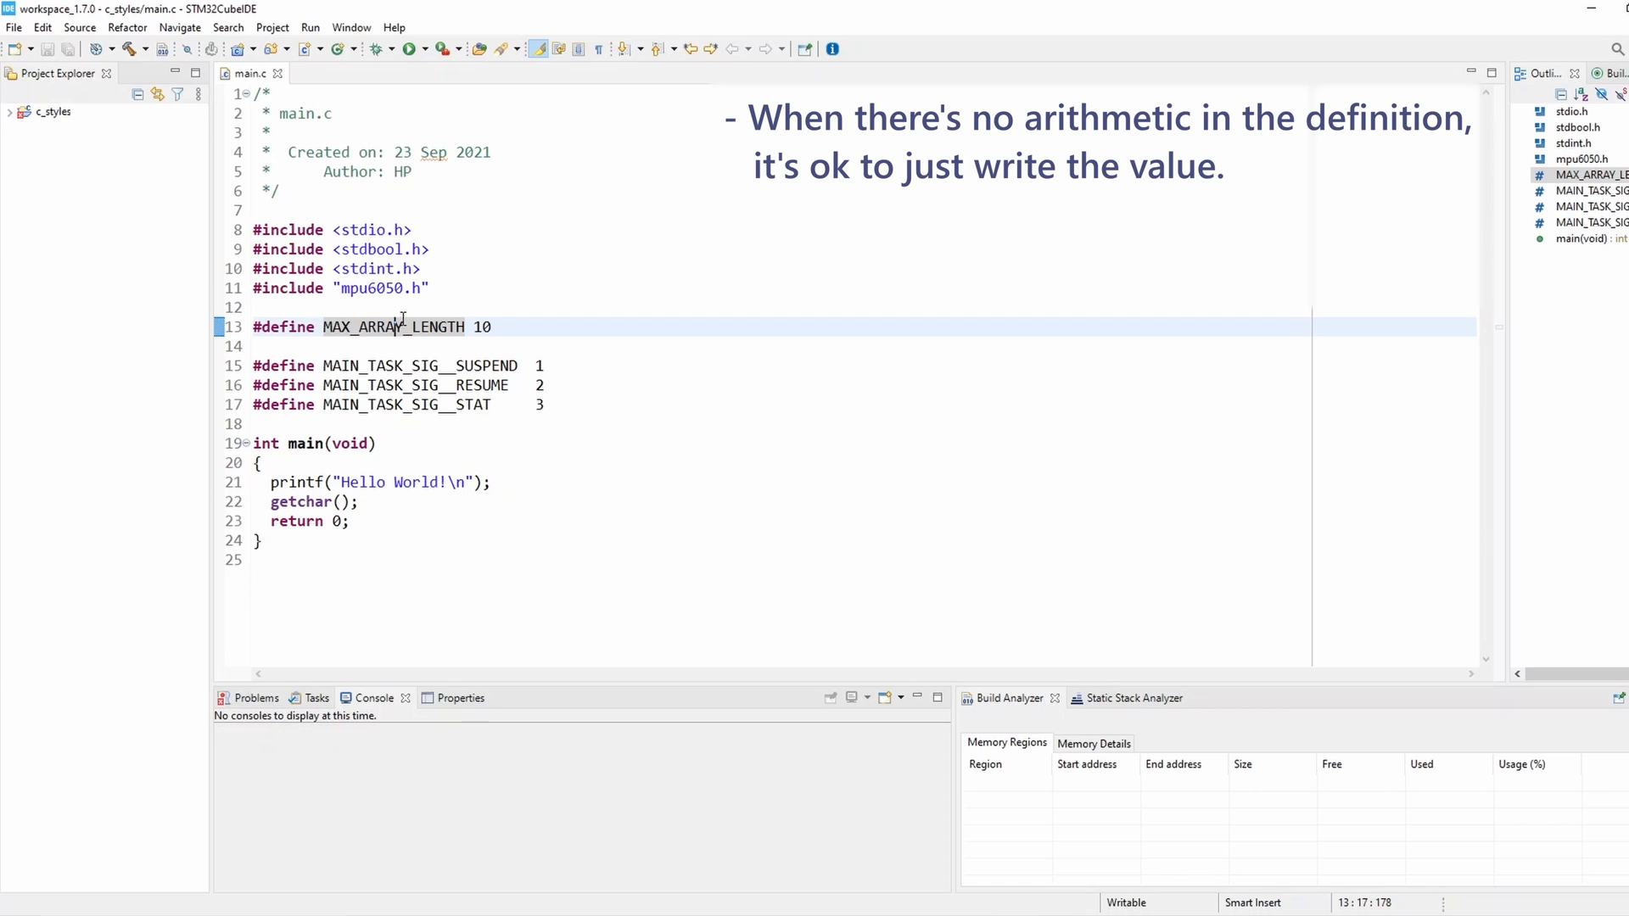
pyautogui.click(496, 326)
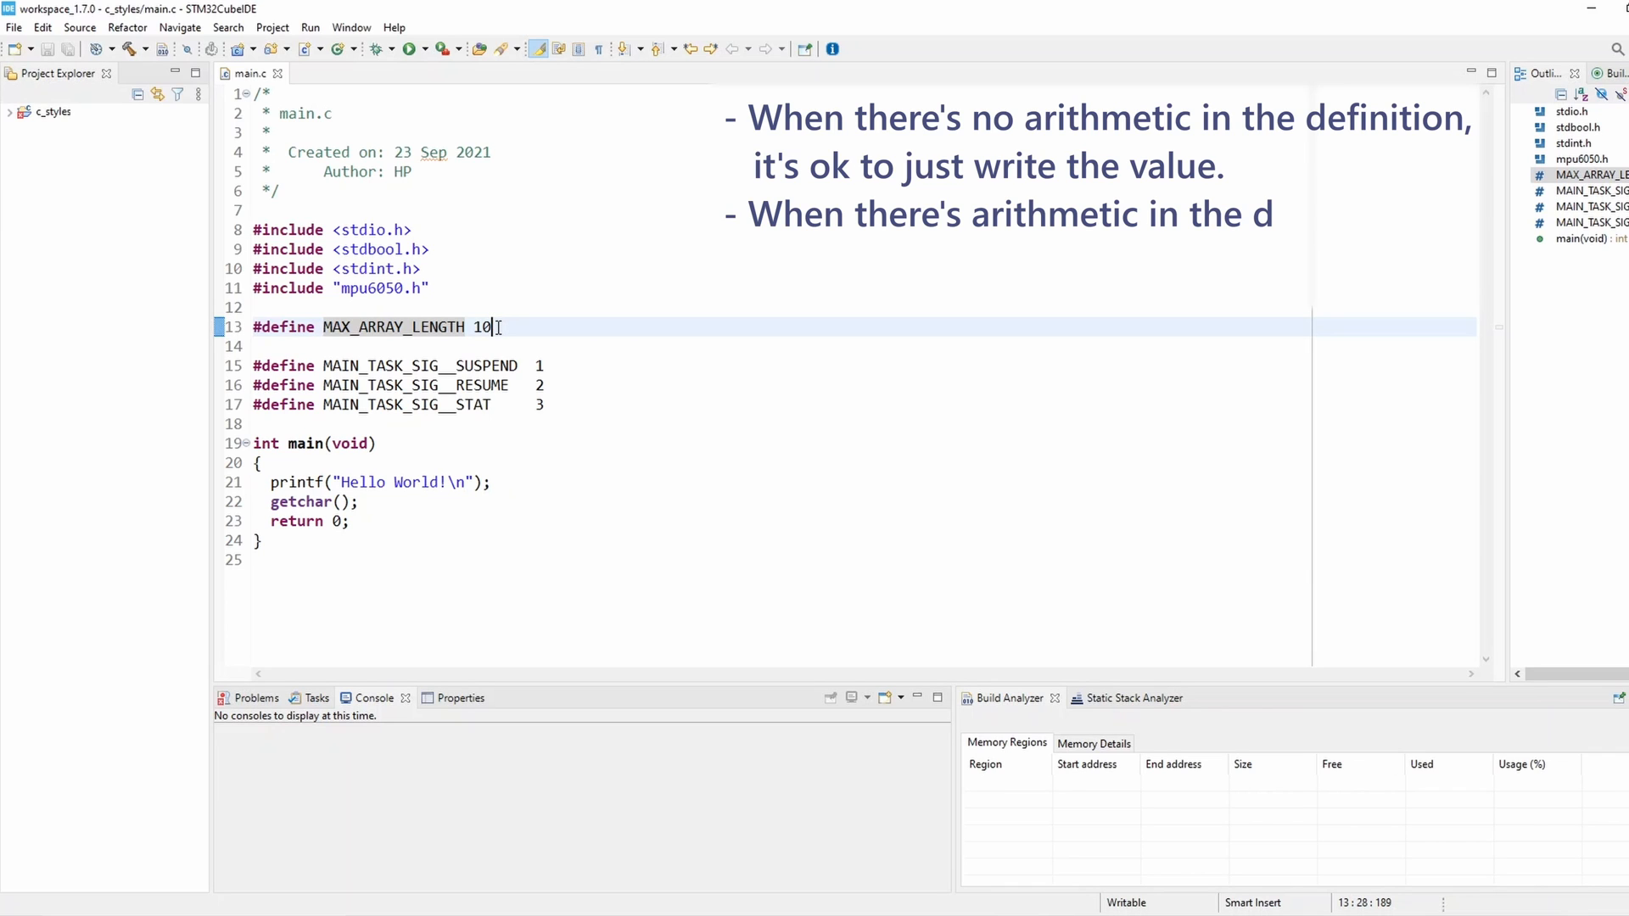
pyautogui.write('efinition,')
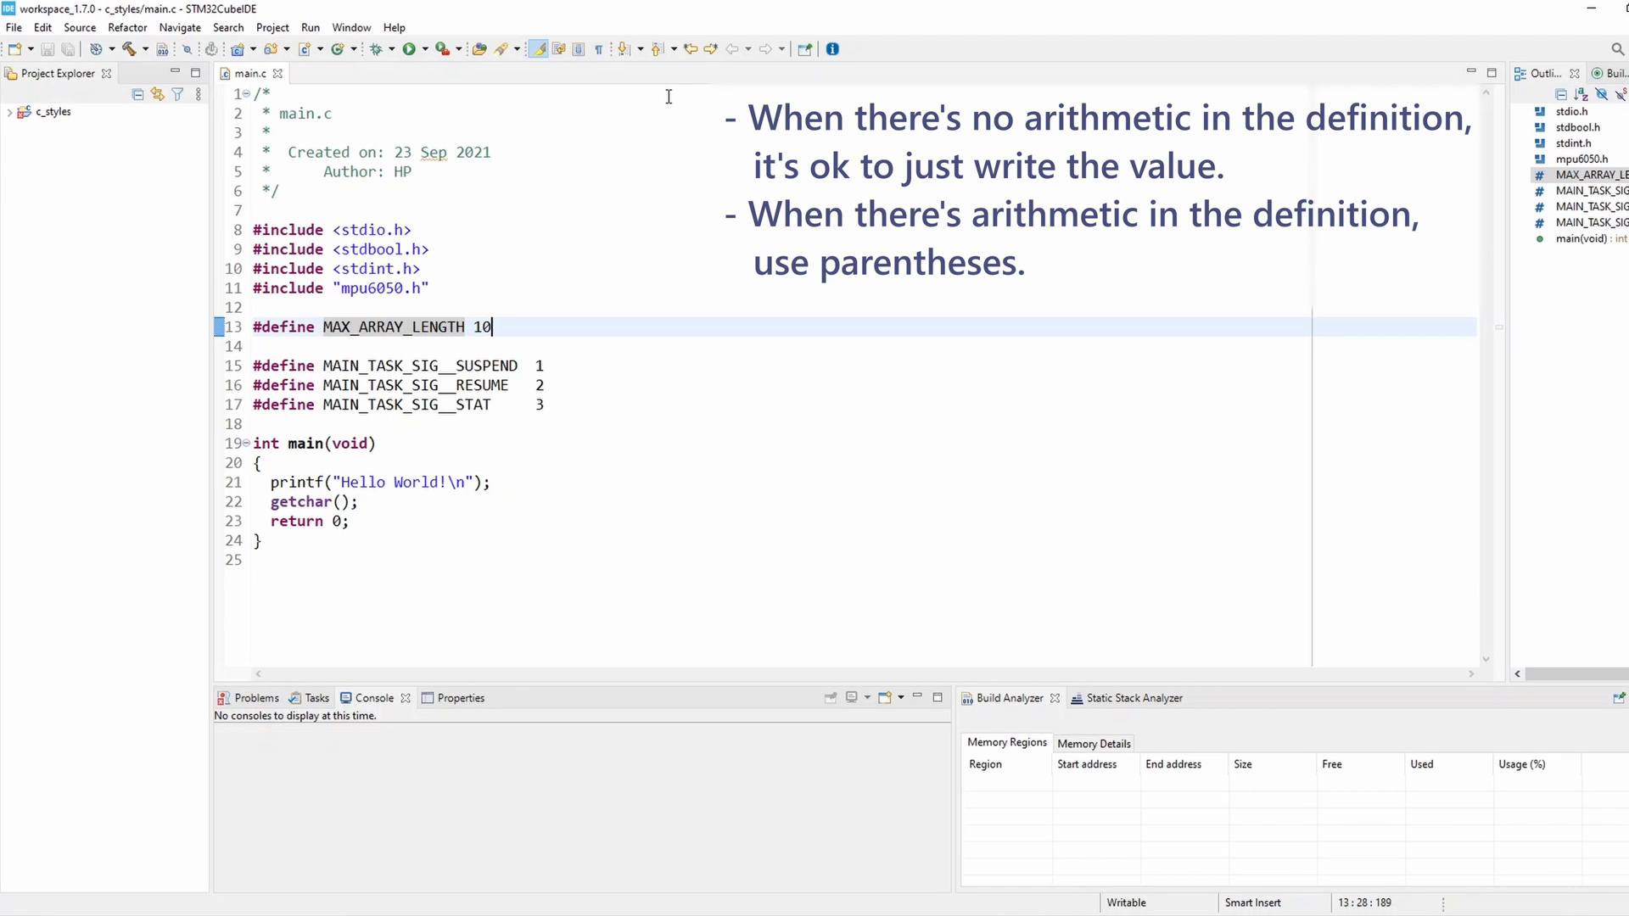
# Step: Replace MAX_ARRAY_LENGTH's value 10 with the expression (5 * 2)
pyautogui.press('Backspace')
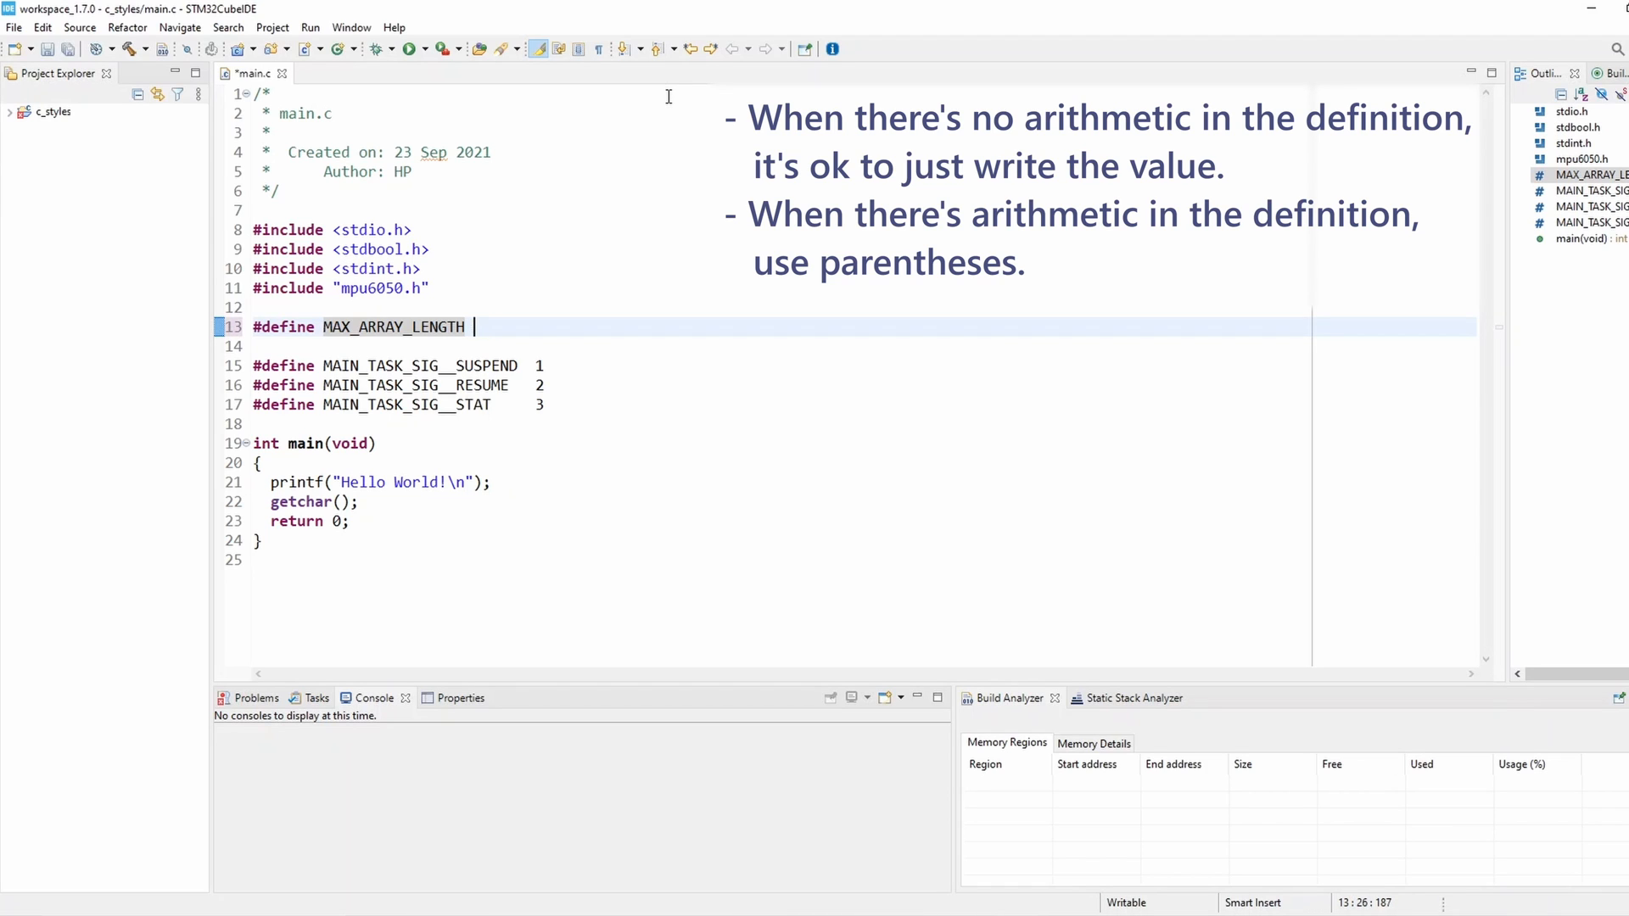
pyautogui.write('5*2')
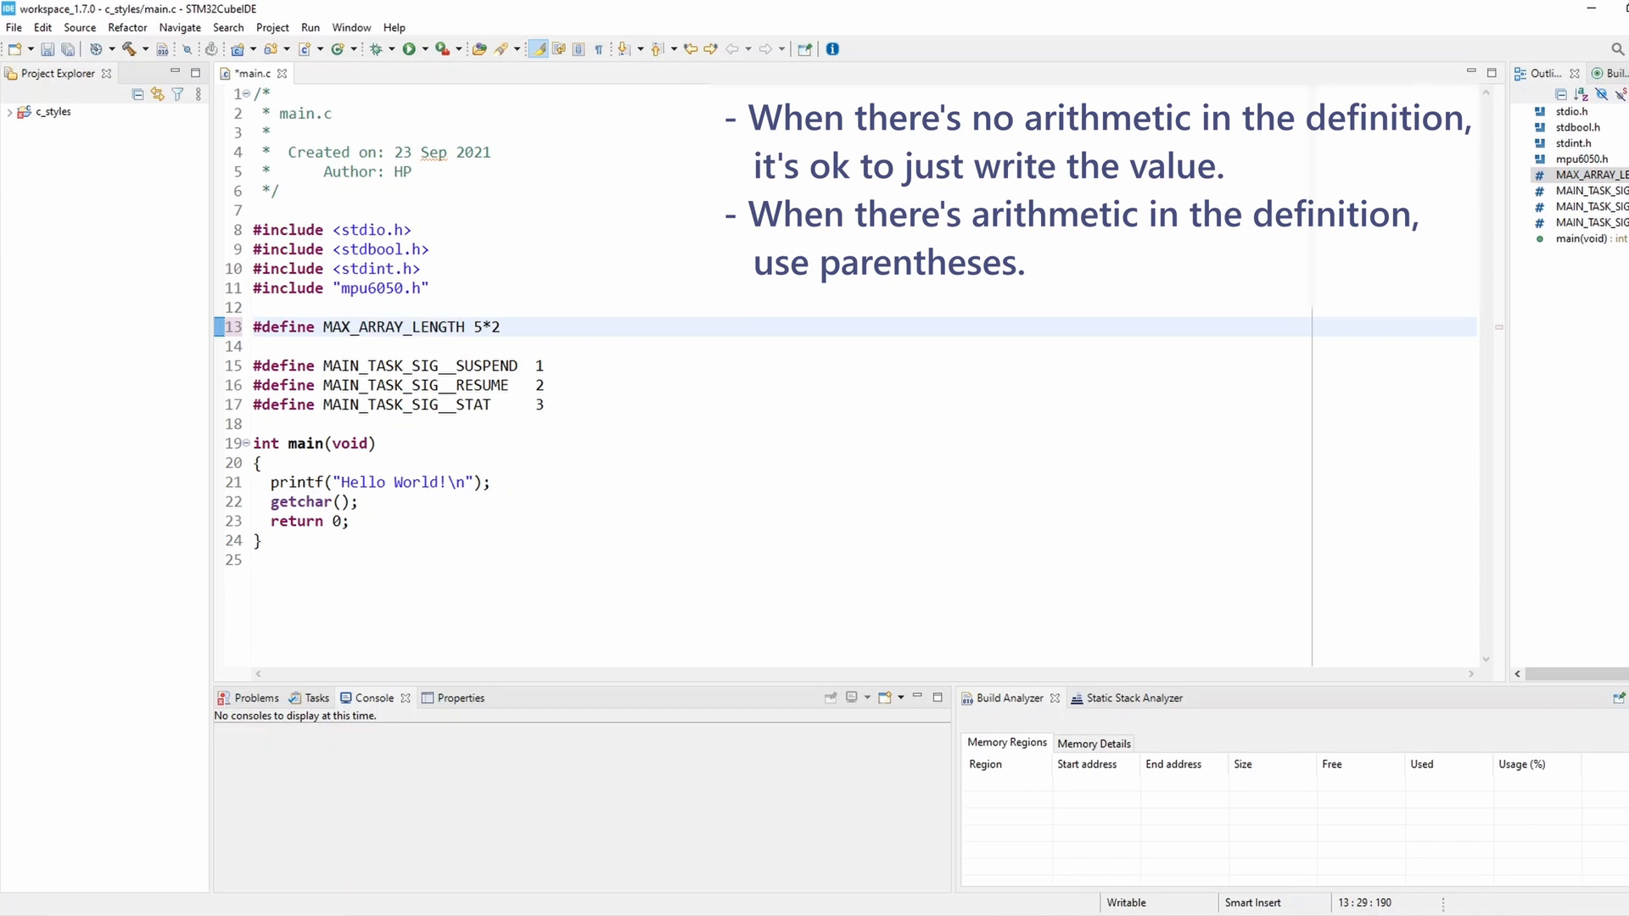
pyautogui.write(')')
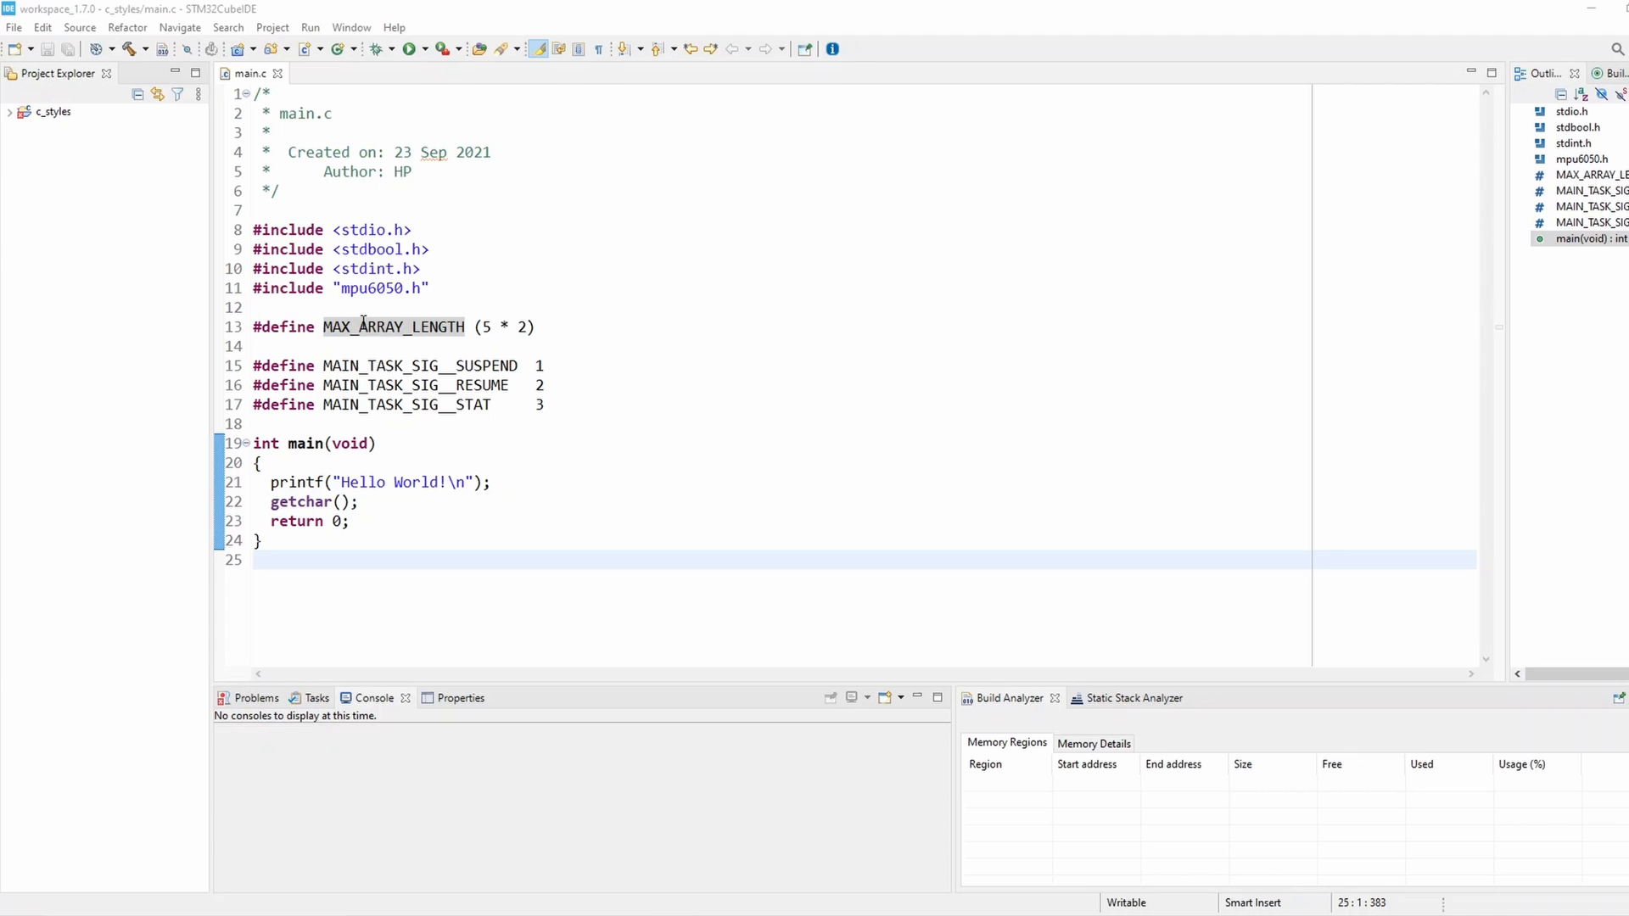
pyautogui.doubleClick(393, 326)
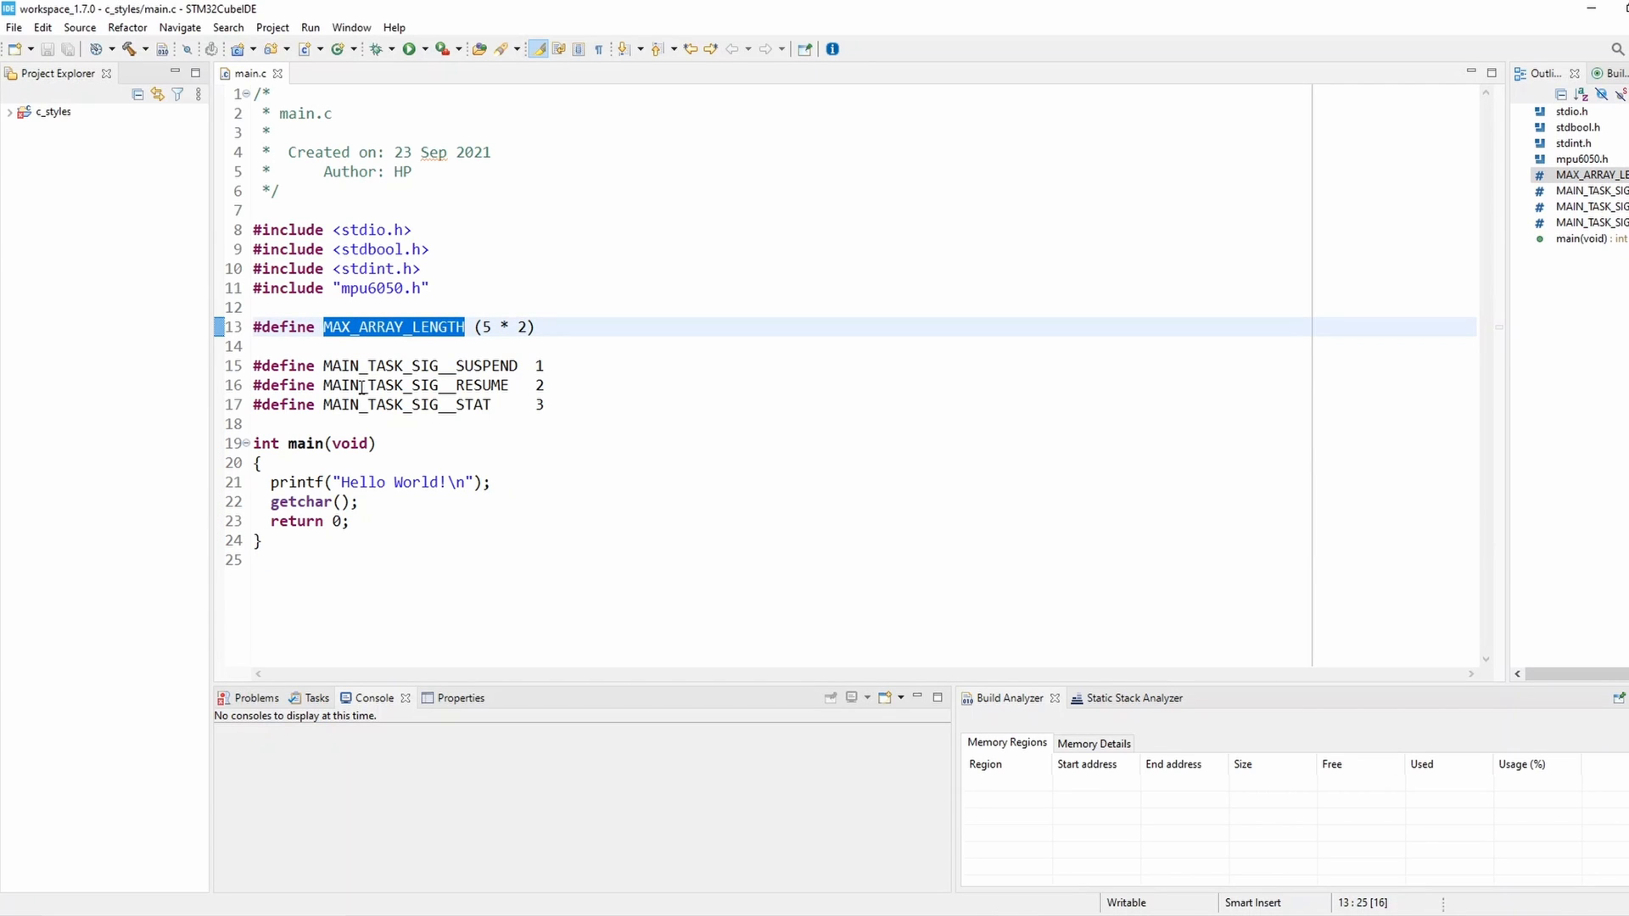
pyautogui.moveTo(366, 421)
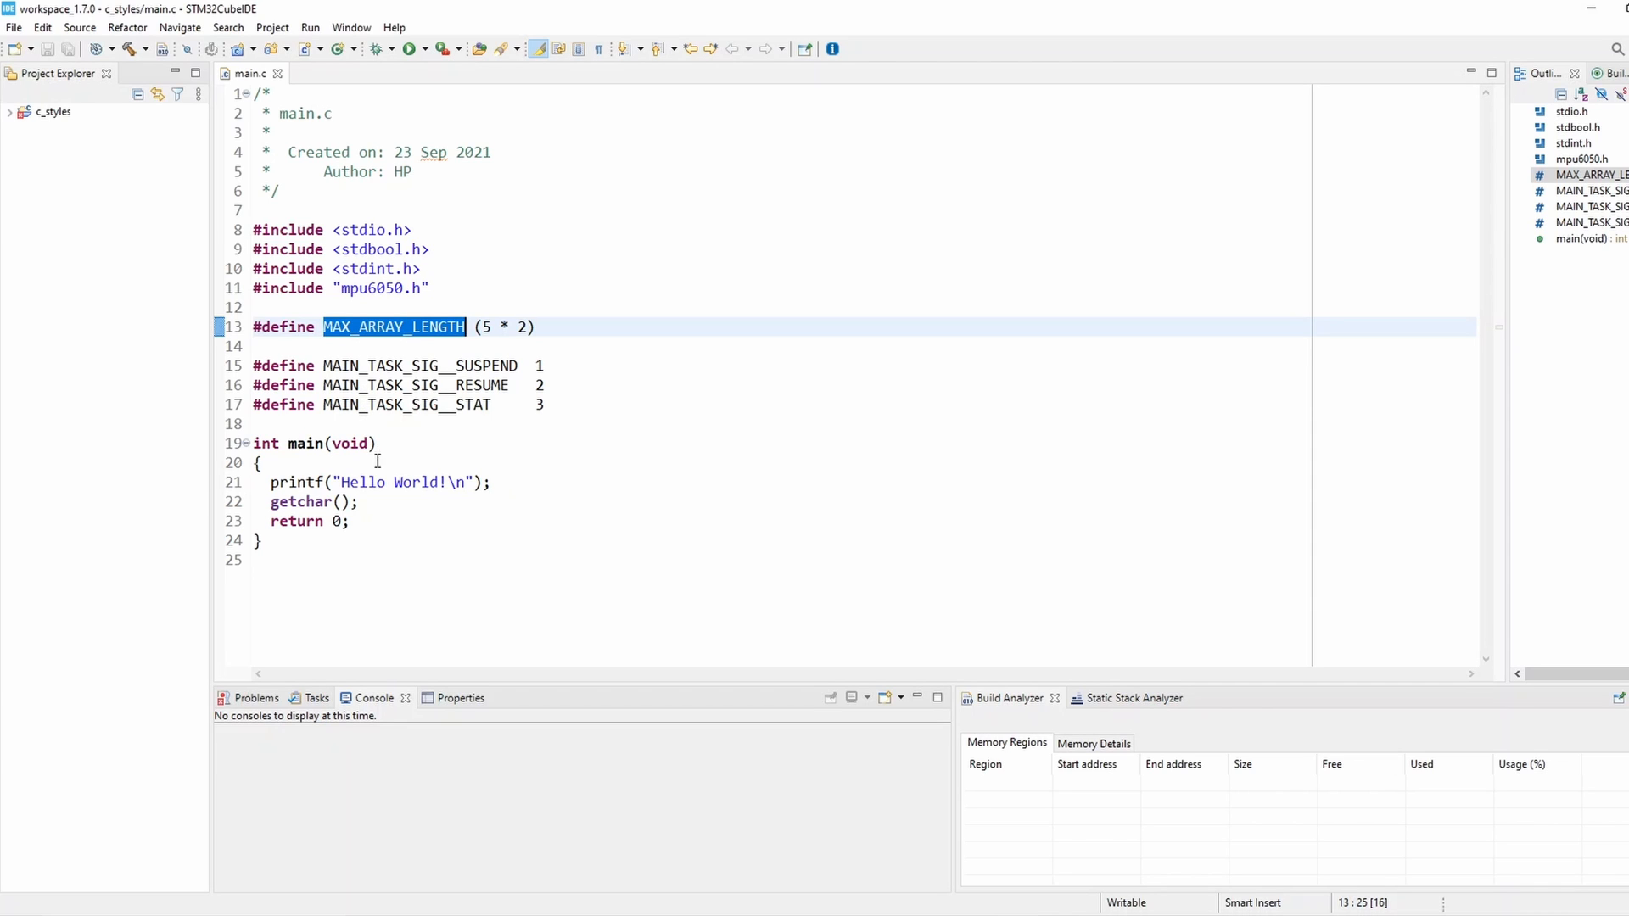
pyautogui.moveTo(393, 326)
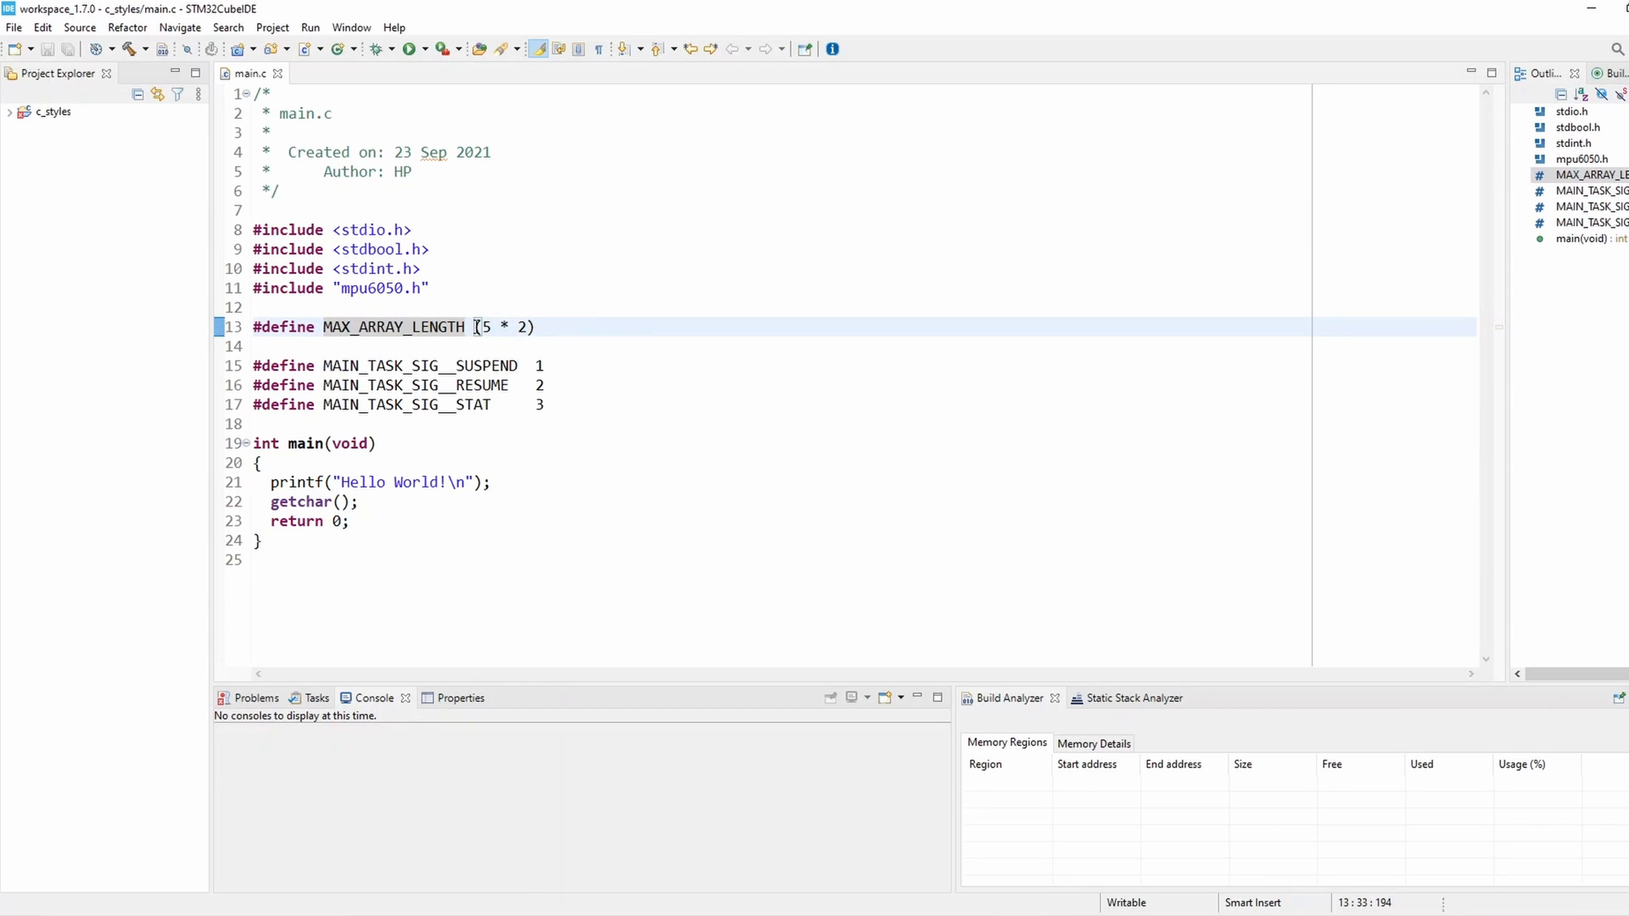
pyautogui.doubleClick(503, 328)
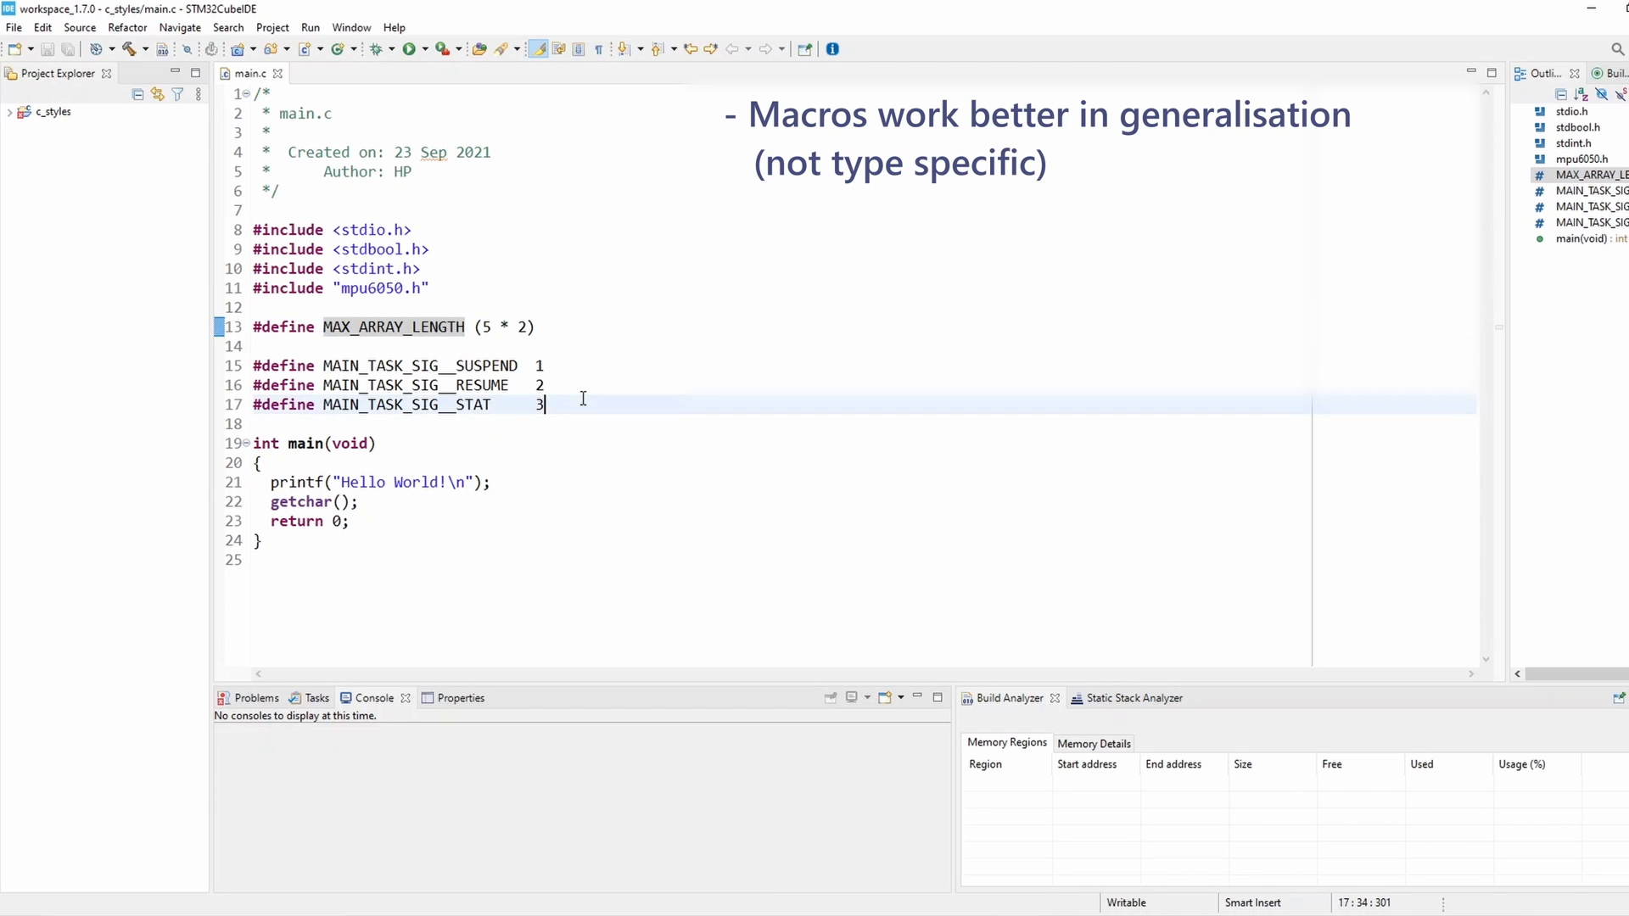
# Step: Insert a blank line between the signal macros and main()
pyautogui.press('Enter')
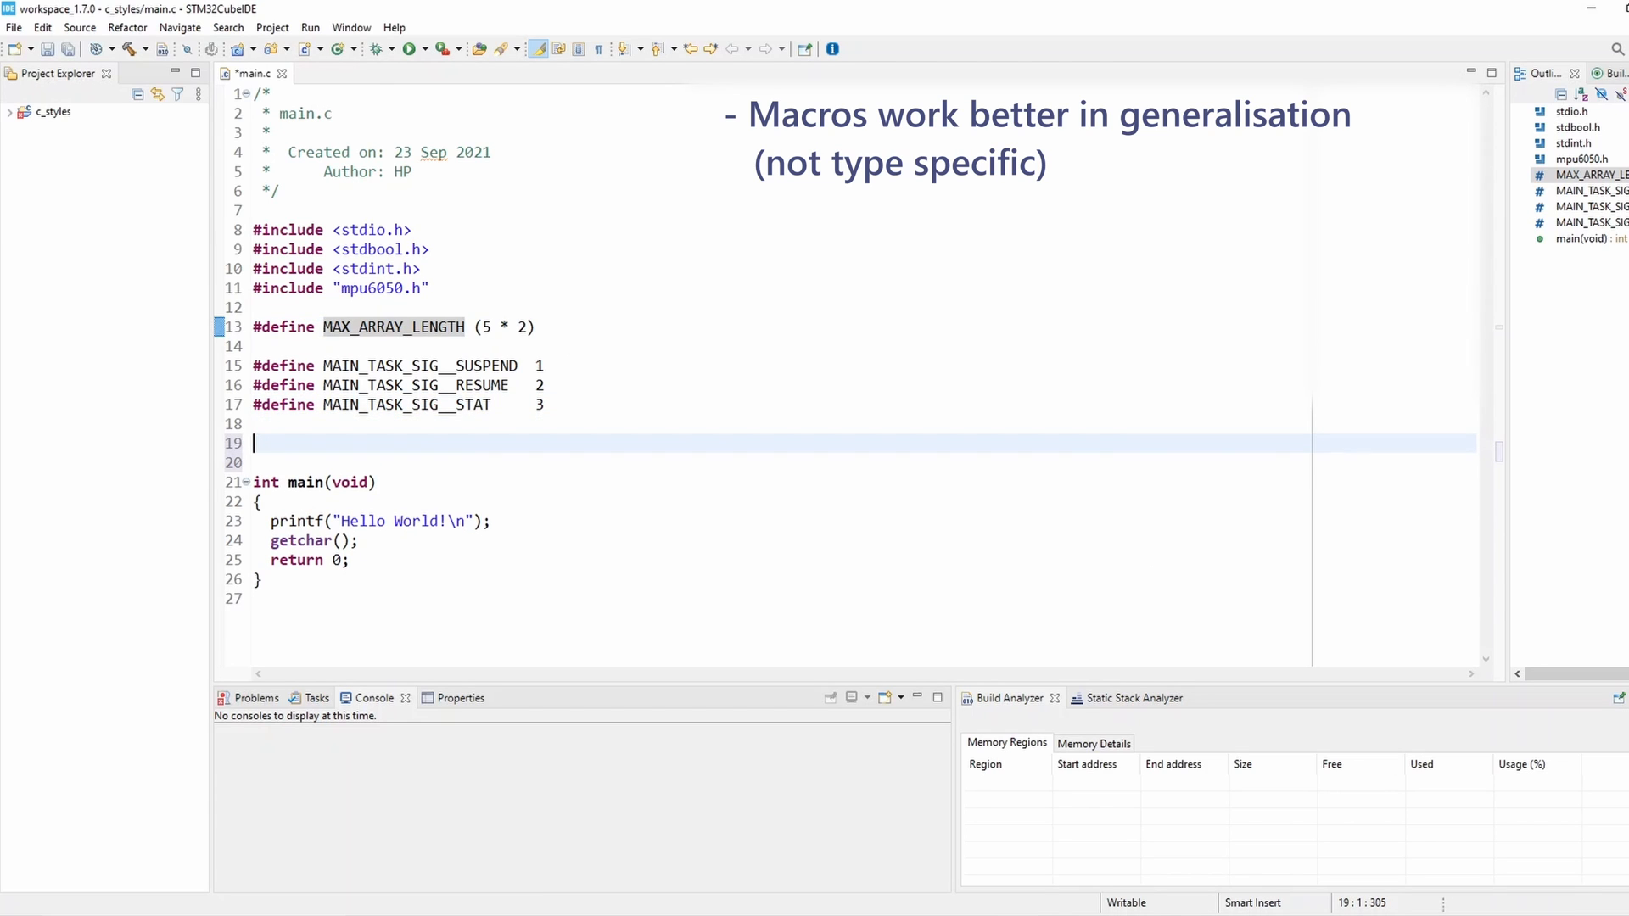
# Step: Start a #define TEMPERATURE_CONVERT_C_TO_F(X) macro on line 19
pyautogui.click(416, 444)
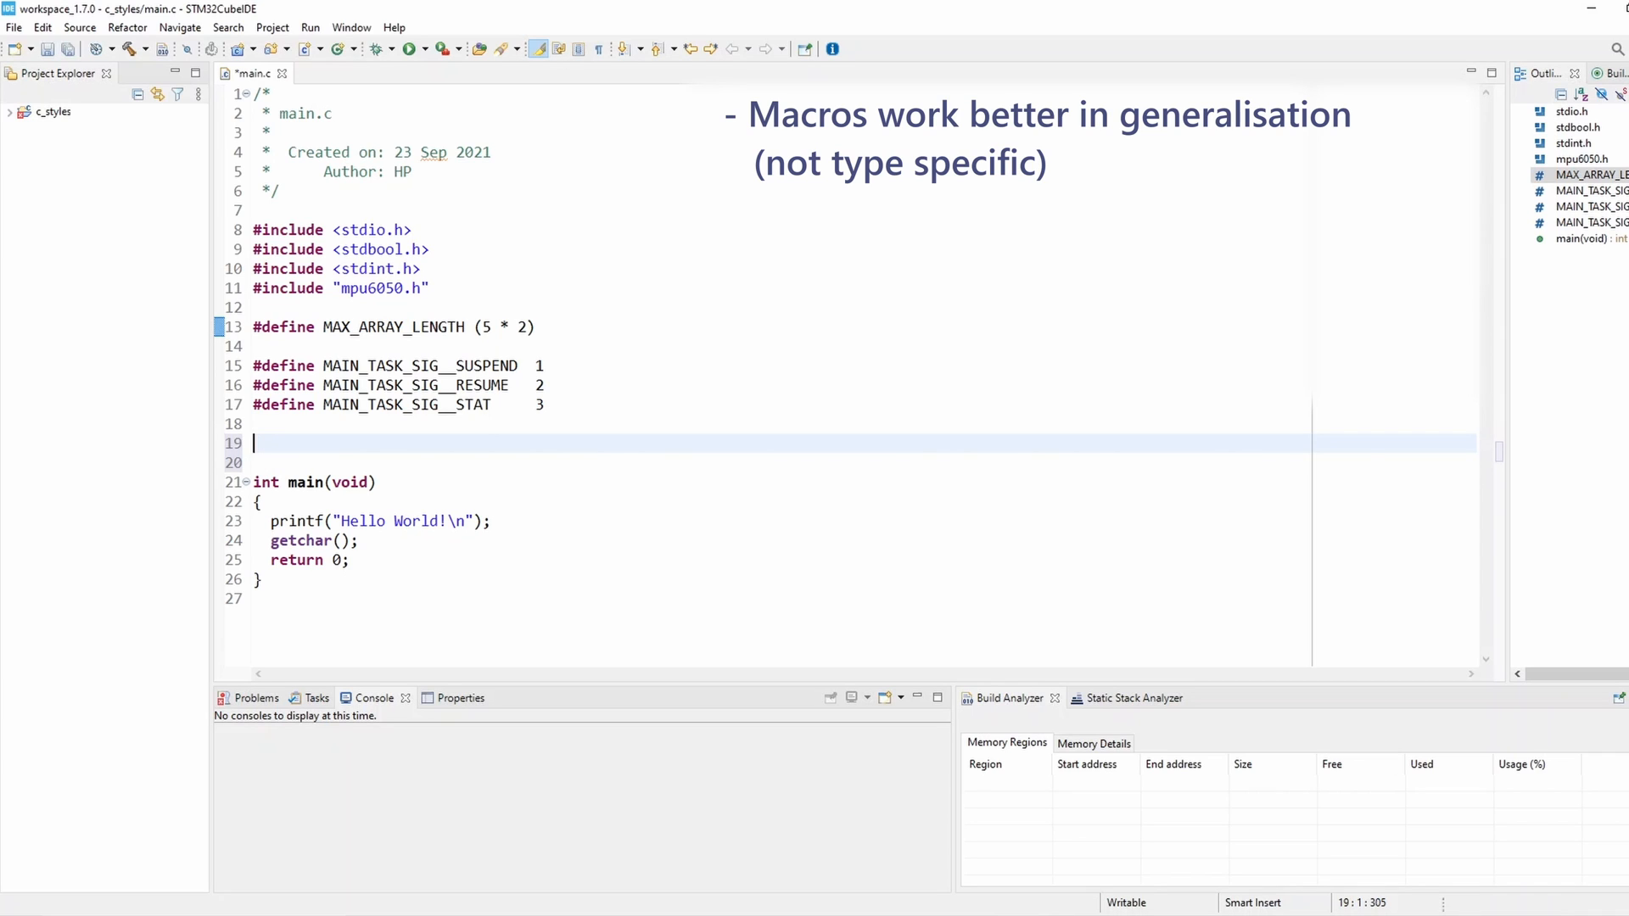
pyautogui.write('#define')
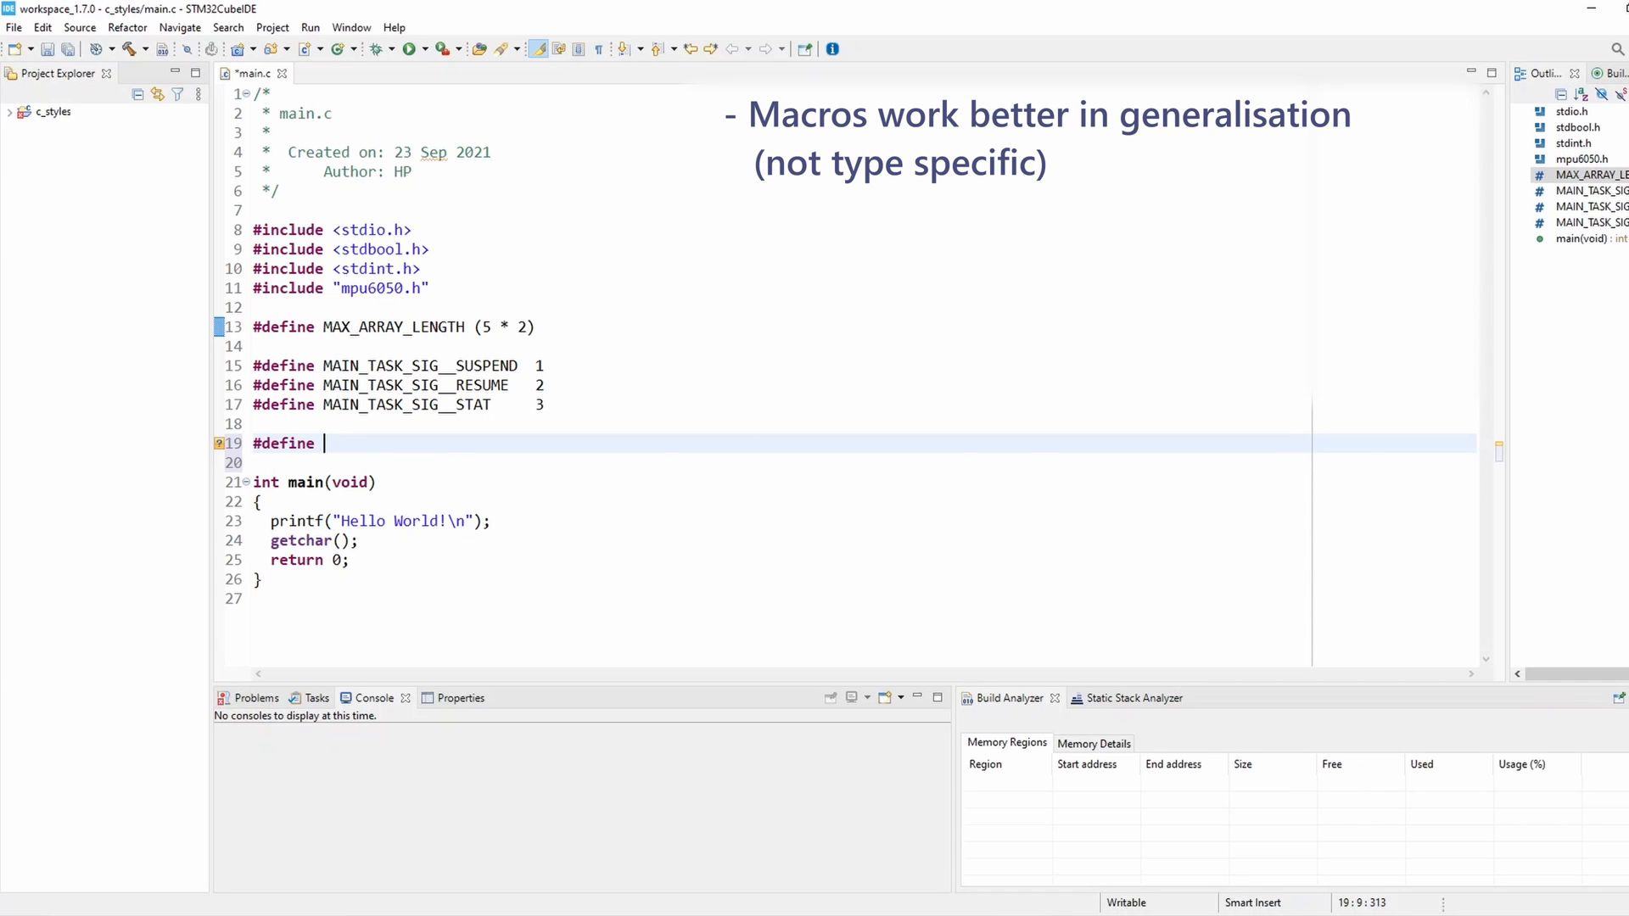
pyautogui.write('TEMPE')
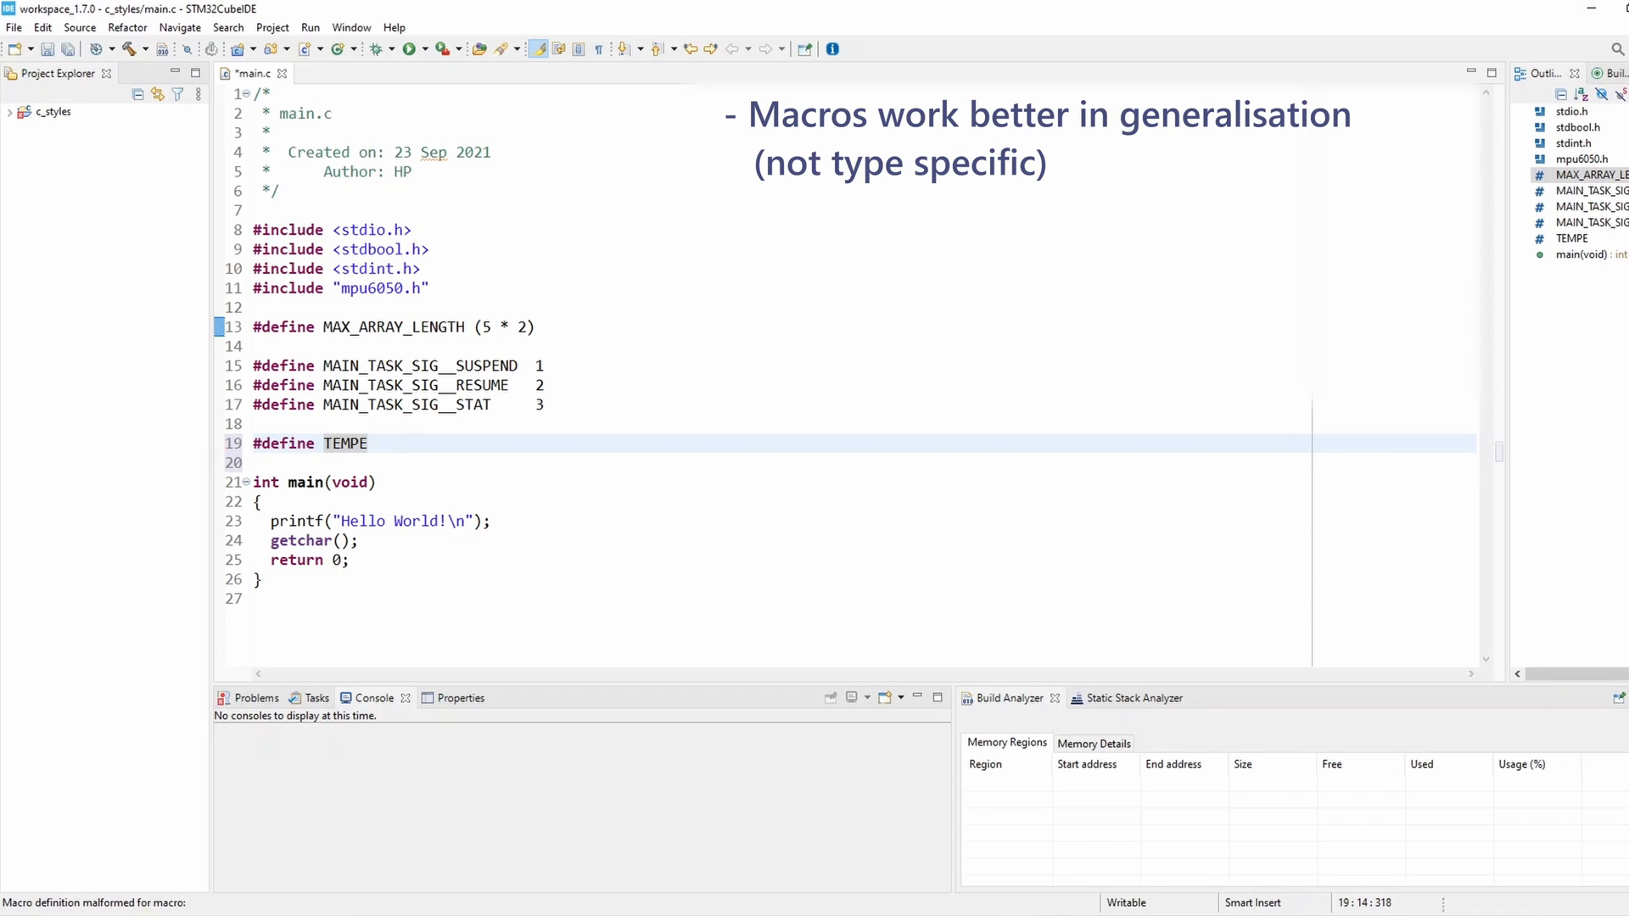
pyautogui.write('RATURE')
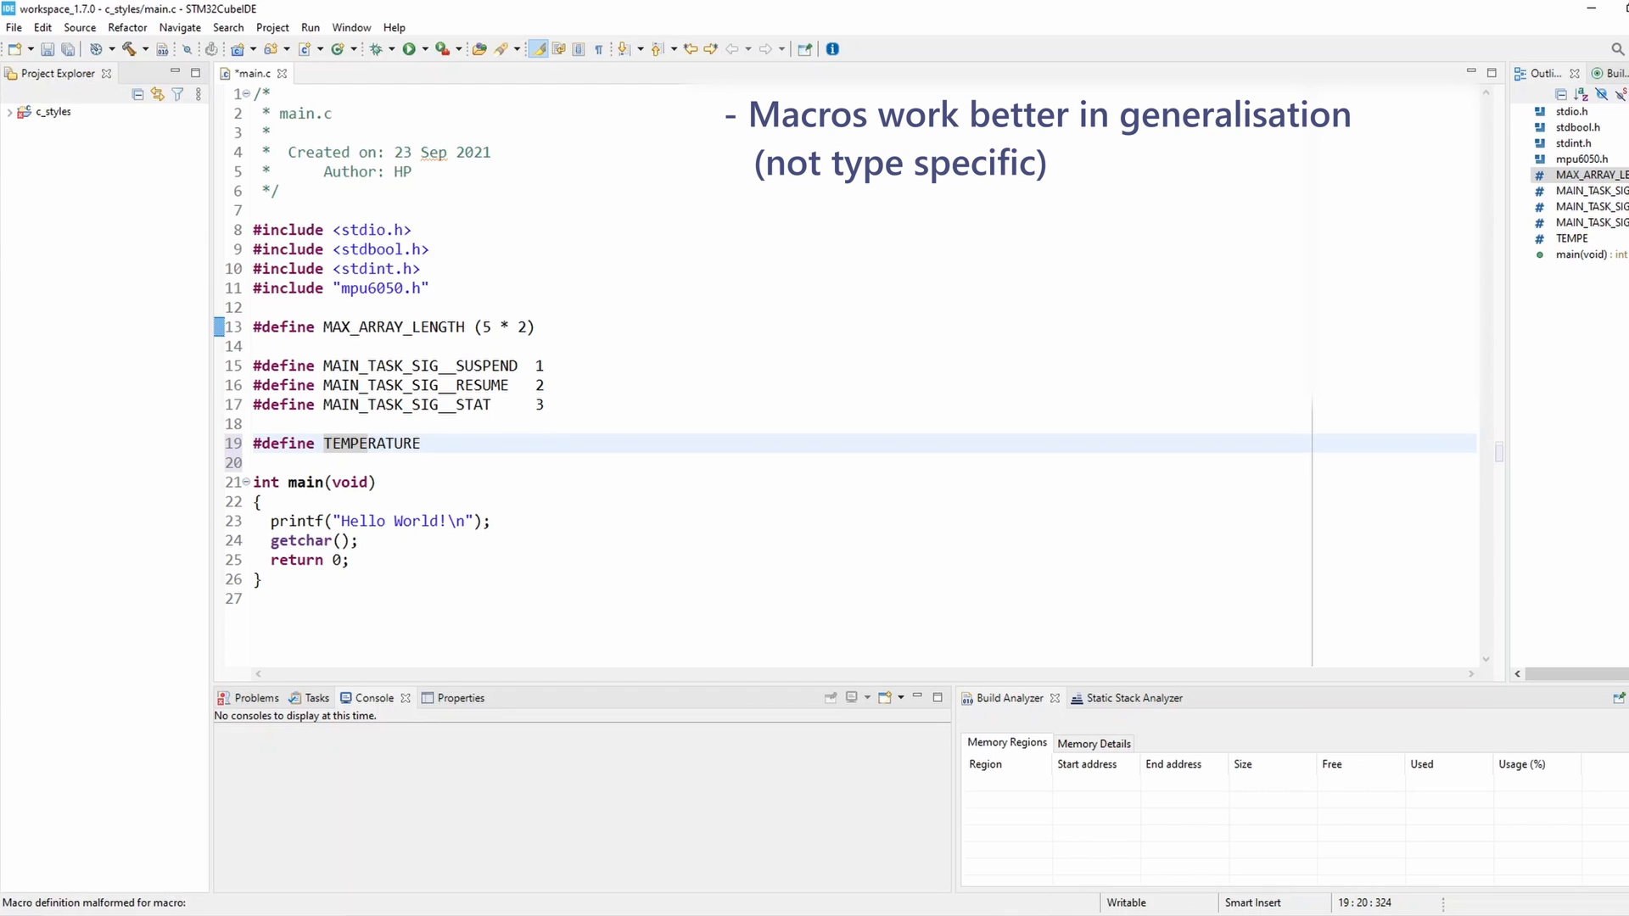
pyautogui.write('_CONVER_')
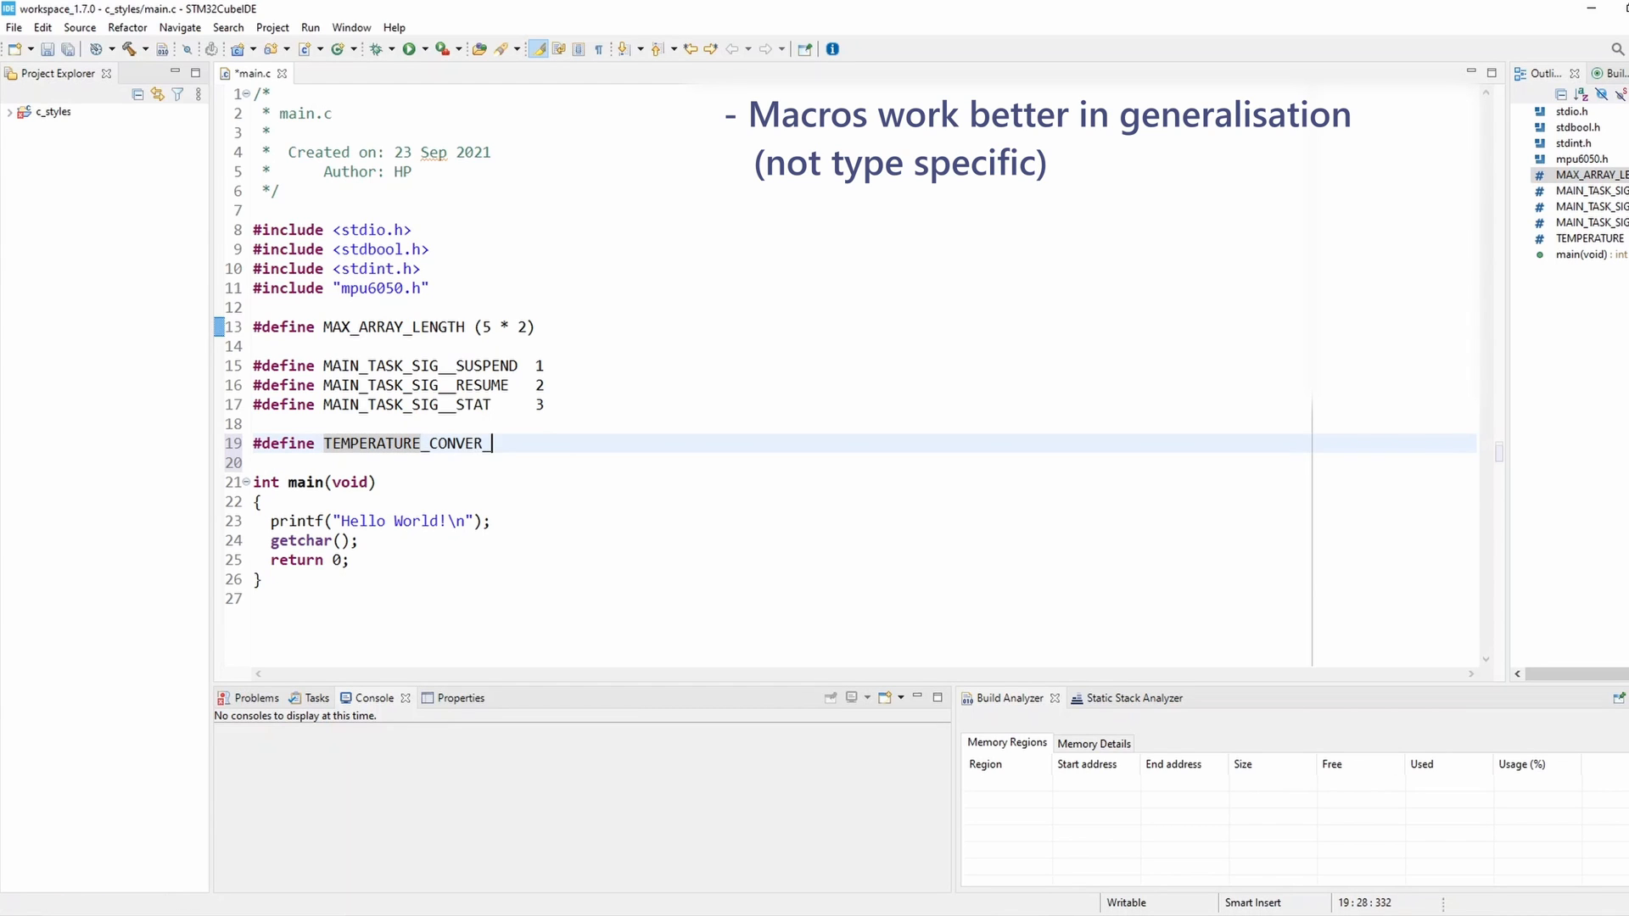
pyautogui.write('T')
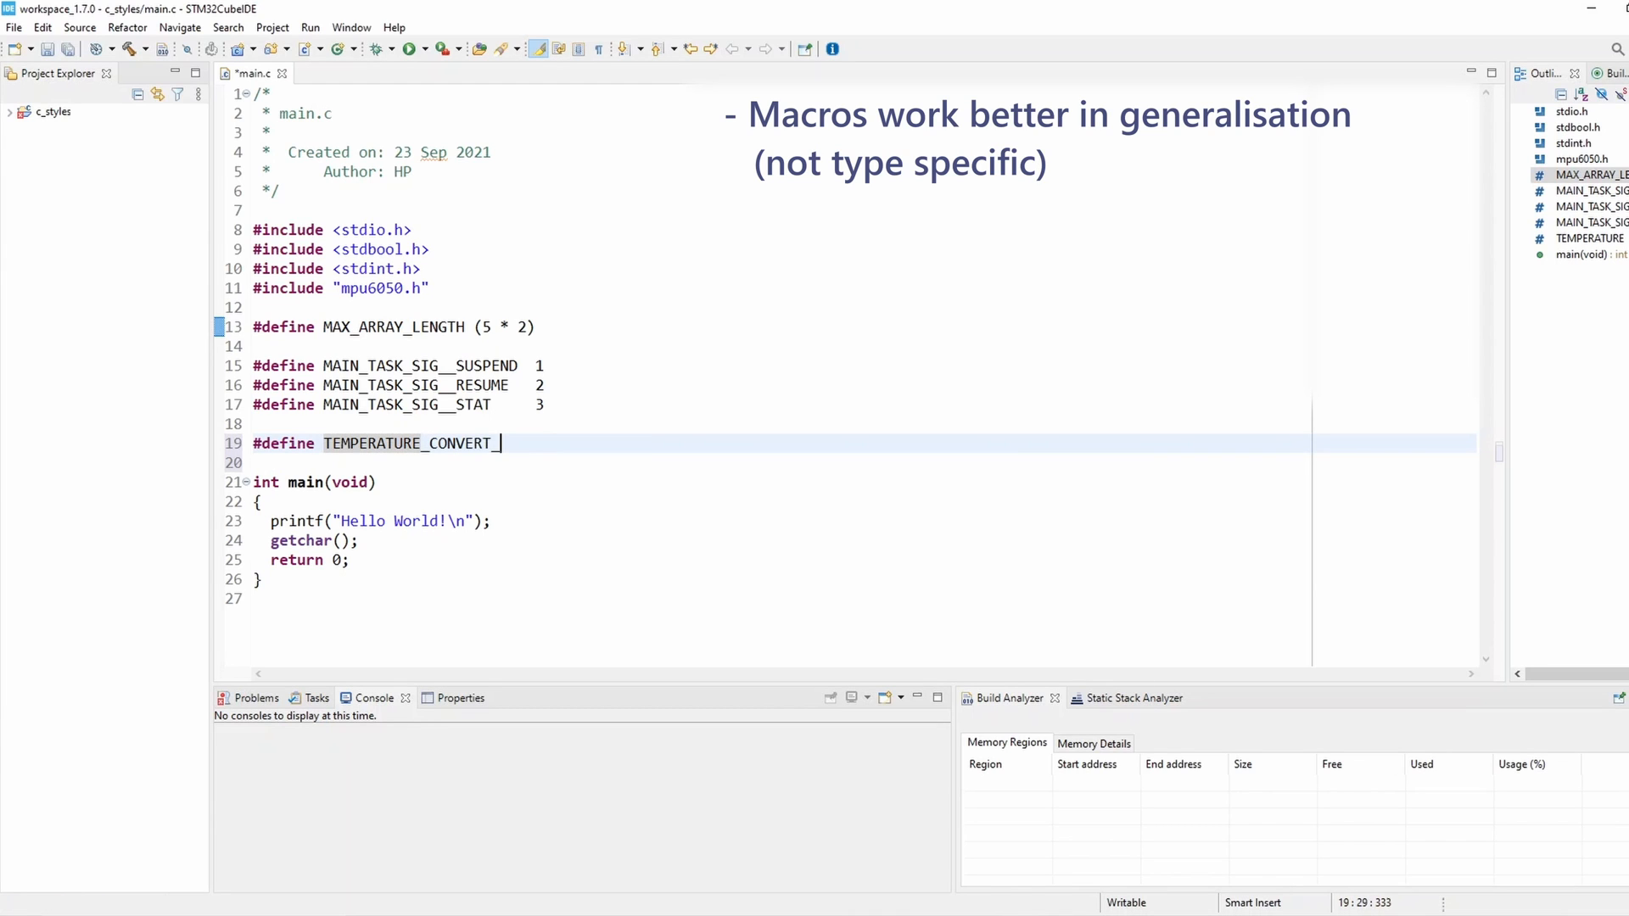
pyautogui.write('C_TO_')
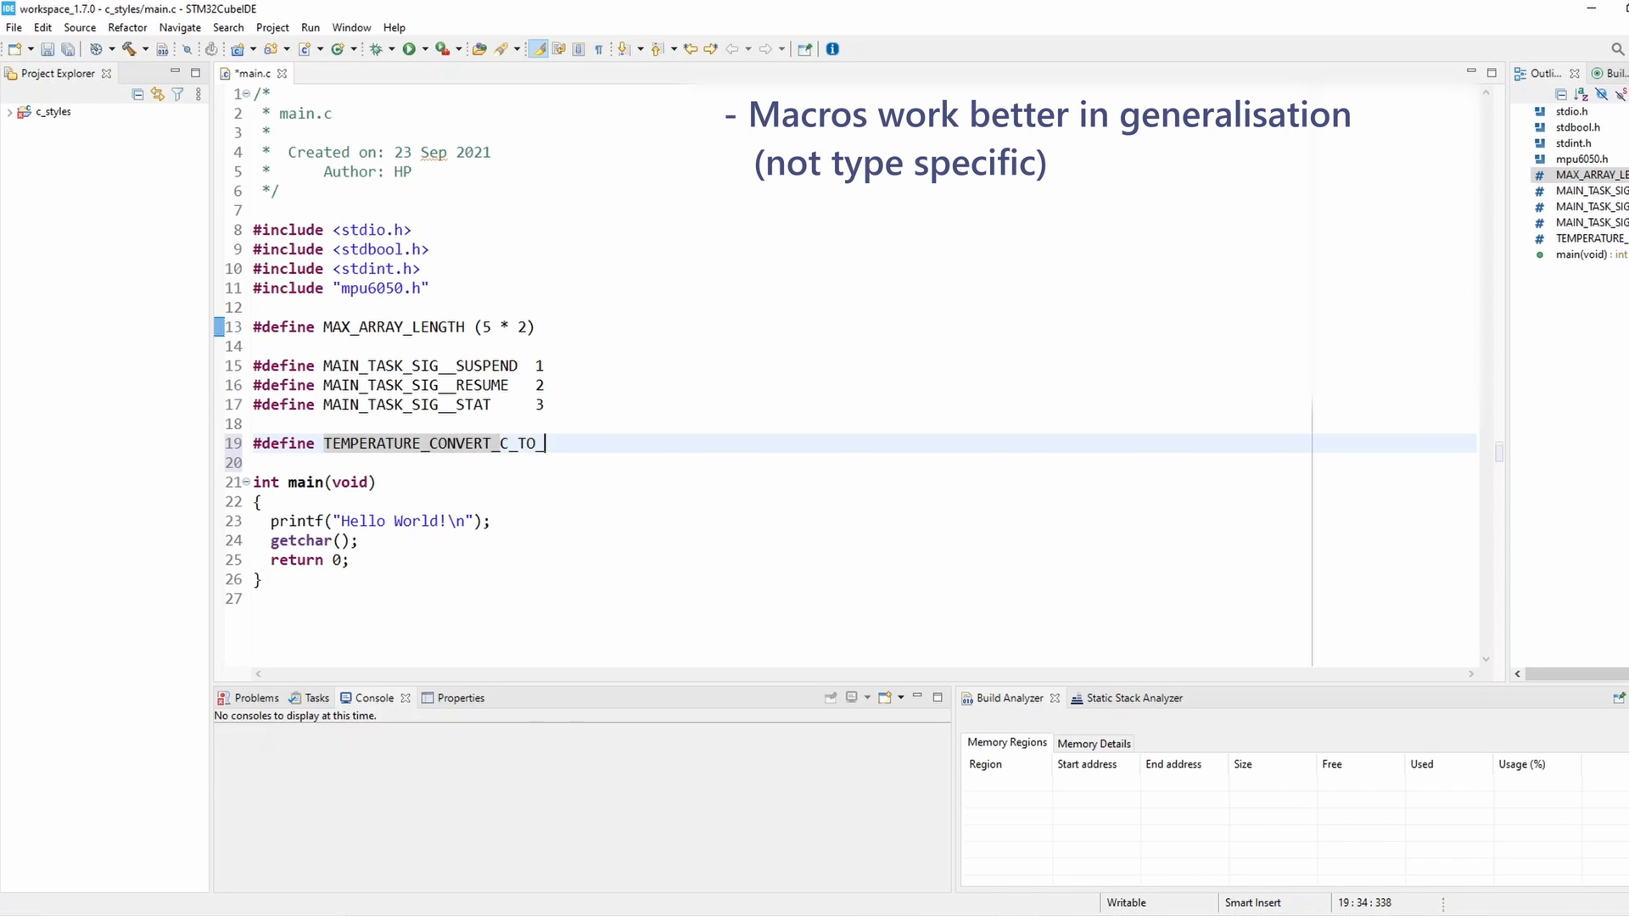
pyautogui.write('F')
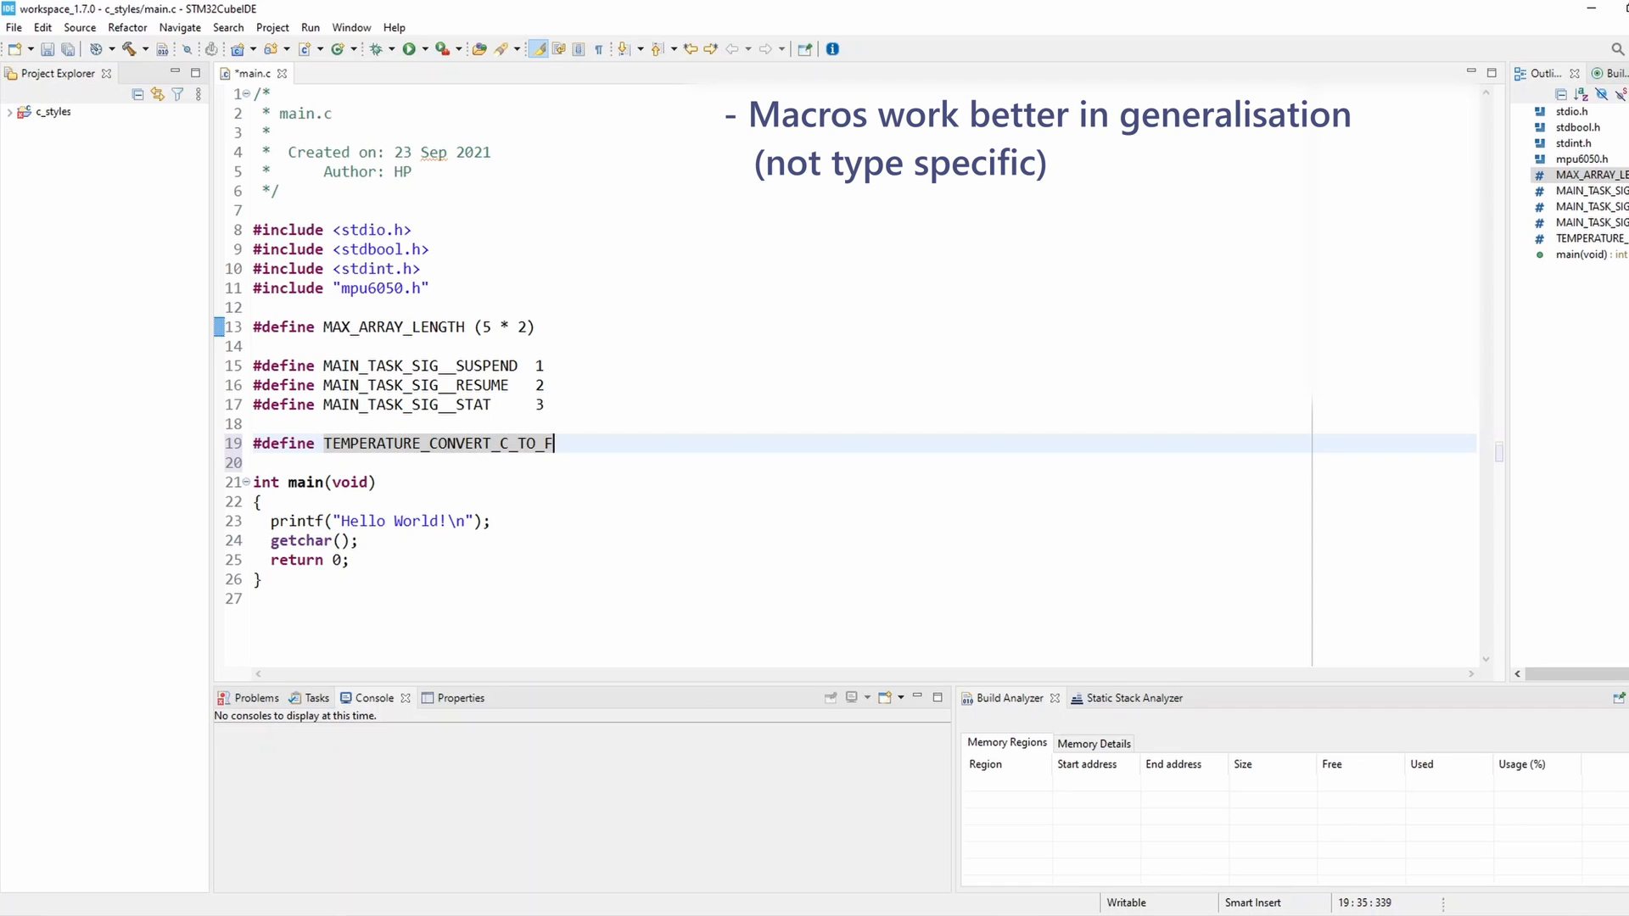
pyautogui.write('()')
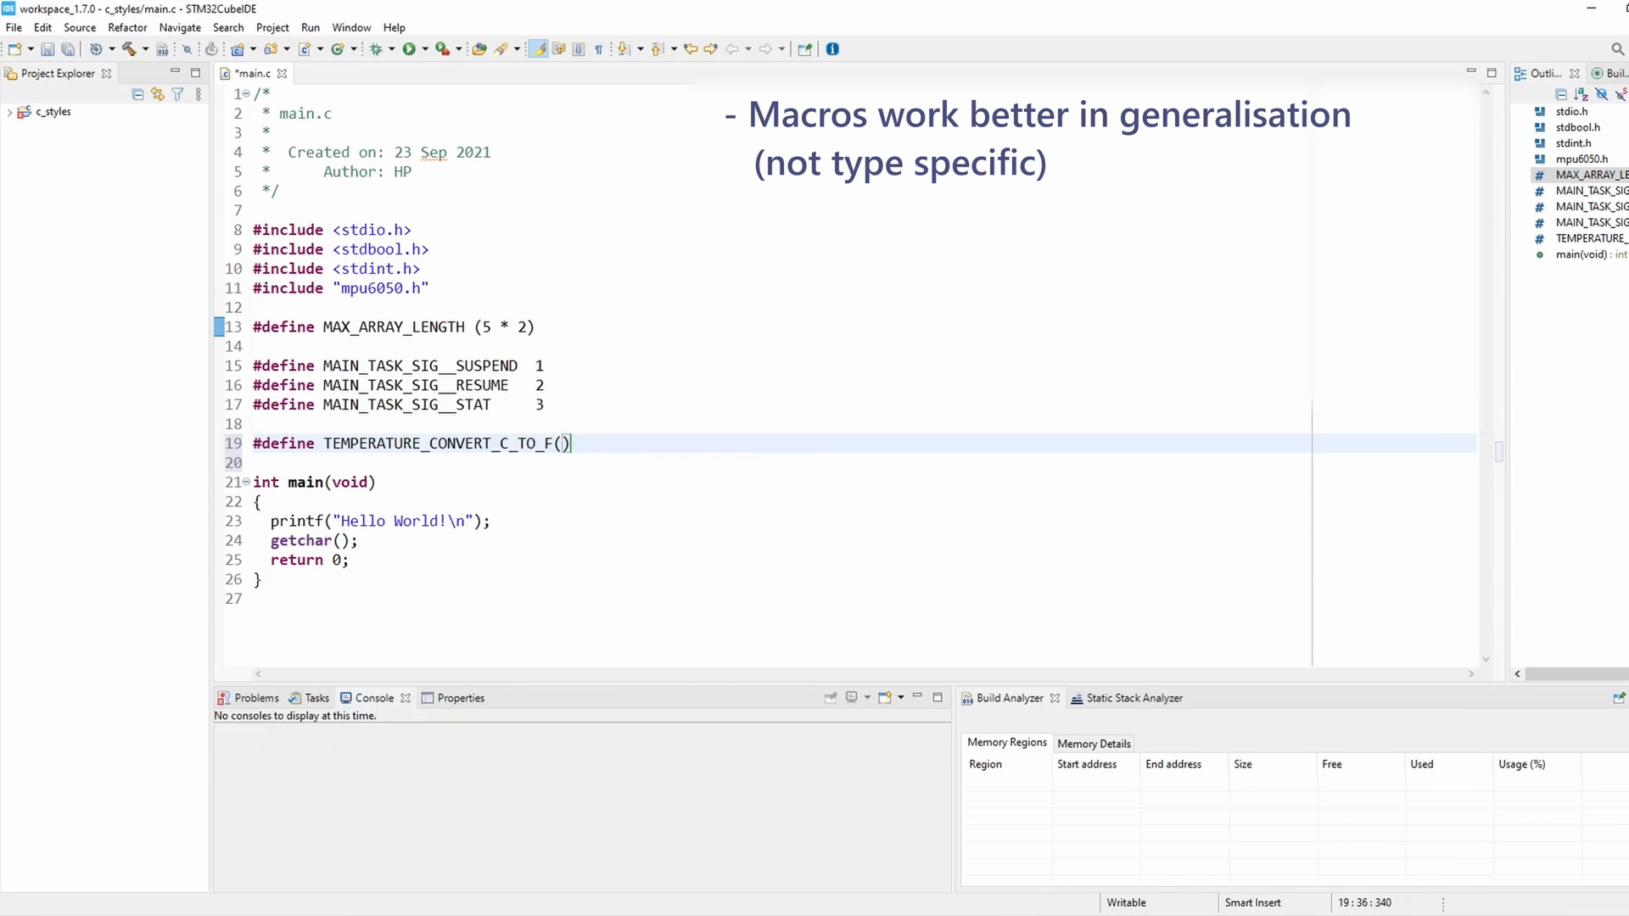
pyautogui.write('X')
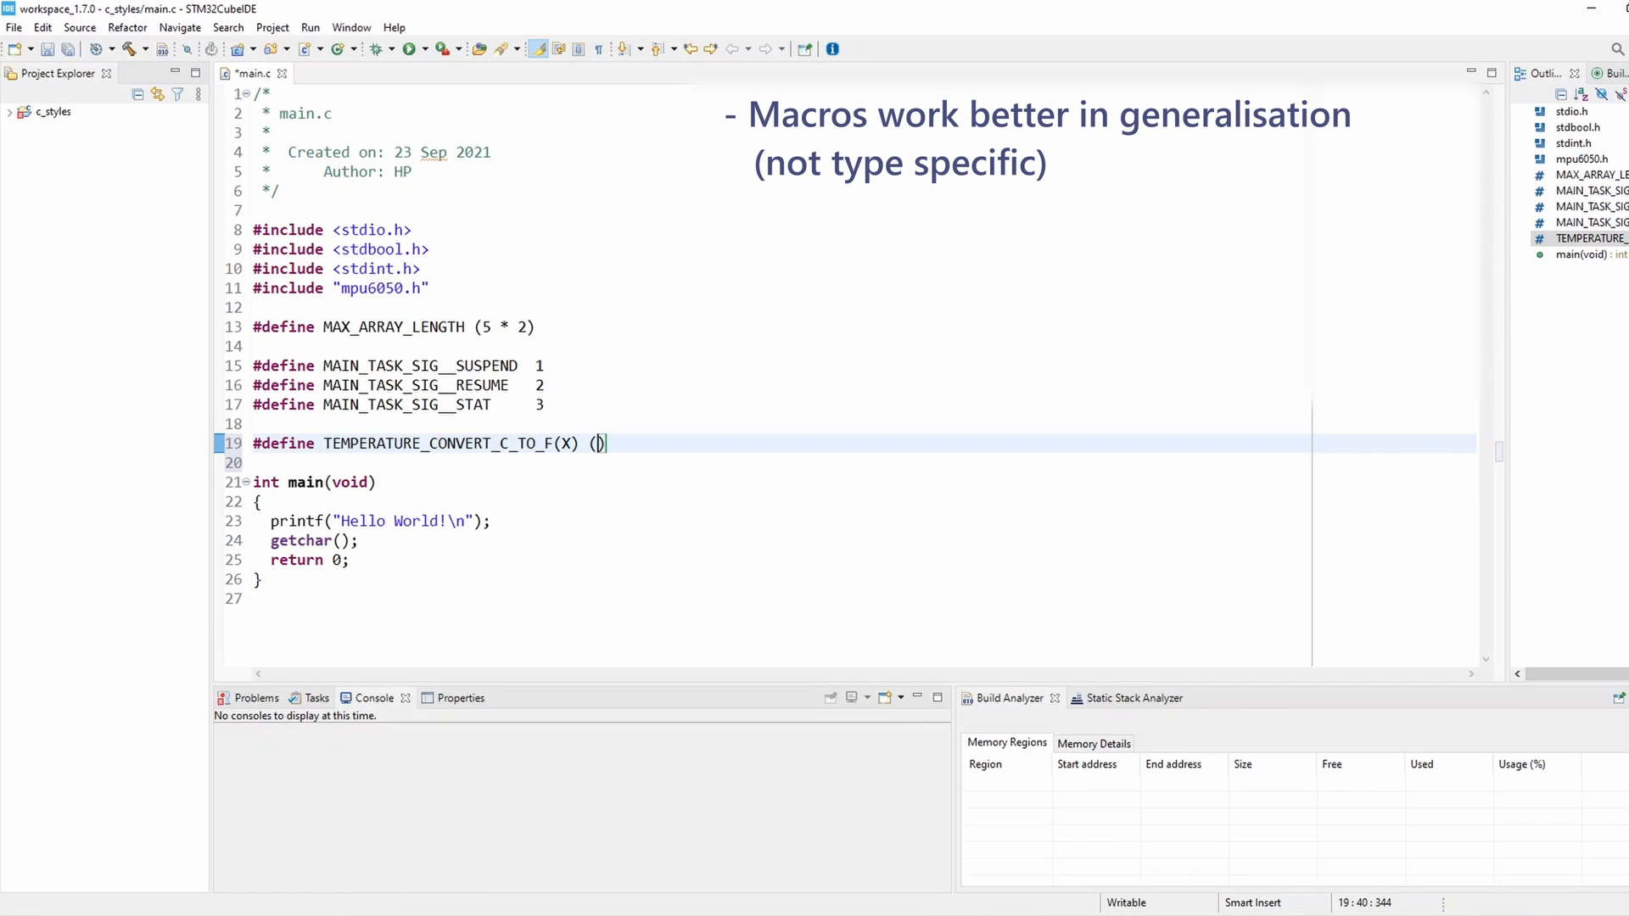
# Step: Write its expansion as (((X * 18)/10) + 32)
pyautogui.write('(X')
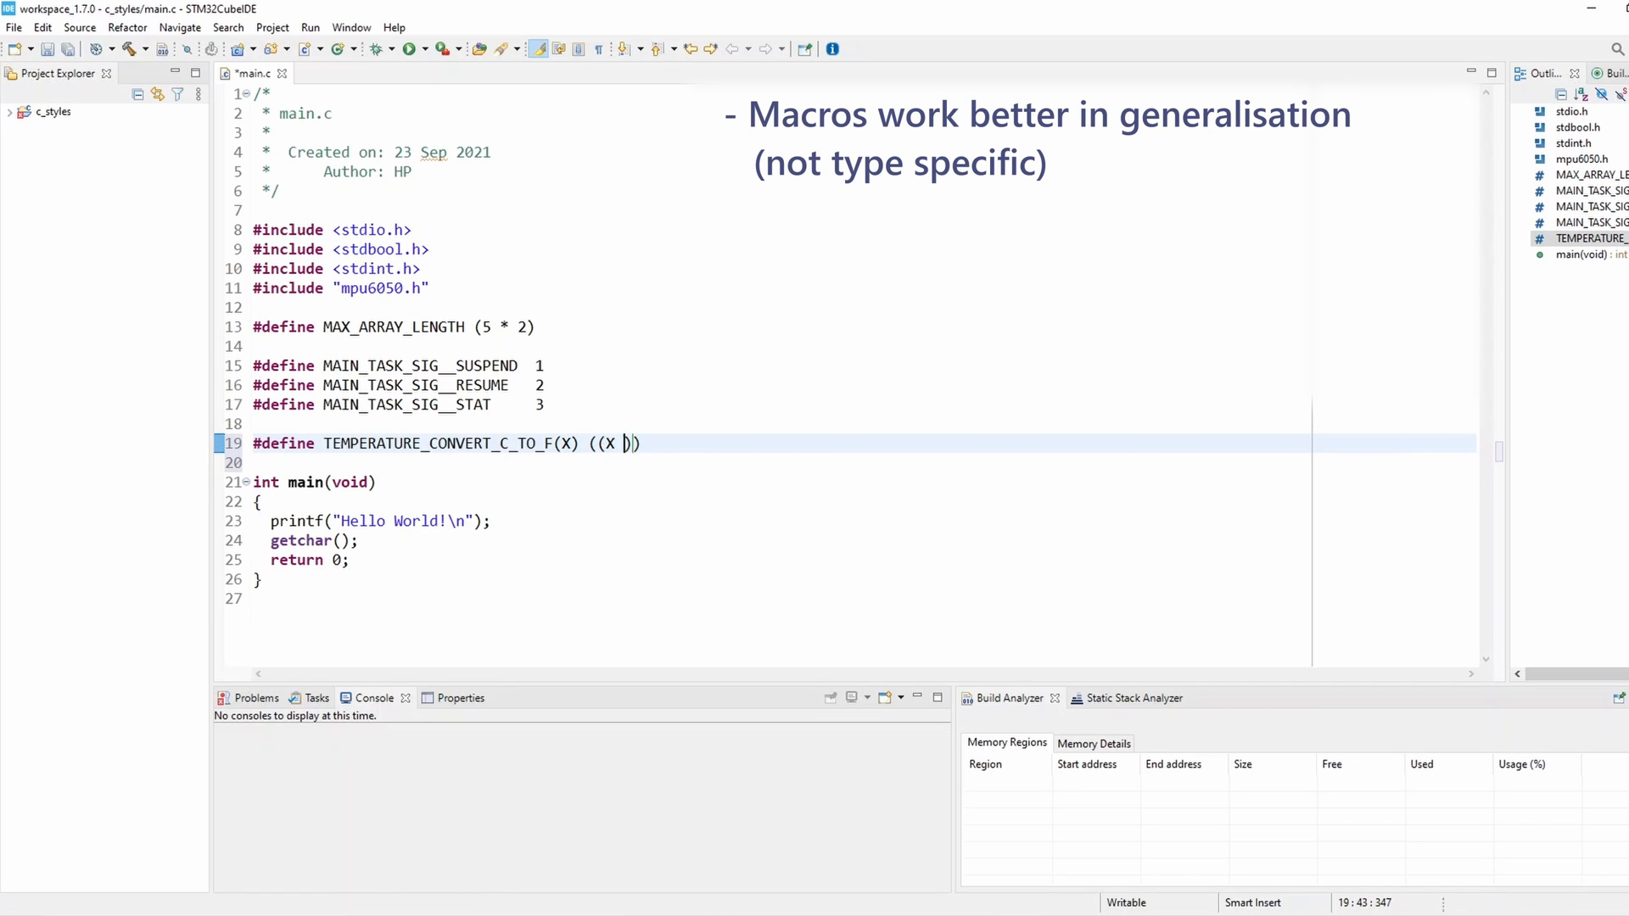
pyautogui.write('* 1.8')
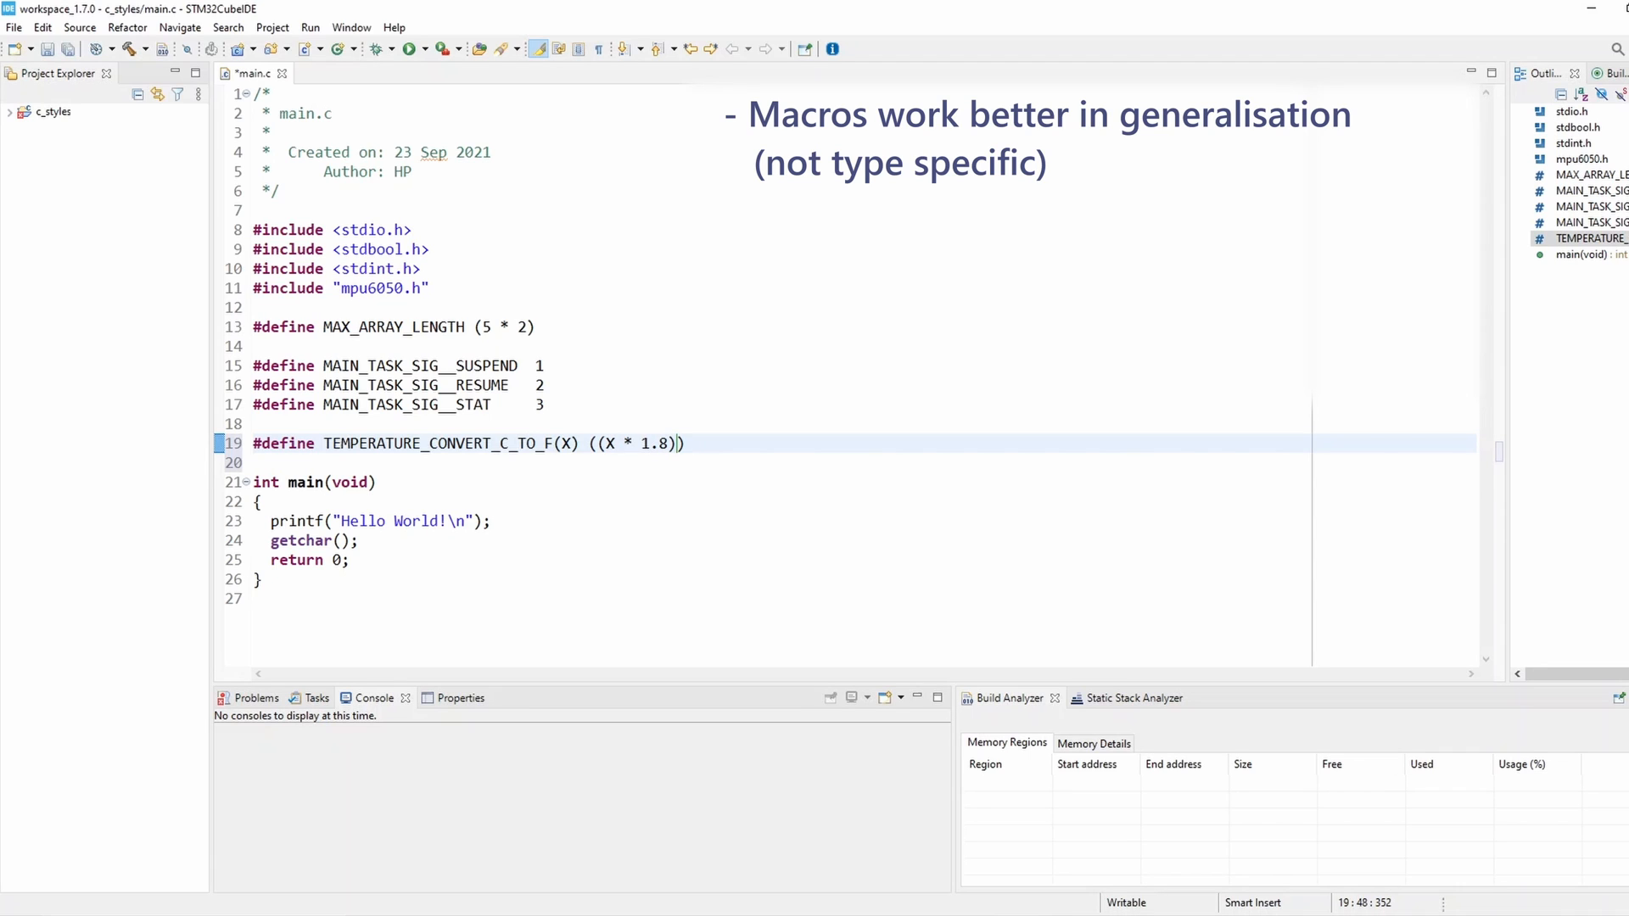
pyautogui.write('+ 32')
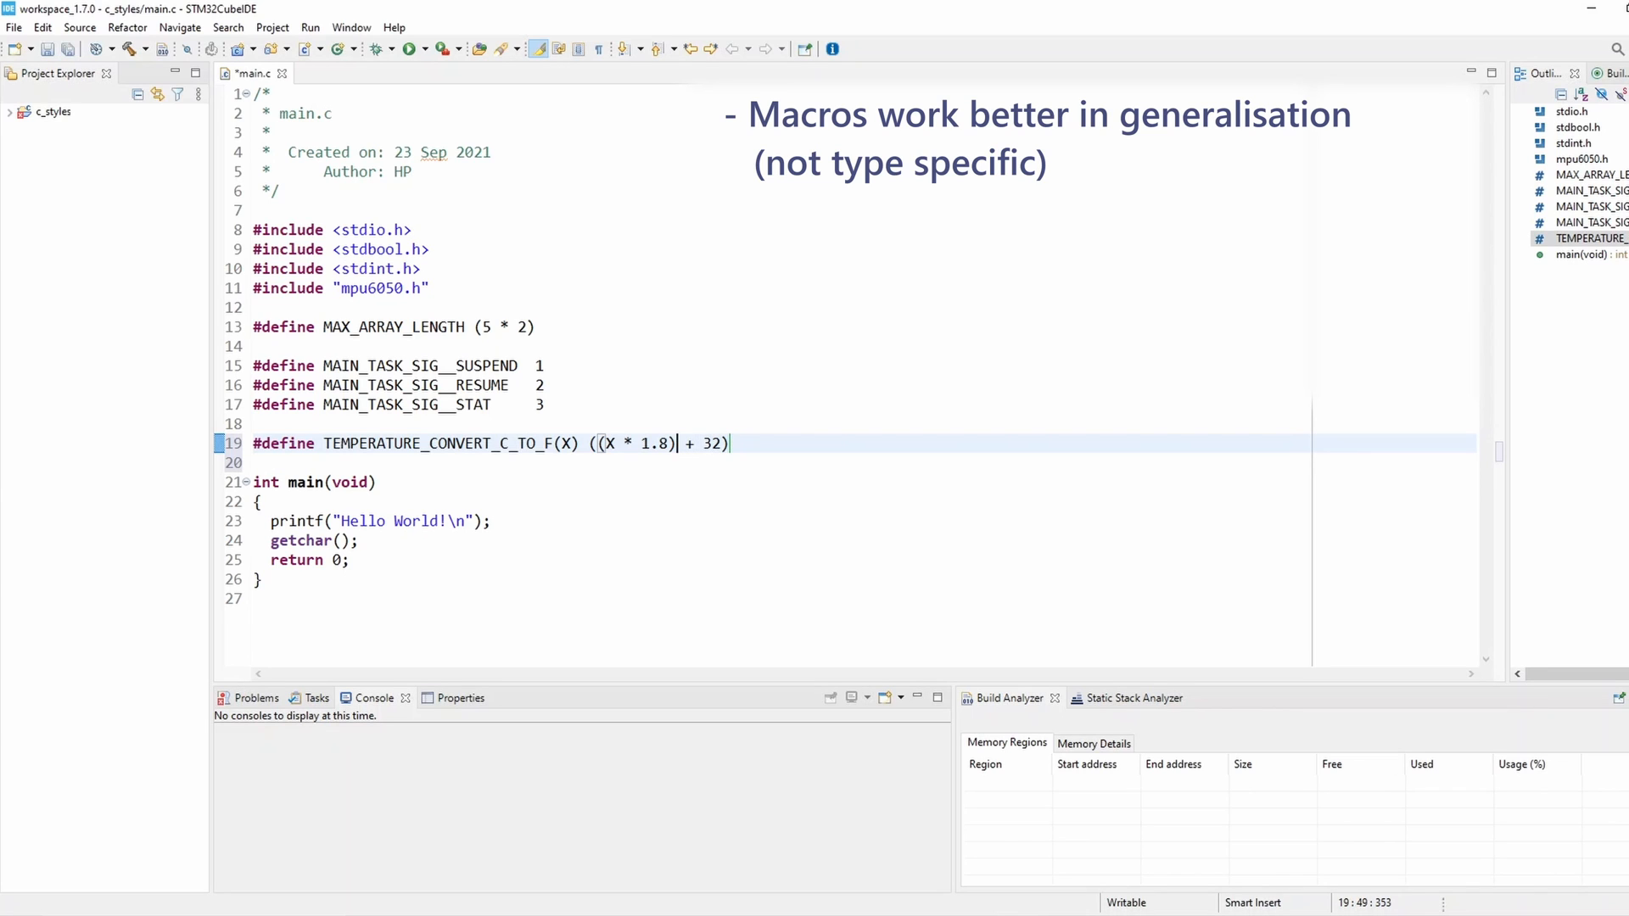
pyautogui.press('BackSpace')
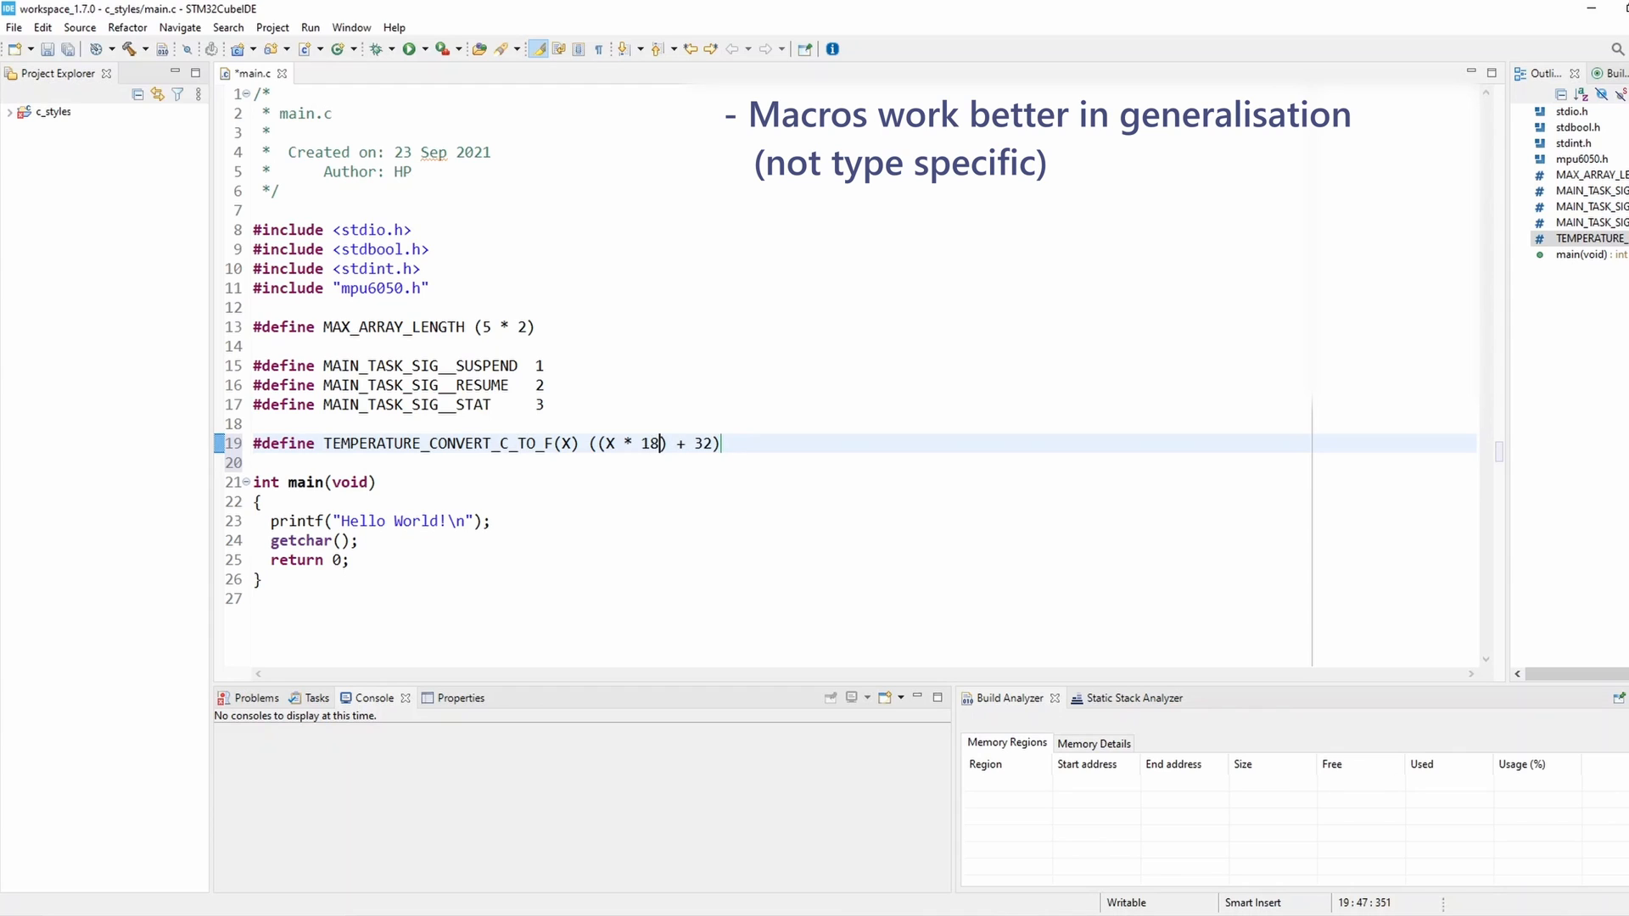
pyautogui.write(')')
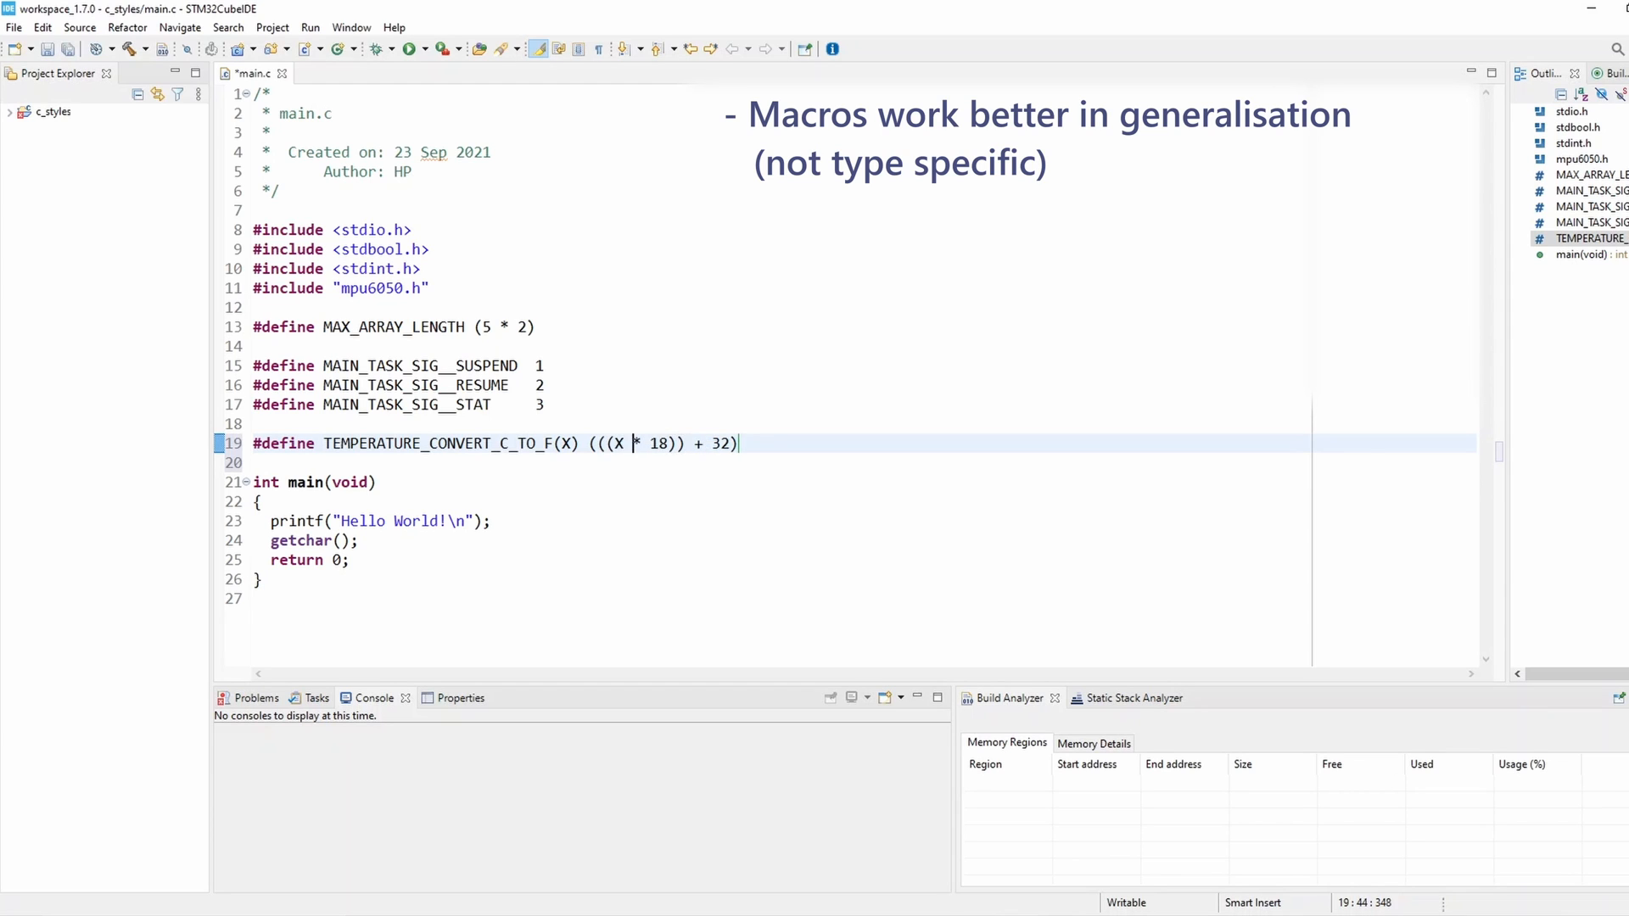
pyautogui.write('/')
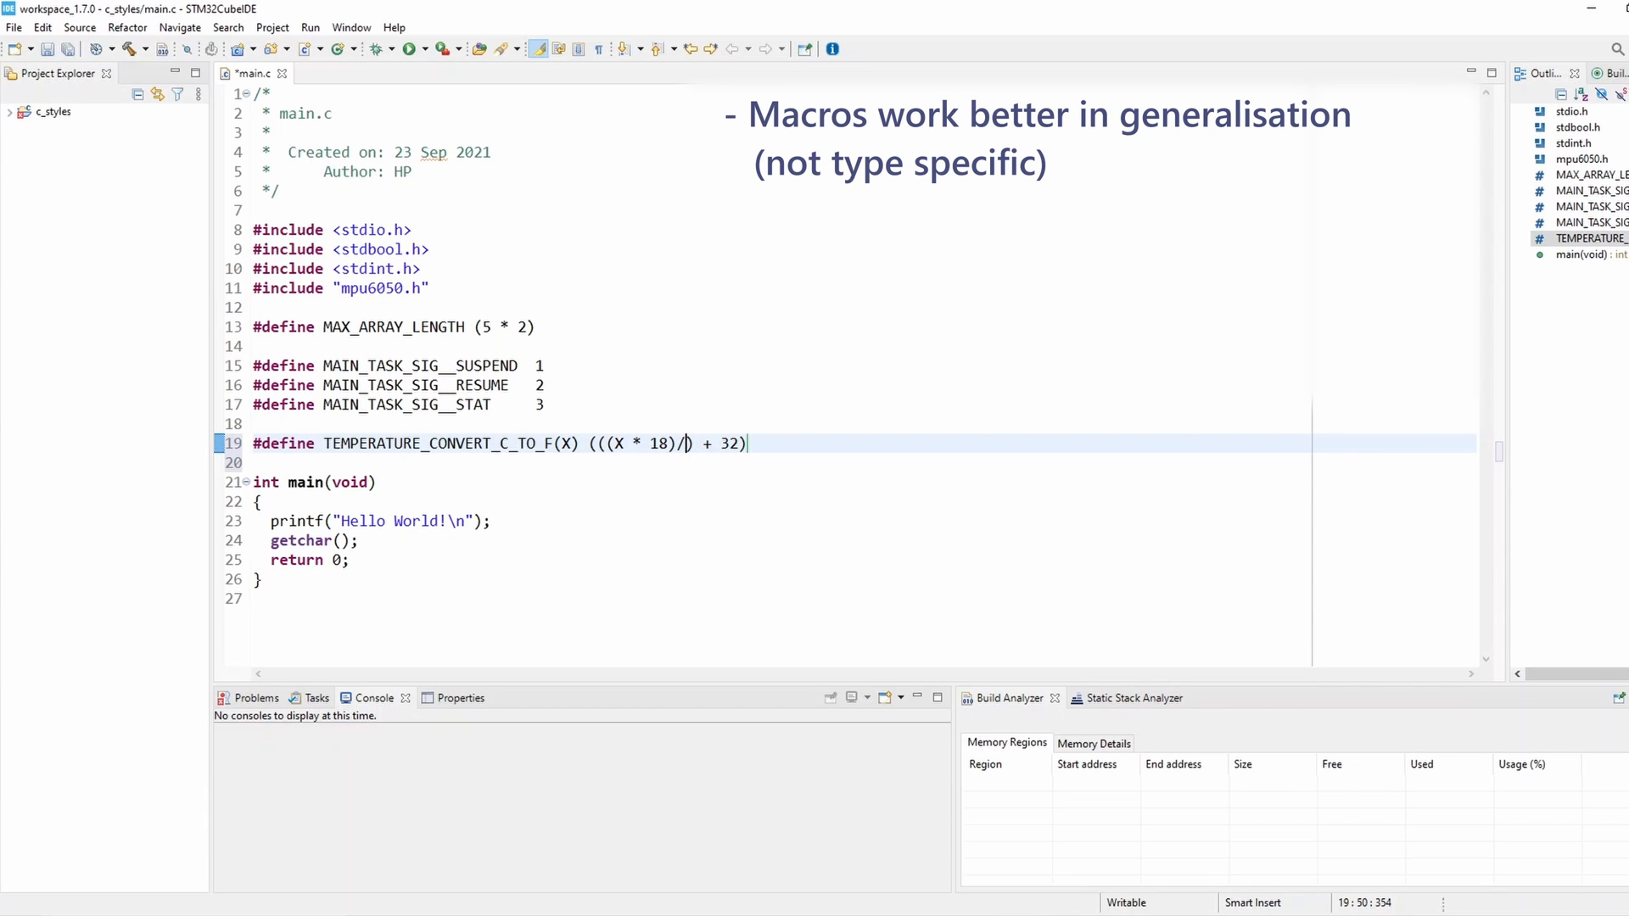
pyautogui.write('0')
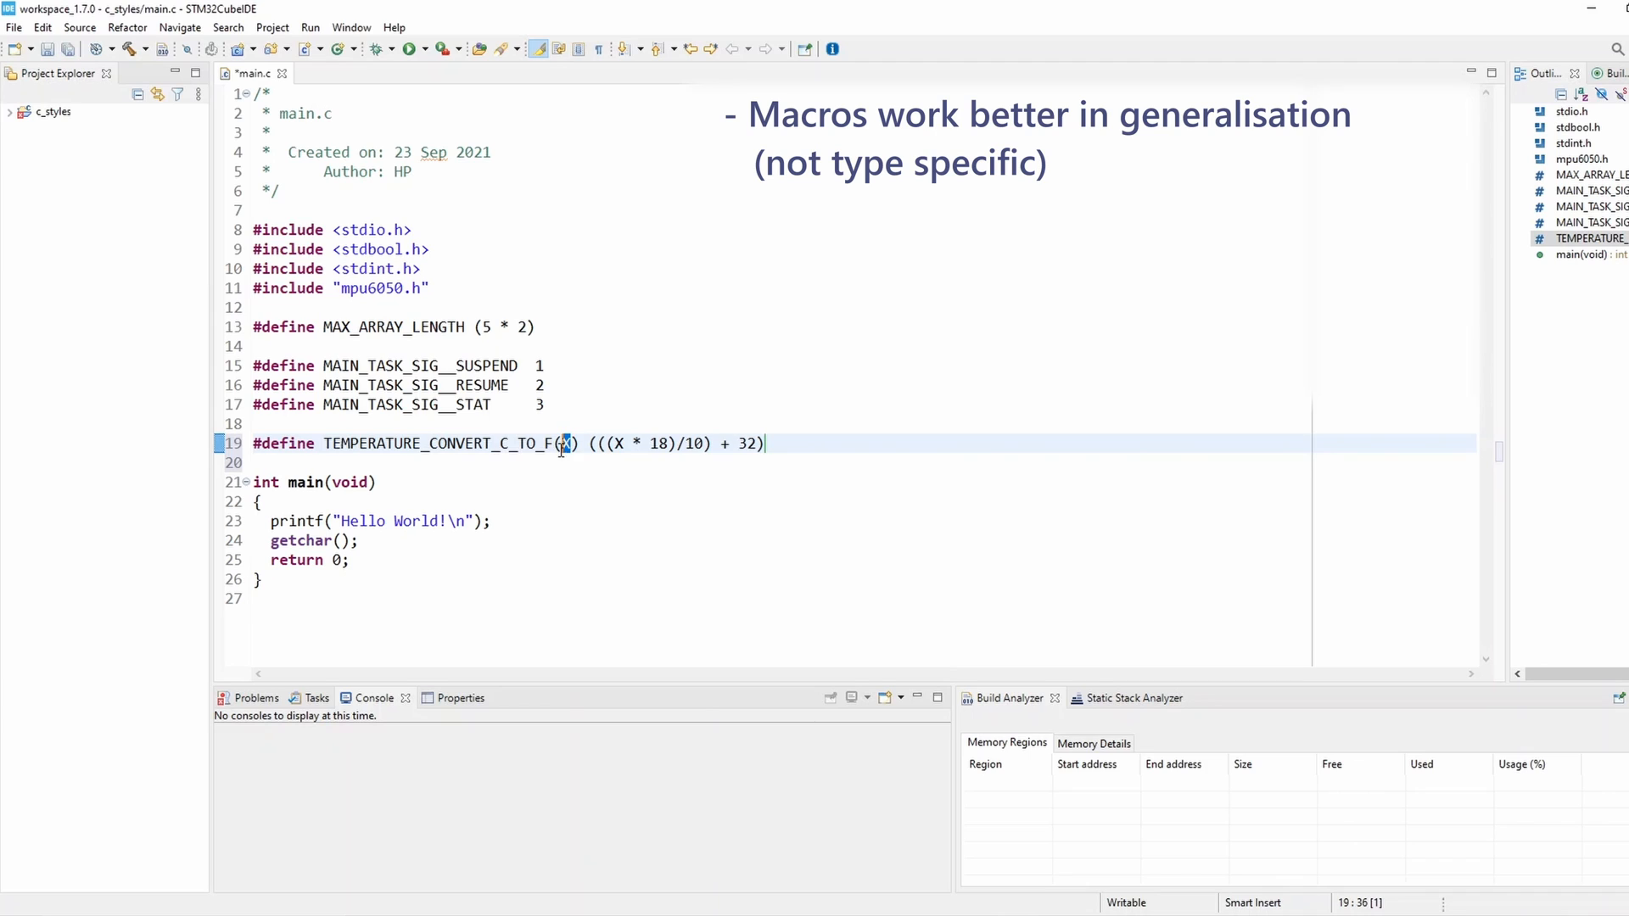
pyautogui.moveTo(626, 473)
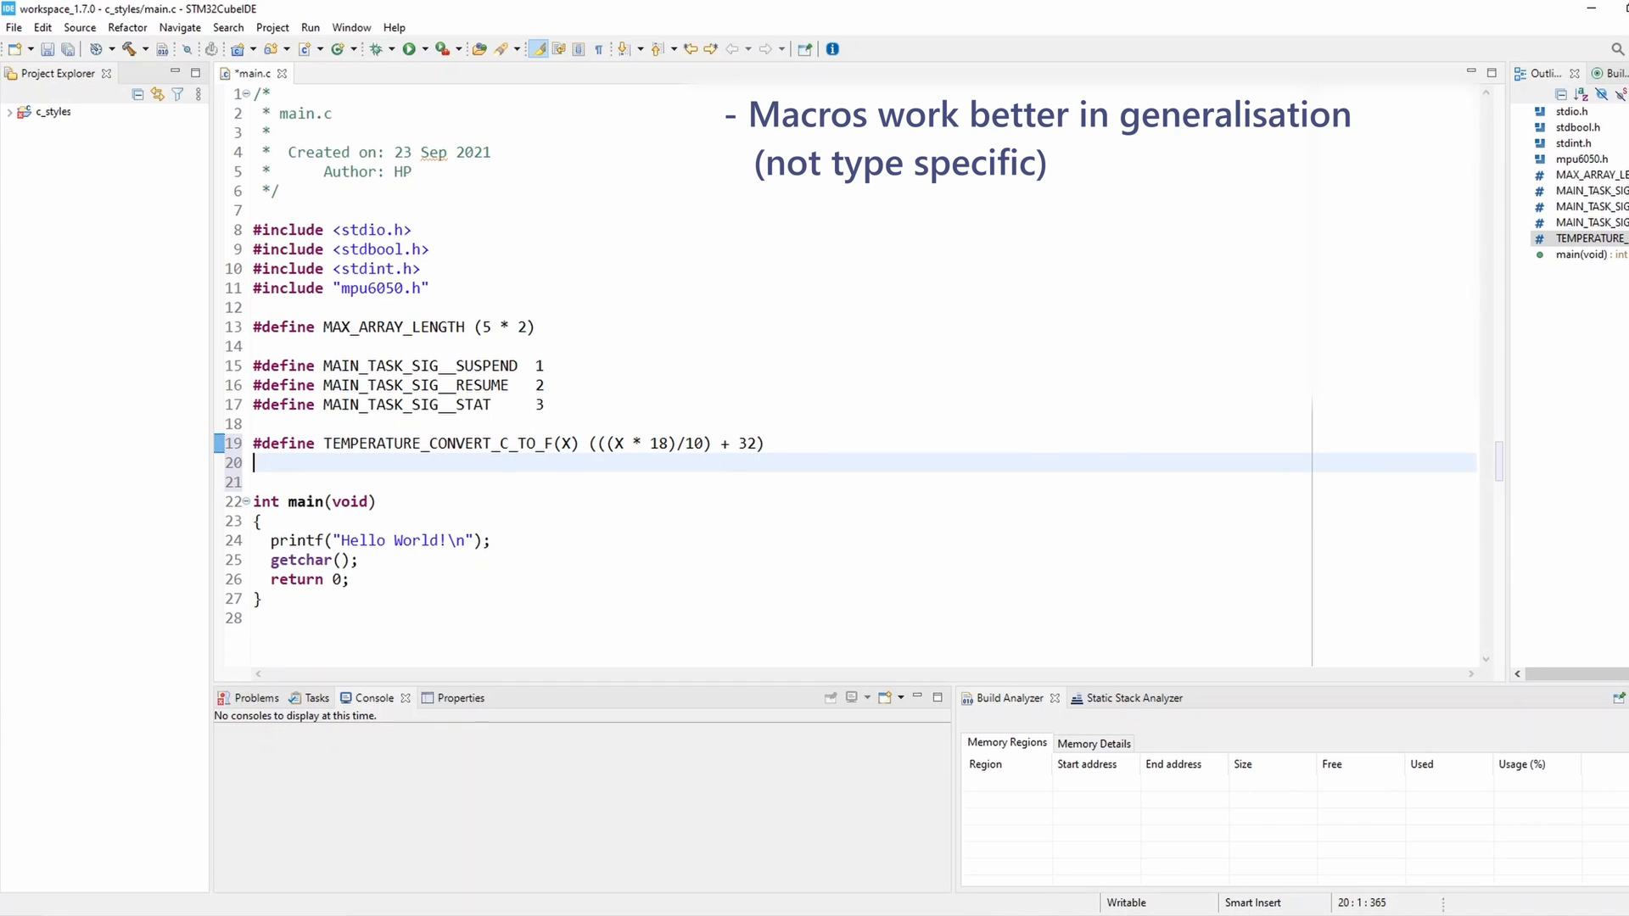
# Step: Add #define TEMPERATURE_CONVERT_F_TO_C(X) with an opening parenthesis on line 20
pyautogui.write('#define T')
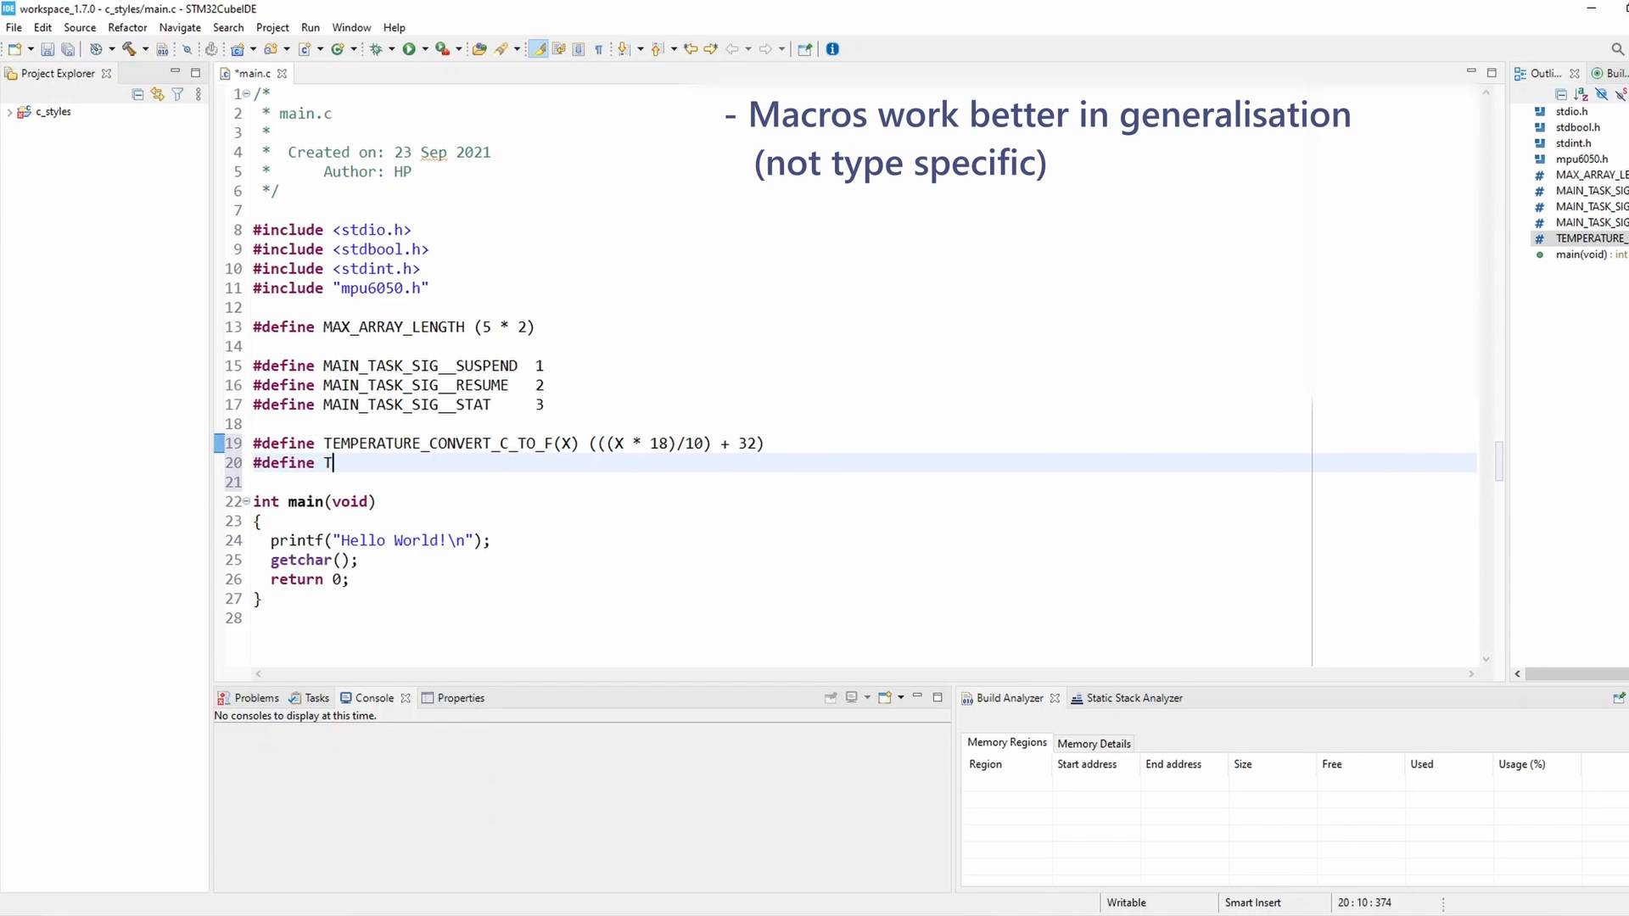
pyautogui.write('EMP')
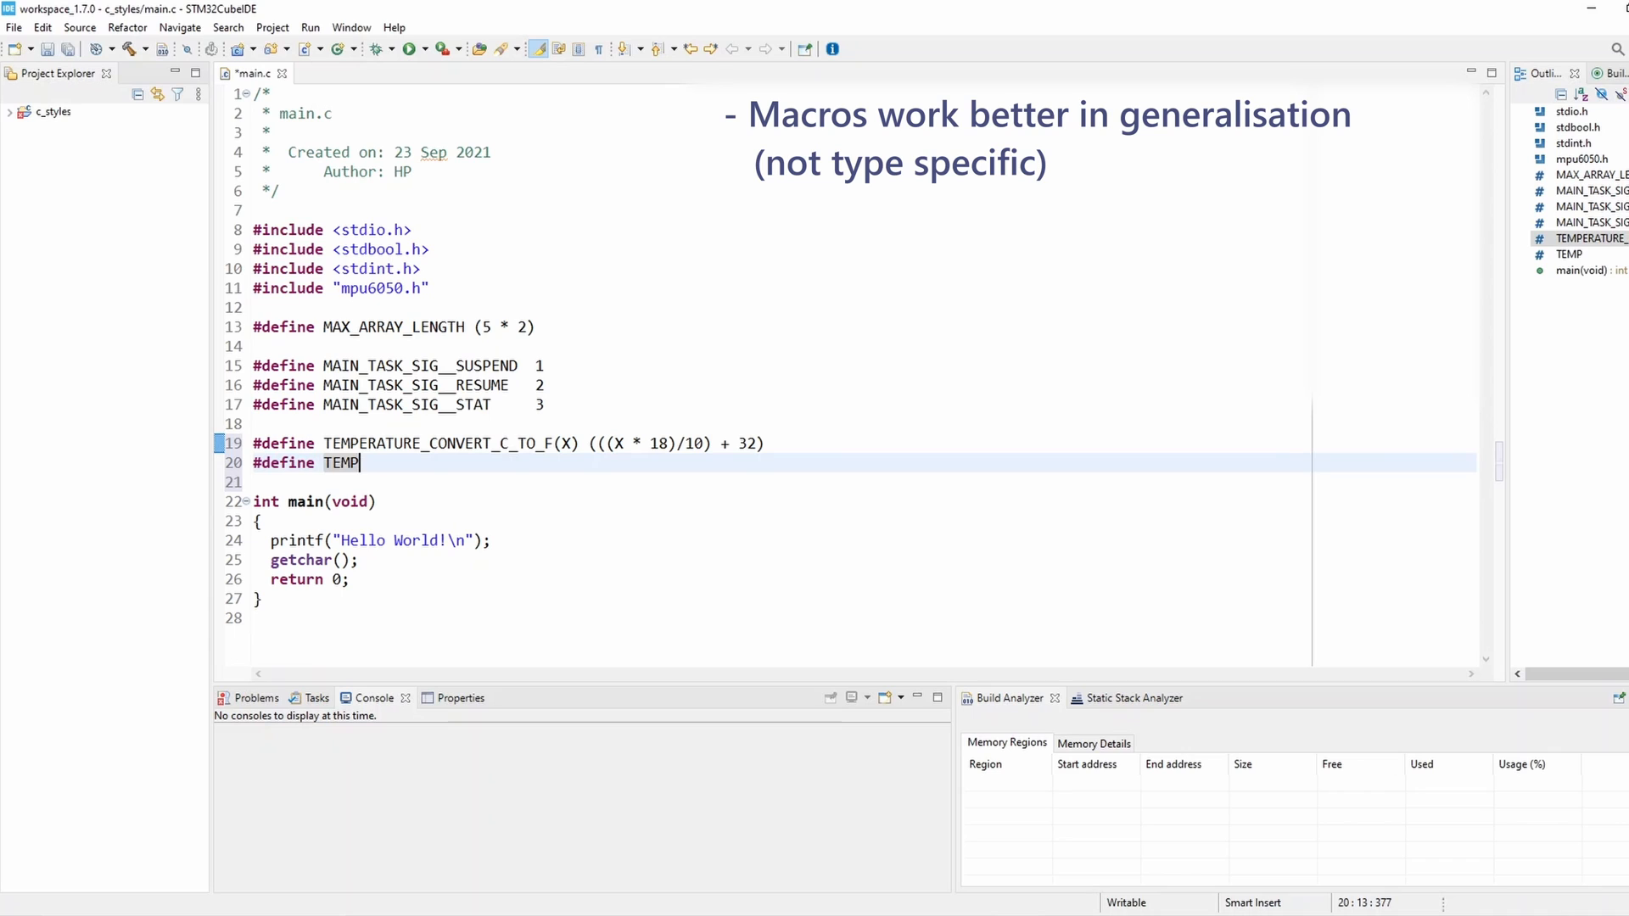
pyautogui.write('ERATURE+C')
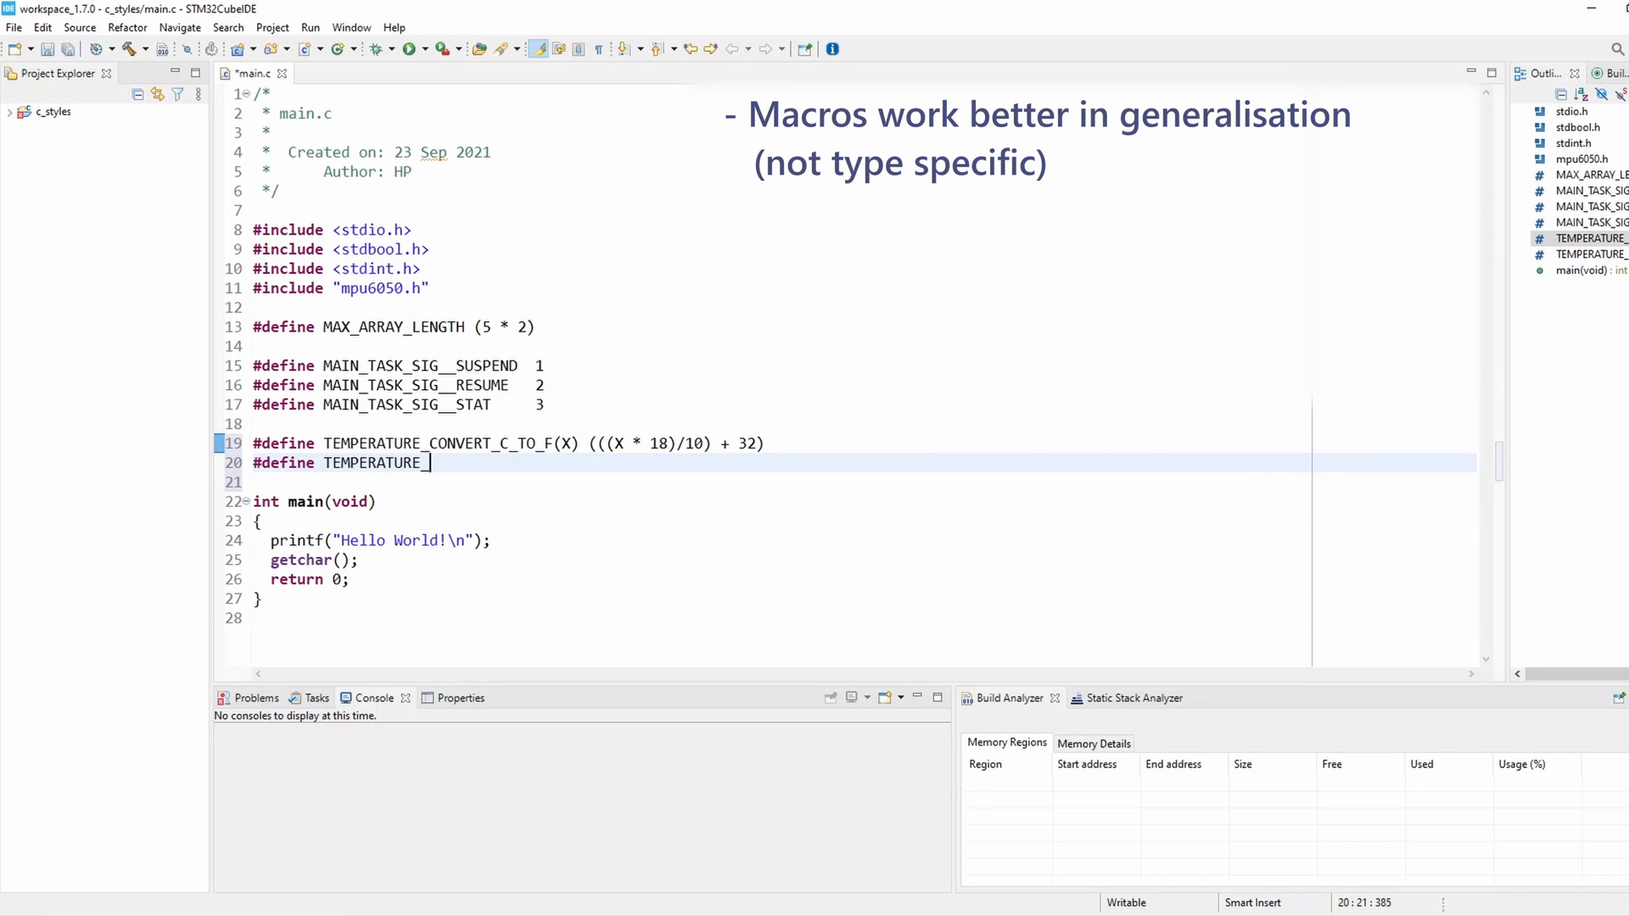
pyautogui.write('CONVERT_')
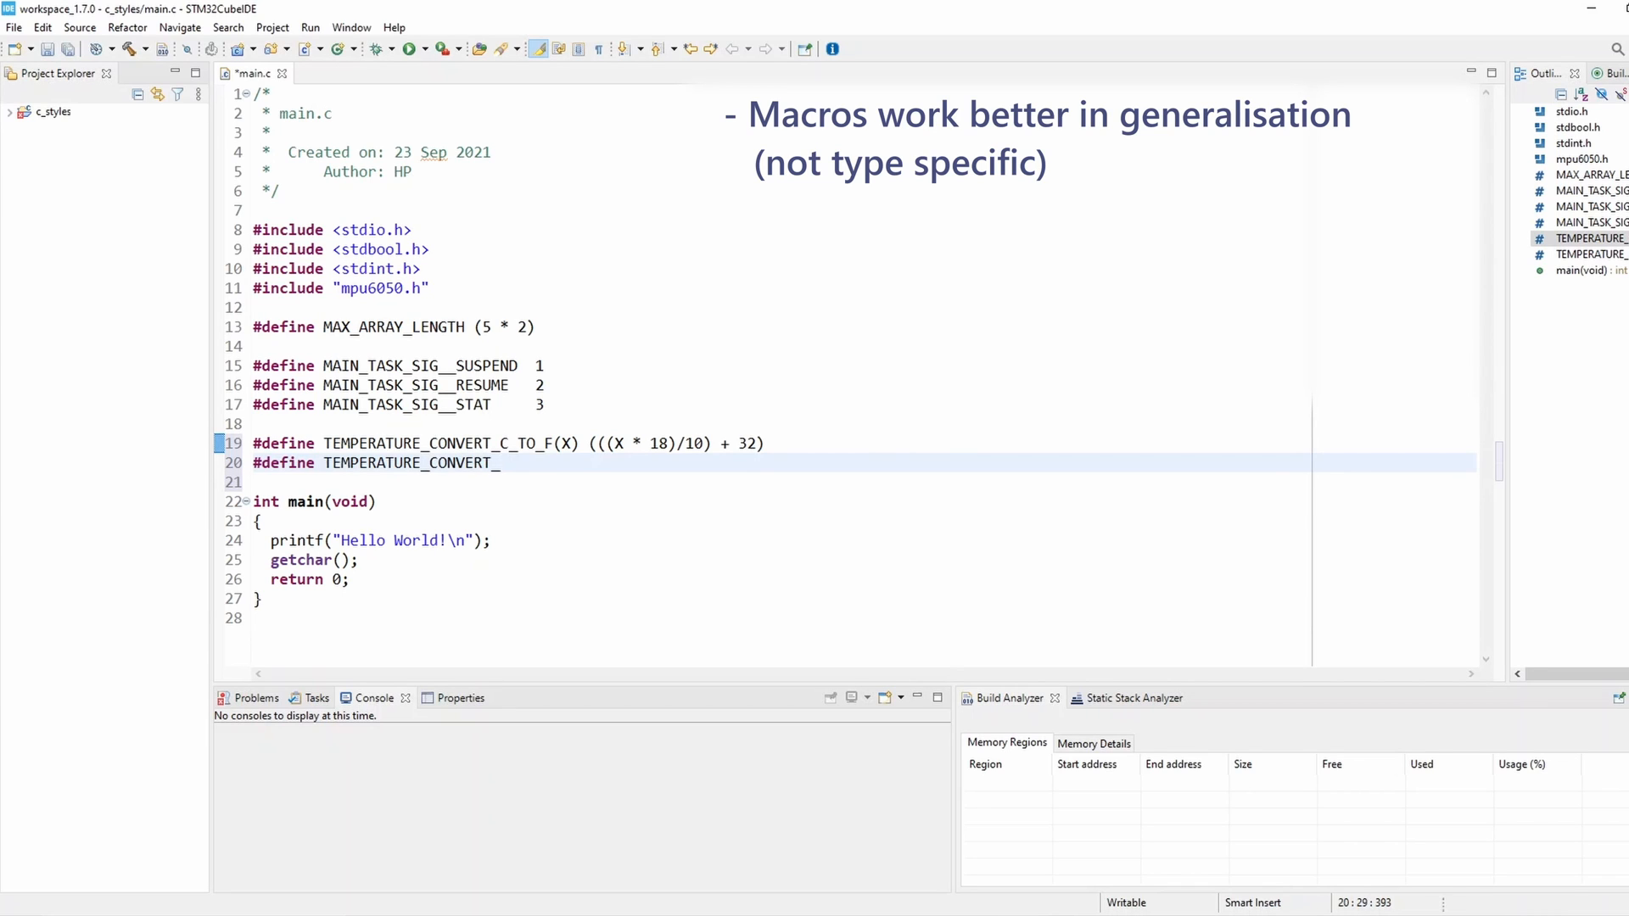
pyautogui.write('F_TO_C')
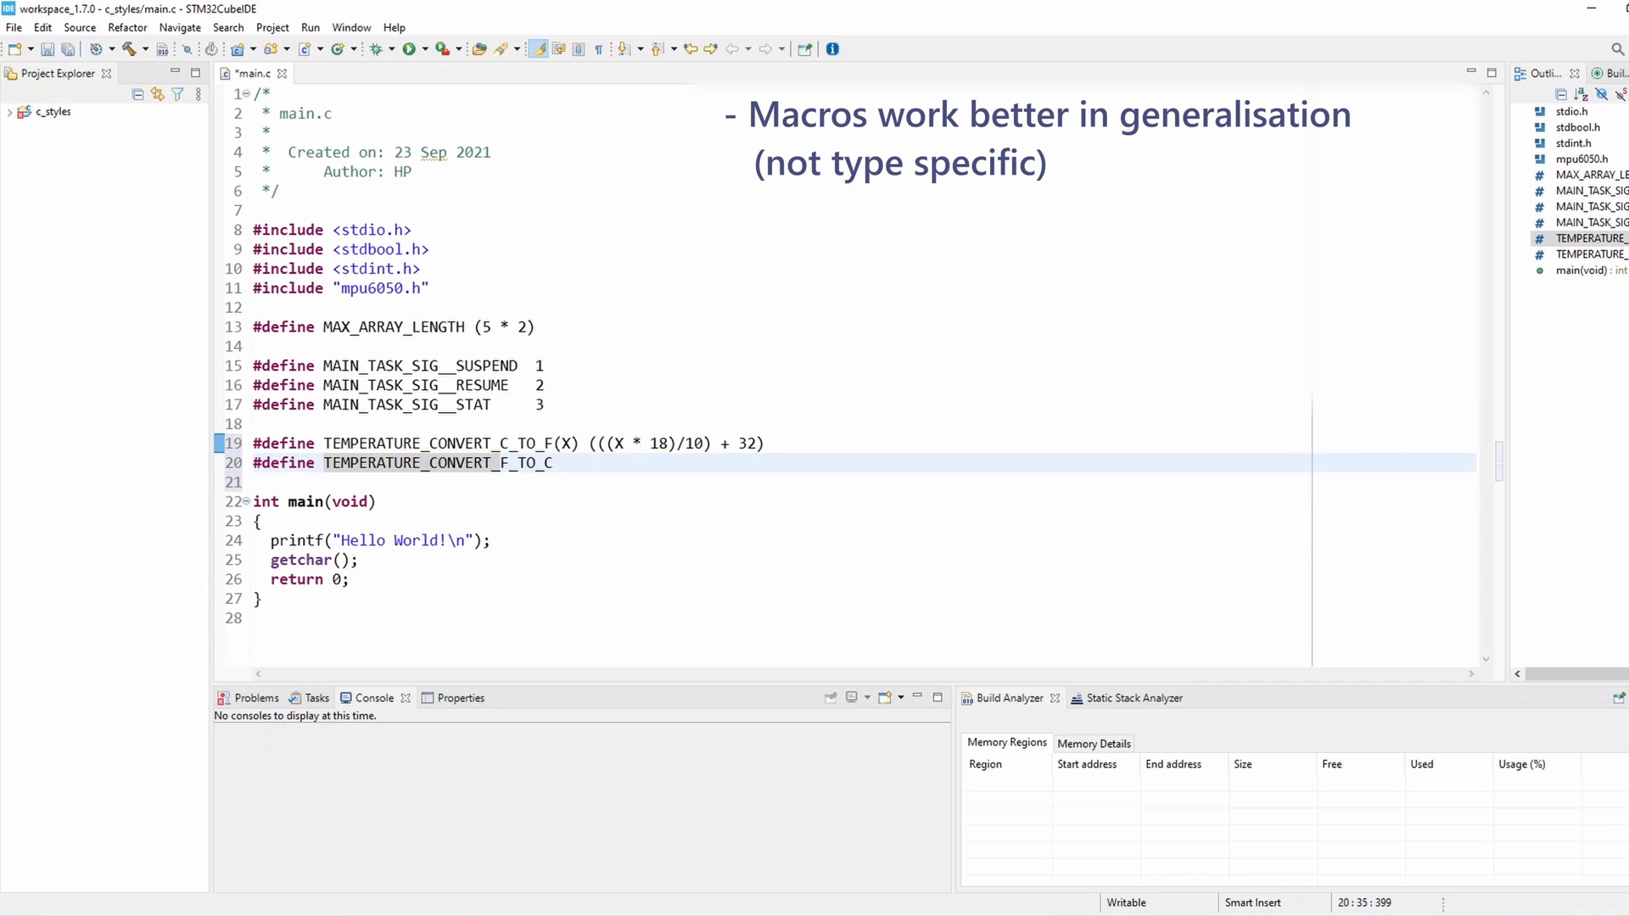
pyautogui.write('(X)')
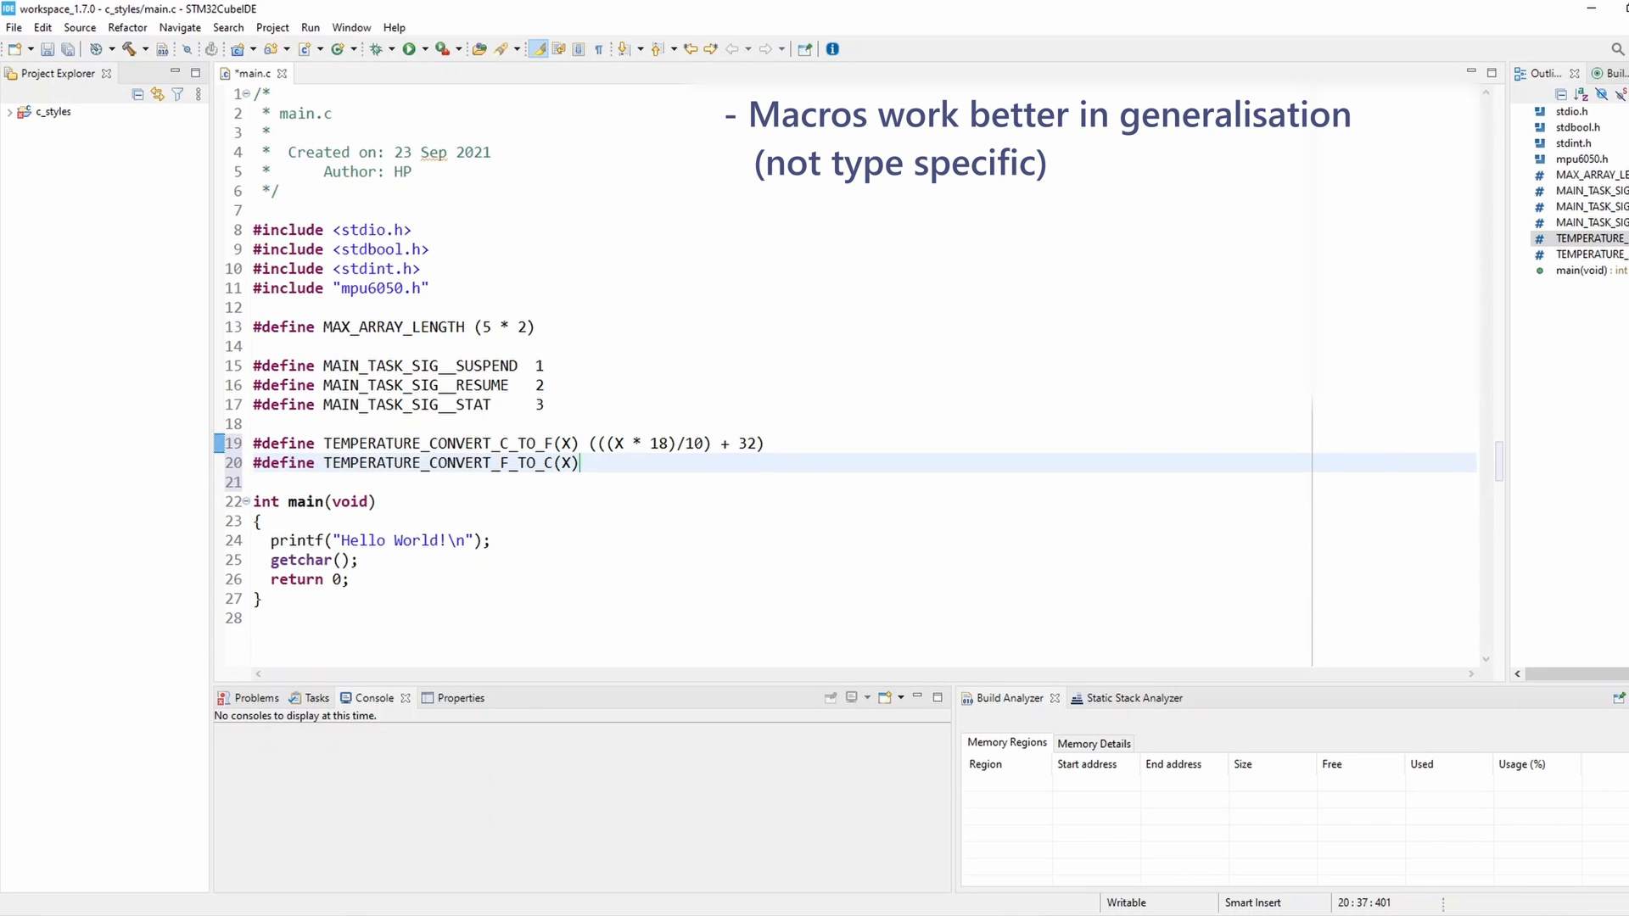
pyautogui.write('()')
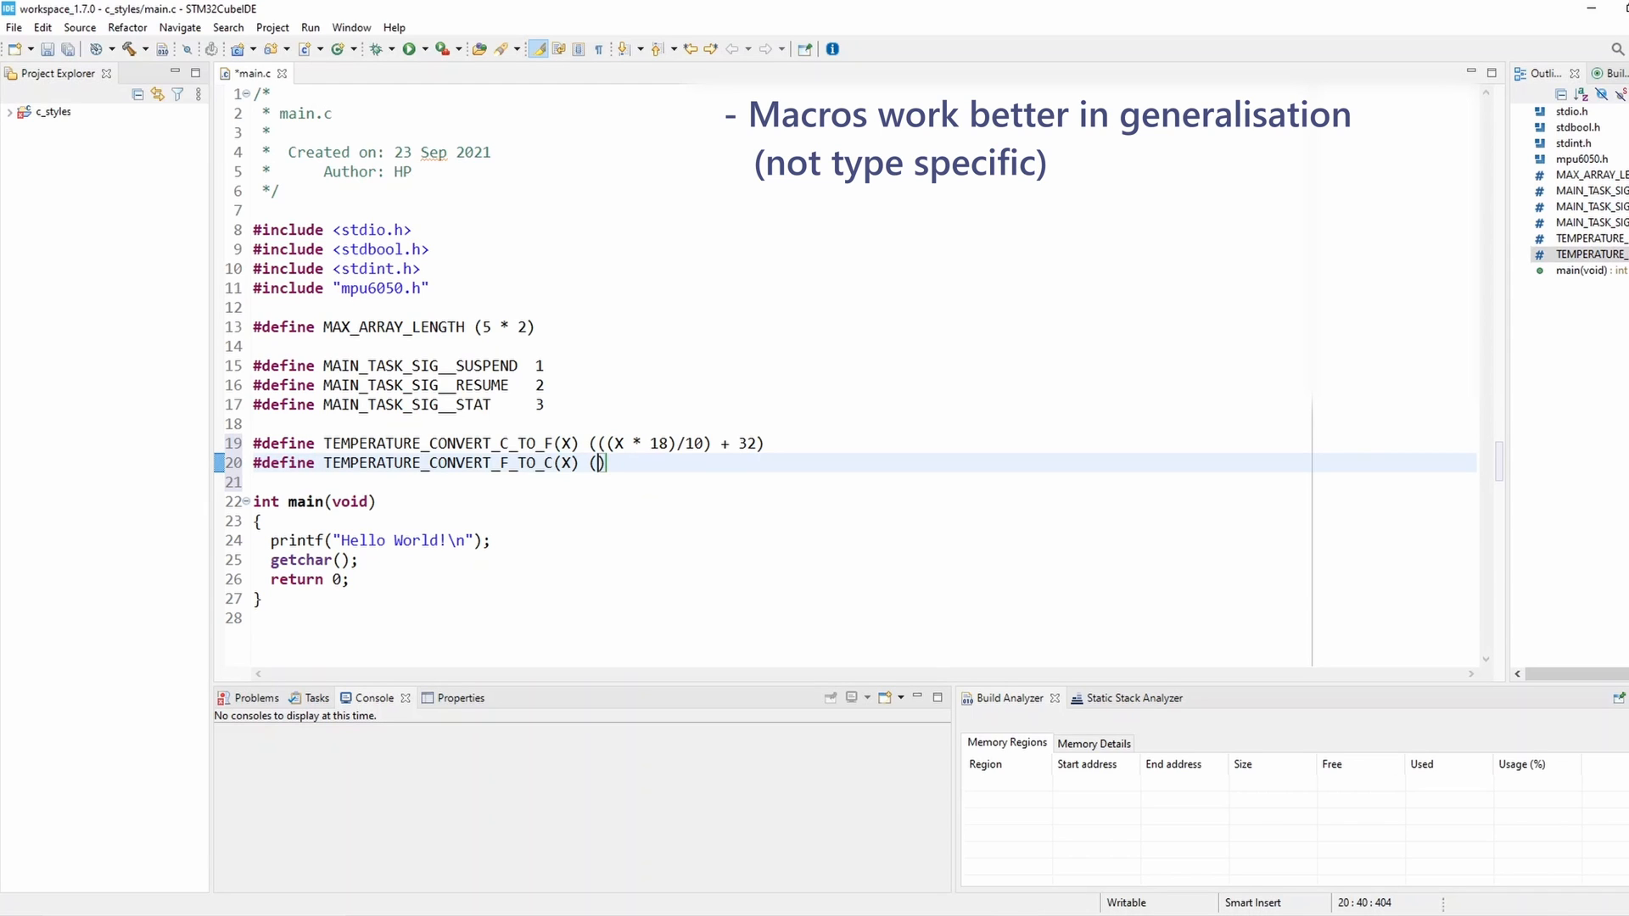
pyautogui.moveTo(873, 426)
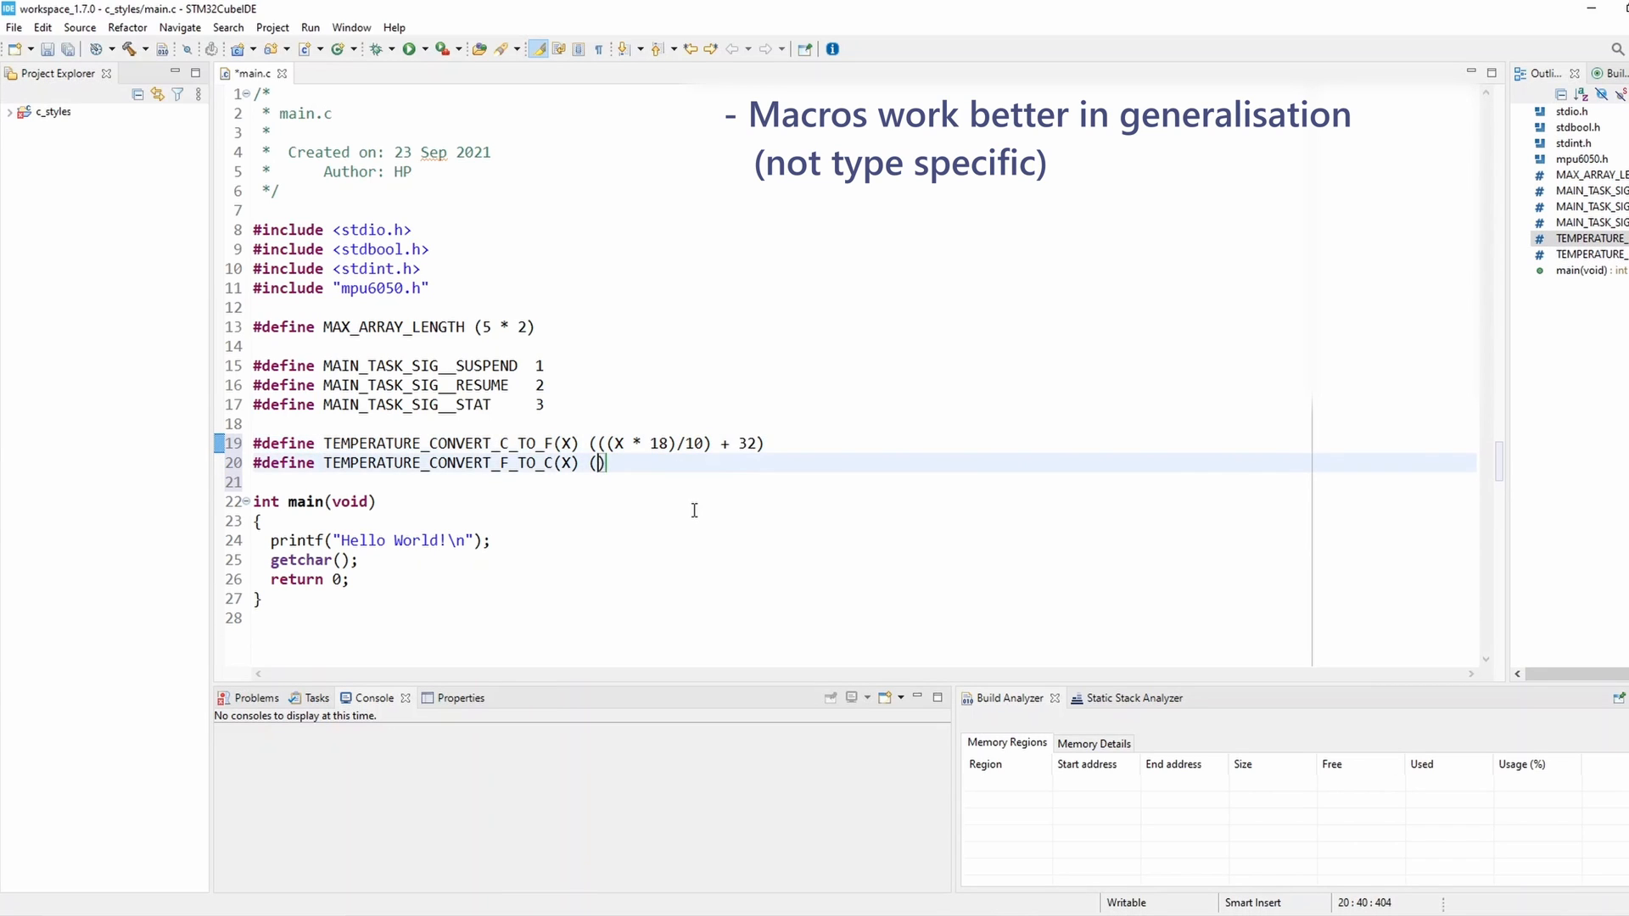
# Step: Write the F_TO_C expansion (((X - 32) * 10) / 18) and save main.c
pyautogui.write('(')
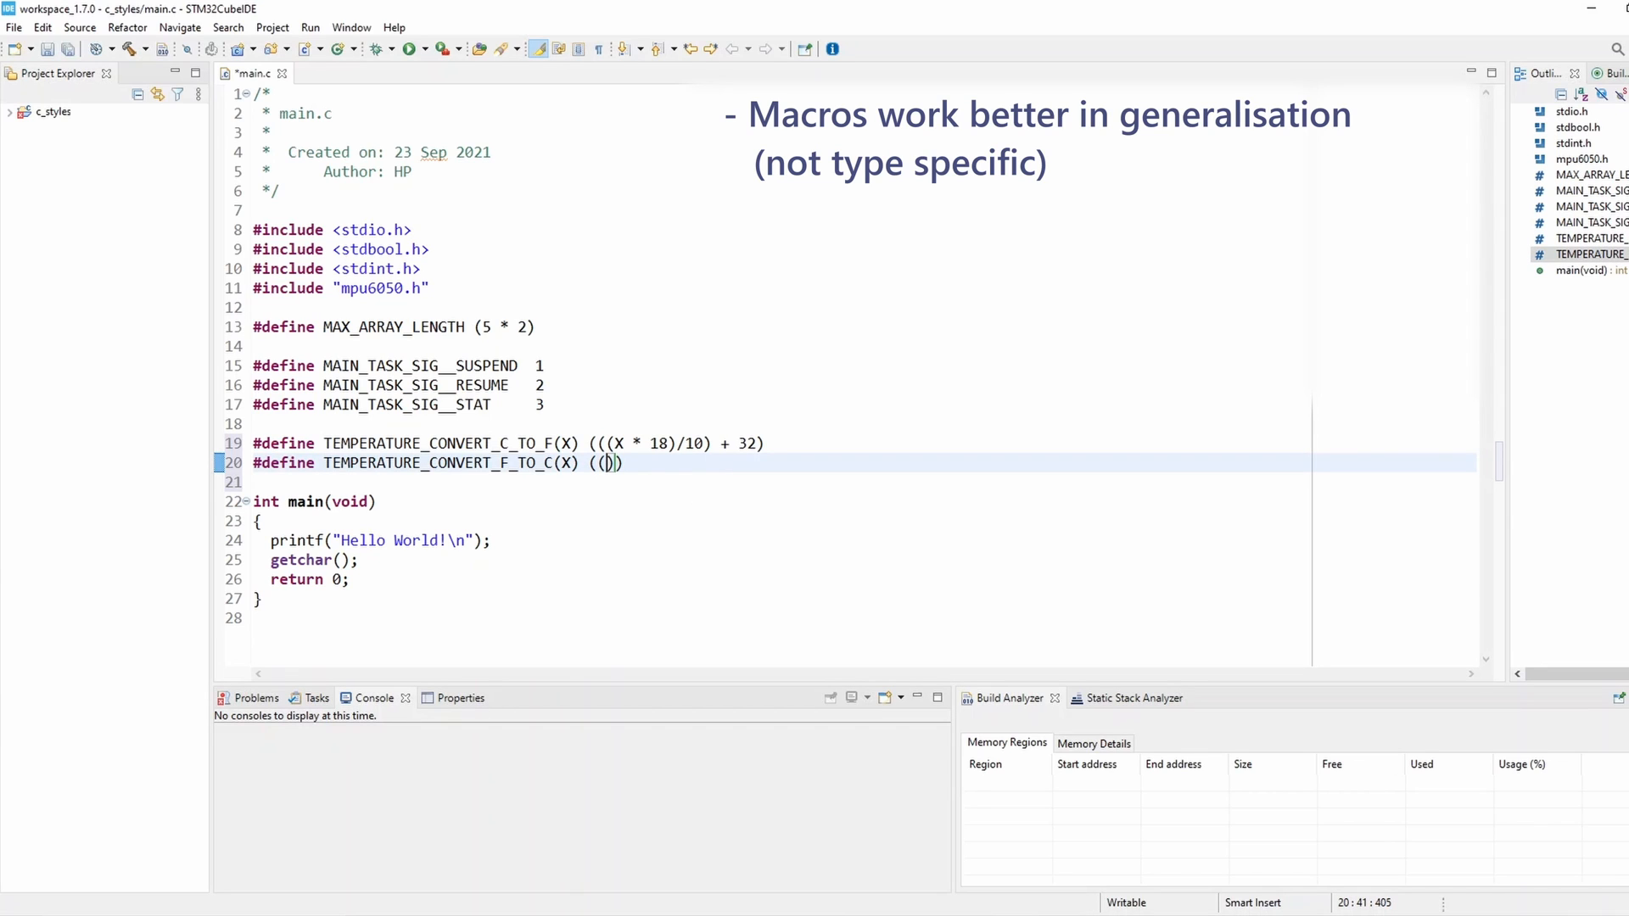
pyautogui.write('X -')
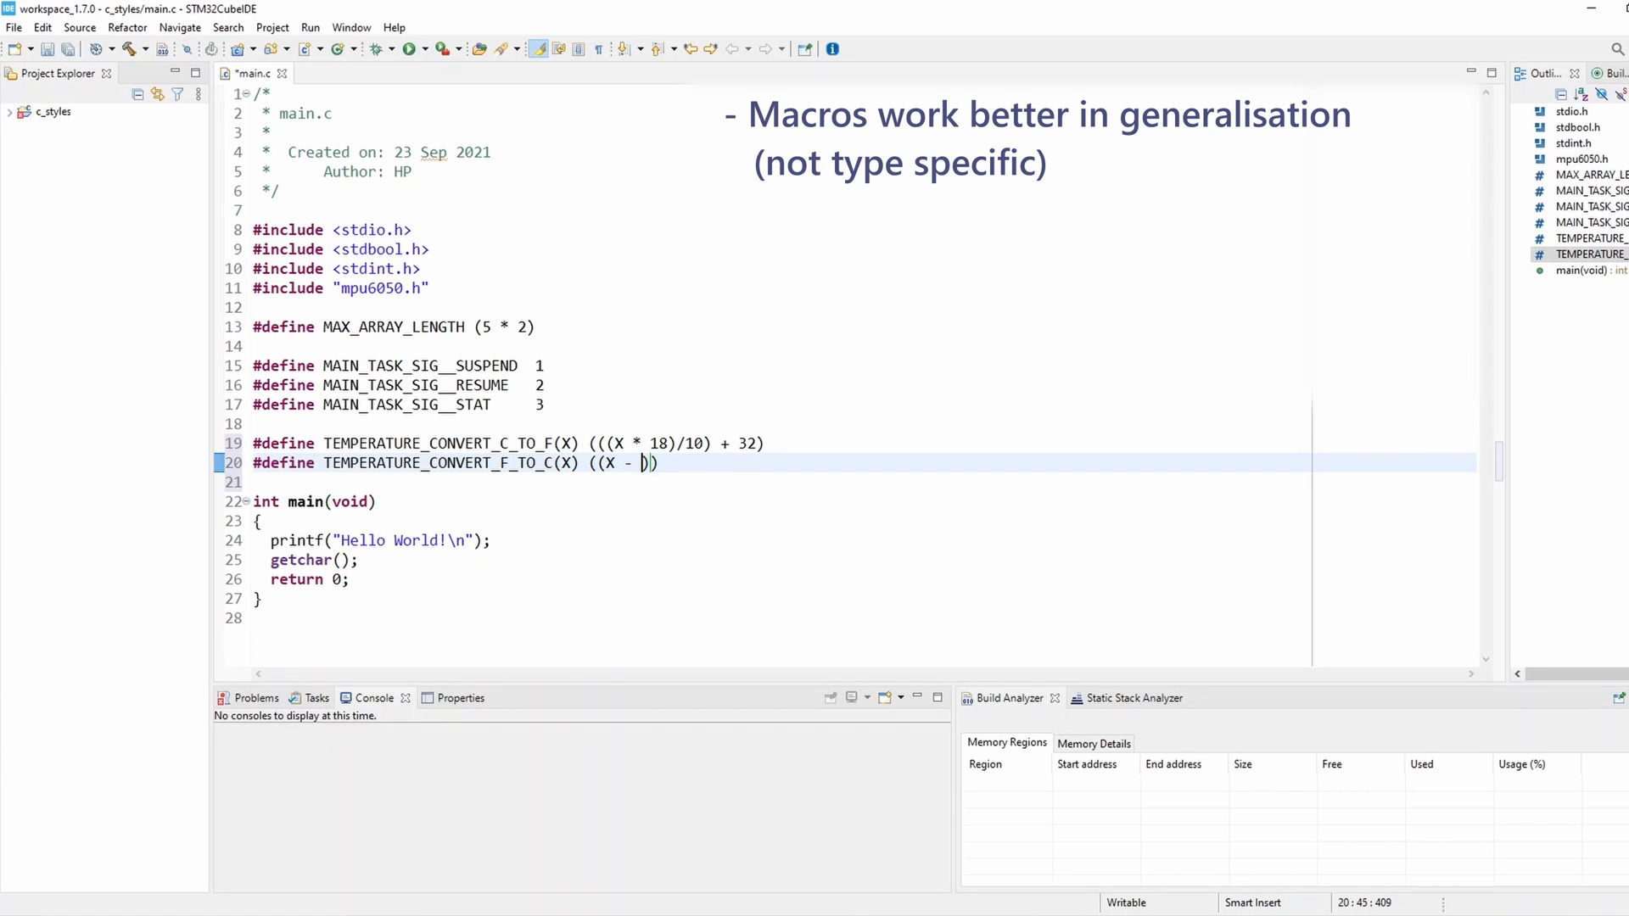
pyautogui.write('32)')
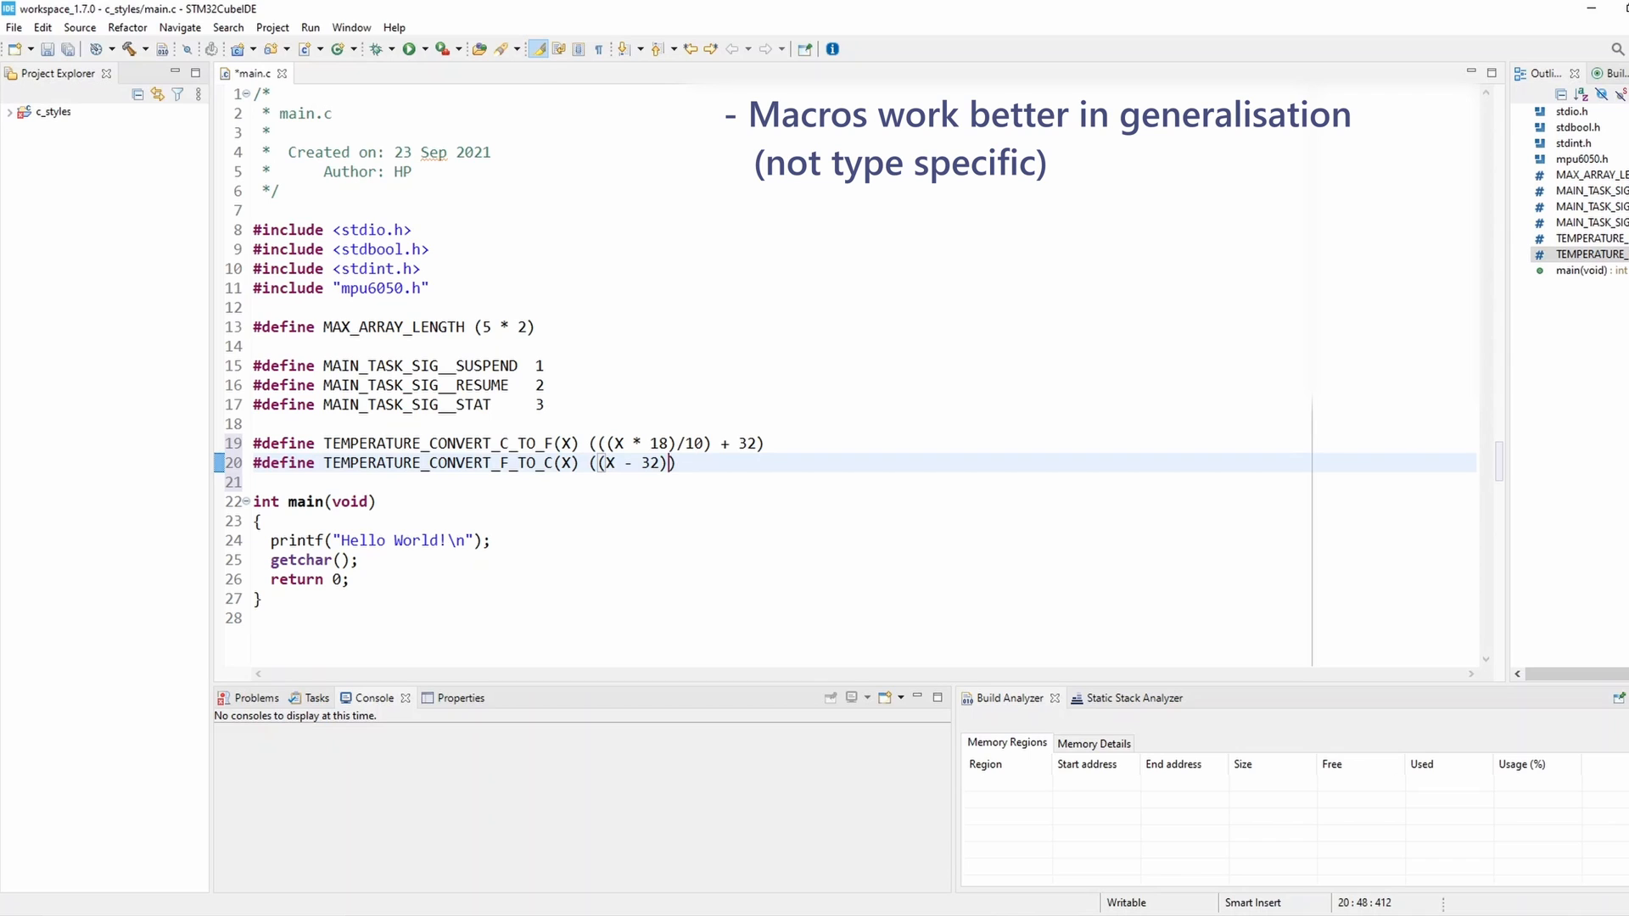
pyautogui.write('/ 1)')
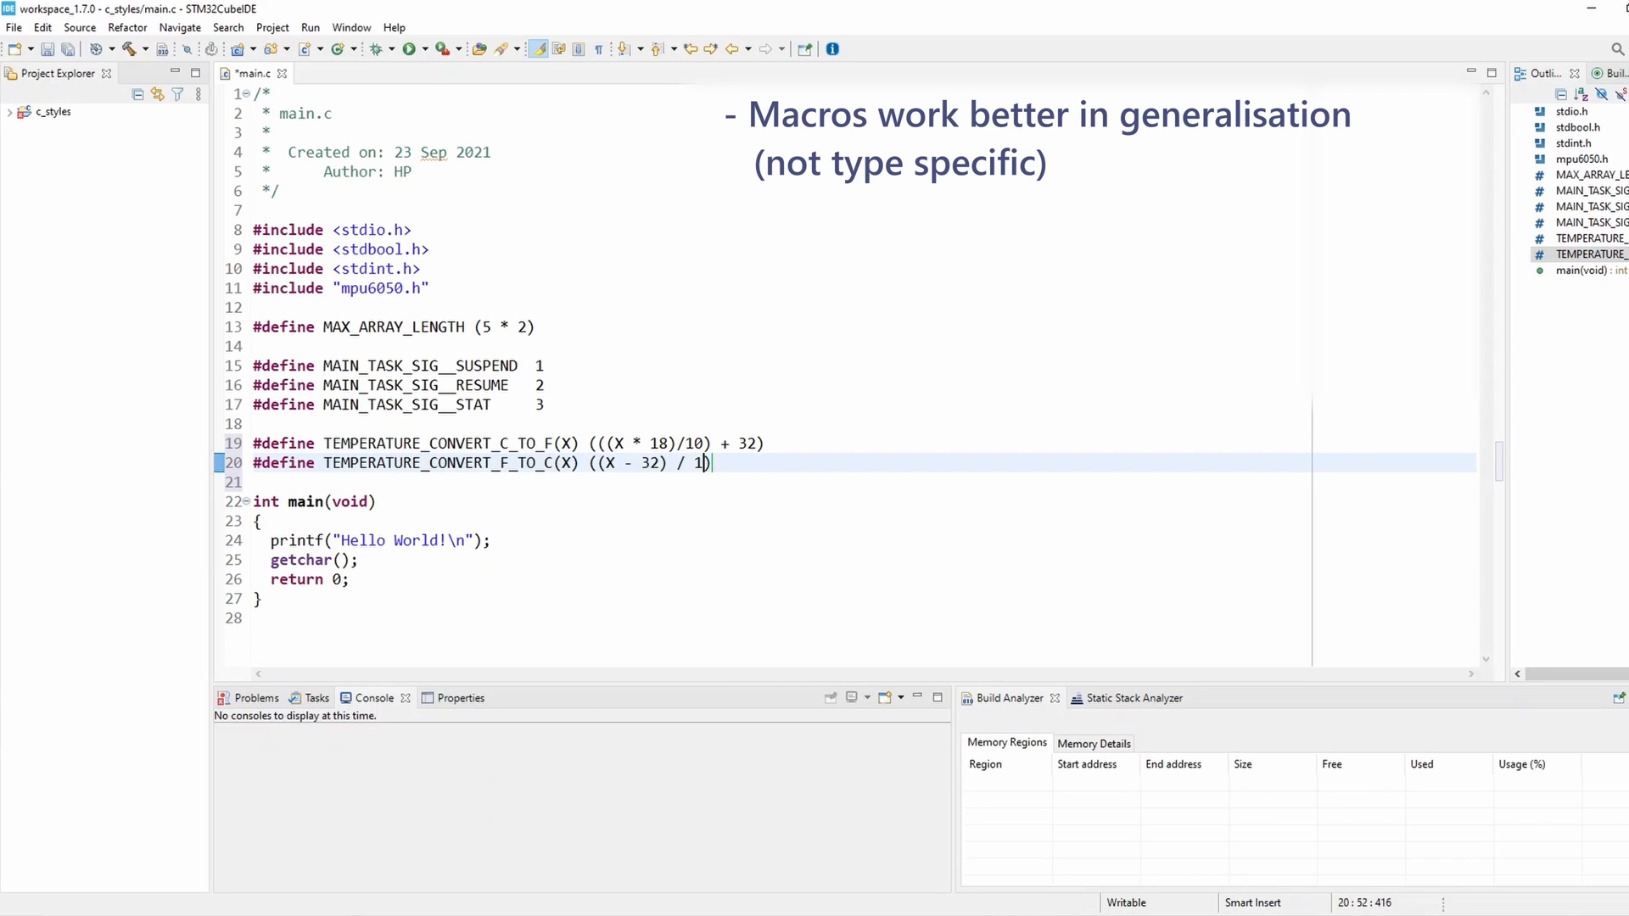
pyautogui.write('.8')
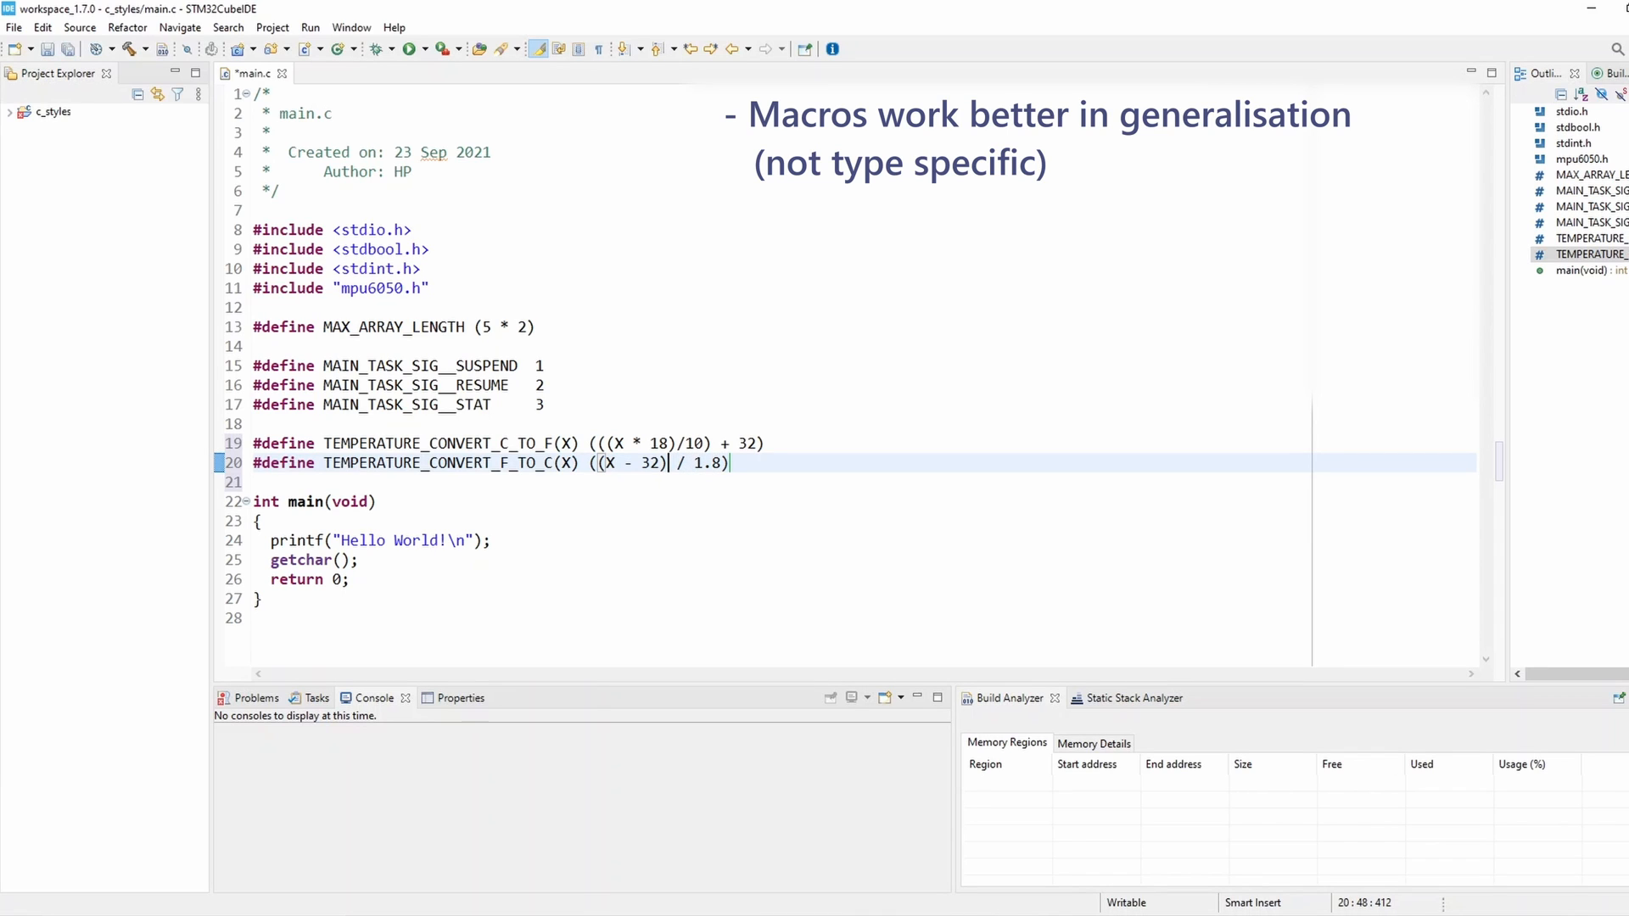
pyautogui.write(')')
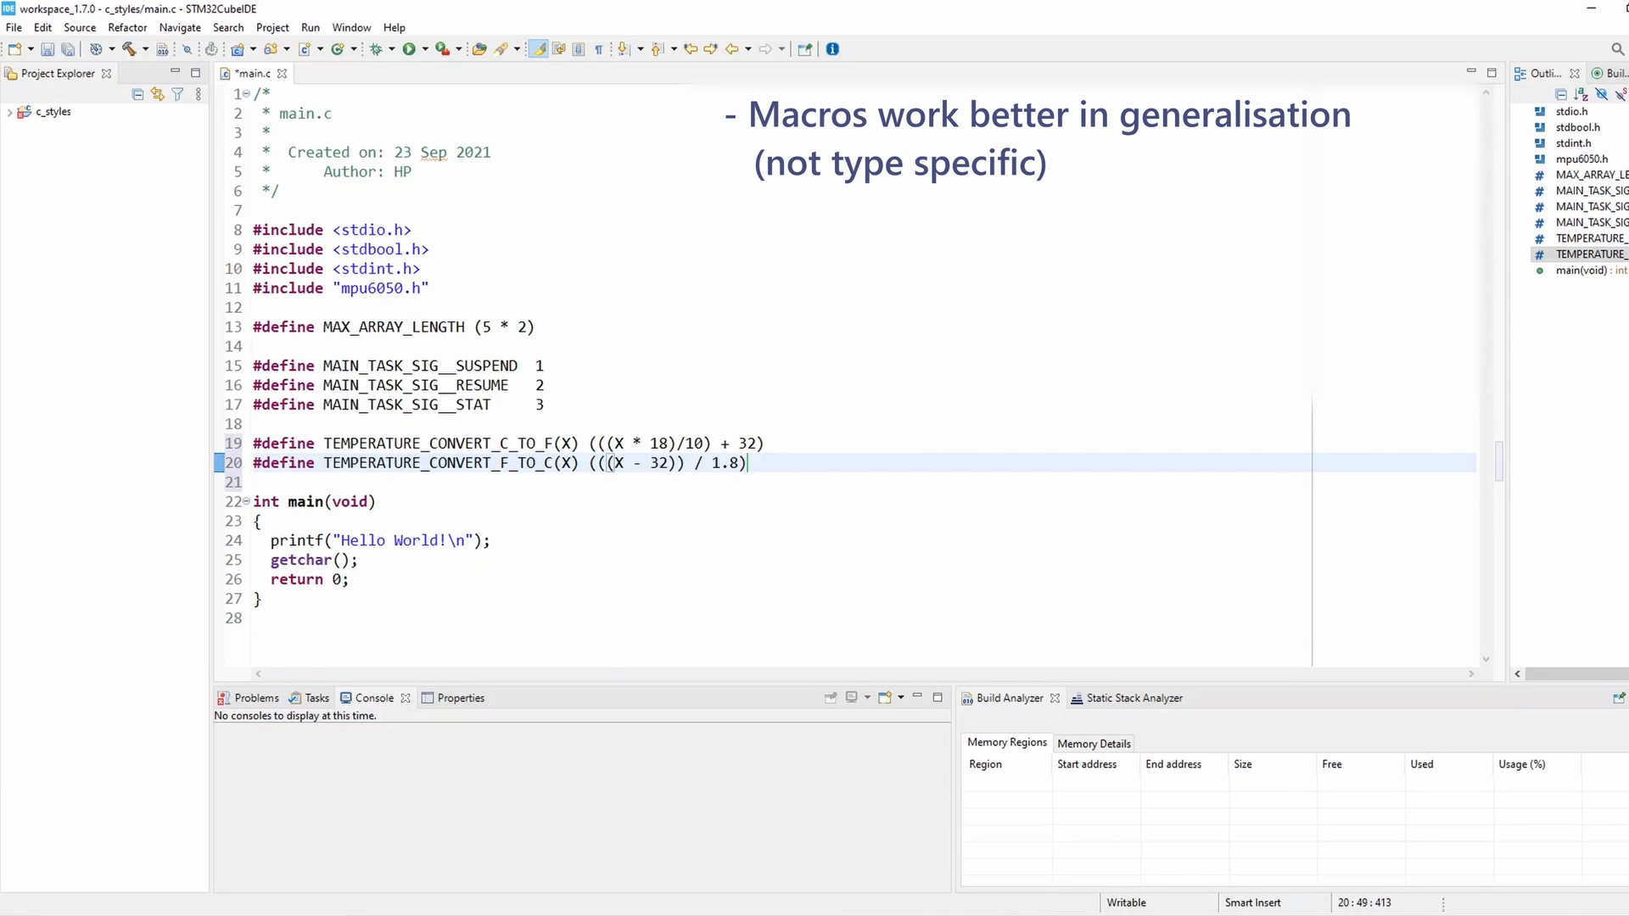
pyautogui.write('* 10')
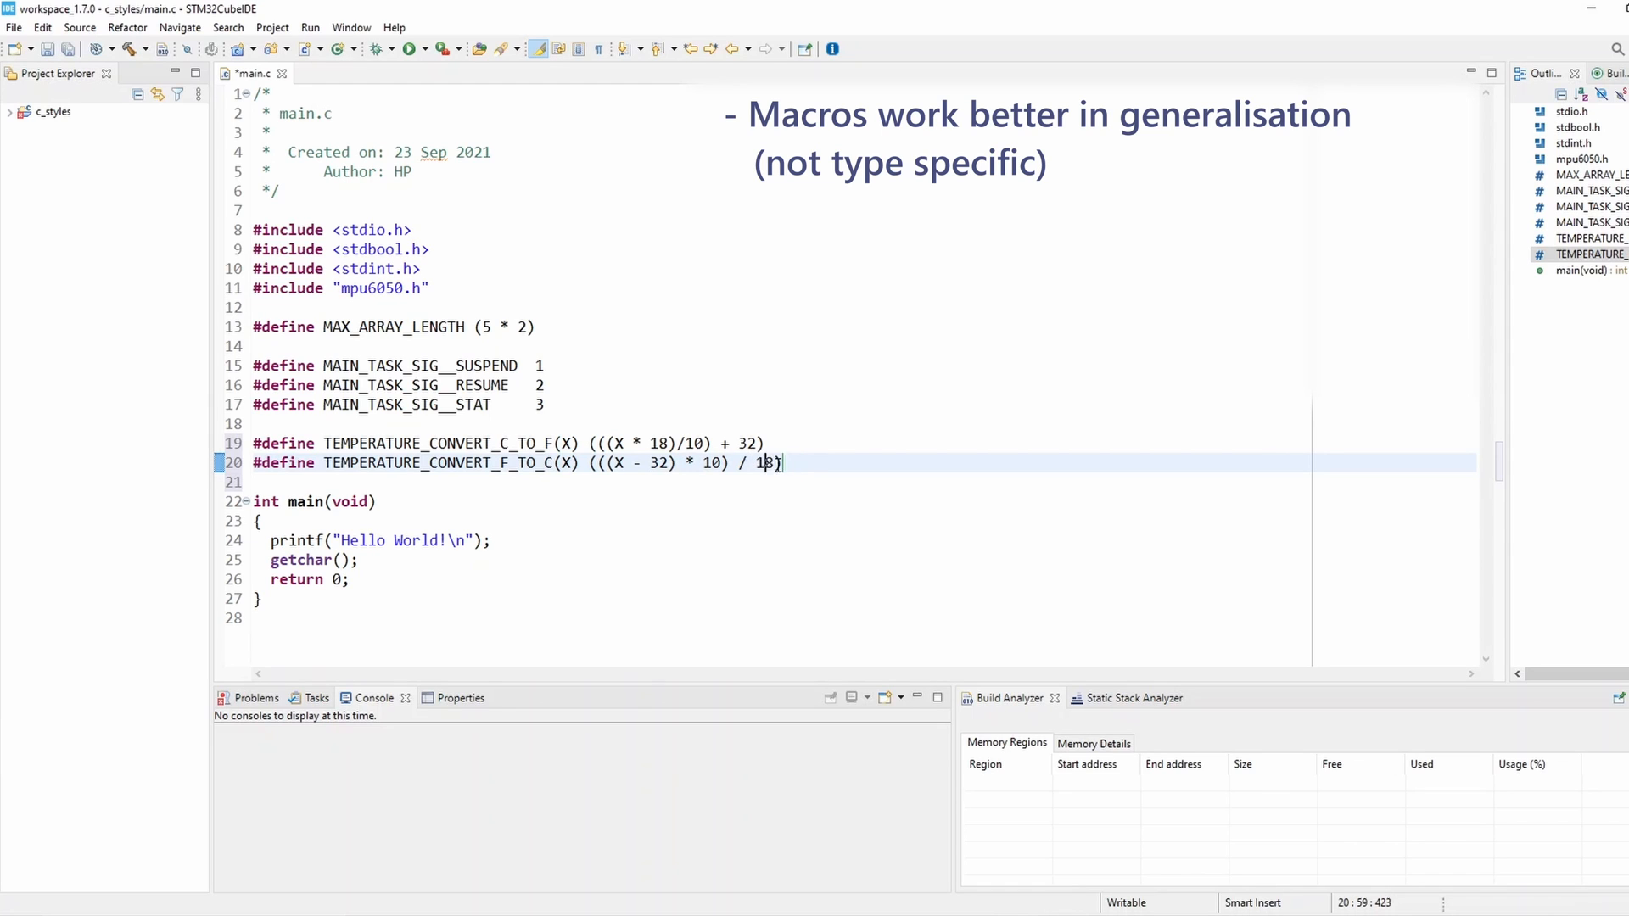
pyautogui.press('ctrl+s')
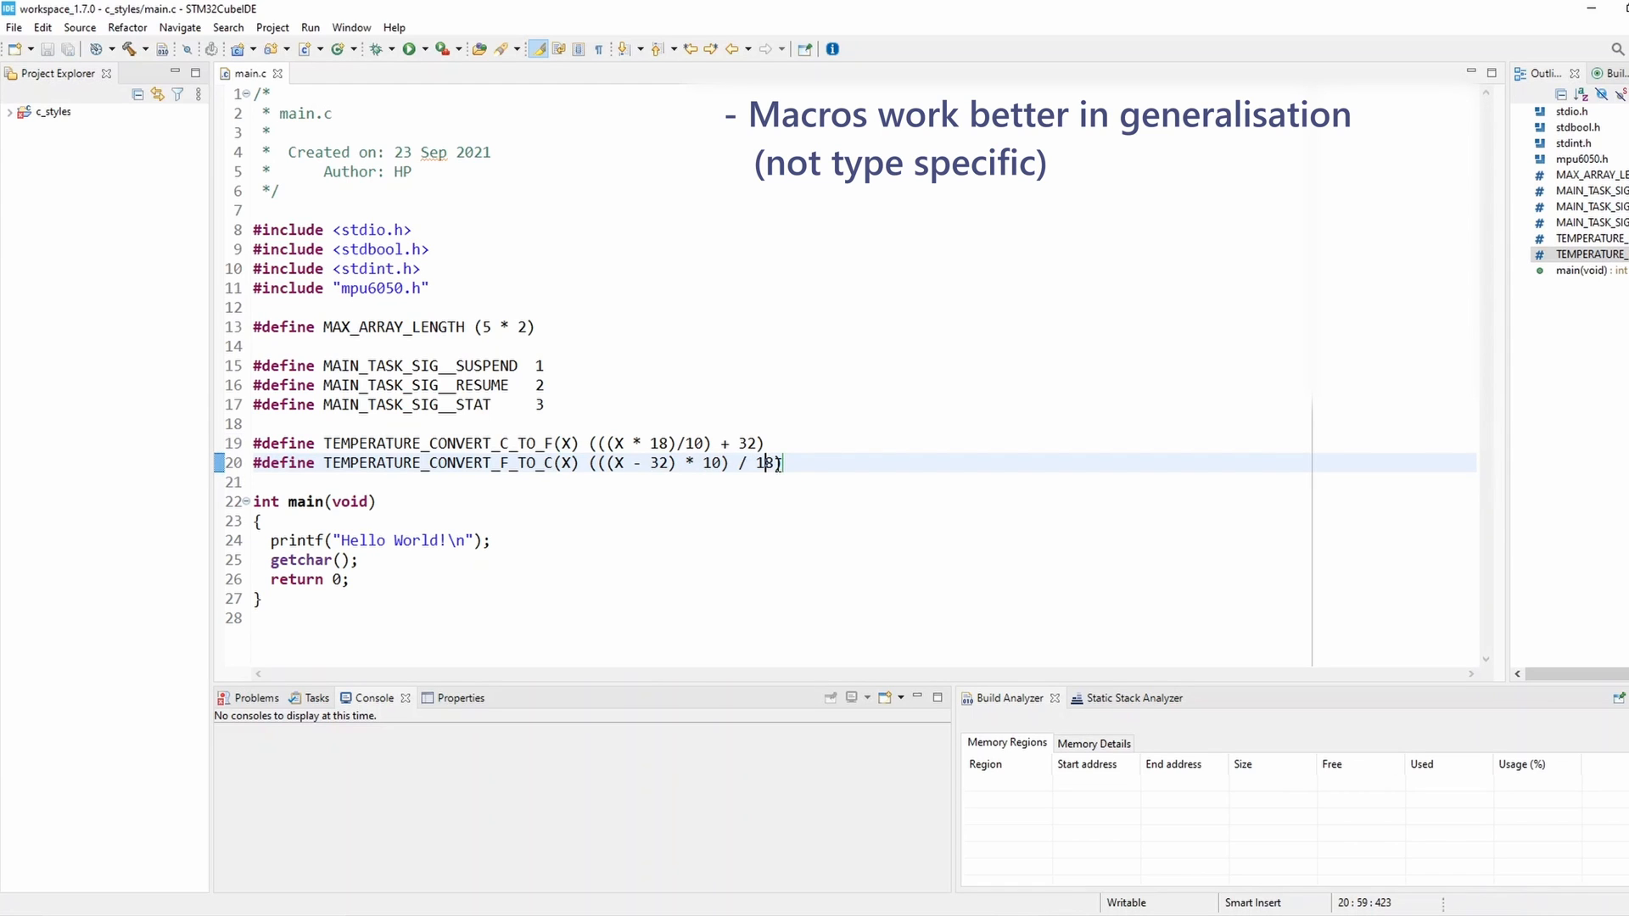
pyautogui.write('8')
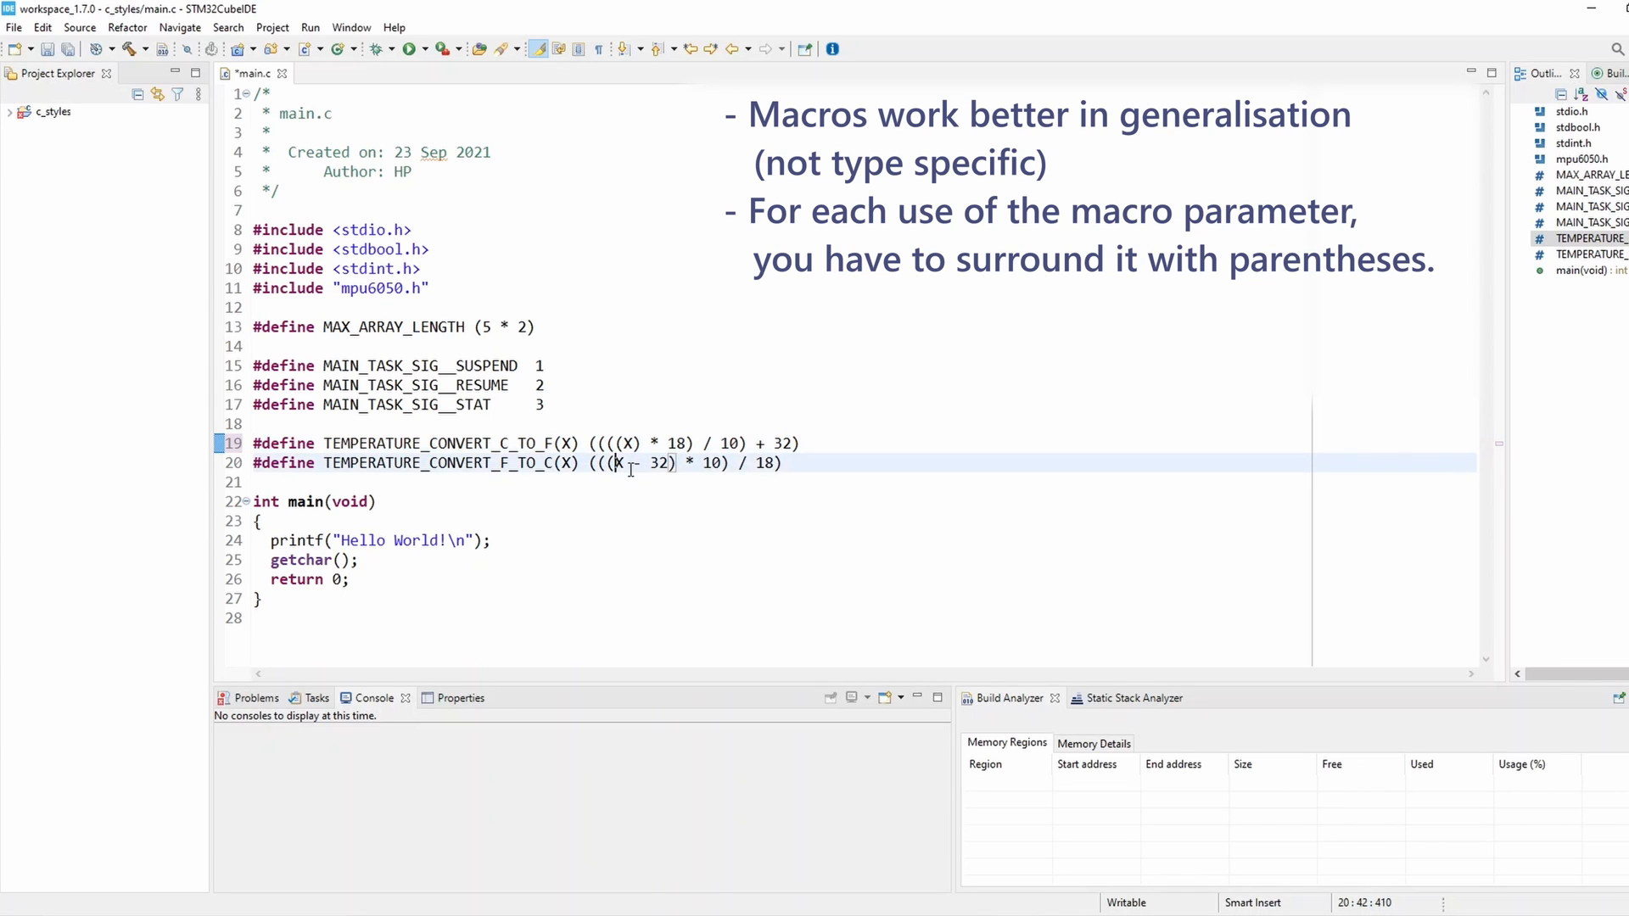
# Step: Rewrite each X in the C_TO_F and F_TO_C macros as (X)
pyautogui.write('()')
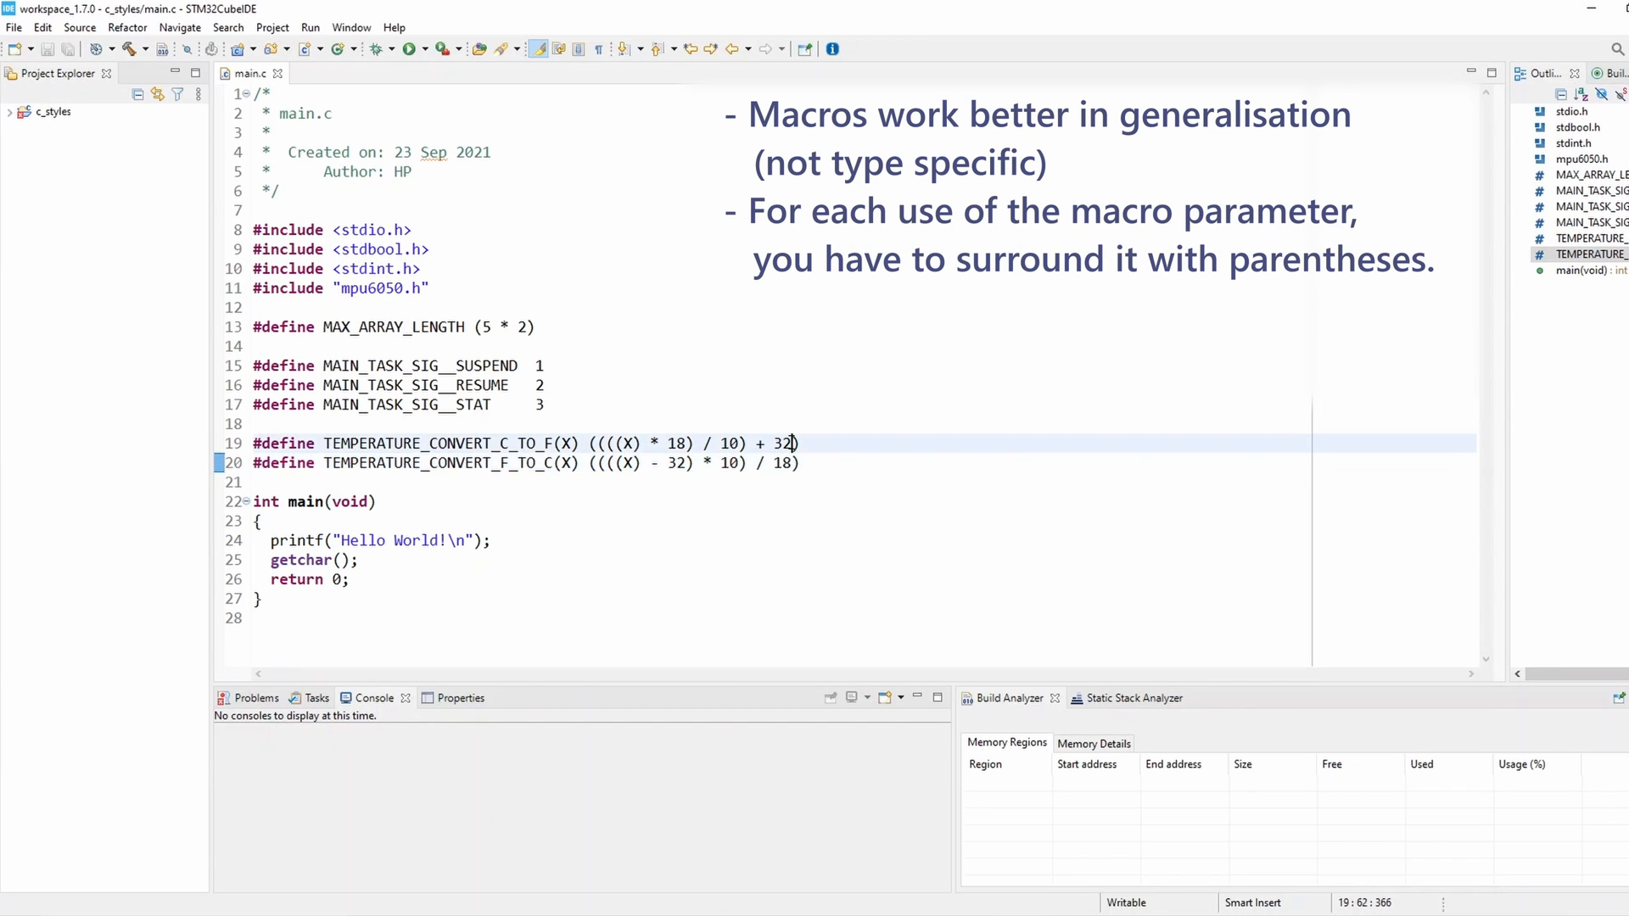
pyautogui.write('+ X')
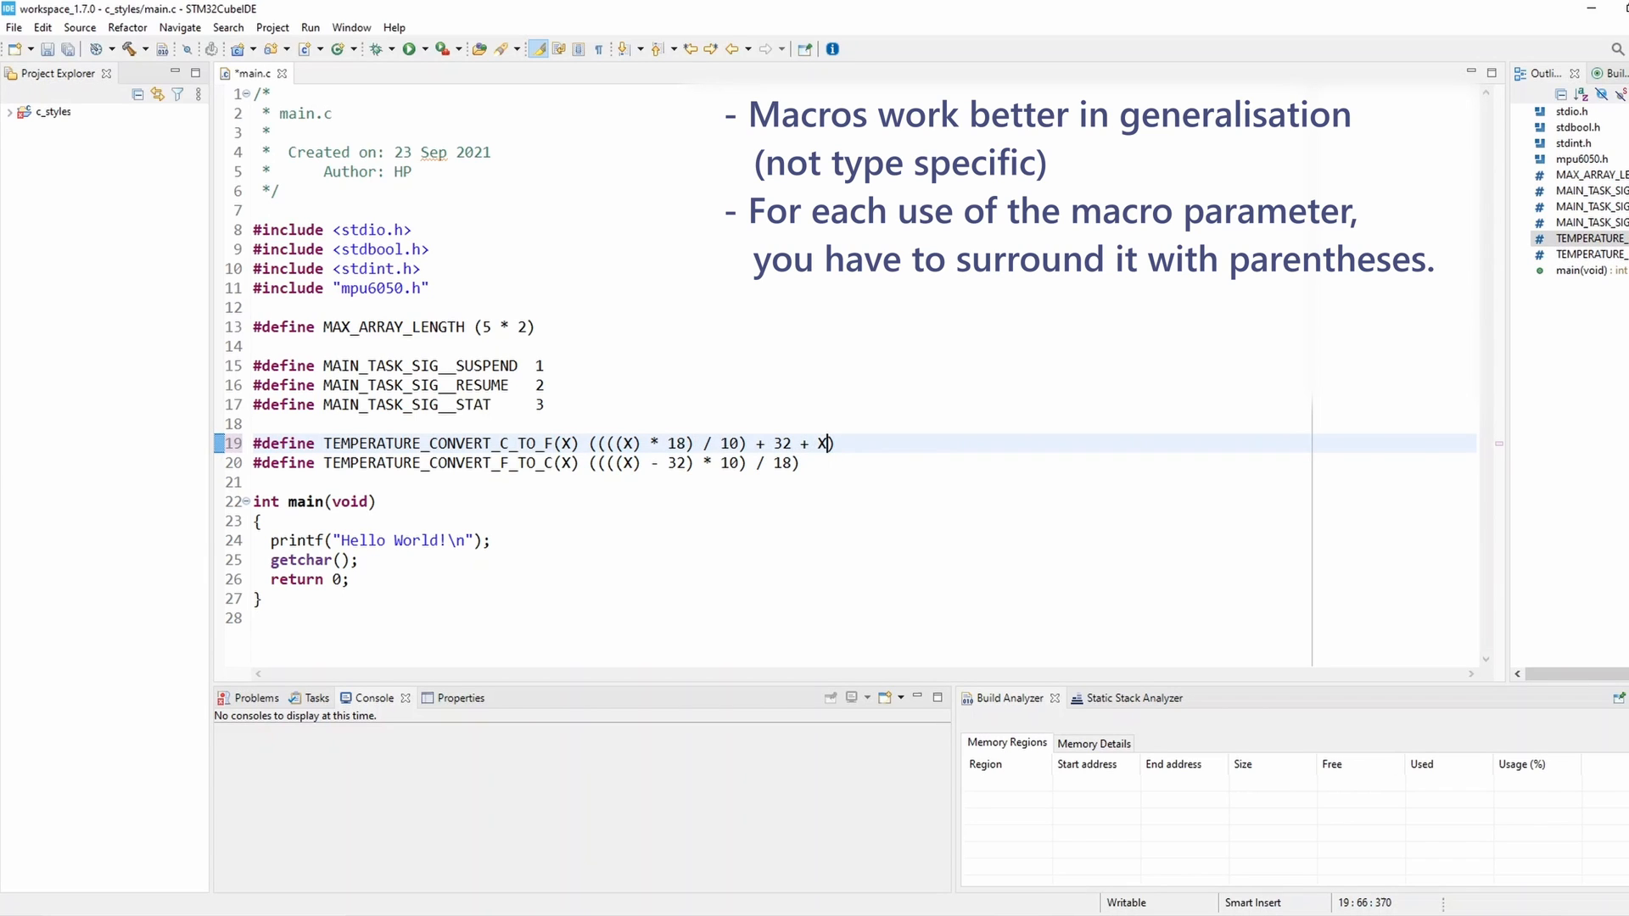
pyautogui.write('(')
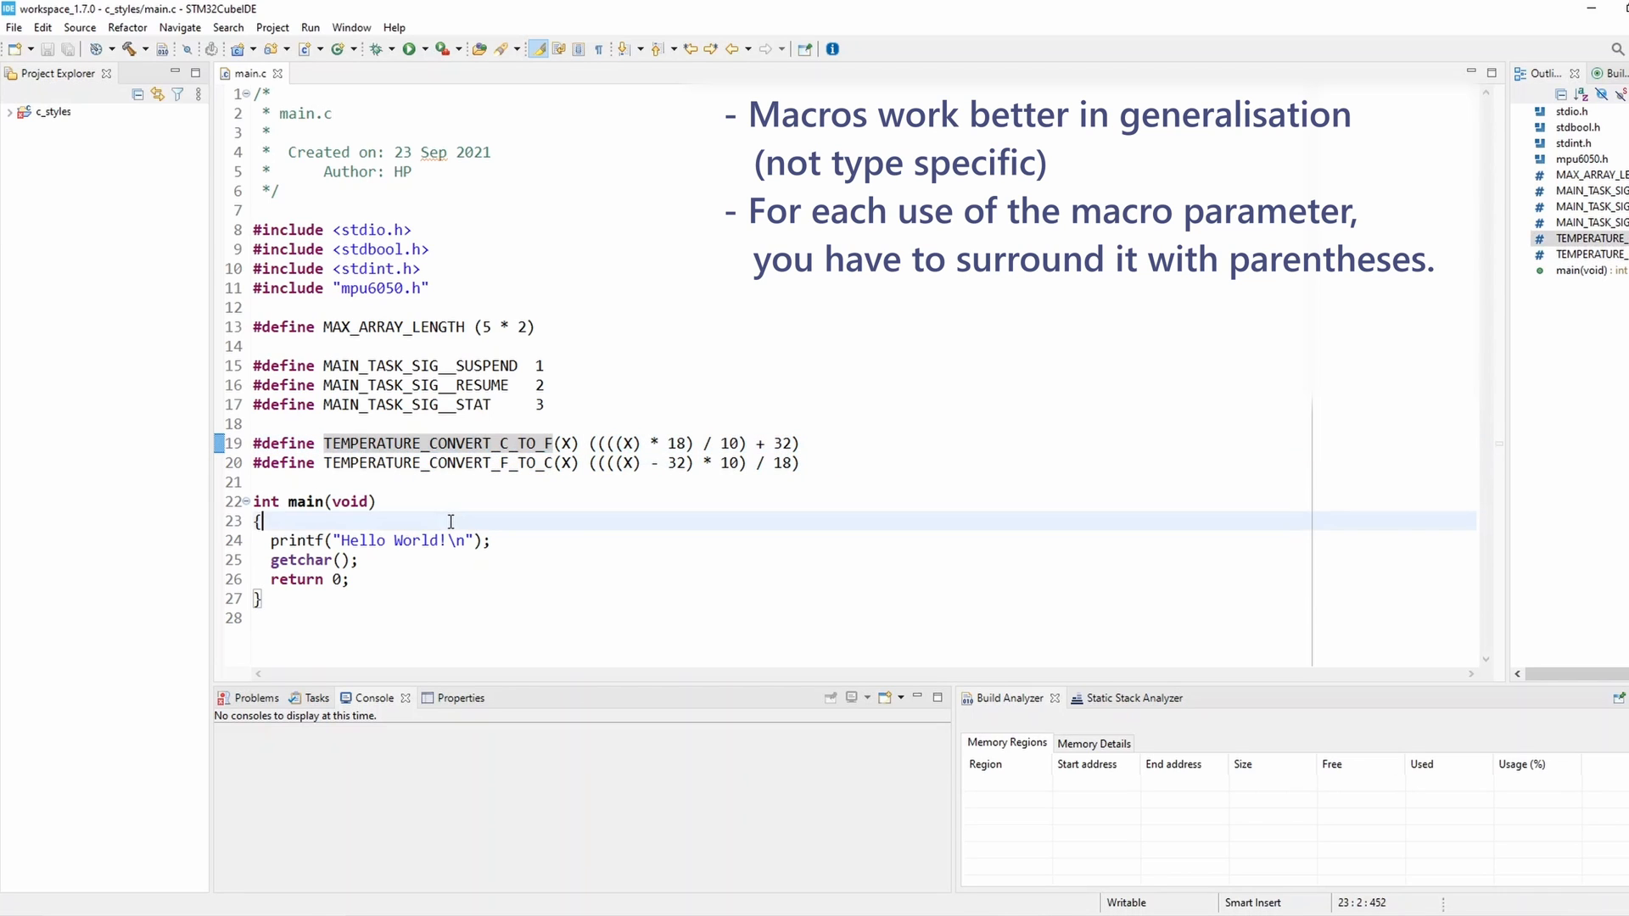
# Step: Add TEMPERATURE_CONVERT_C_TO_F(25 + 5); as the first line inside main()
pyautogui.write('TEMPERATURE_CONVERT_C_TO_F(')
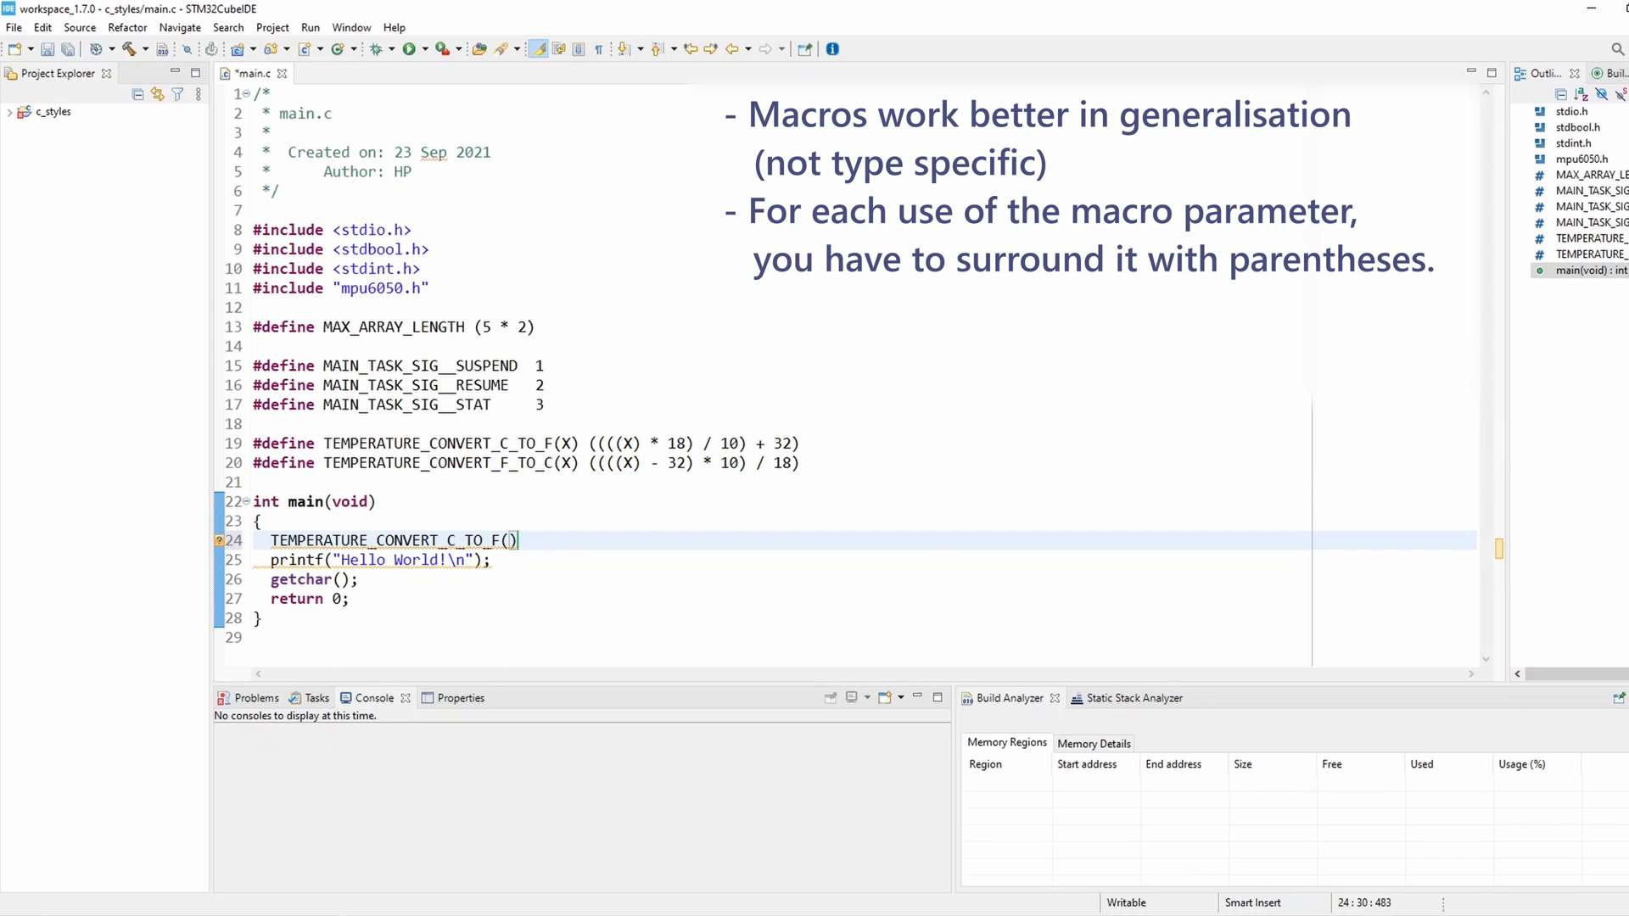
pyautogui.write('25')
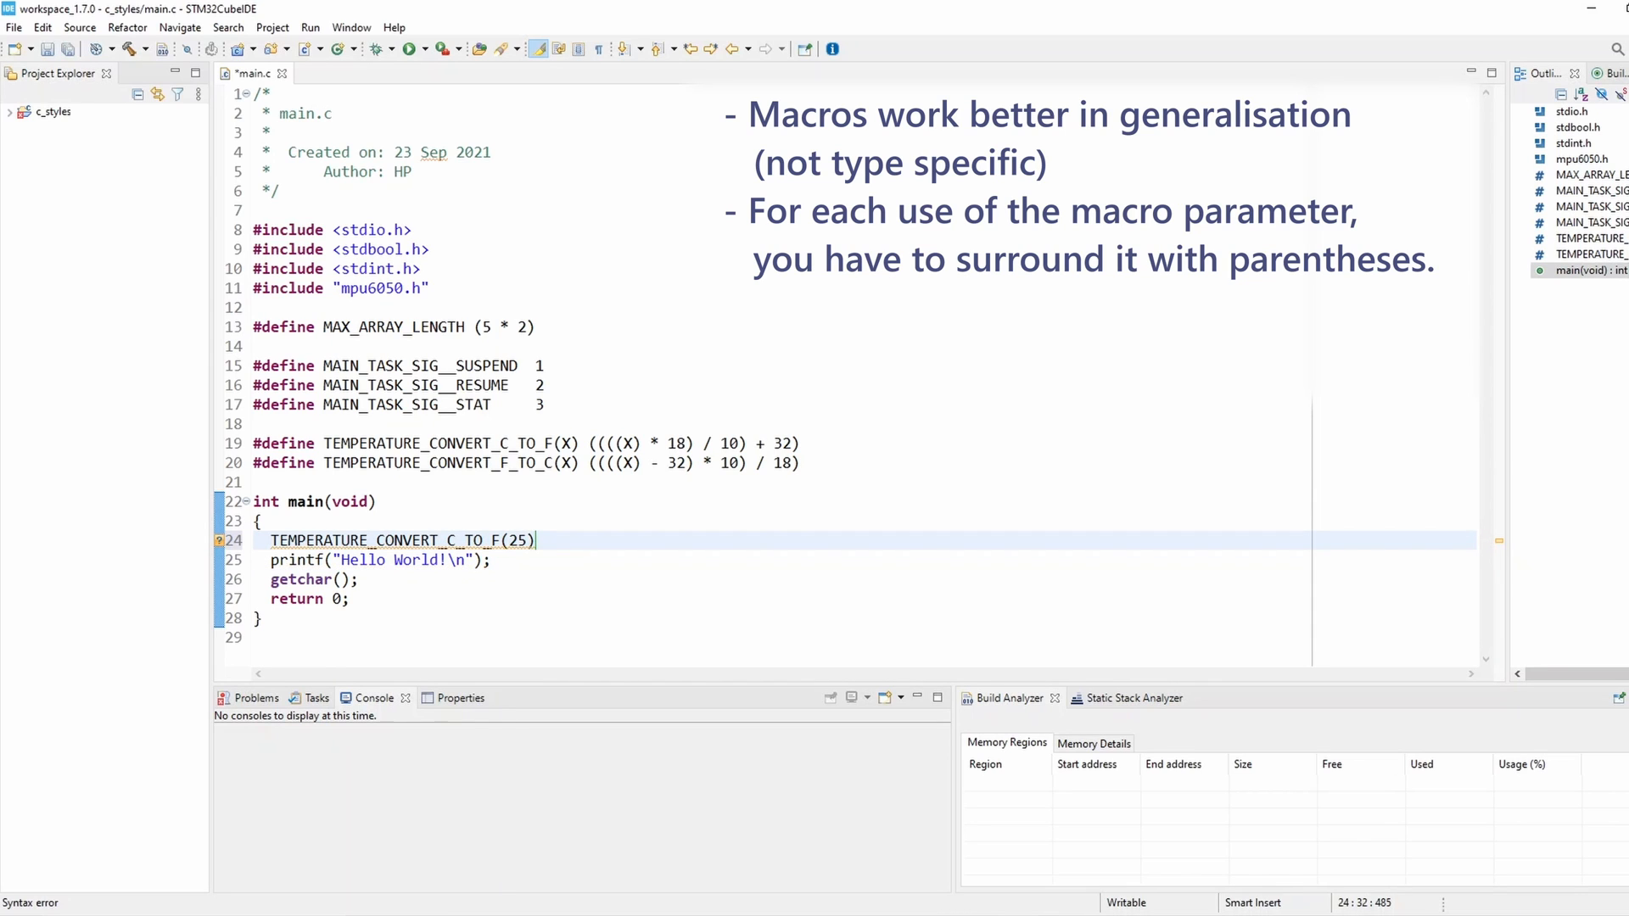
pyautogui.write(';')
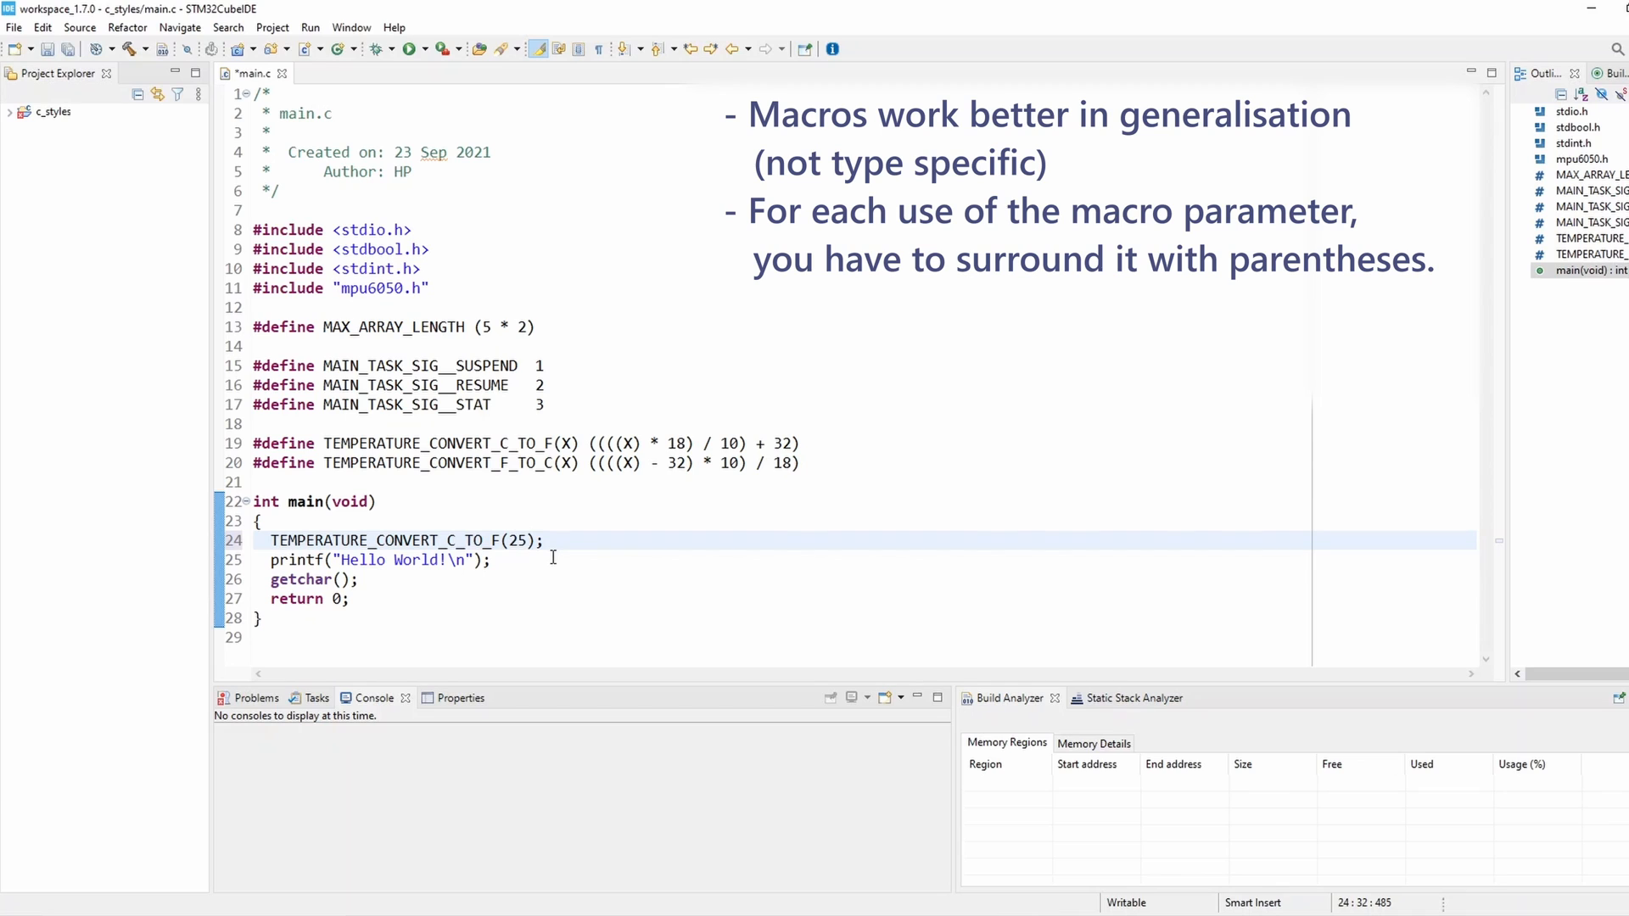
pyautogui.write('+')
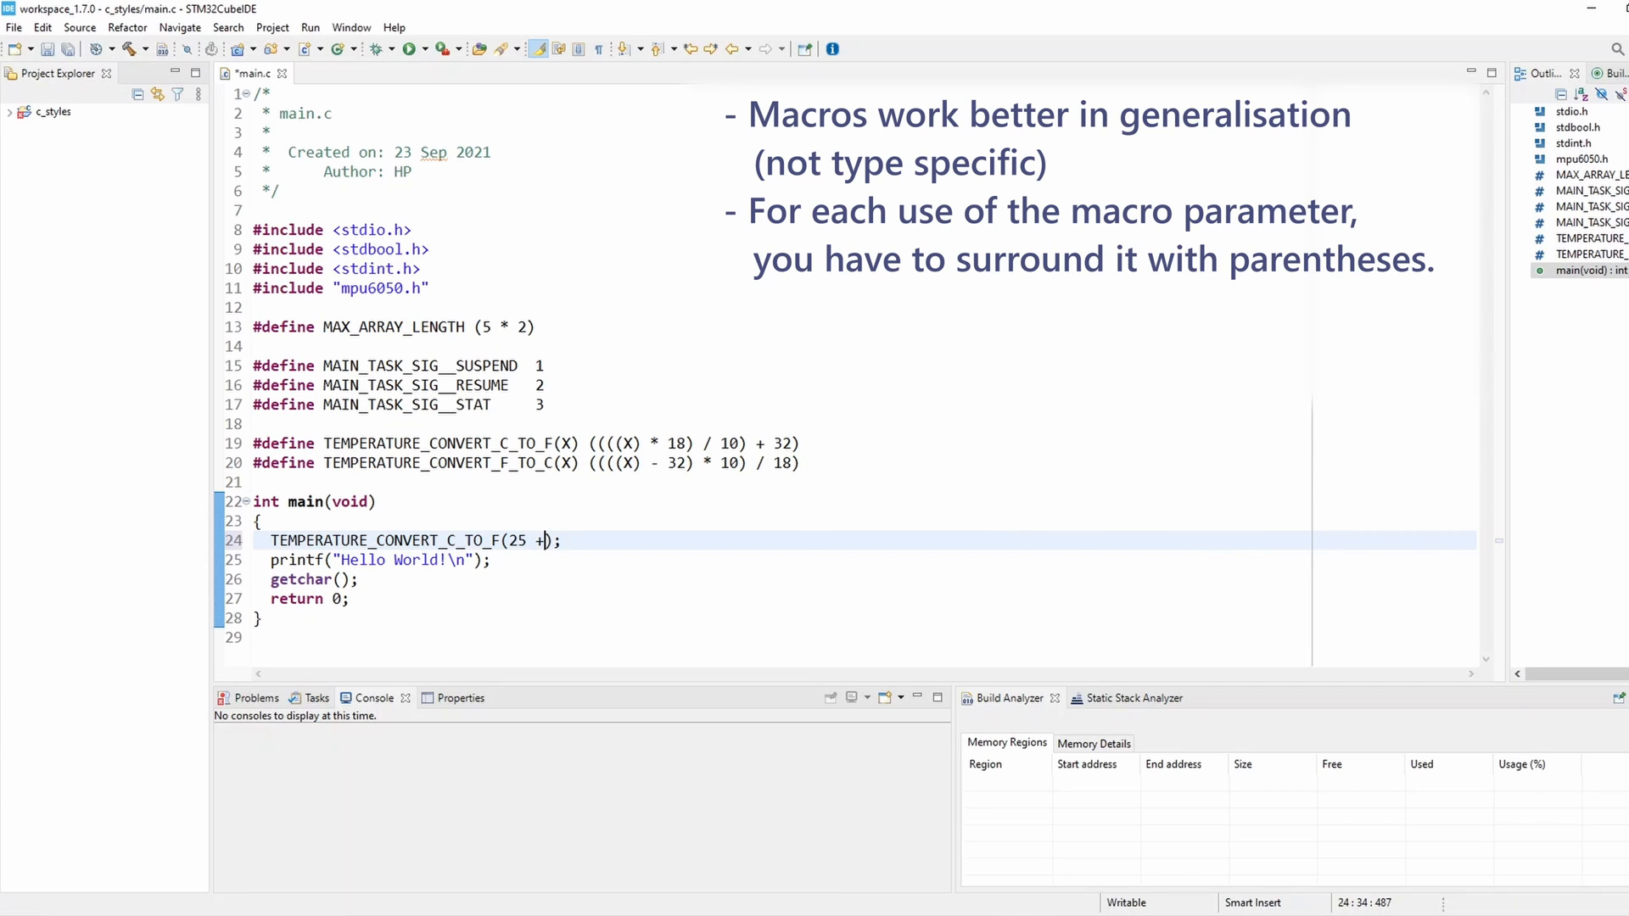
pyautogui.write('5')
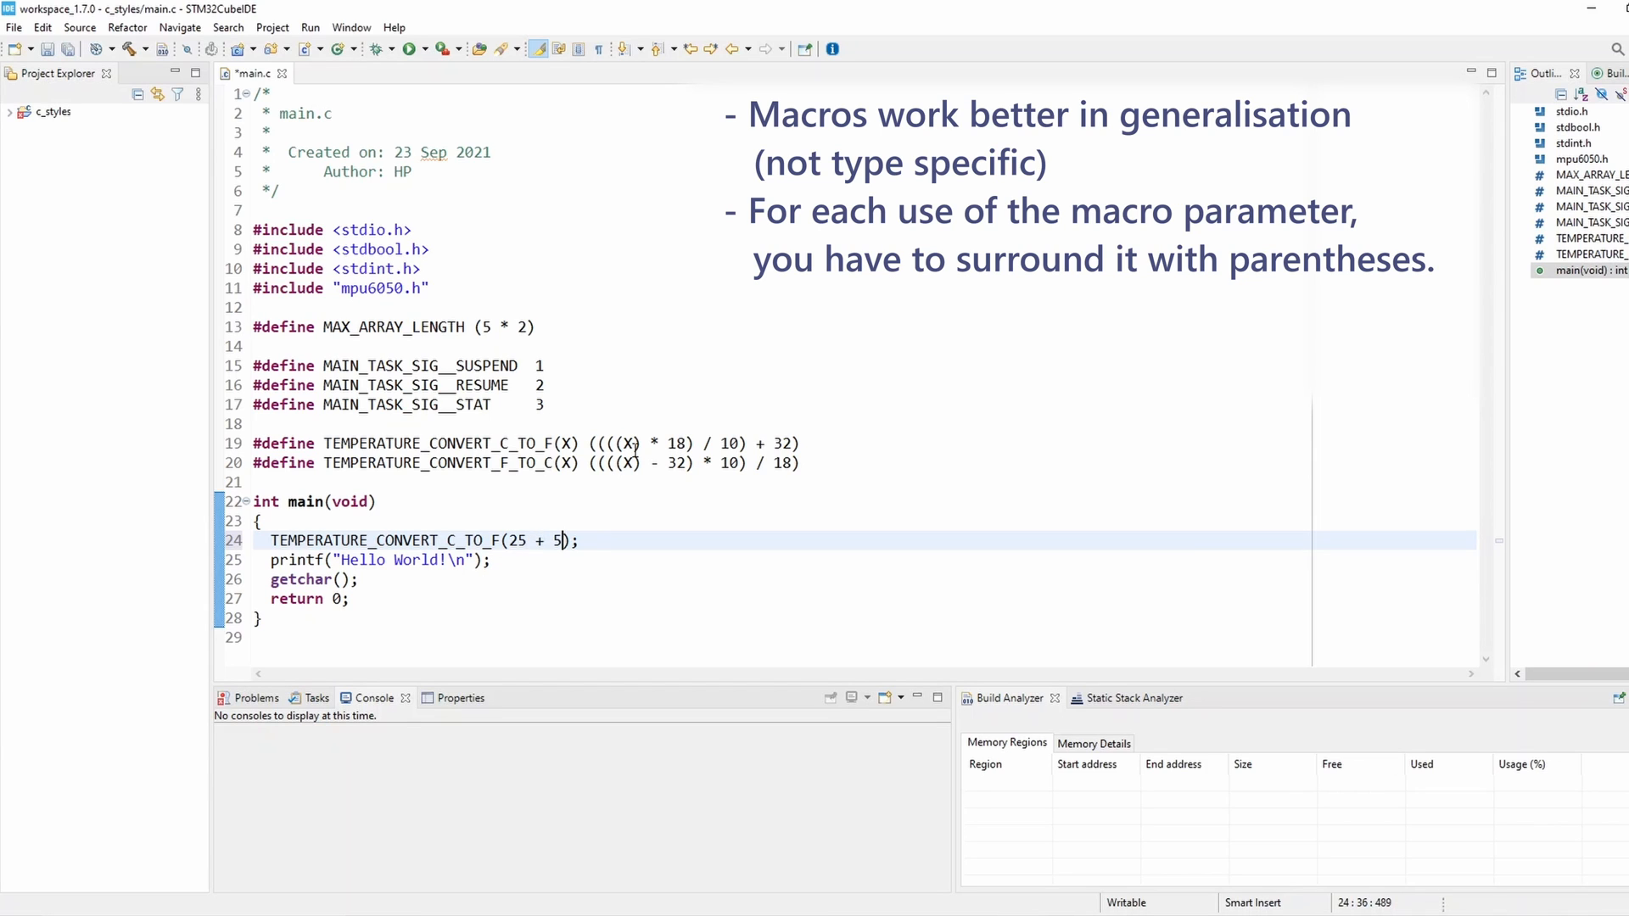
pyautogui.click(632, 444)
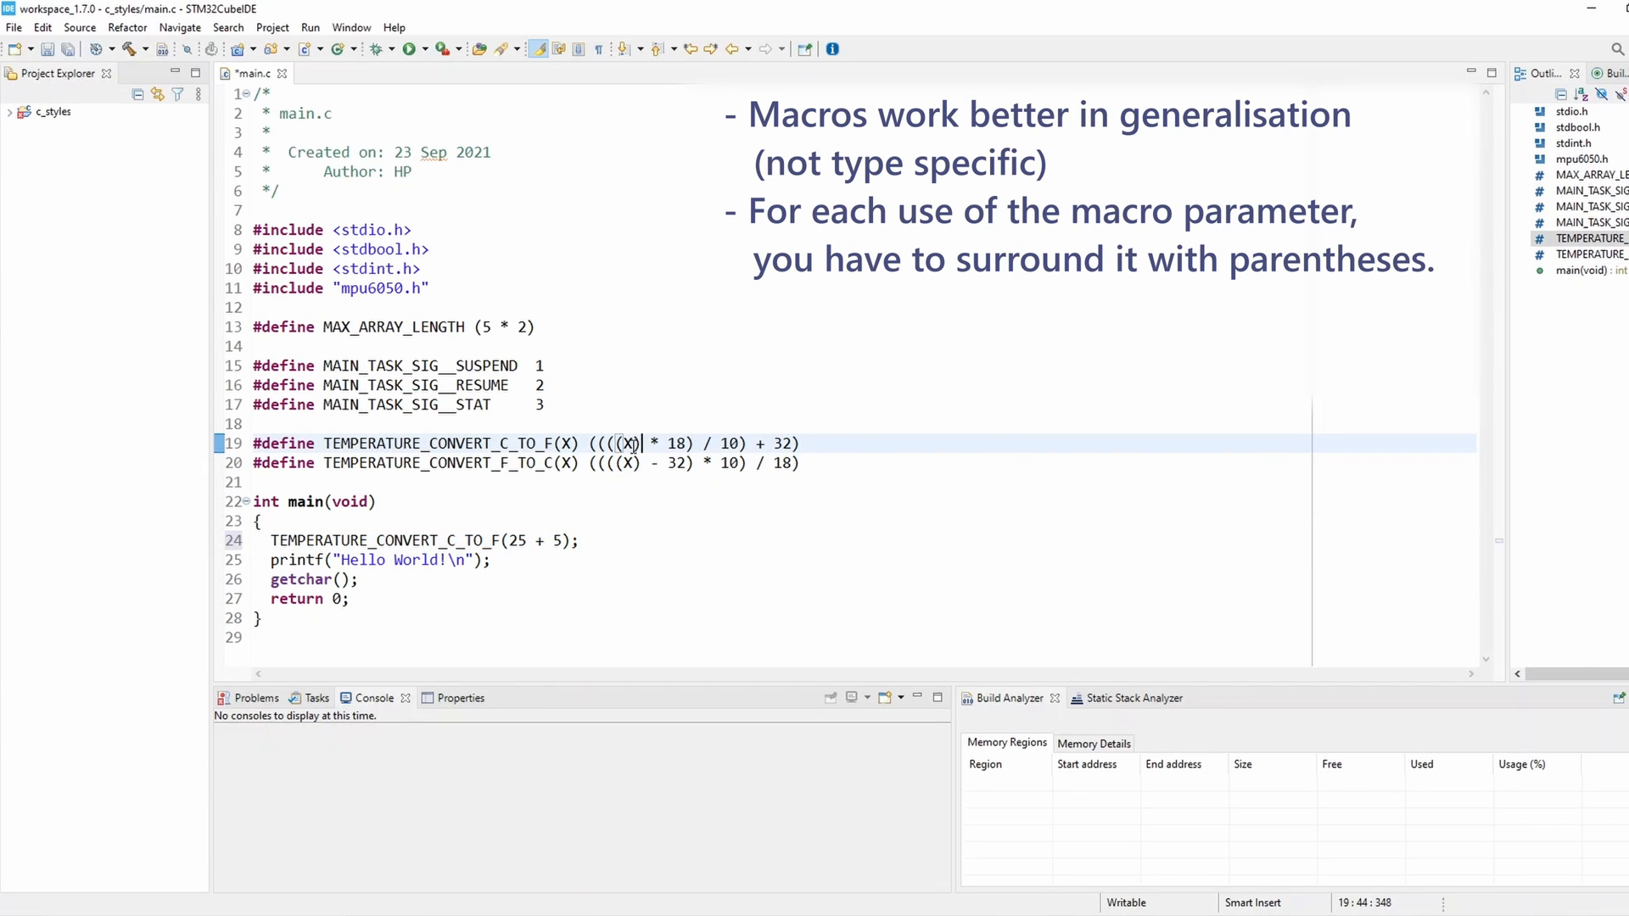
pyautogui.doubleClick(624, 444)
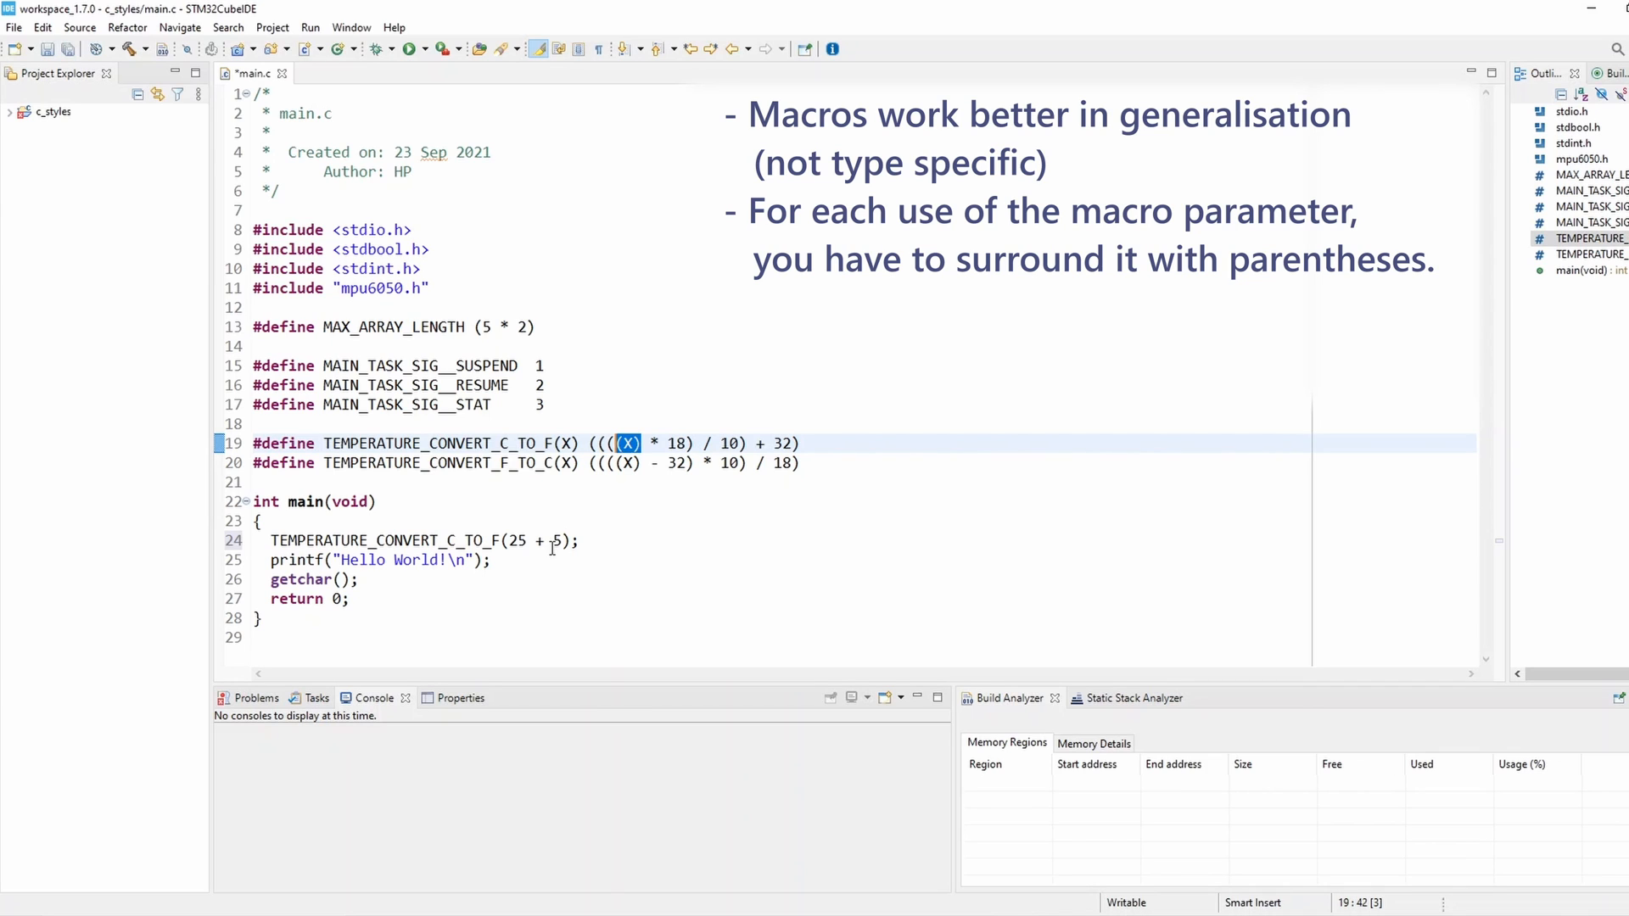
pyautogui.click(541, 540)
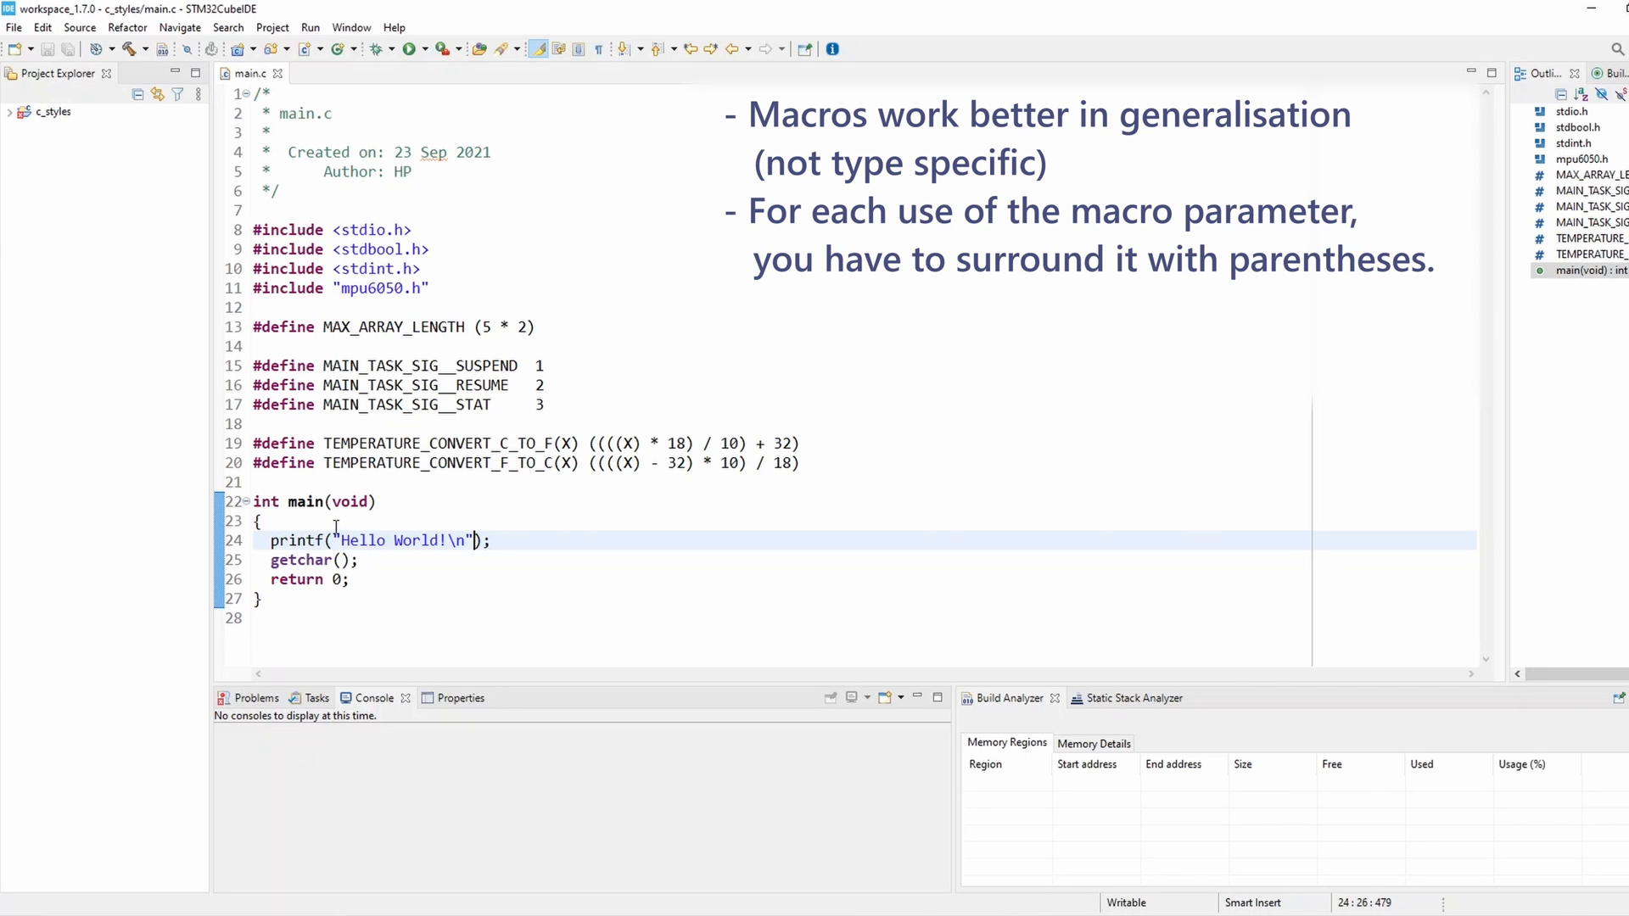
# Step: Begin main() with the declaration float tempInC = 46.3f;
pyautogui.press('Return')
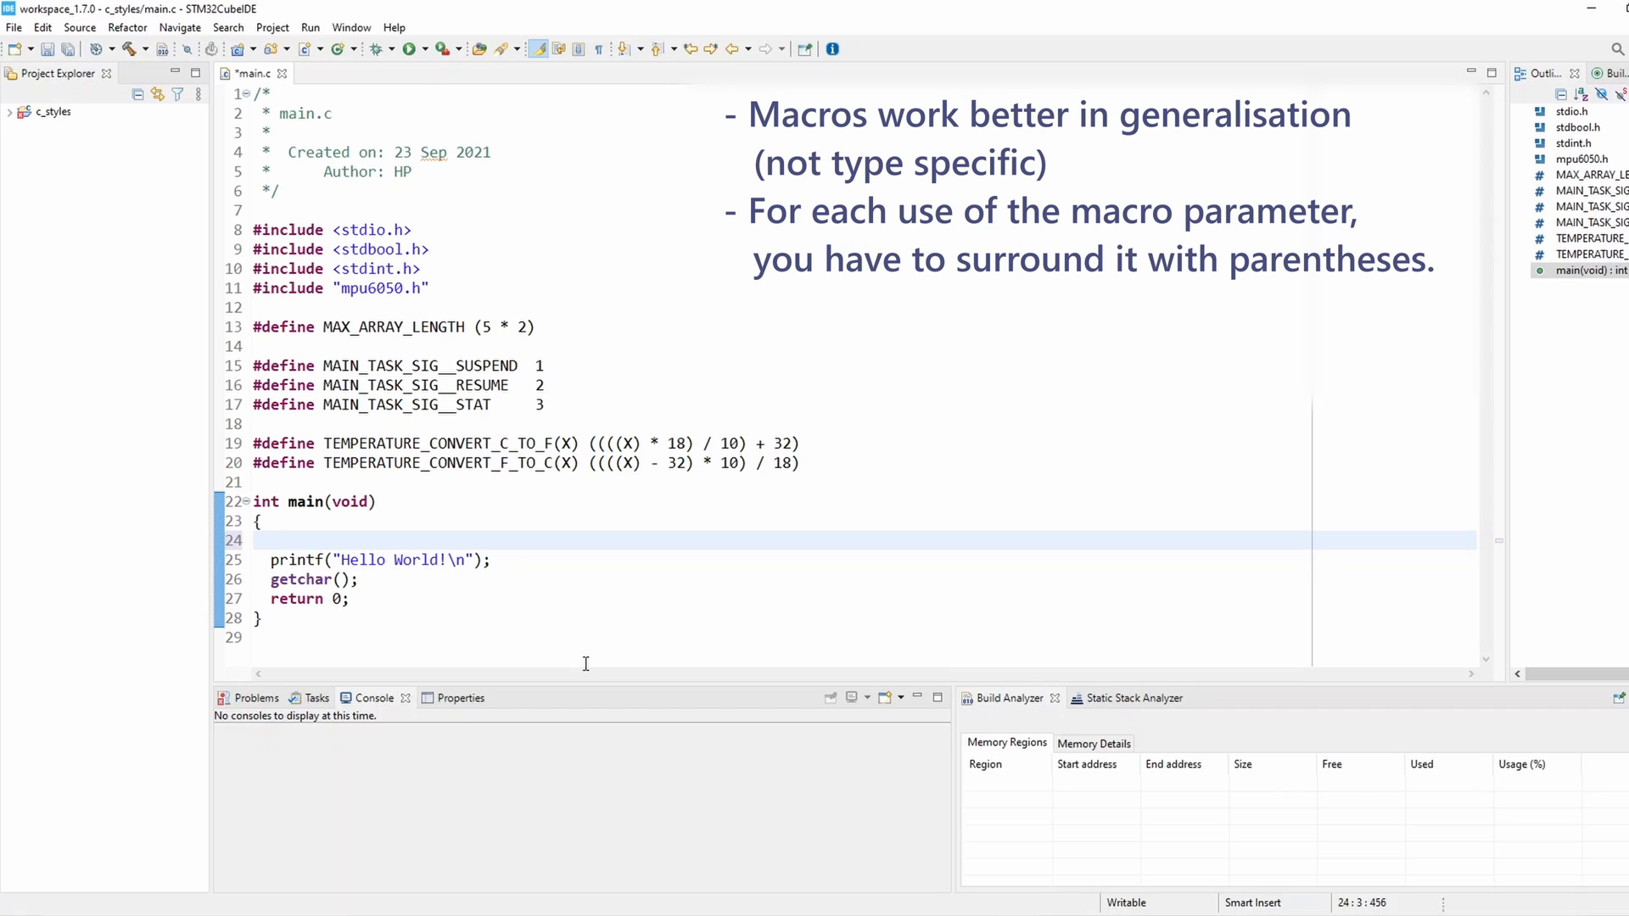
pyautogui.write('float')
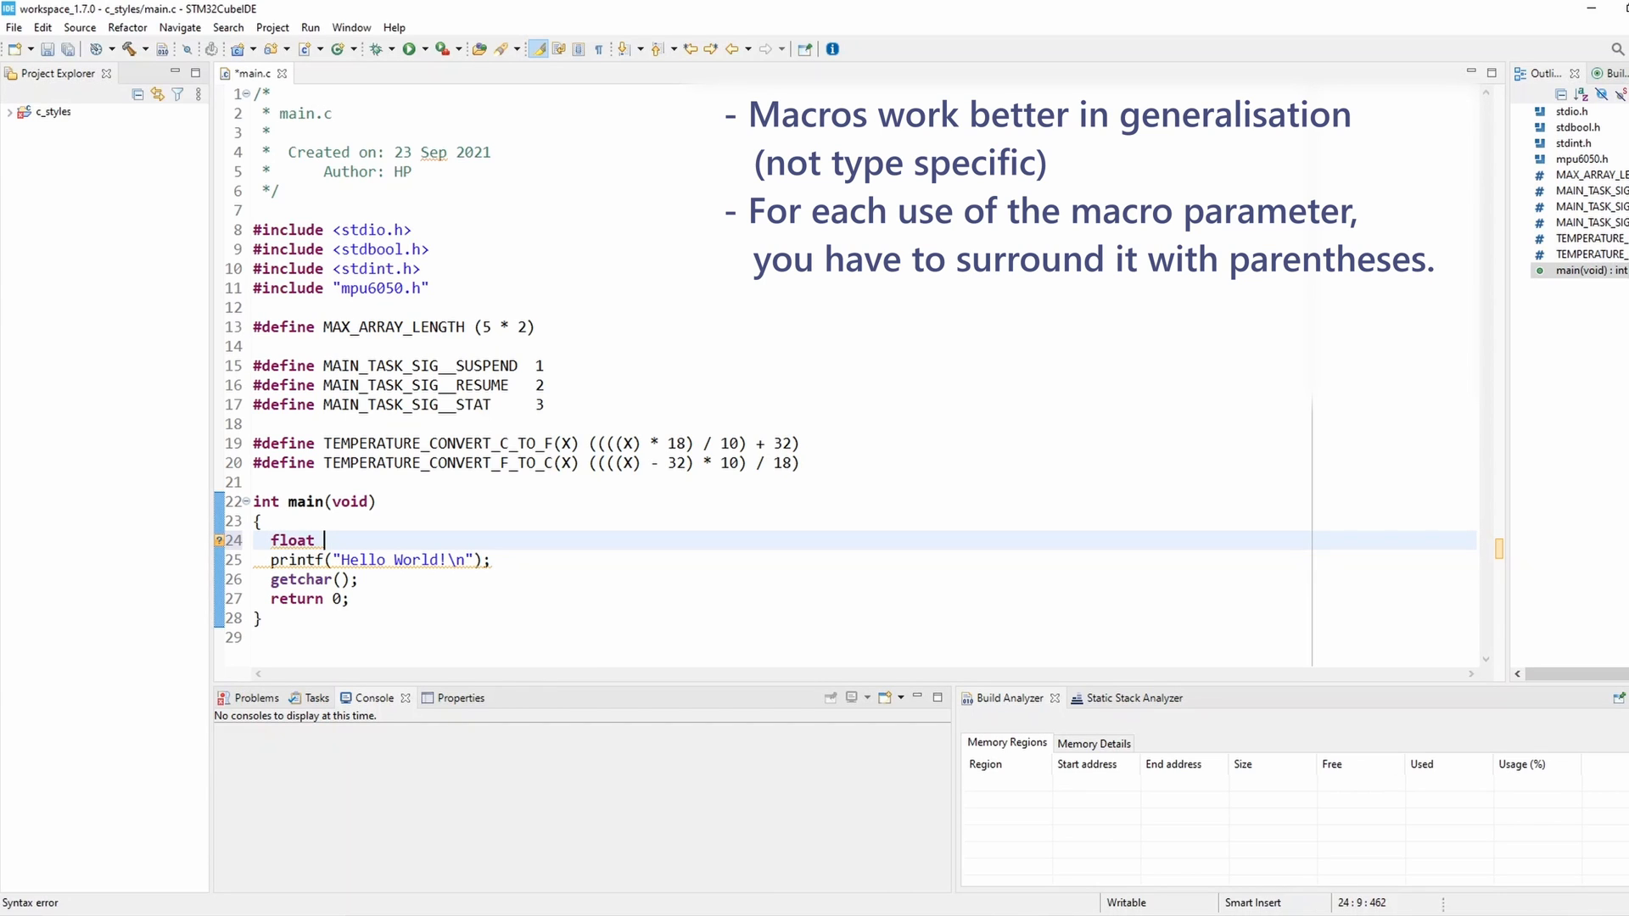
pyautogui.moveTo(753, 565)
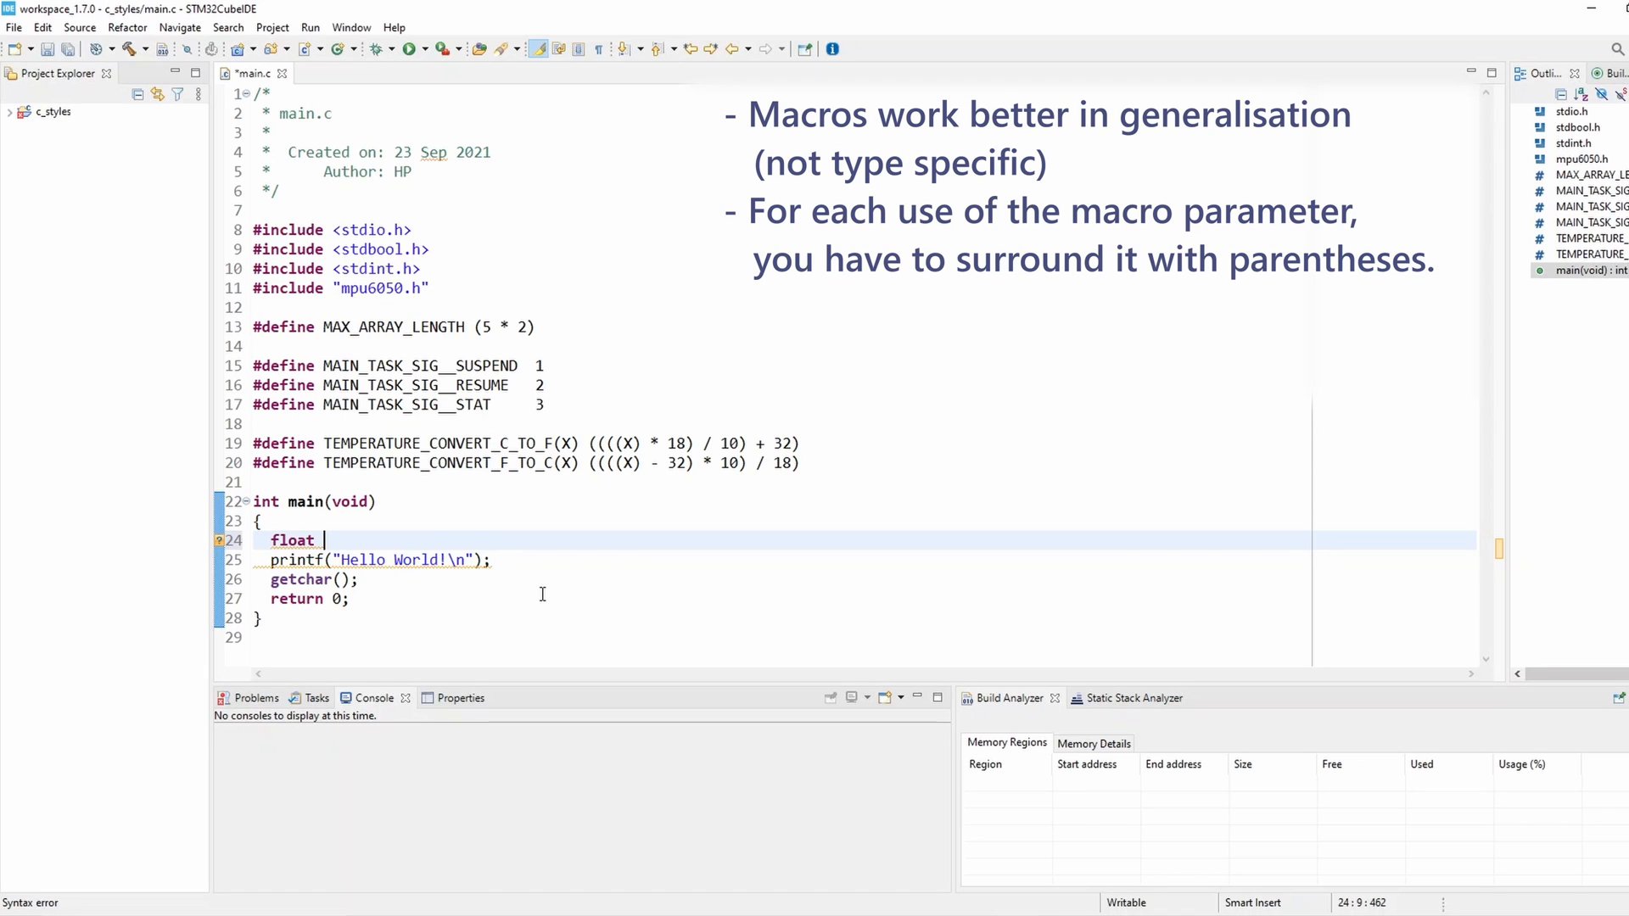
pyautogui.write('temp')
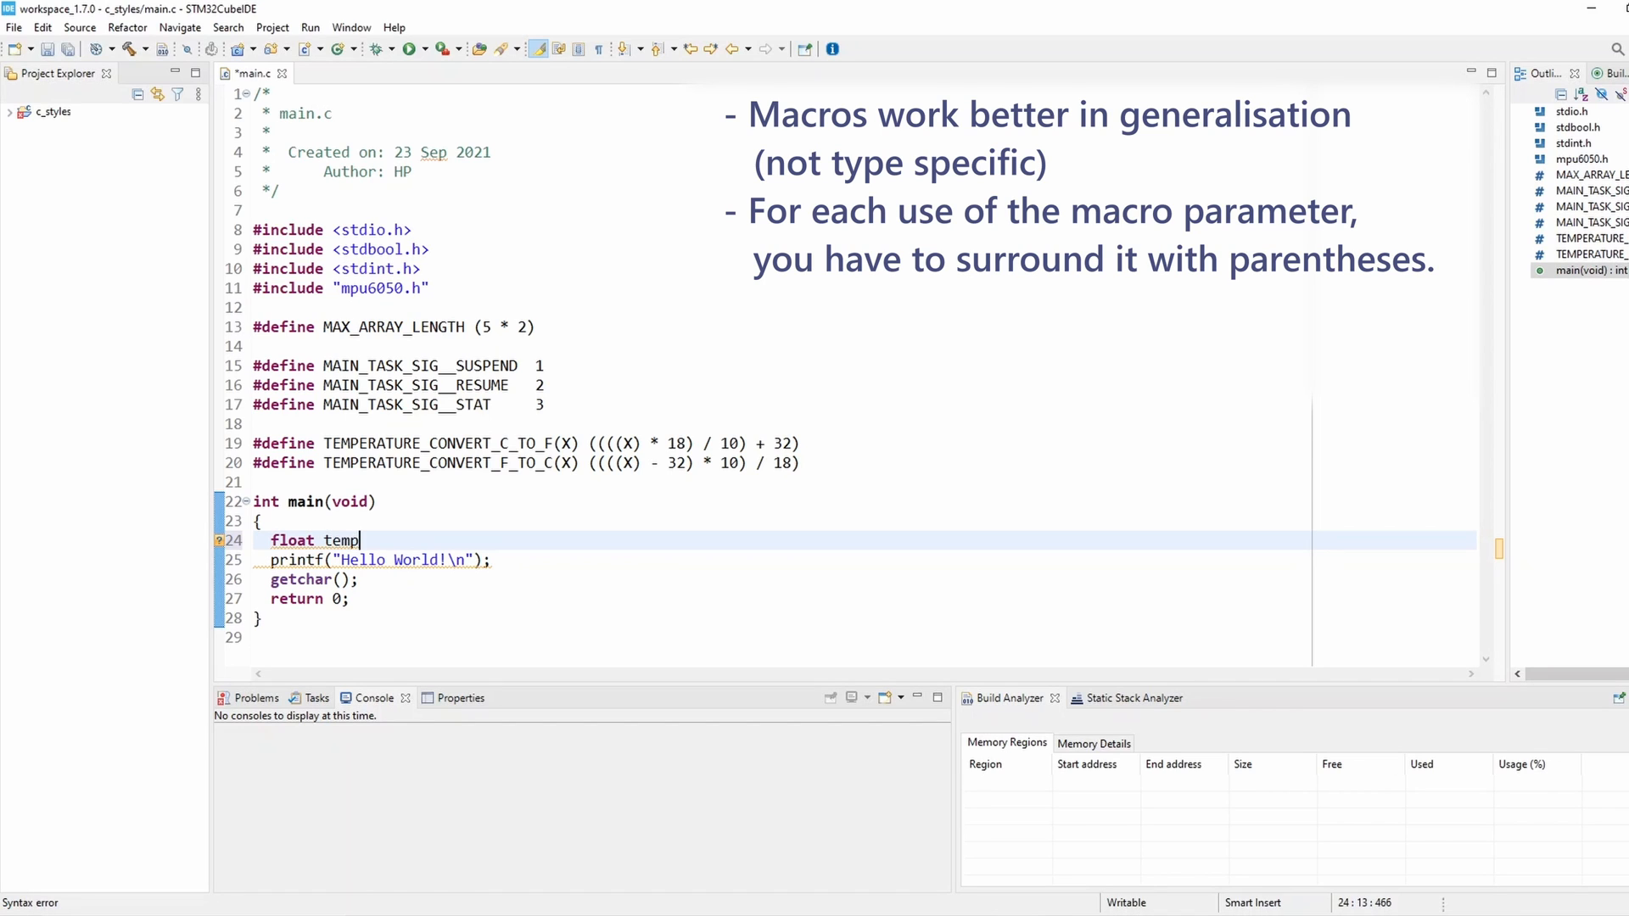
pyautogui.write('InC')
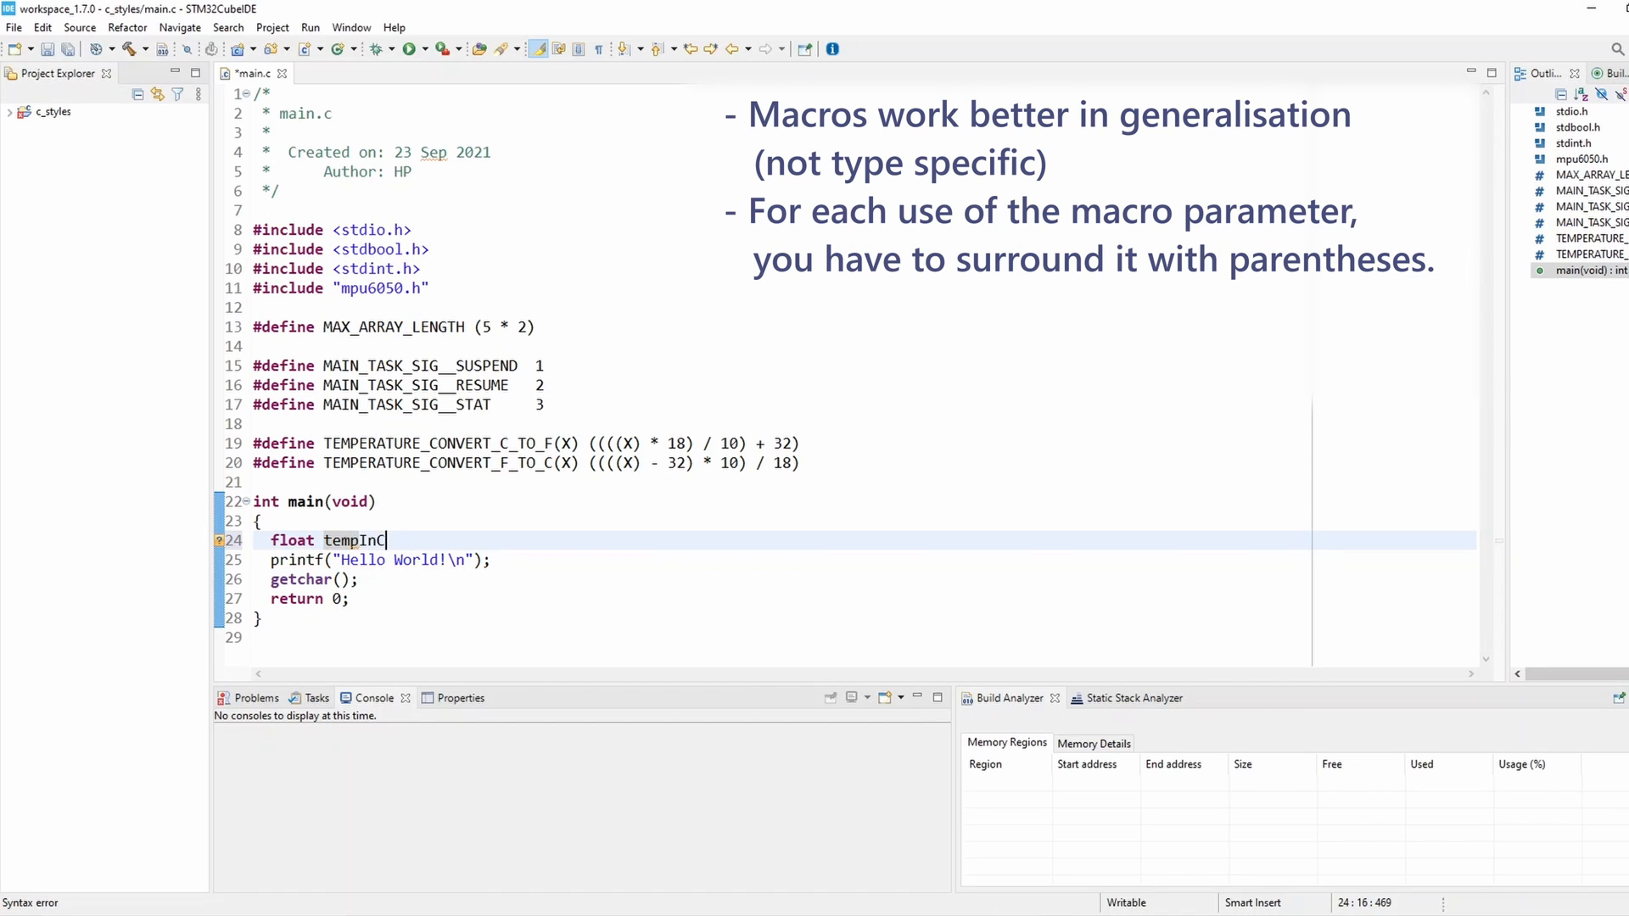
pyautogui.write('=')
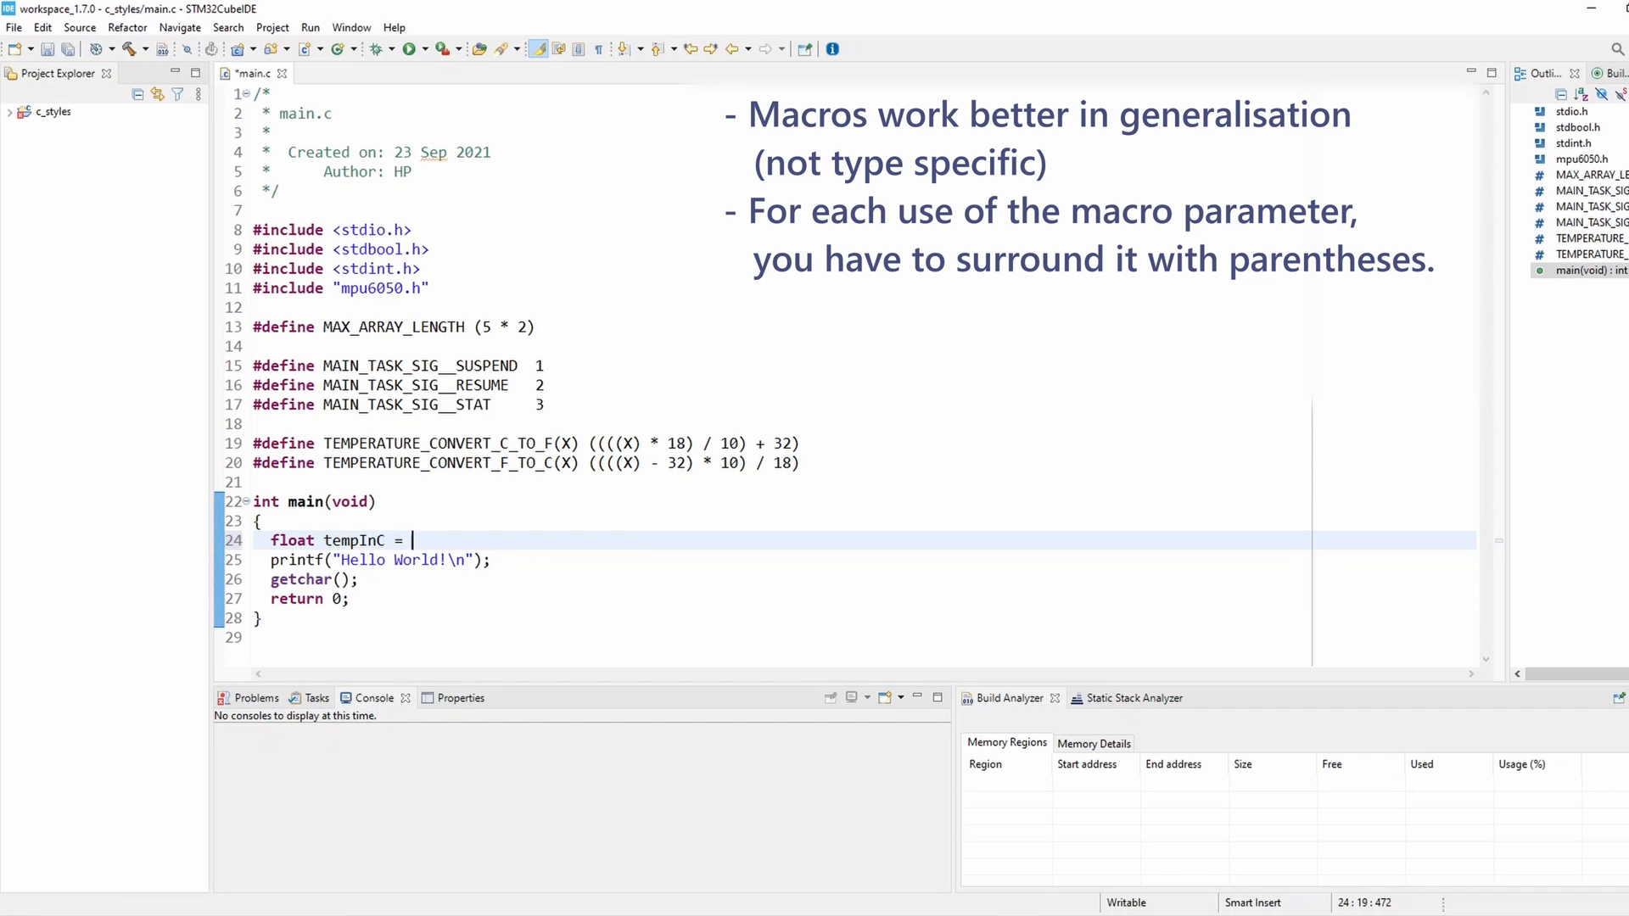
pyautogui.write('46')
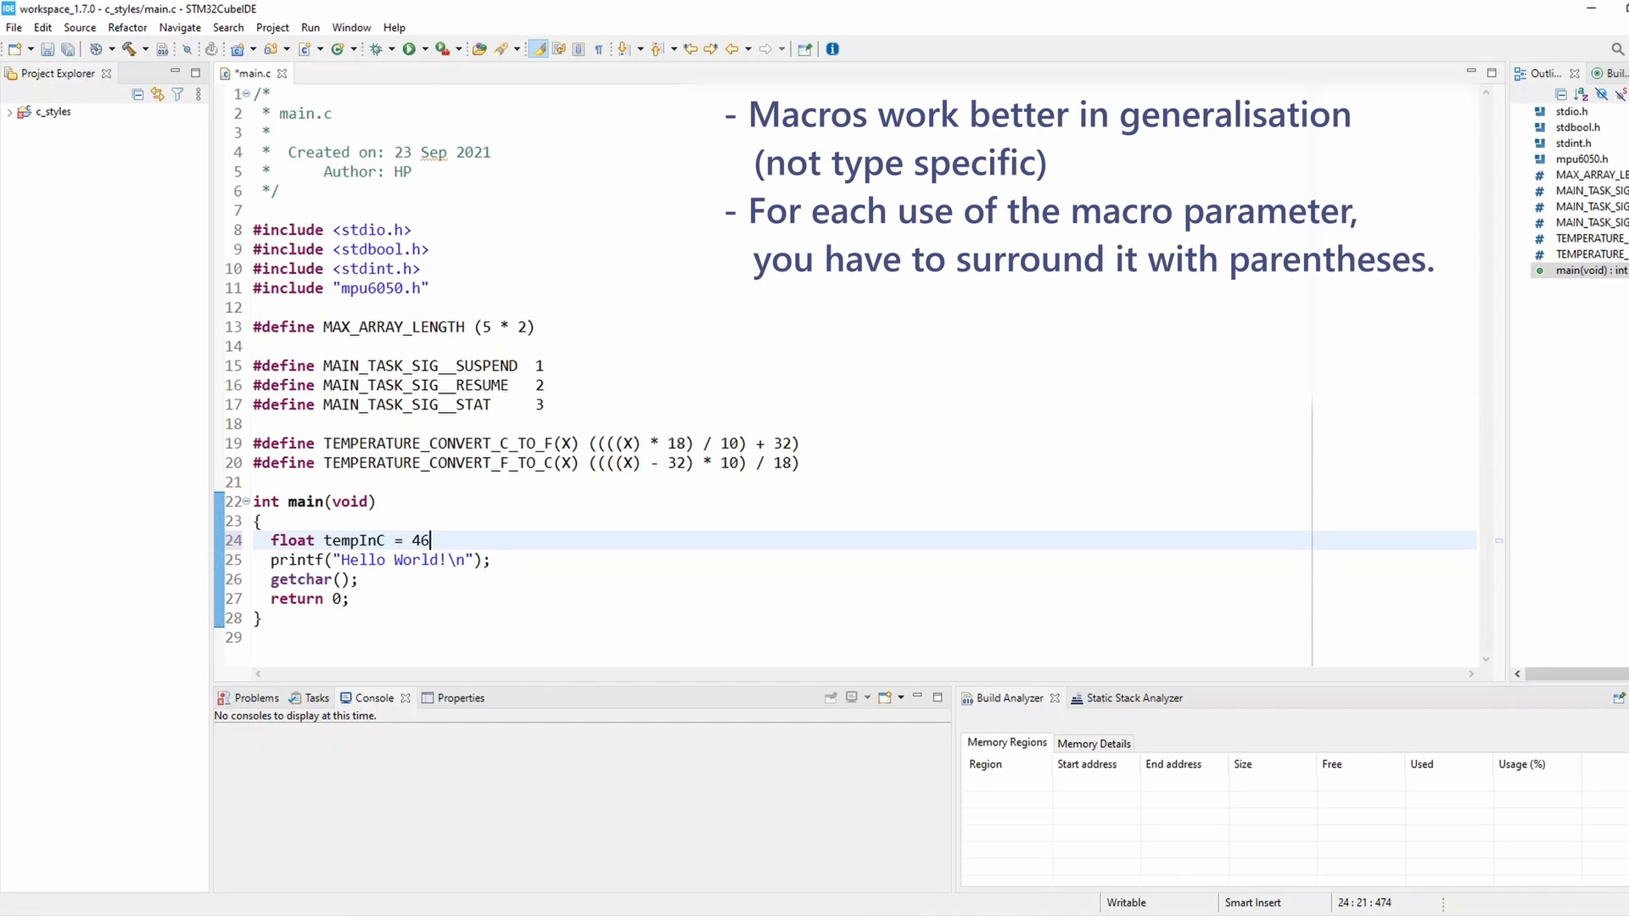
pyautogui.write('.3f;')
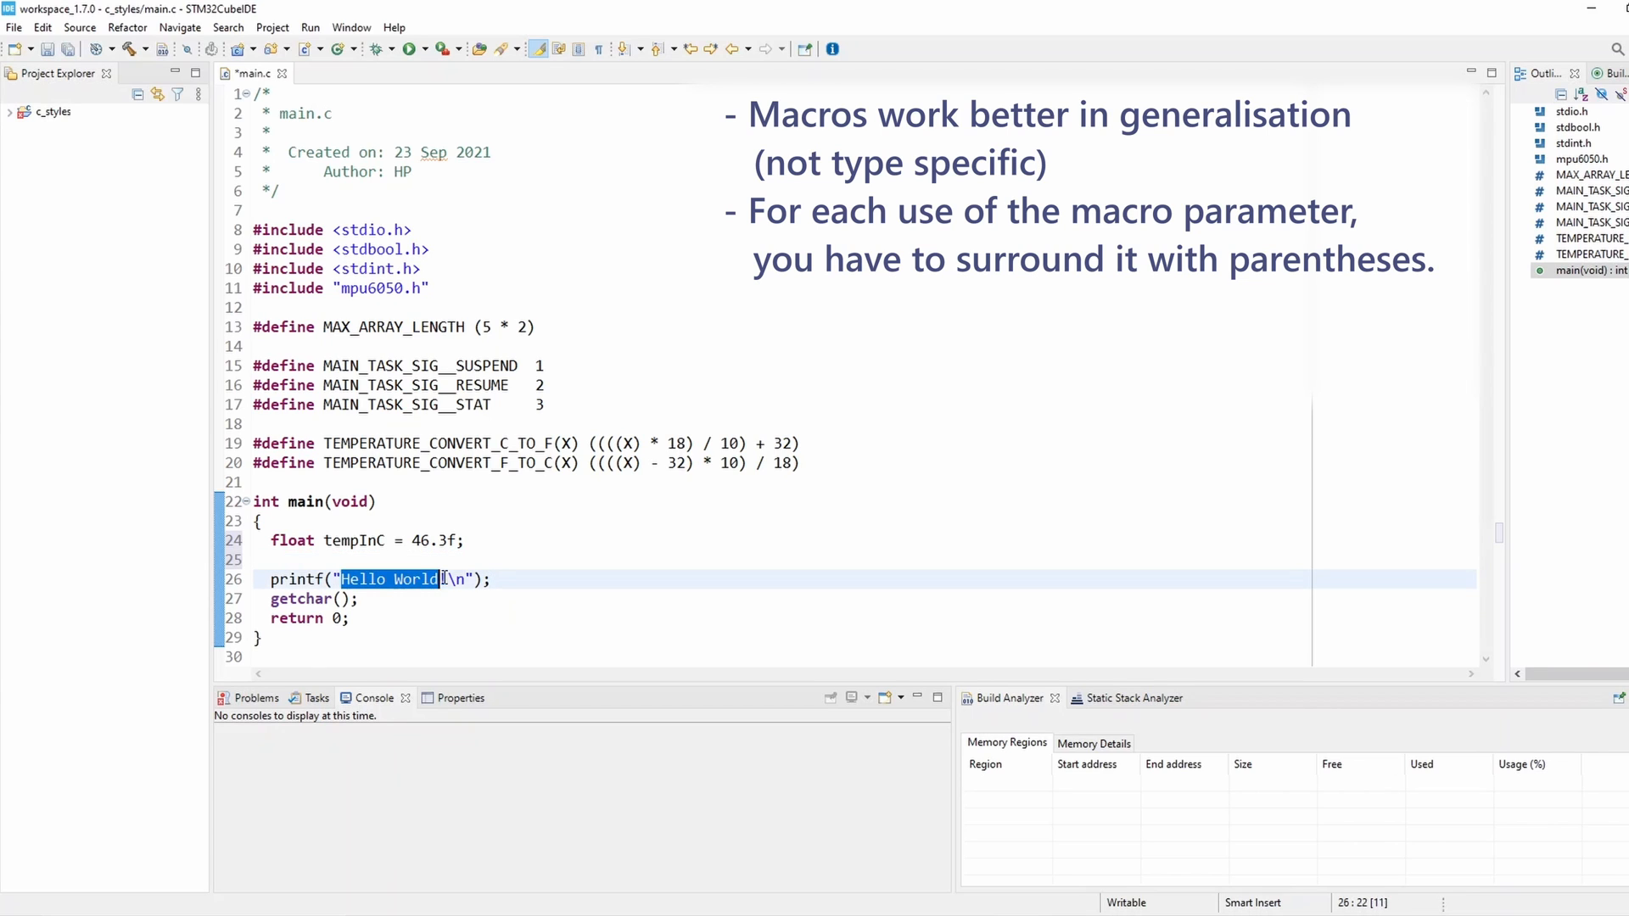
# Step: Rewrite the line 26 printf as "46.3 C = %.2f F\n" printing TEMPERATURE_CONVERT_C_TO_F(tempInC)
pyautogui.write('!')
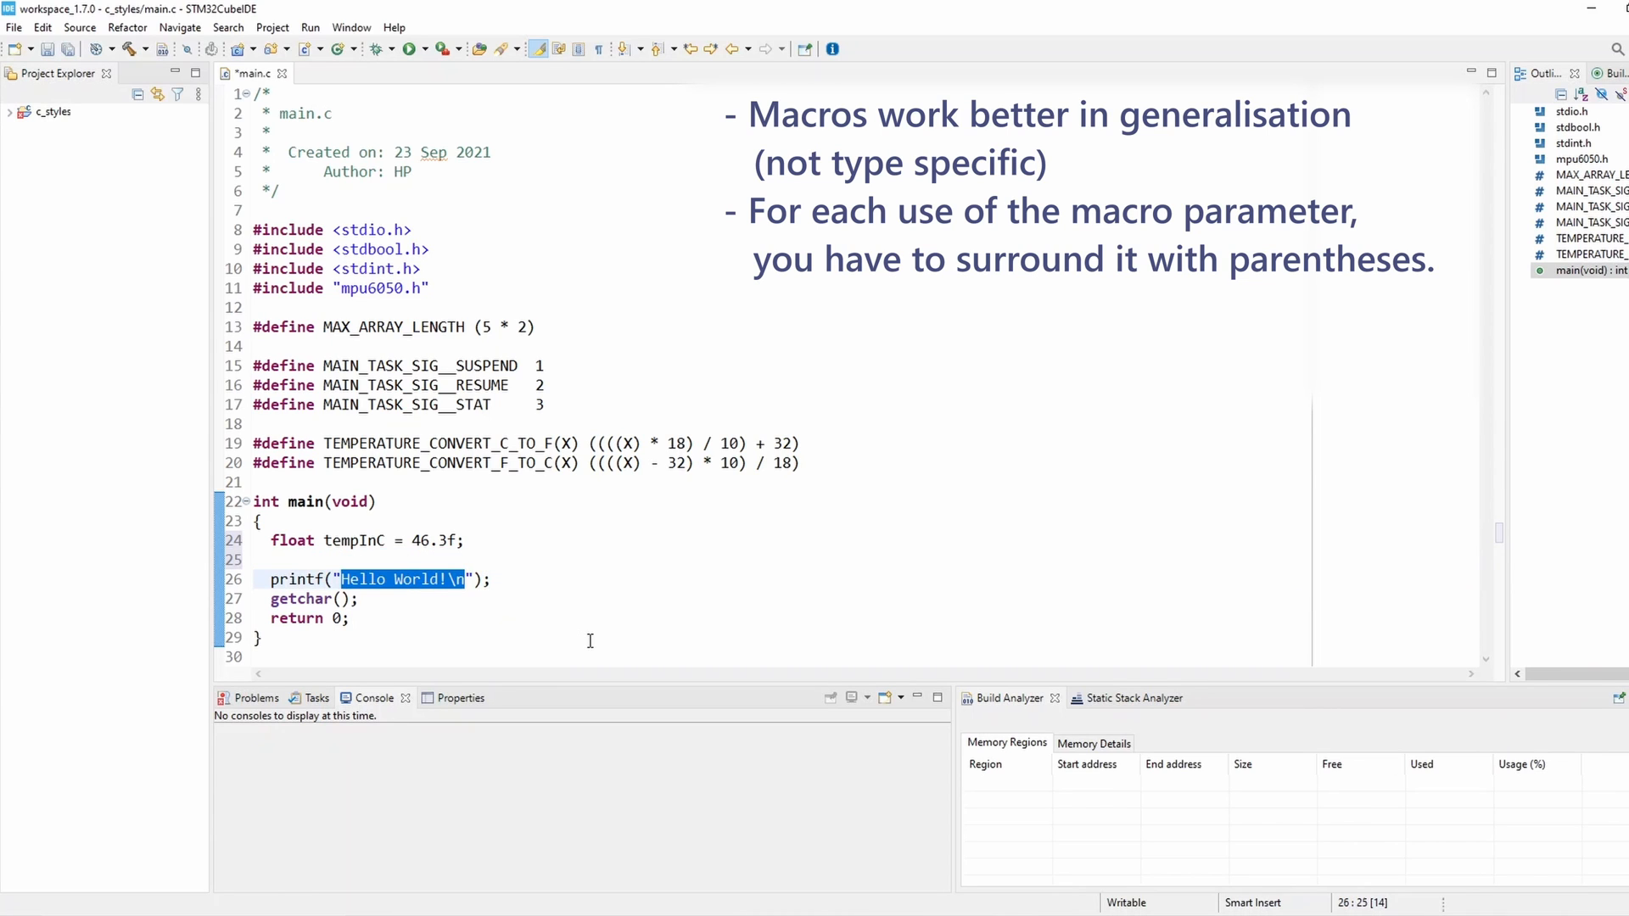
pyautogui.press('Delete')
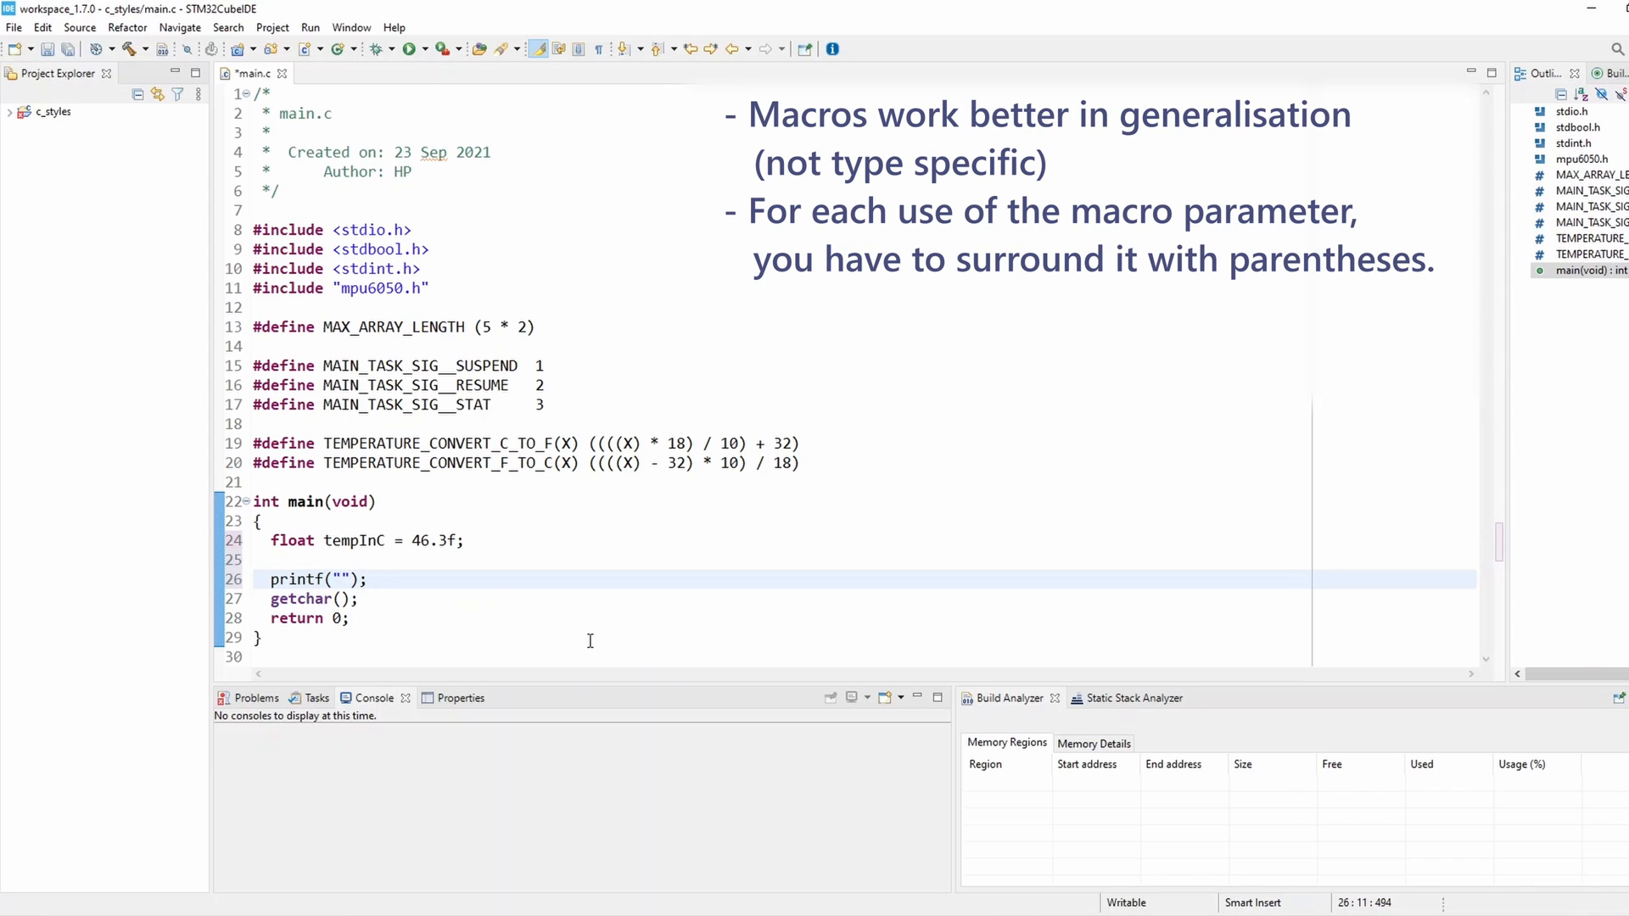
pyautogui.write('46.3')
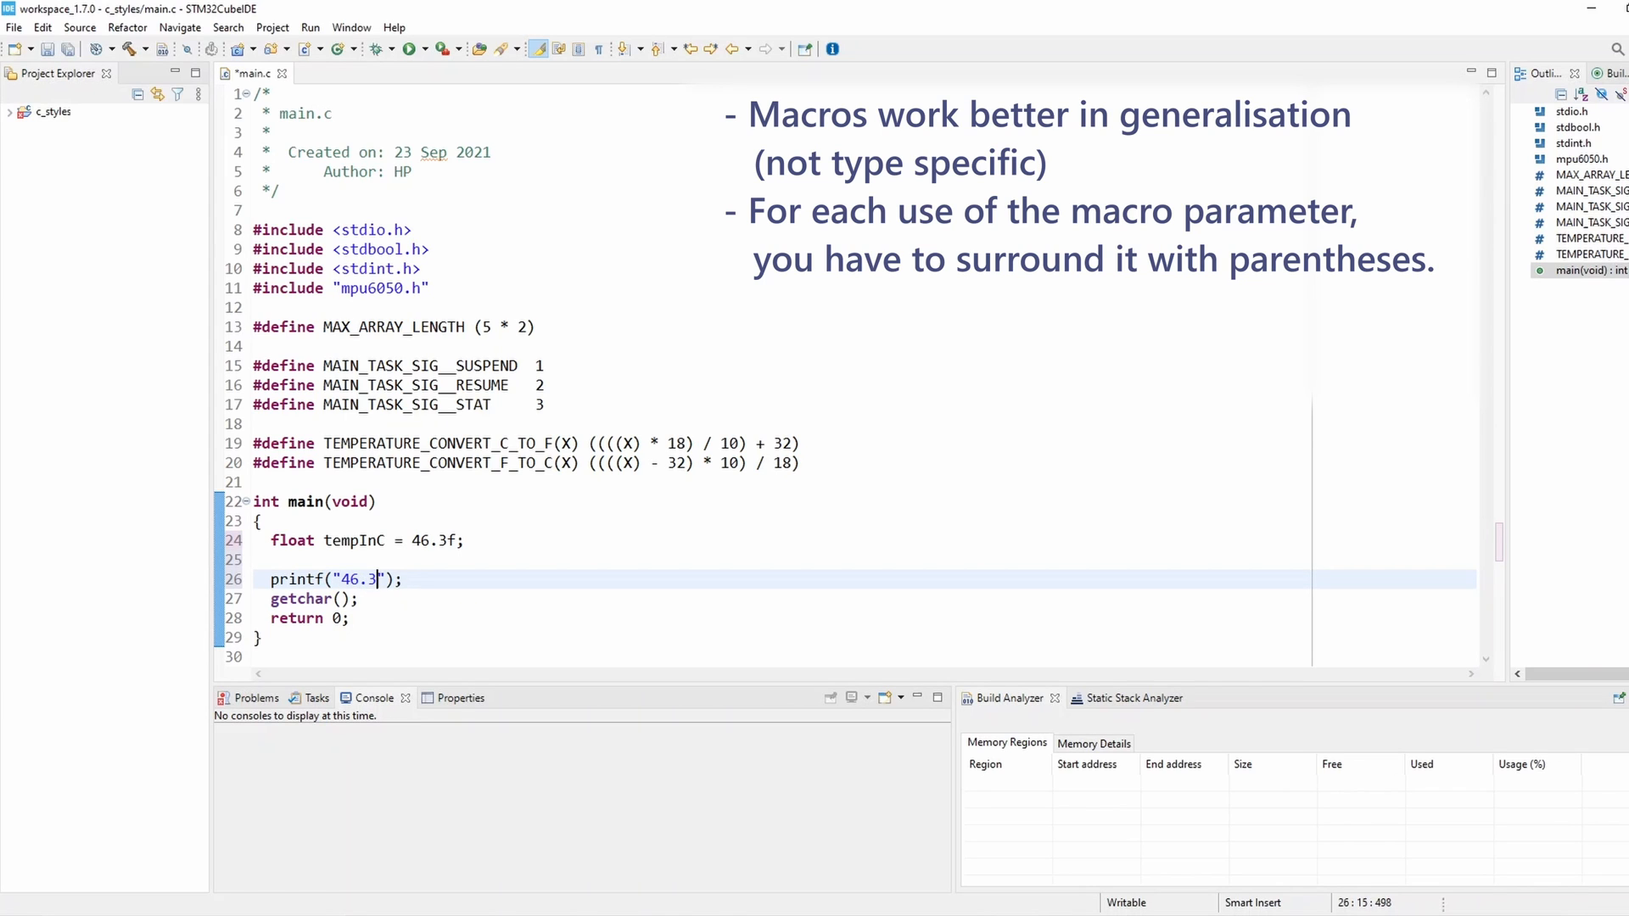
pyautogui.press('BackSpace')
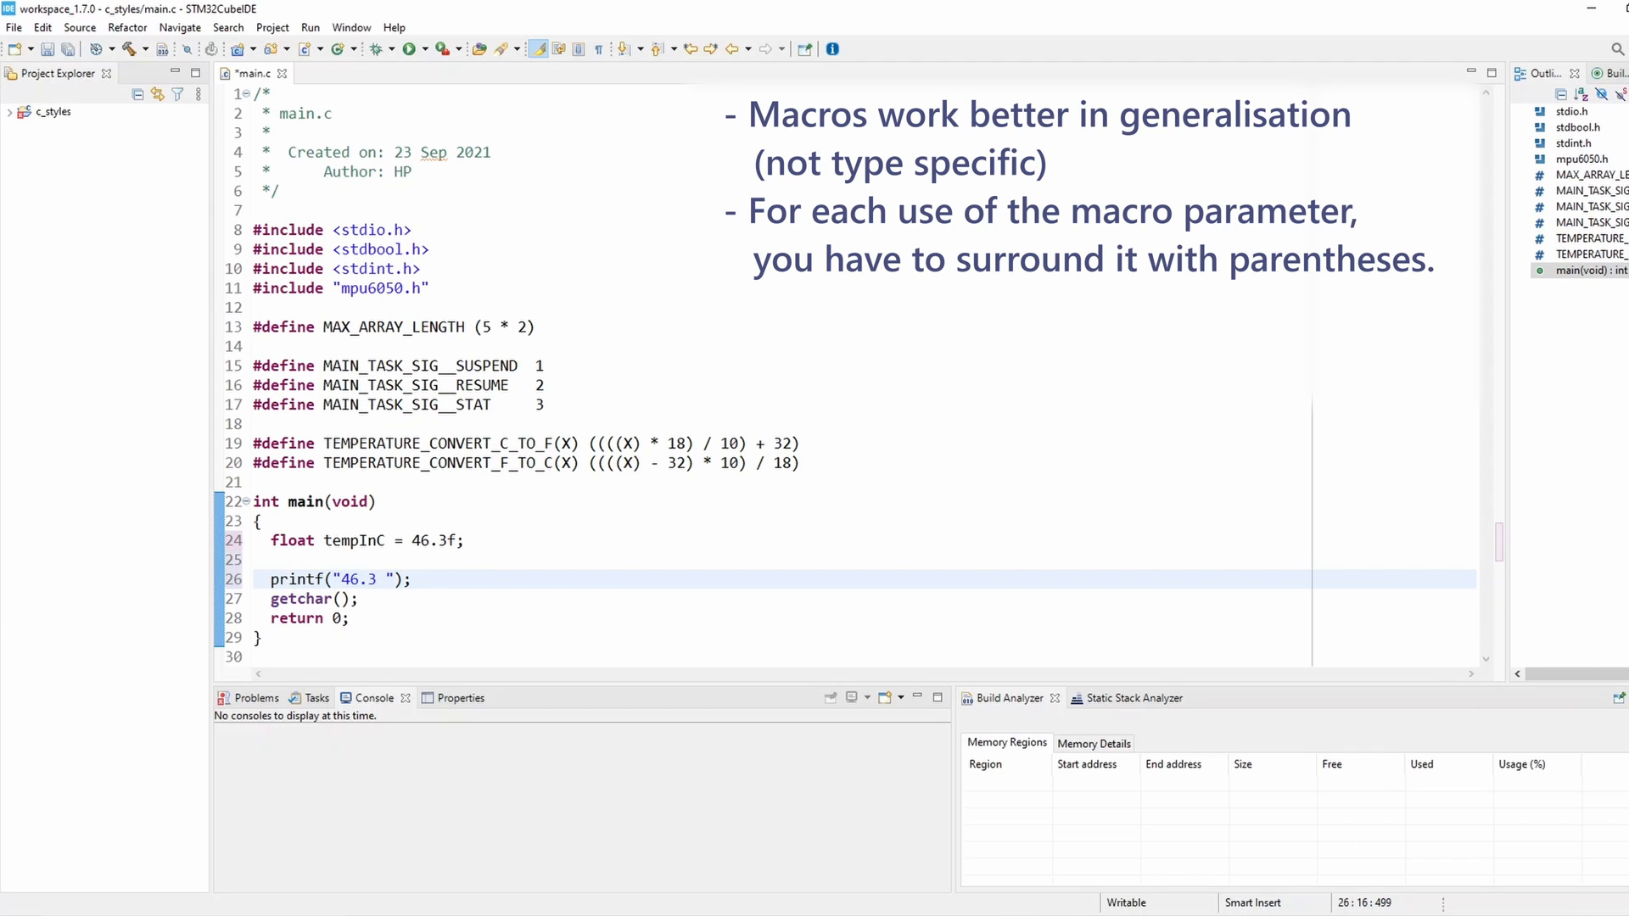
pyautogui.write('C = %')
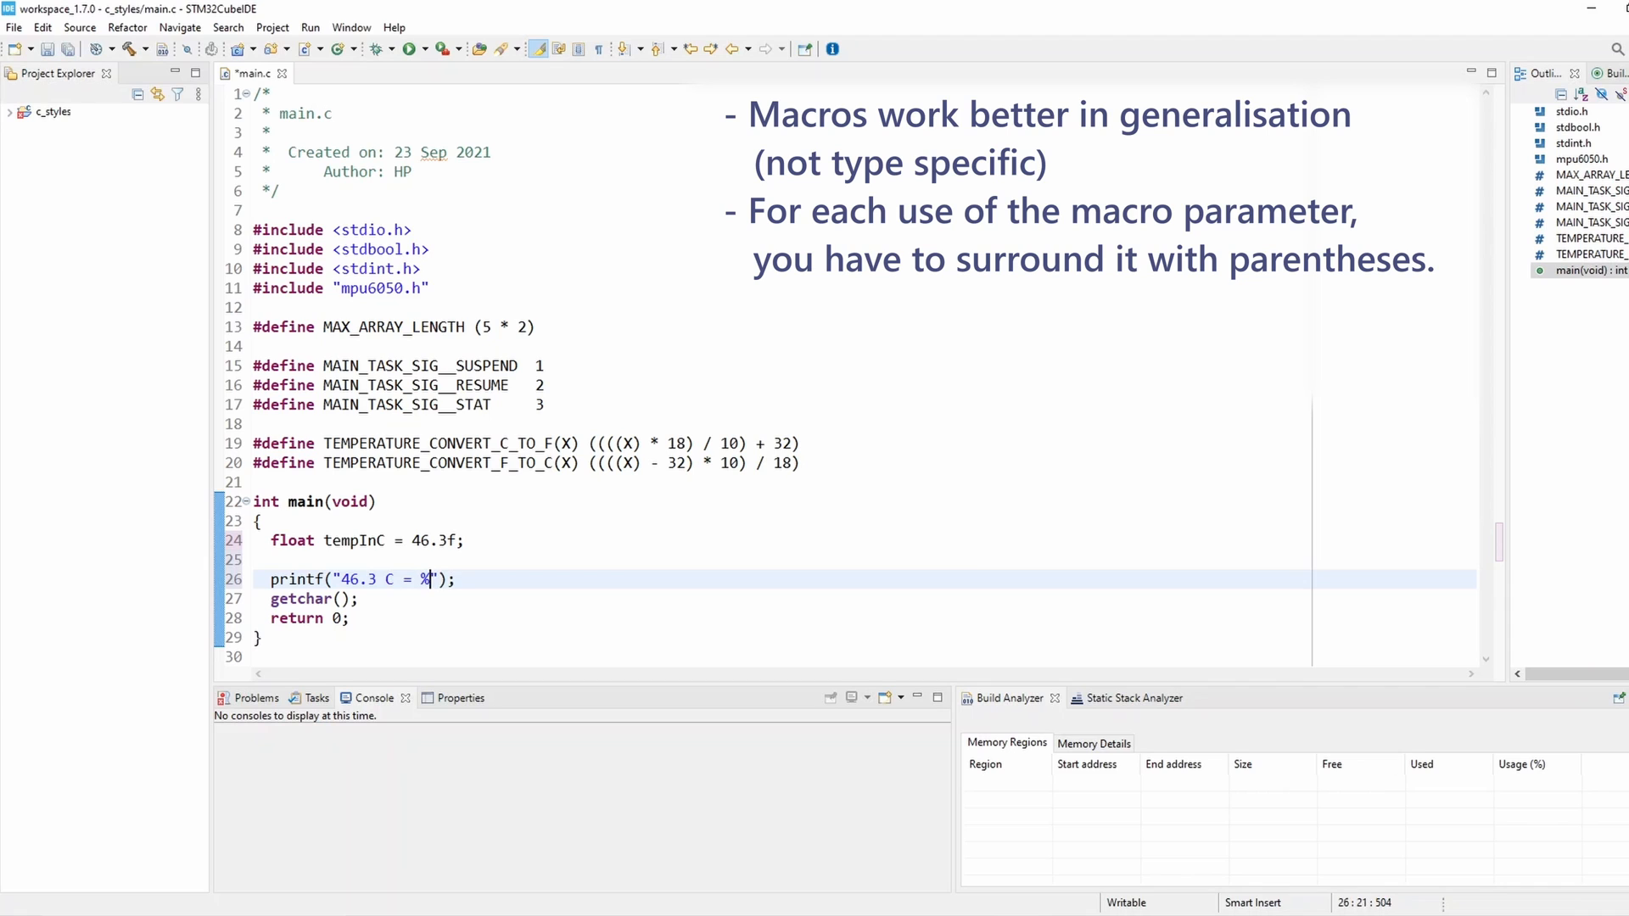
pyautogui.write('.2f')
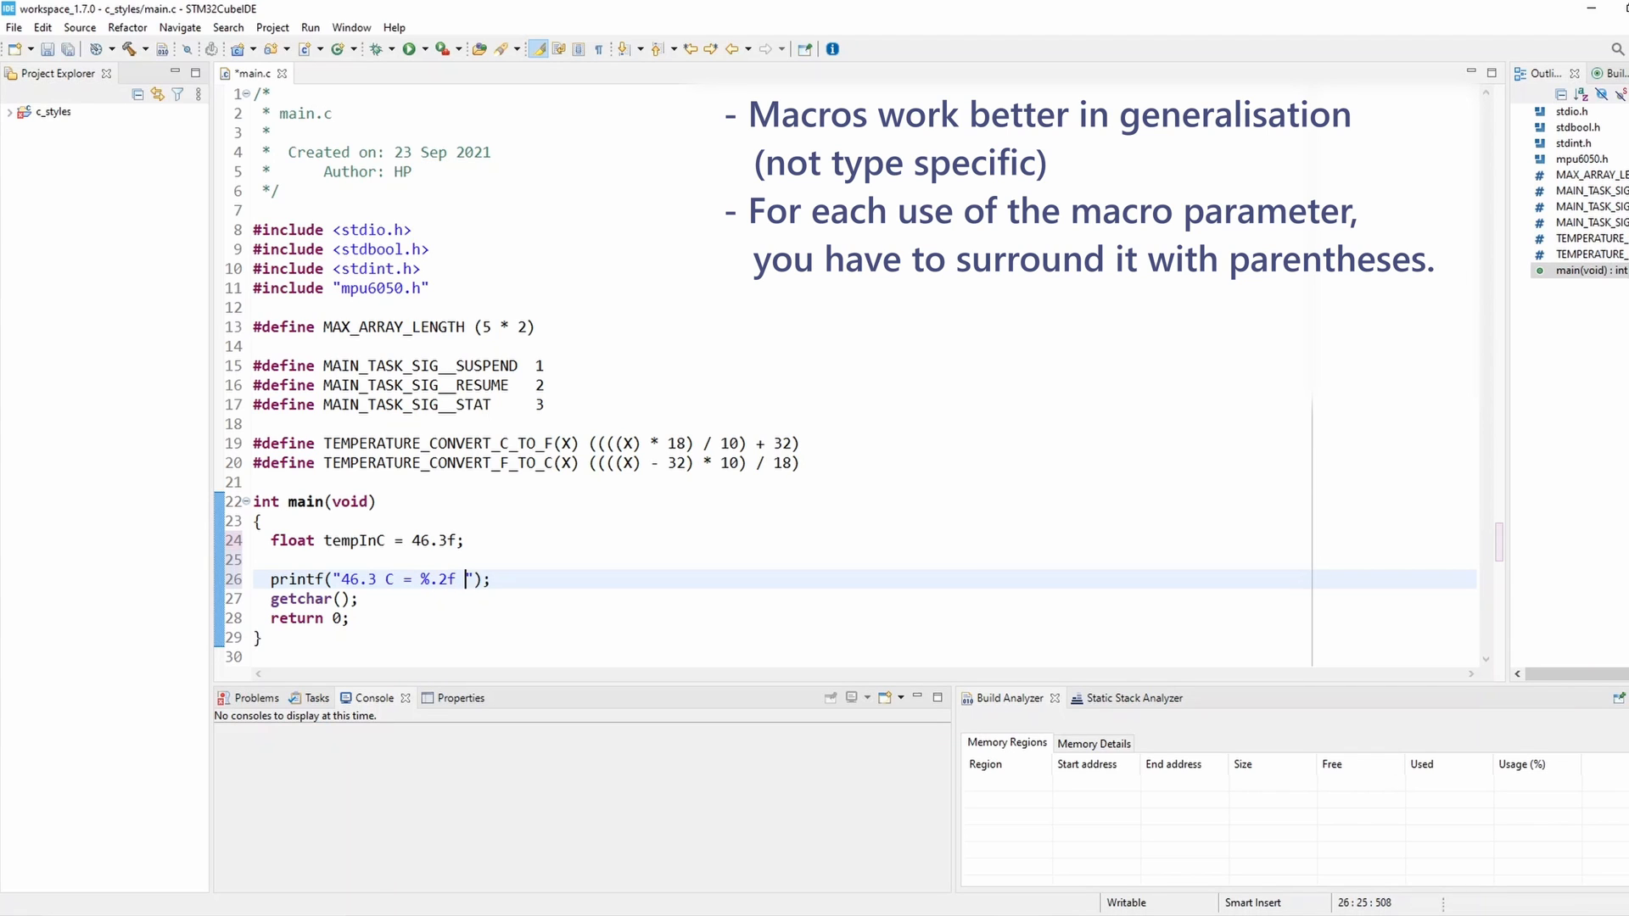
pyautogui.write('F')
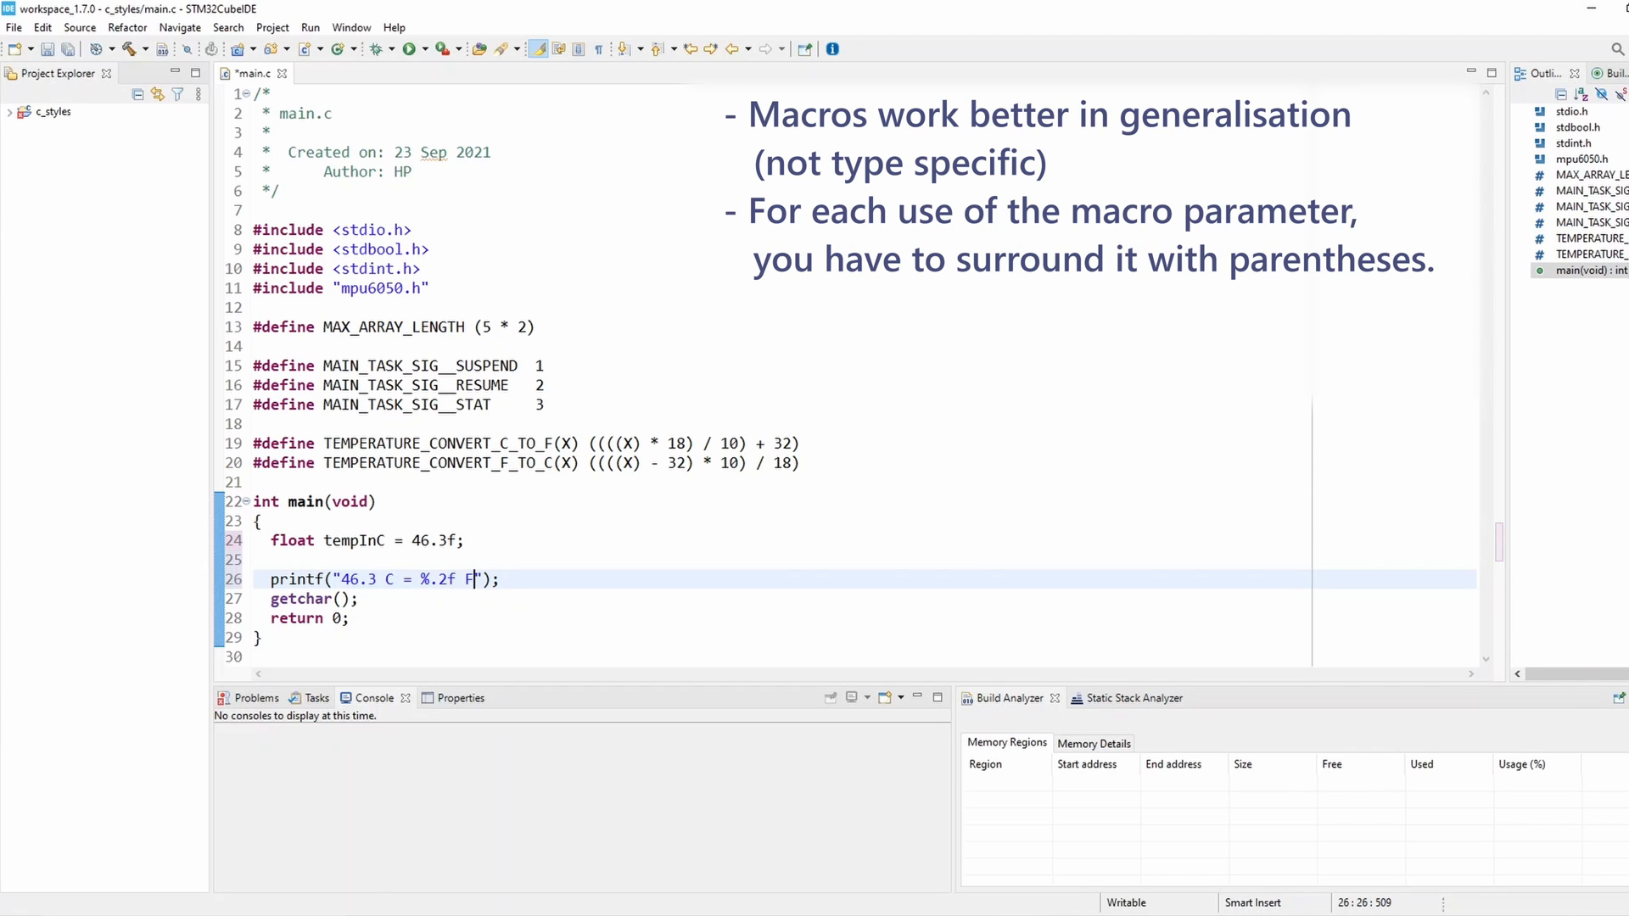
pyautogui.write(',')
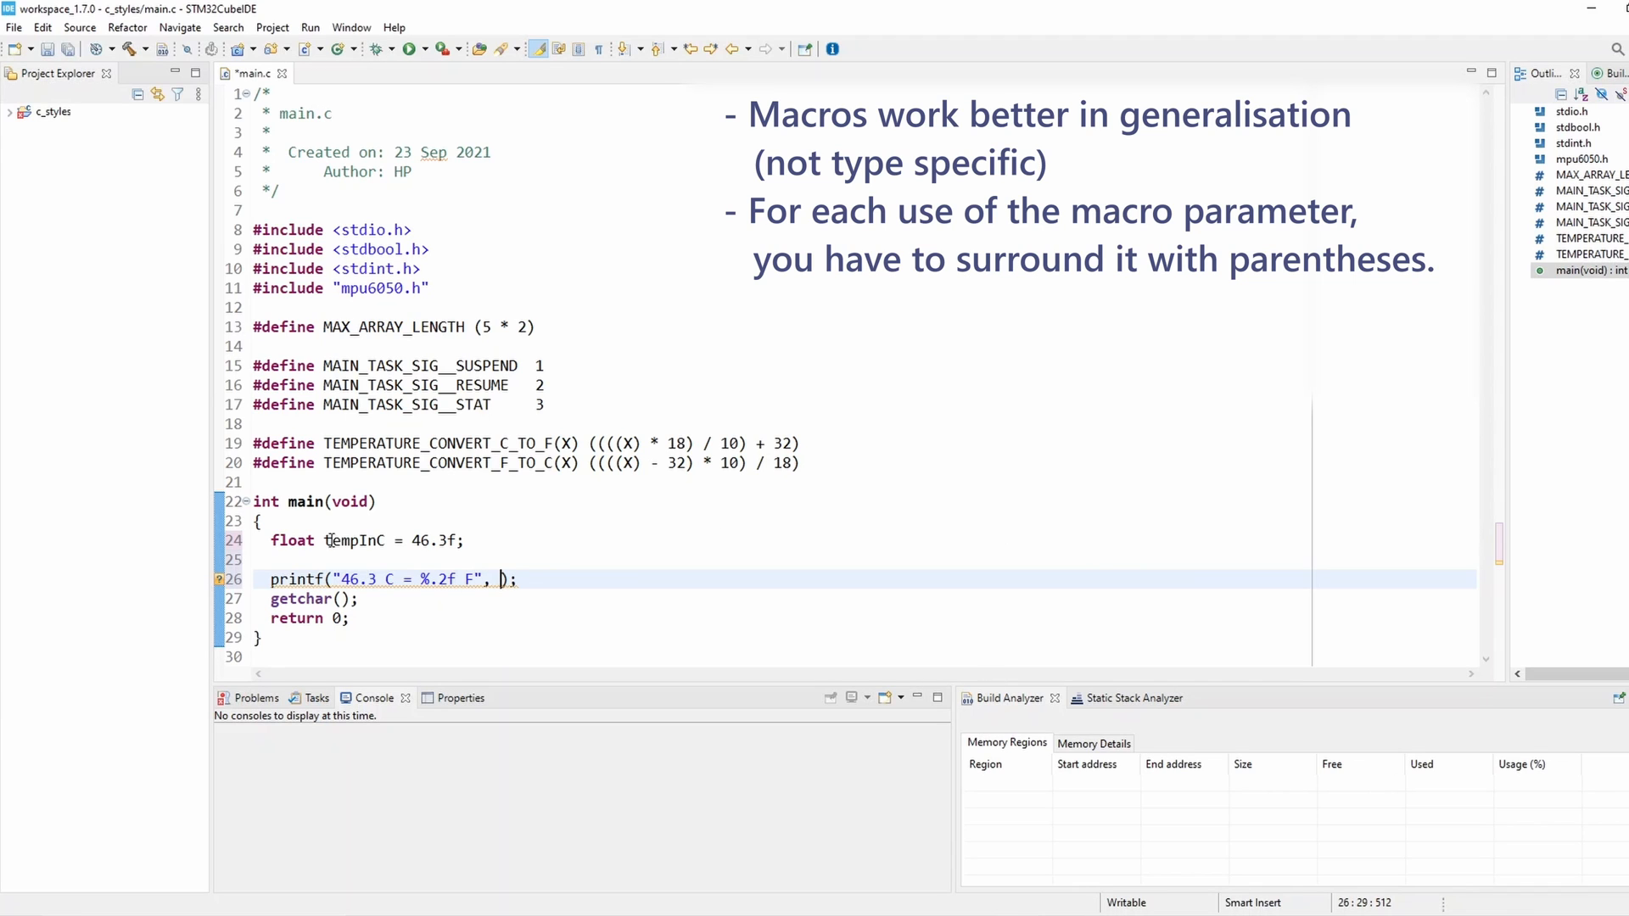
pyautogui.doubleClick(436, 443)
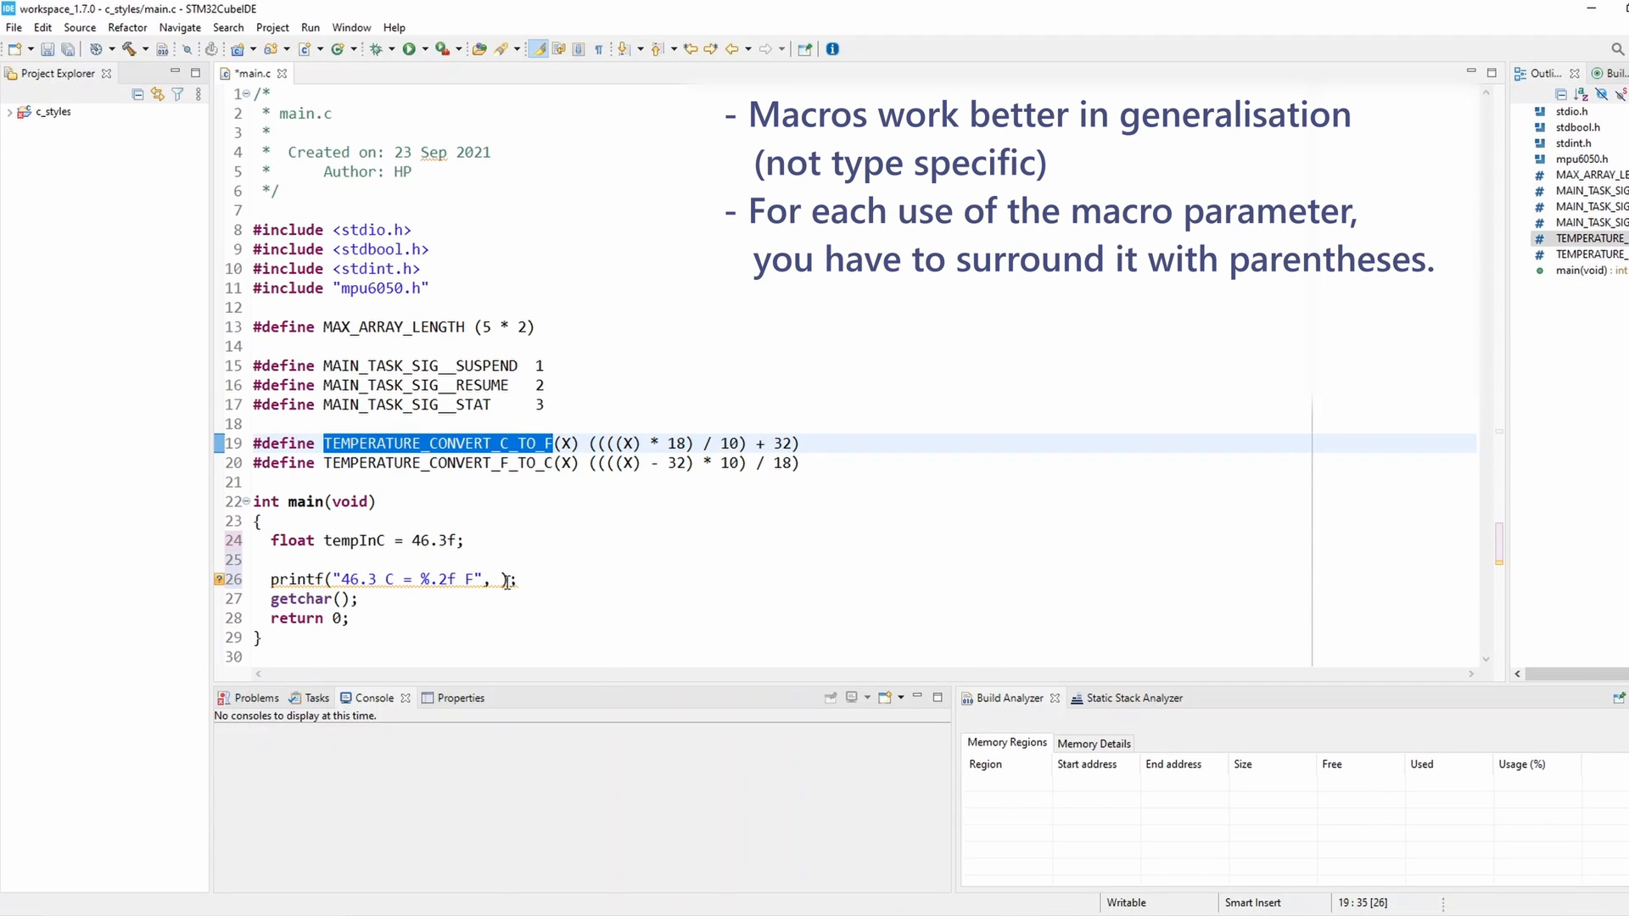
pyautogui.write('TEMPERATURE_CONVERT_C_TO_F()')
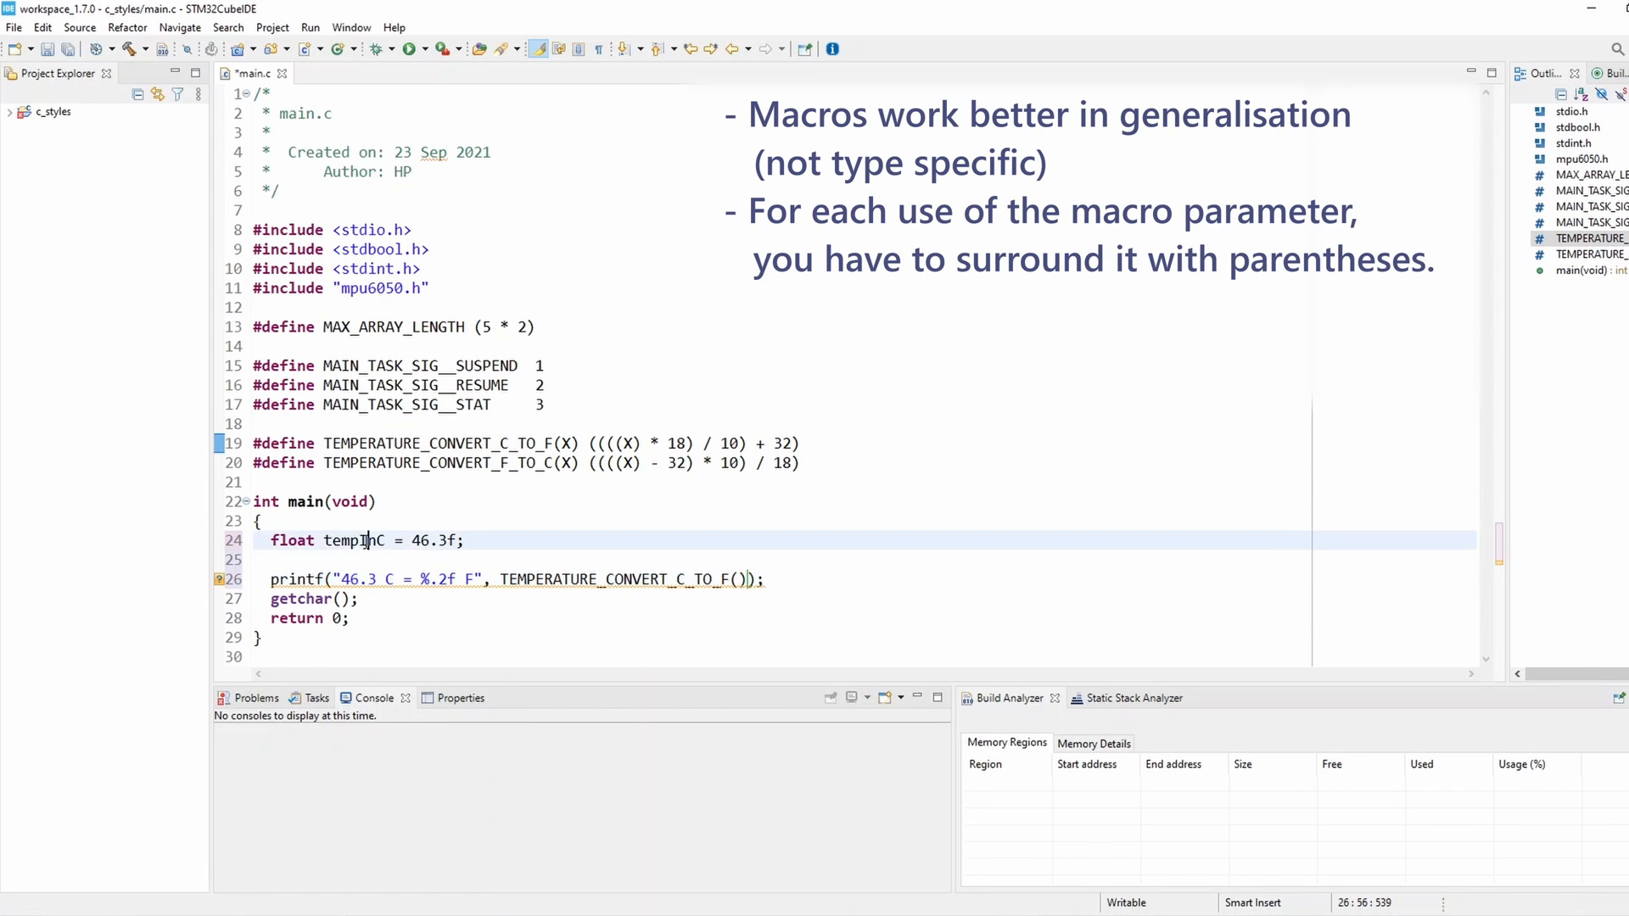
pyautogui.write('tempInC')
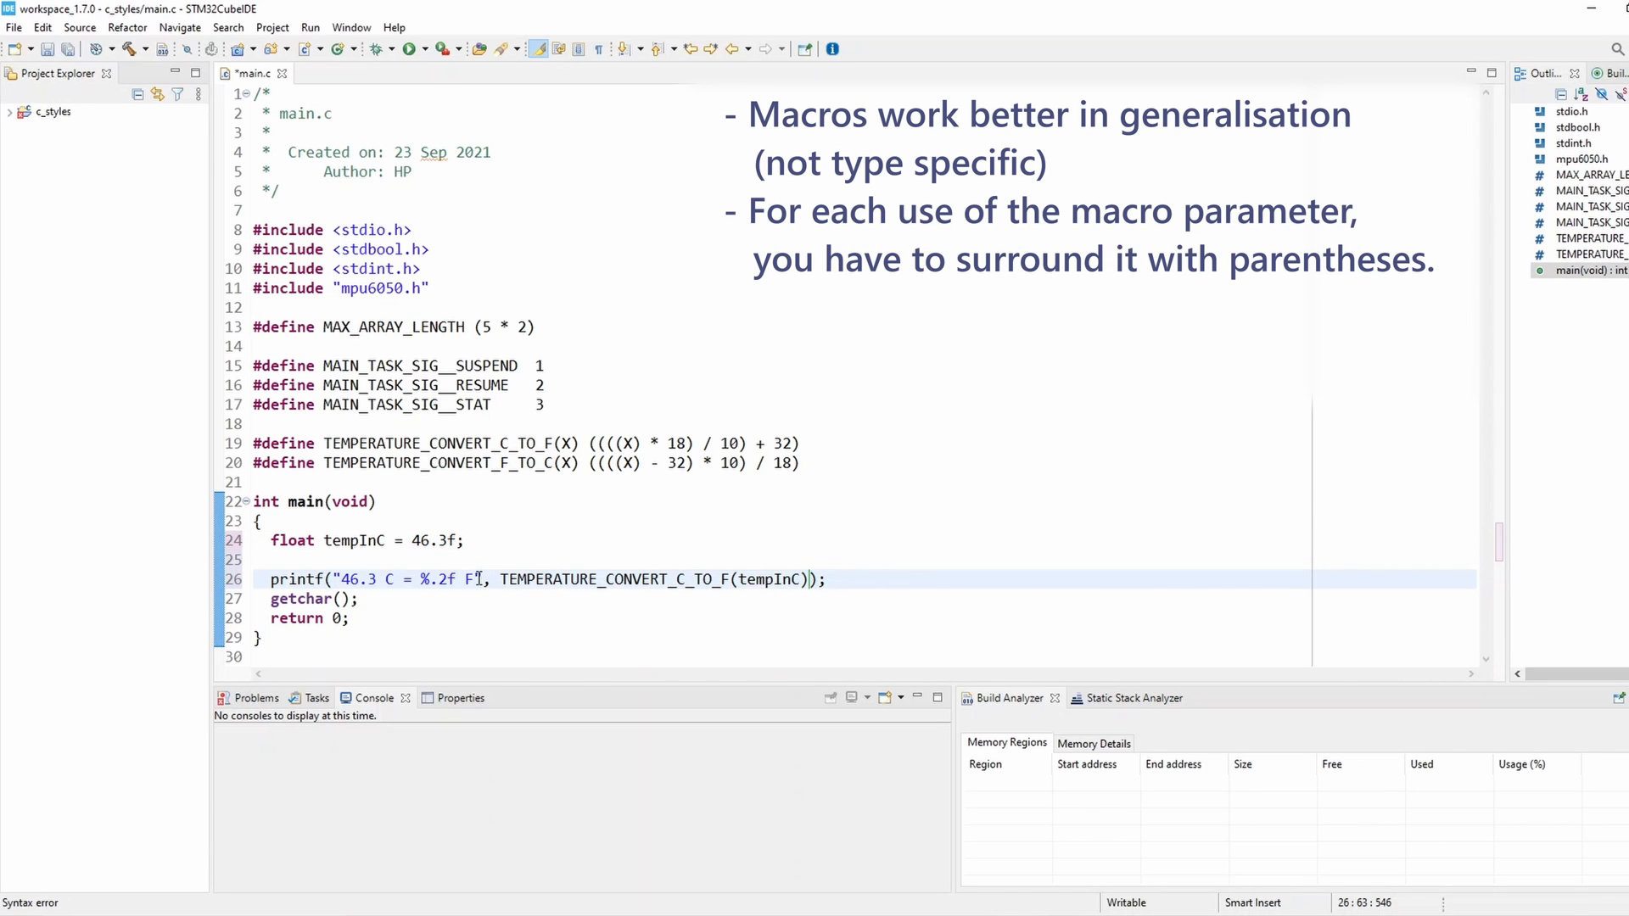
pyautogui.write('\\n')
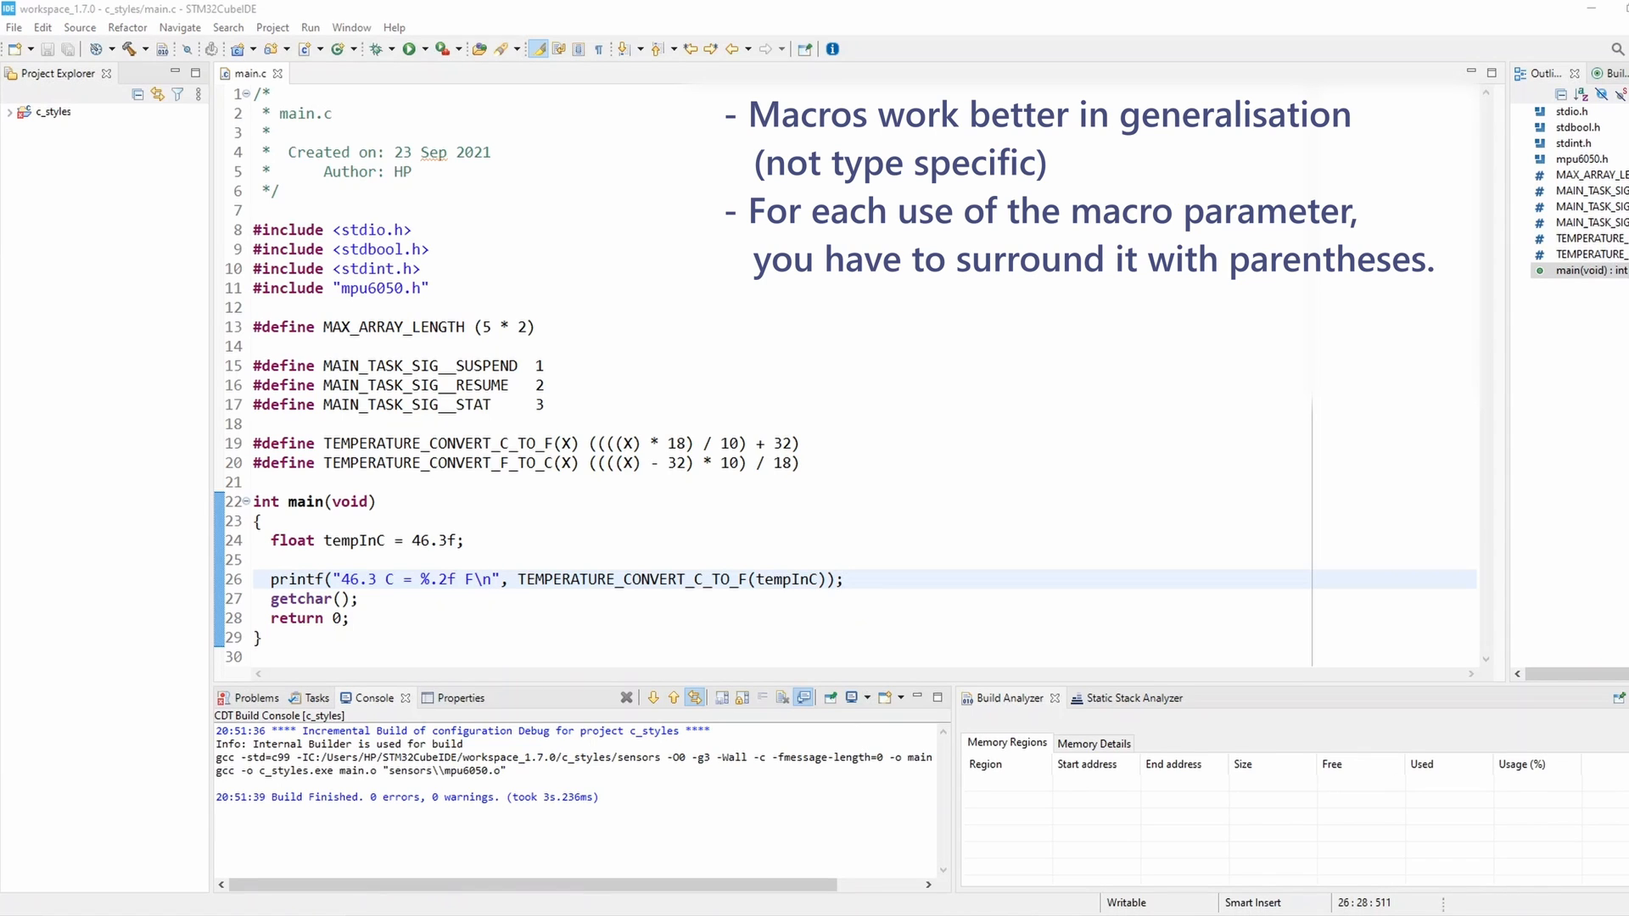
pyautogui.moveTo(1033, 843)
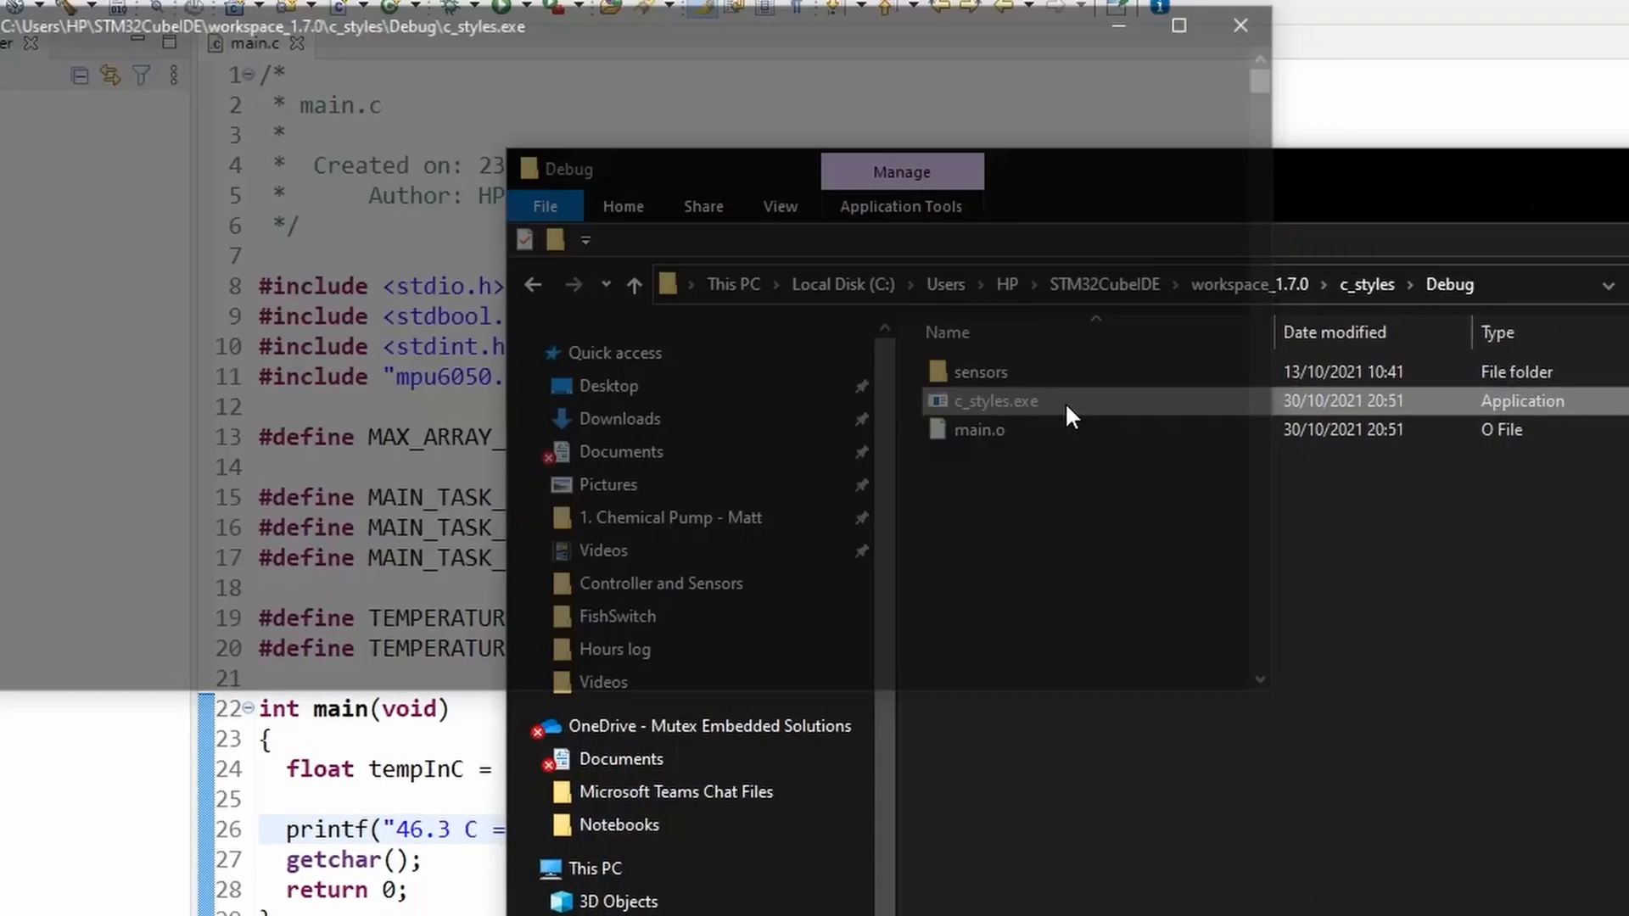
# Step: Launch c_styles.exe from the Debug folder to see the 46.3 C = 115.34 F output
pyautogui.doubleClick(995, 400)
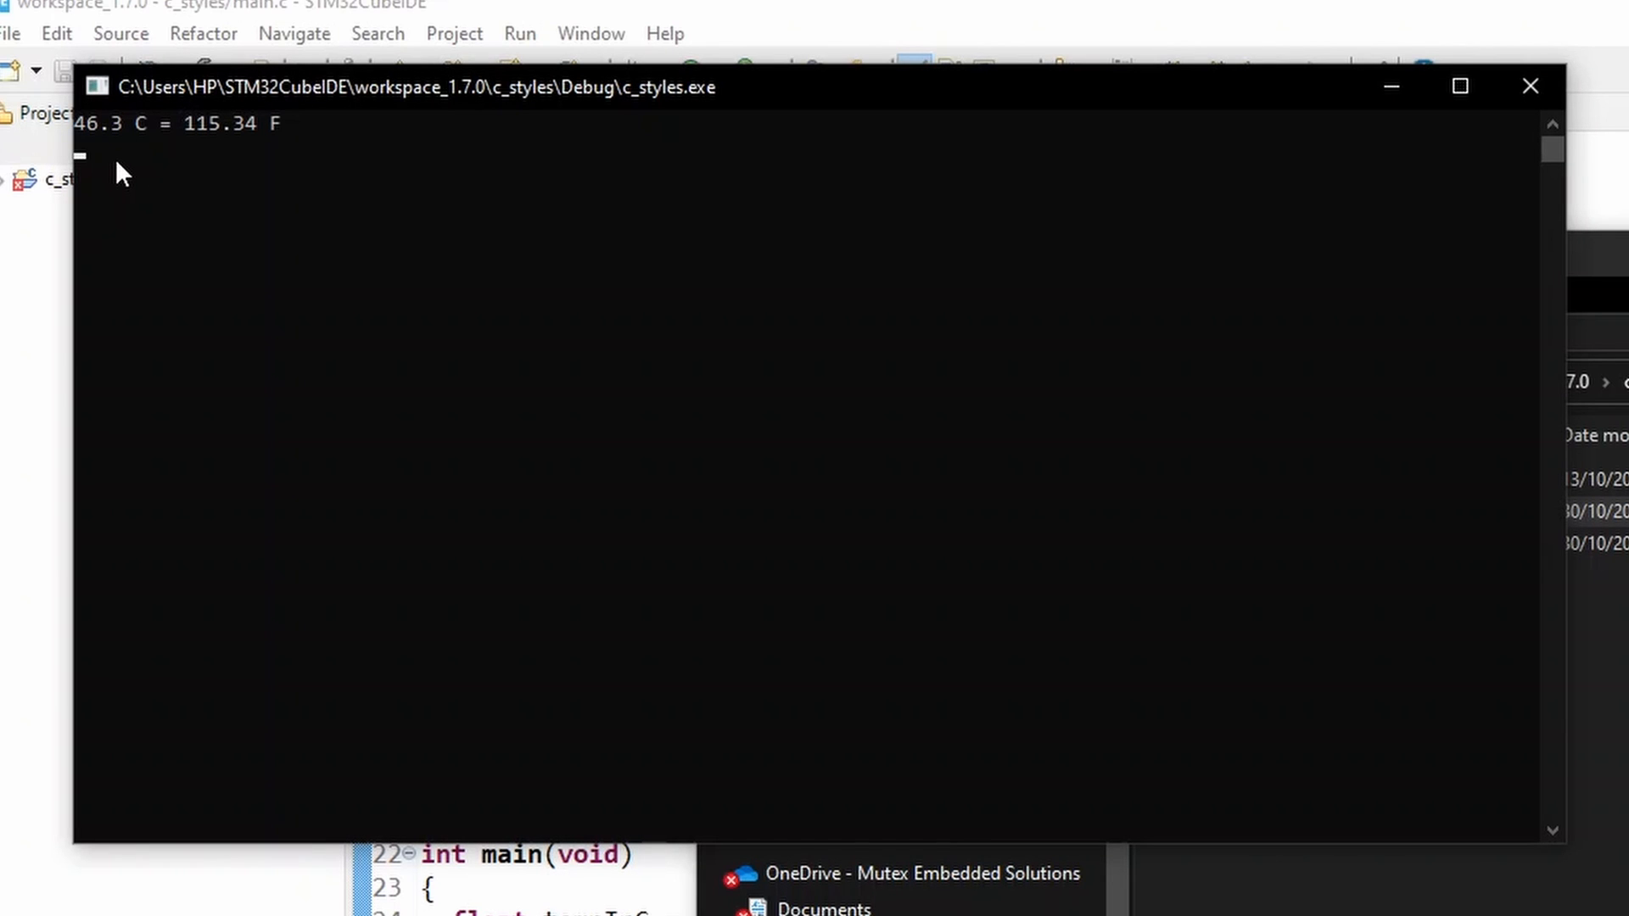
pyautogui.moveTo(784, 97)
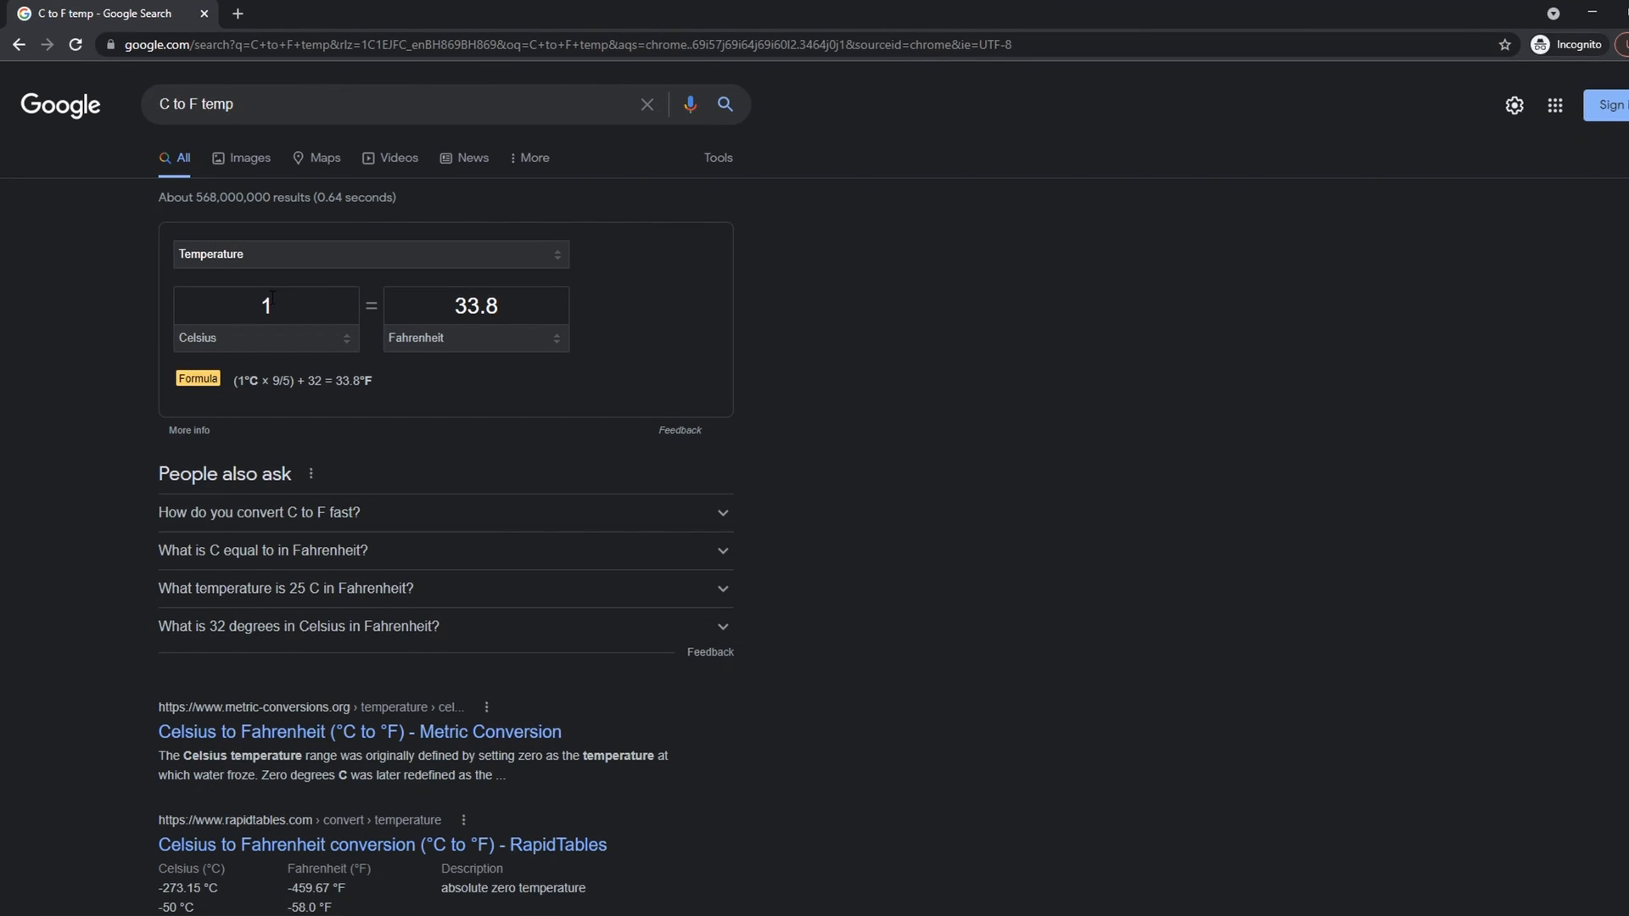
# Step: Enter 46.3 in the Celsius box of Google's temperature converter
pyautogui.write('46.3 C = %.2f F\\n", TEMPERATURE_CONVERT_C_TO_F(4));')
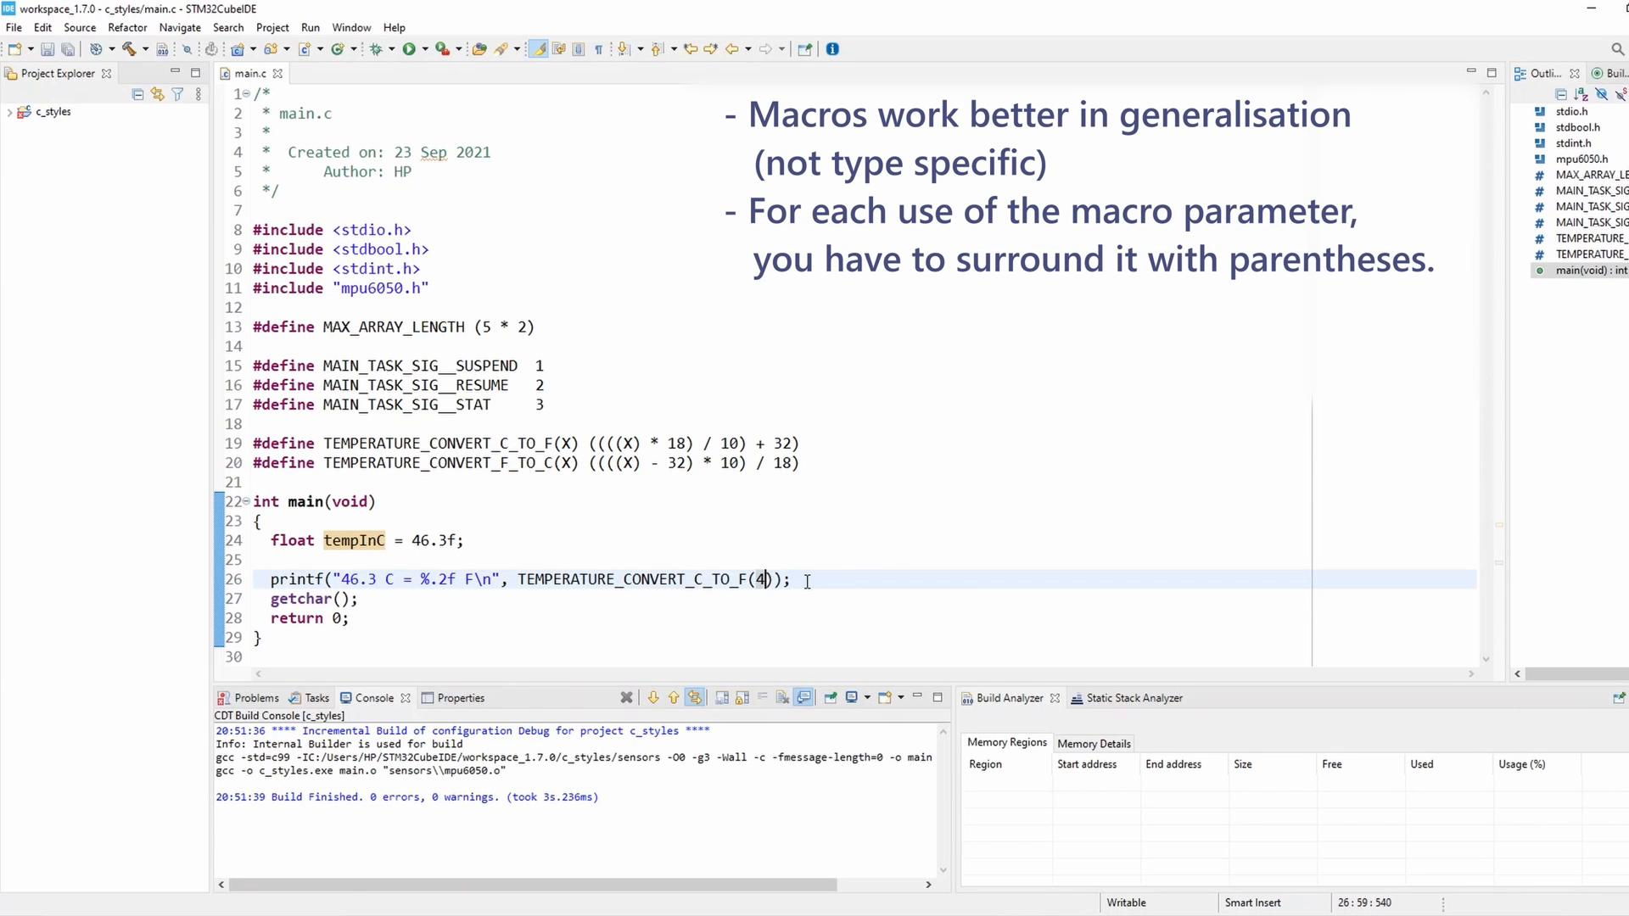
# Step: Change the macro argument from tempInC to 45.3f + 1.0f
pyautogui.write('5.3f +')
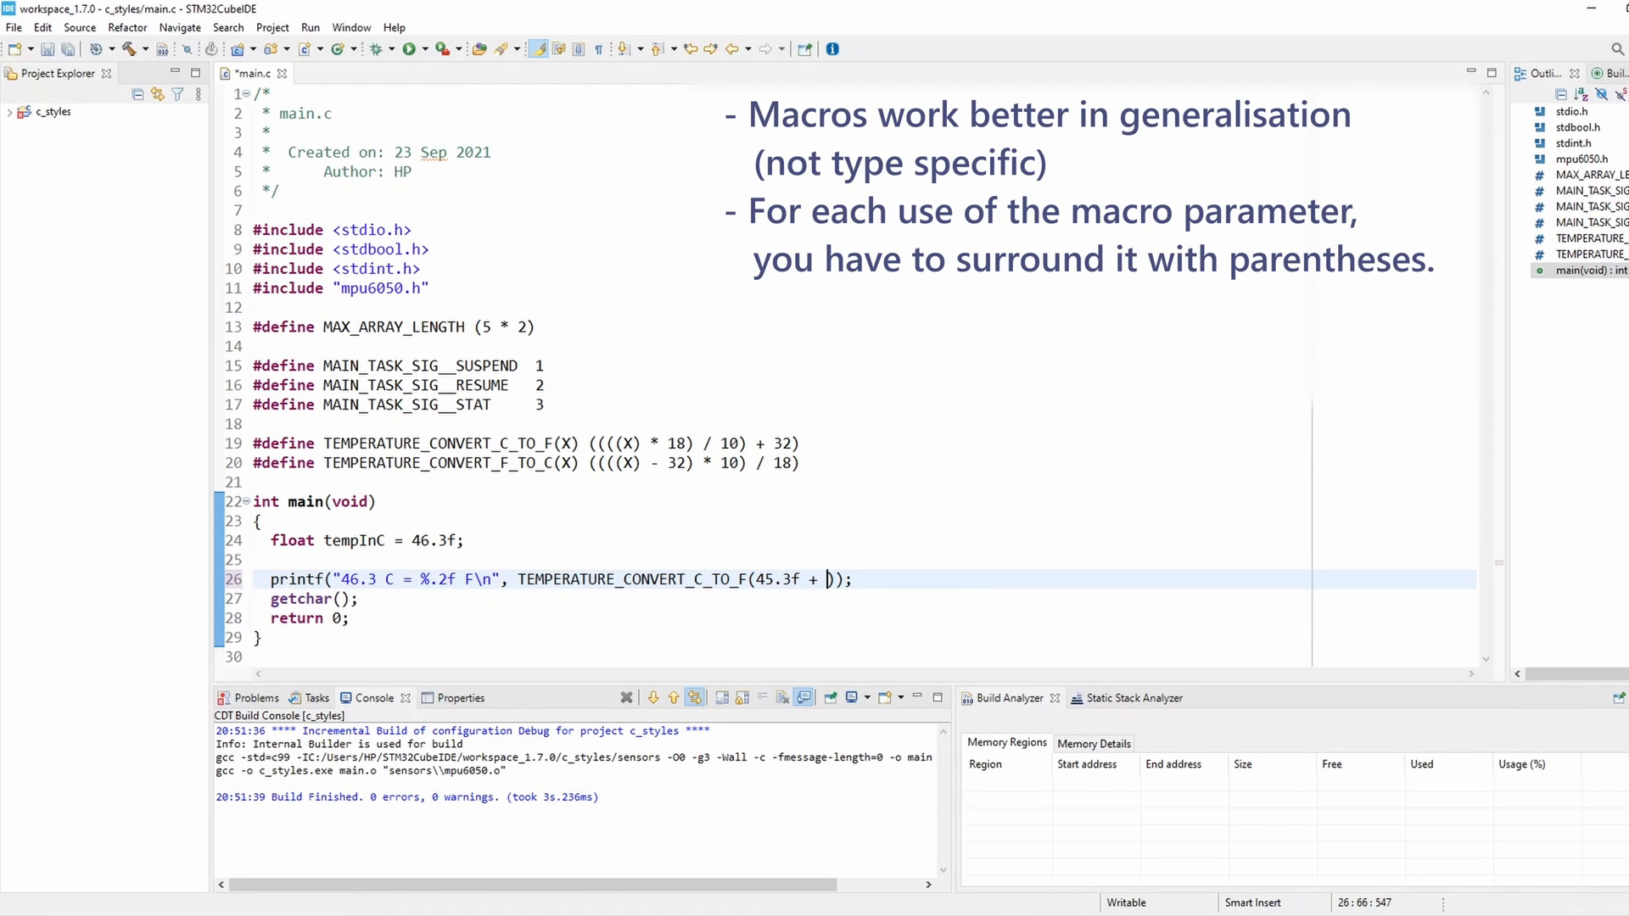
pyautogui.write('1.0')
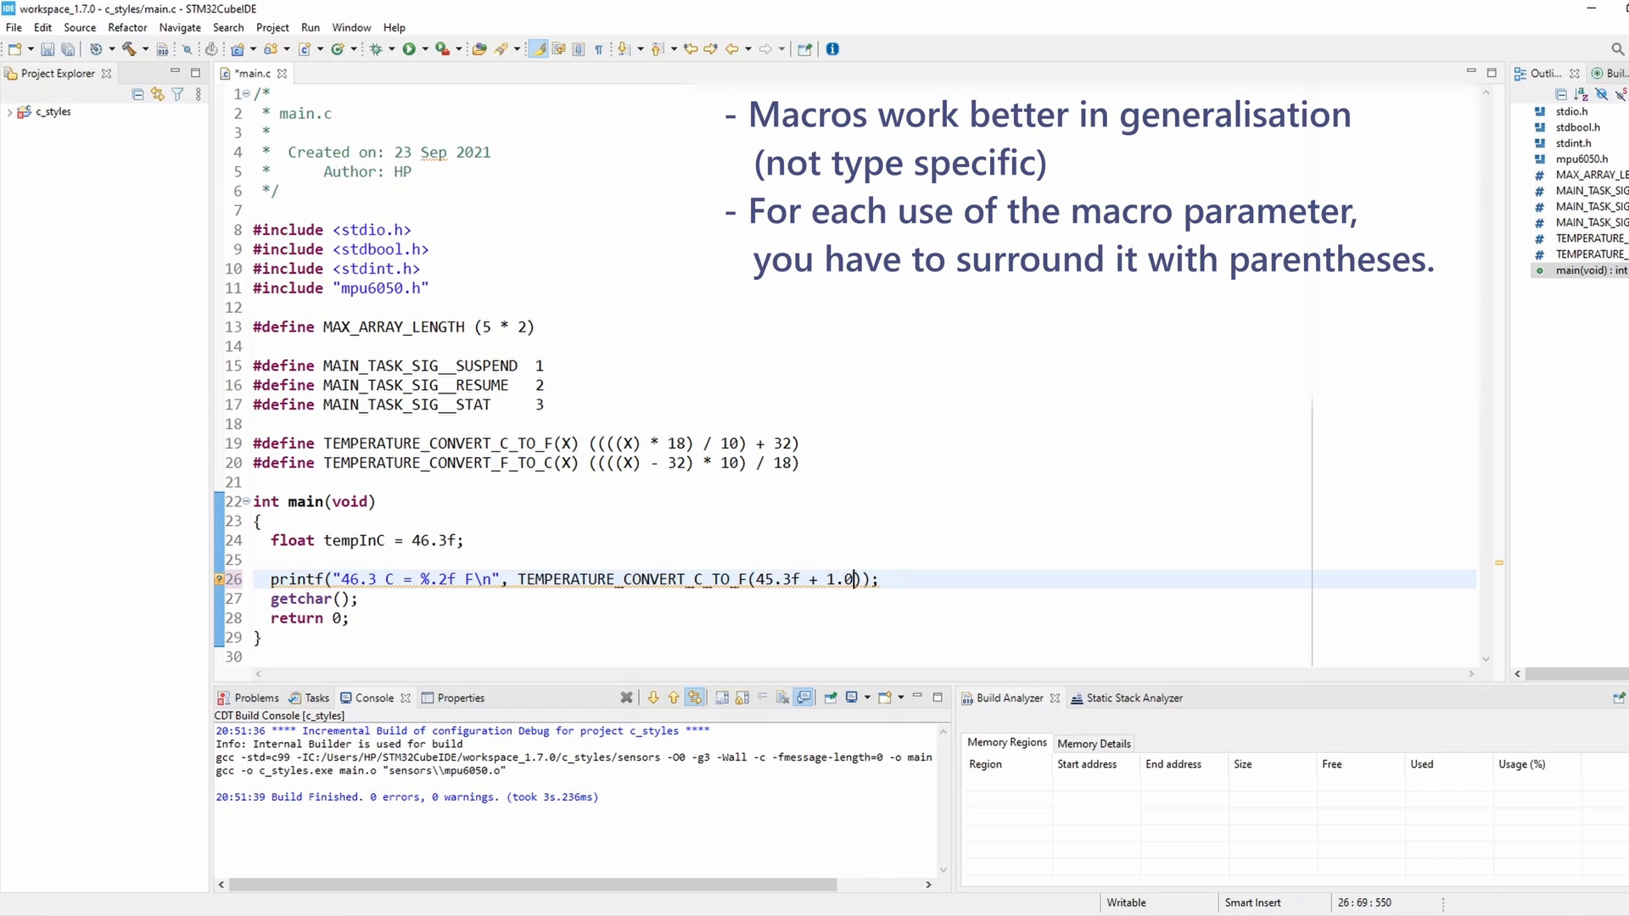
pyautogui.write('f')
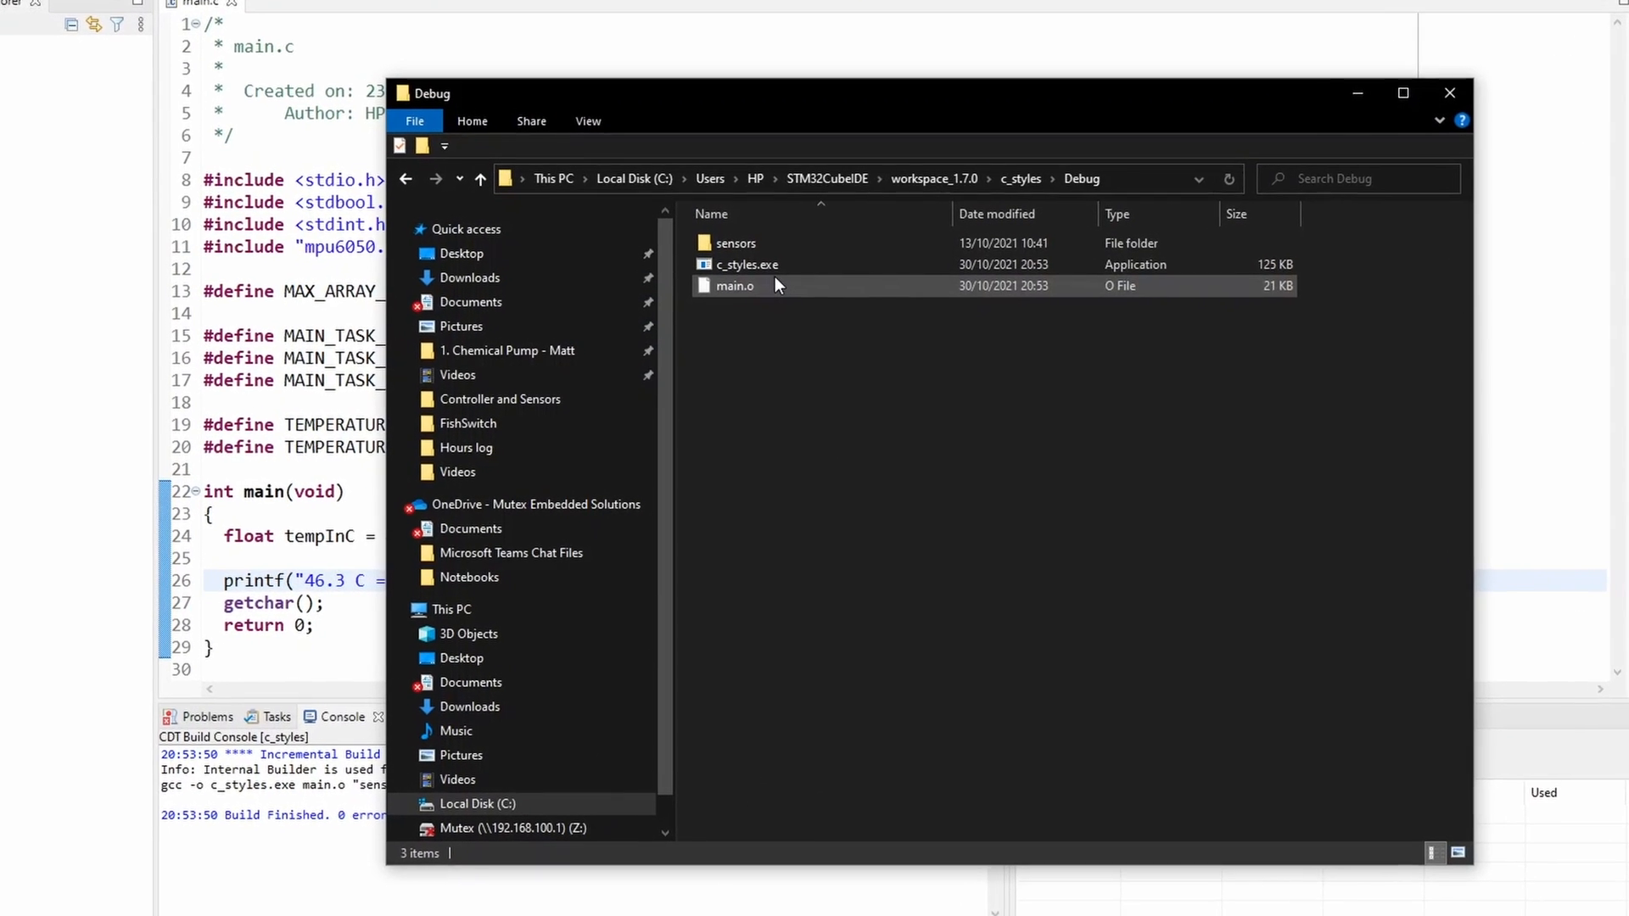
# Step: Launch the rebuilt c_styles.exe from the Debug folder to check its output
pyautogui.doubleClick(746, 264)
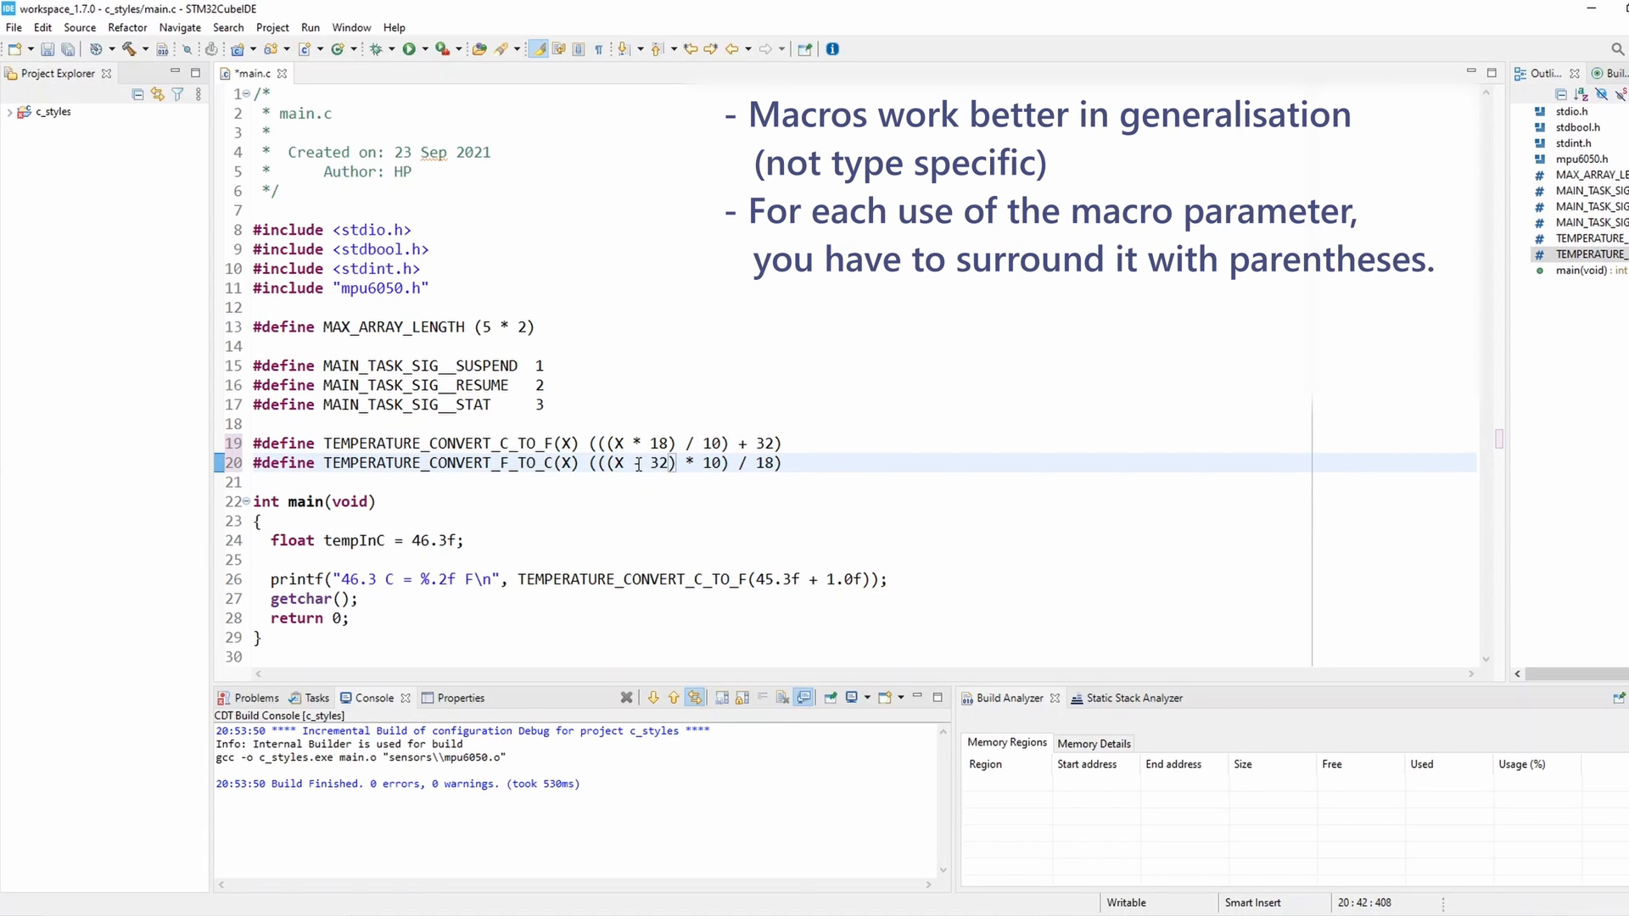
# Step: Save main.c with X unparenthesized in both macros, triggering the rebuild
pyautogui.press('ctrl+s')
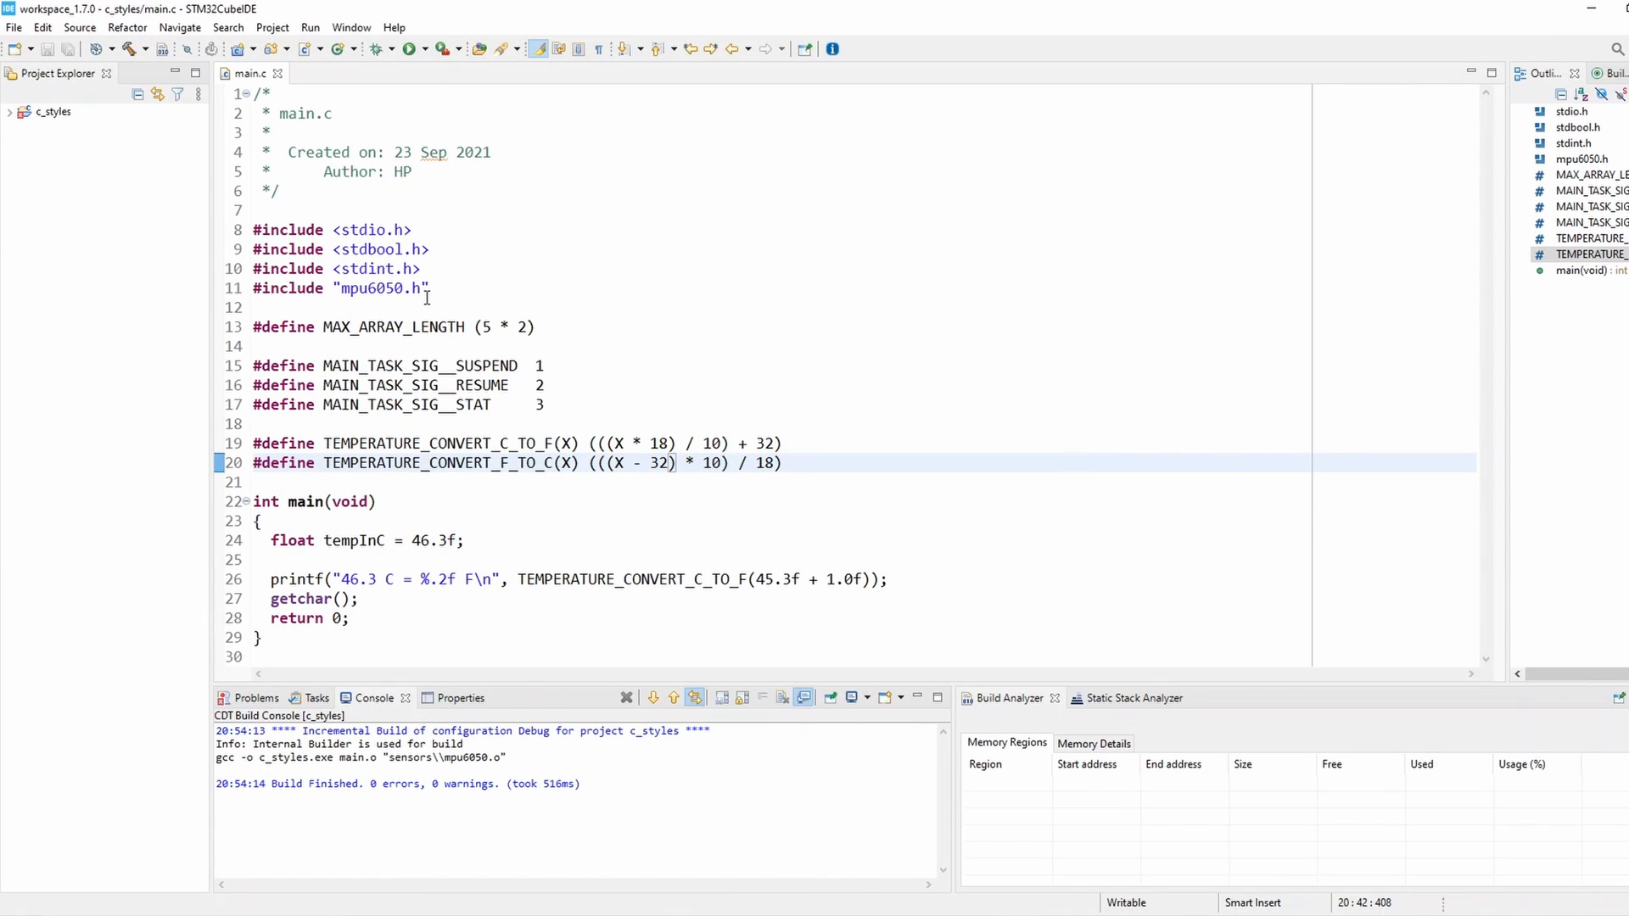
pyautogui.moveTo(420, 317)
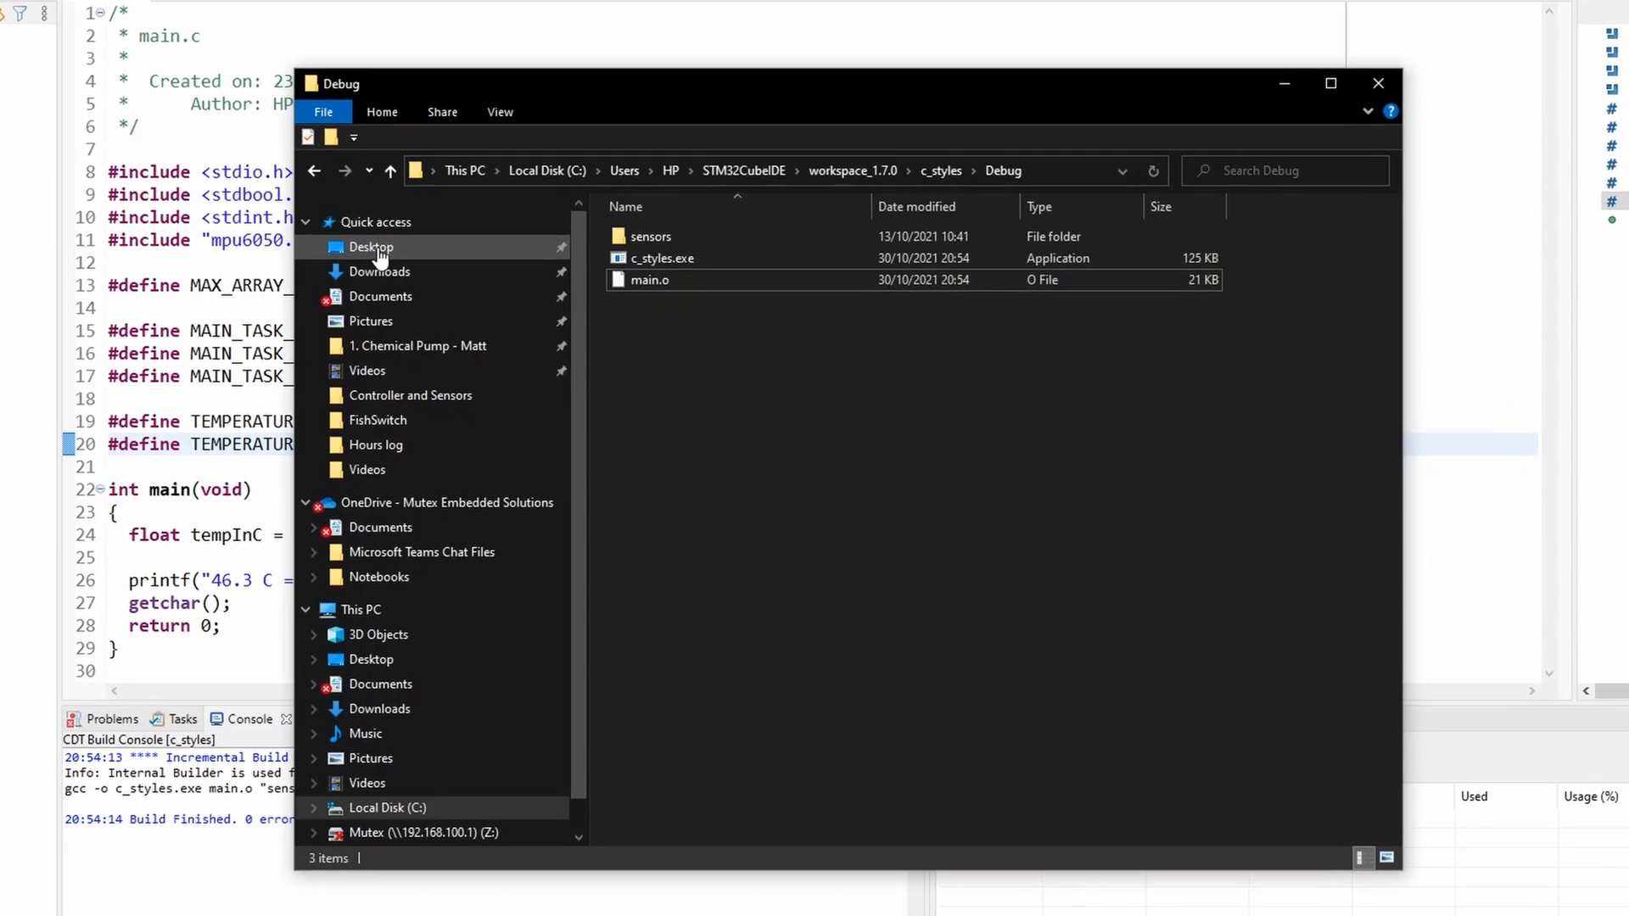
# Step: Launch c_styles.exe in the Debug folder to see the unparenthesized-macro result
pyautogui.doubleClick(662, 258)
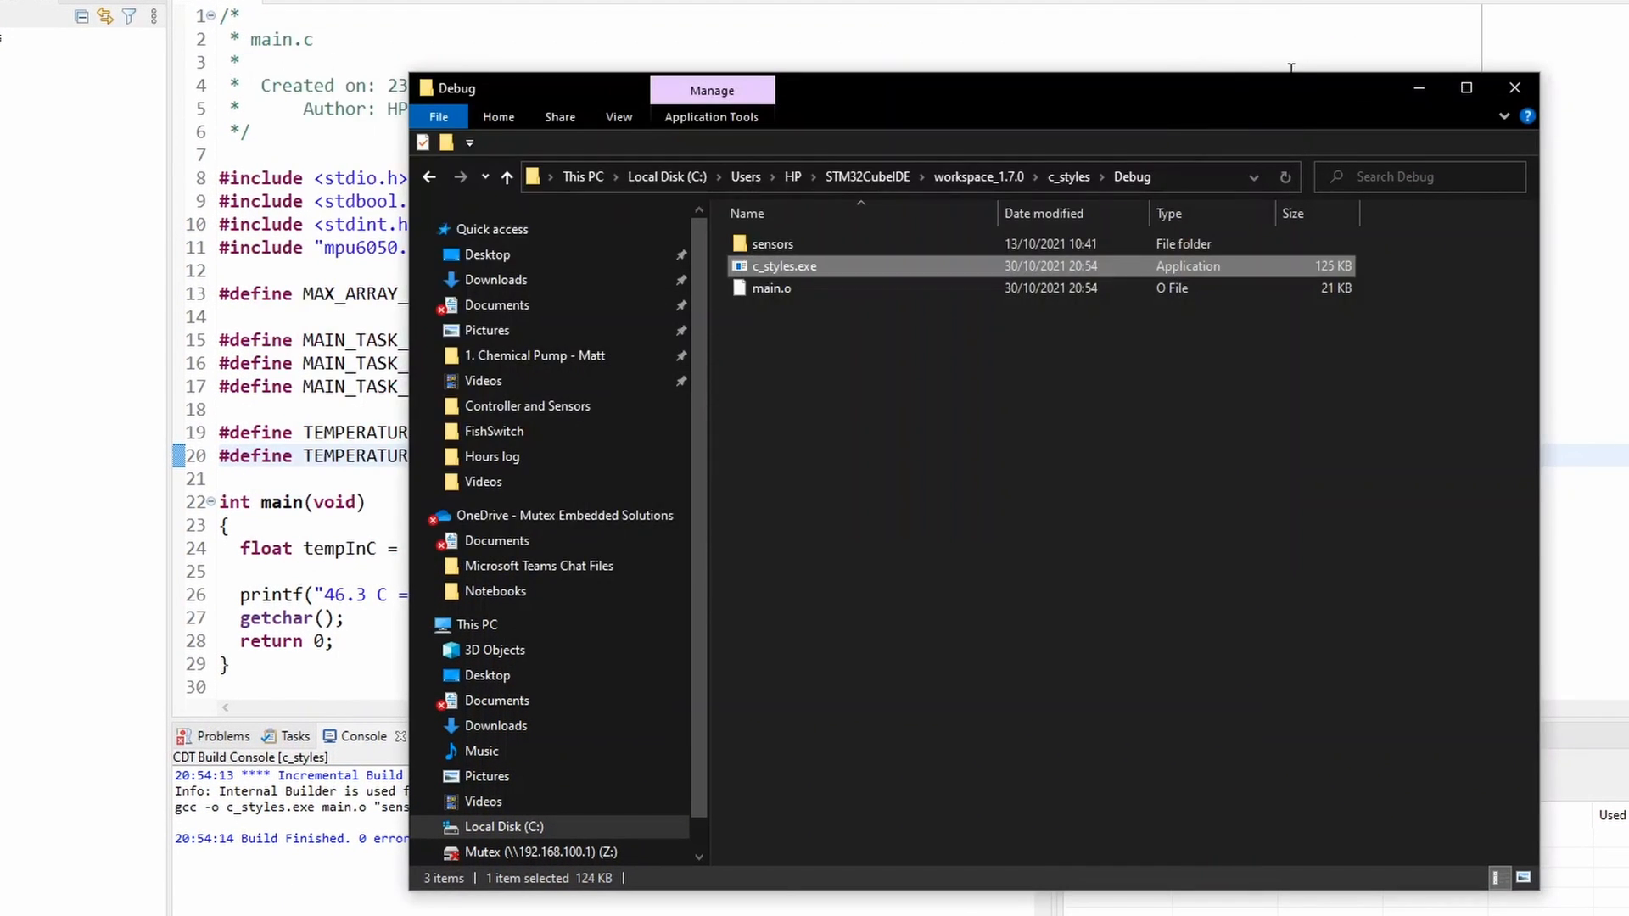
pyautogui.moveTo(1418, 87)
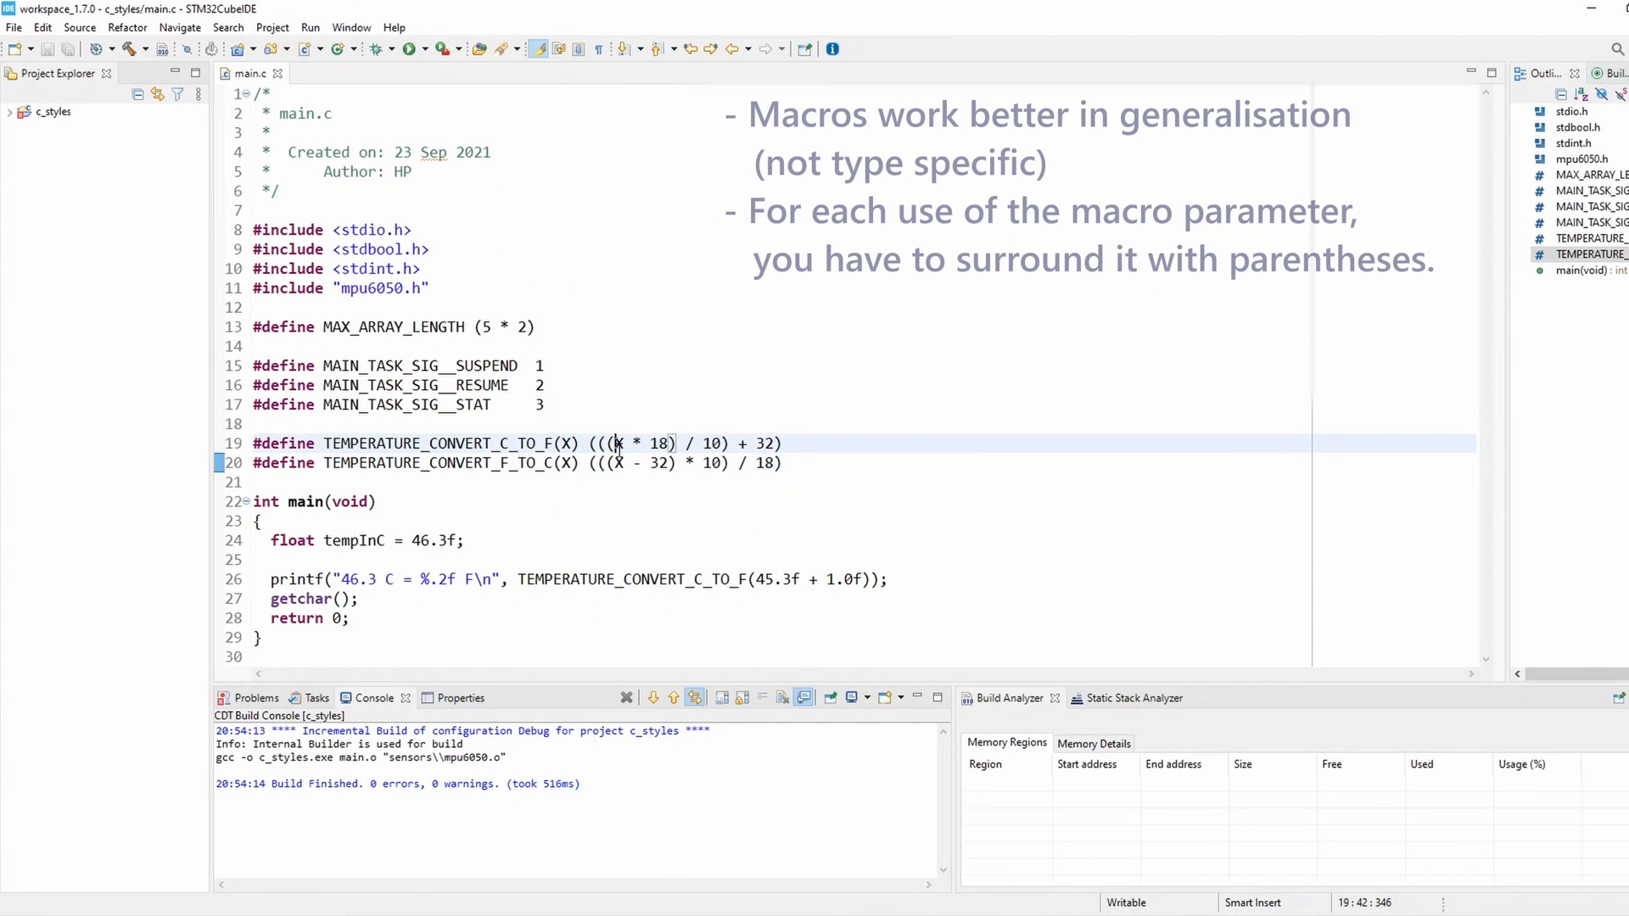
# Step: Wrap X in parentheses again in both TEMPERATURE_CONVERT macros and rebuild
pyautogui.write('()')
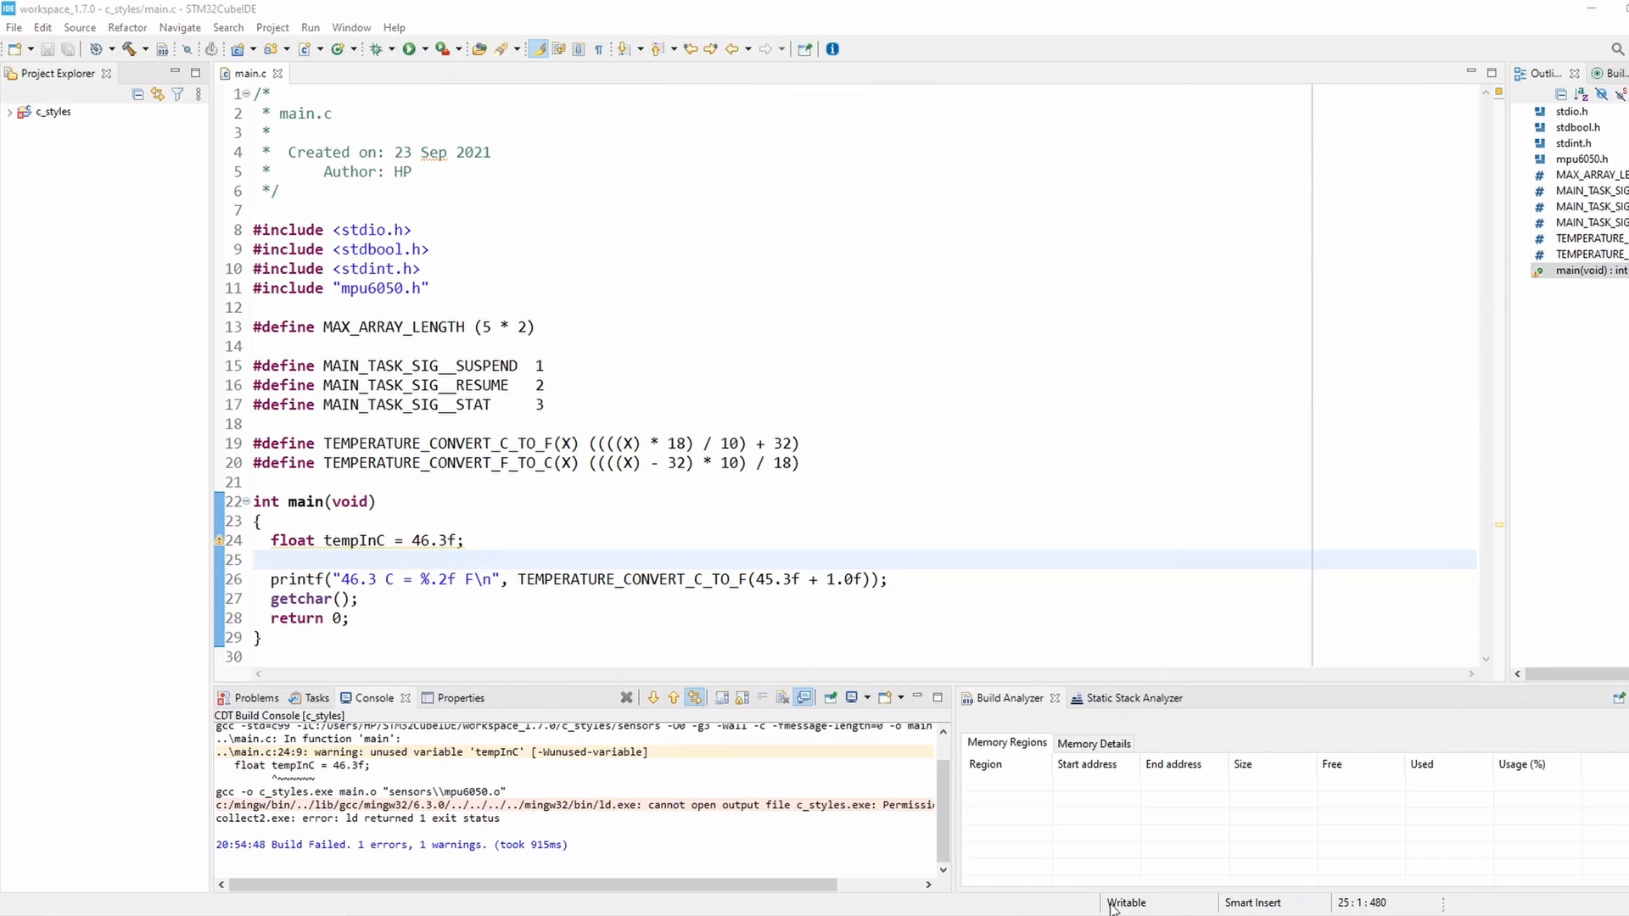
pyautogui.click(127, 50)
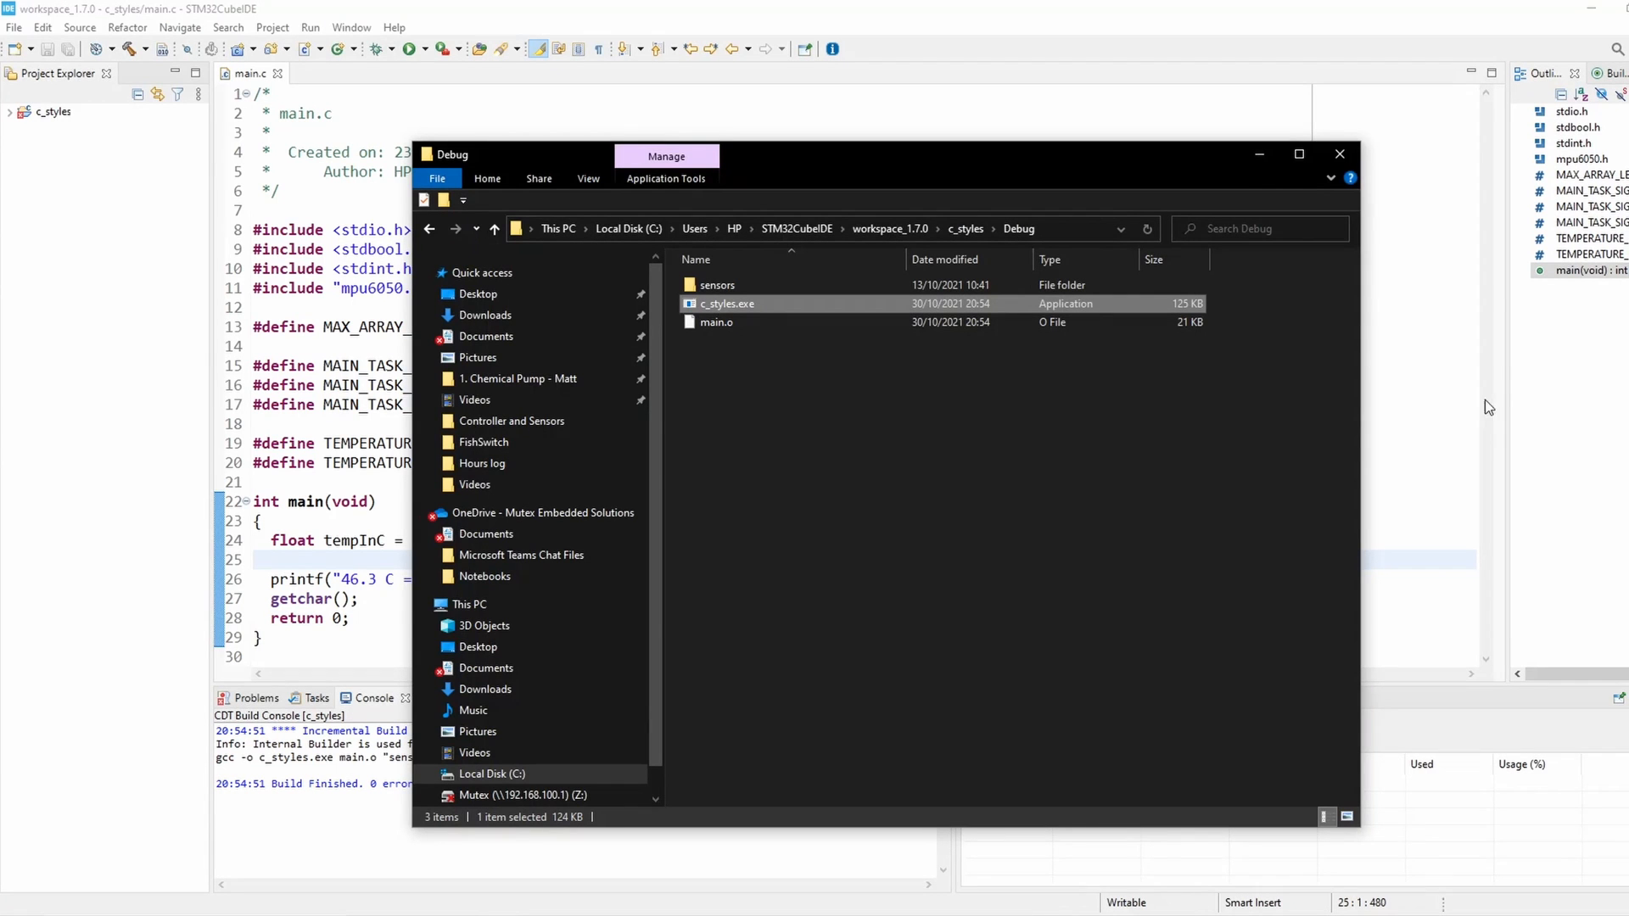
# Step: Return to STM32CubeIDE's main.c and place the cursor on the line 20 F-to-C macro
pyautogui.click(1339, 153)
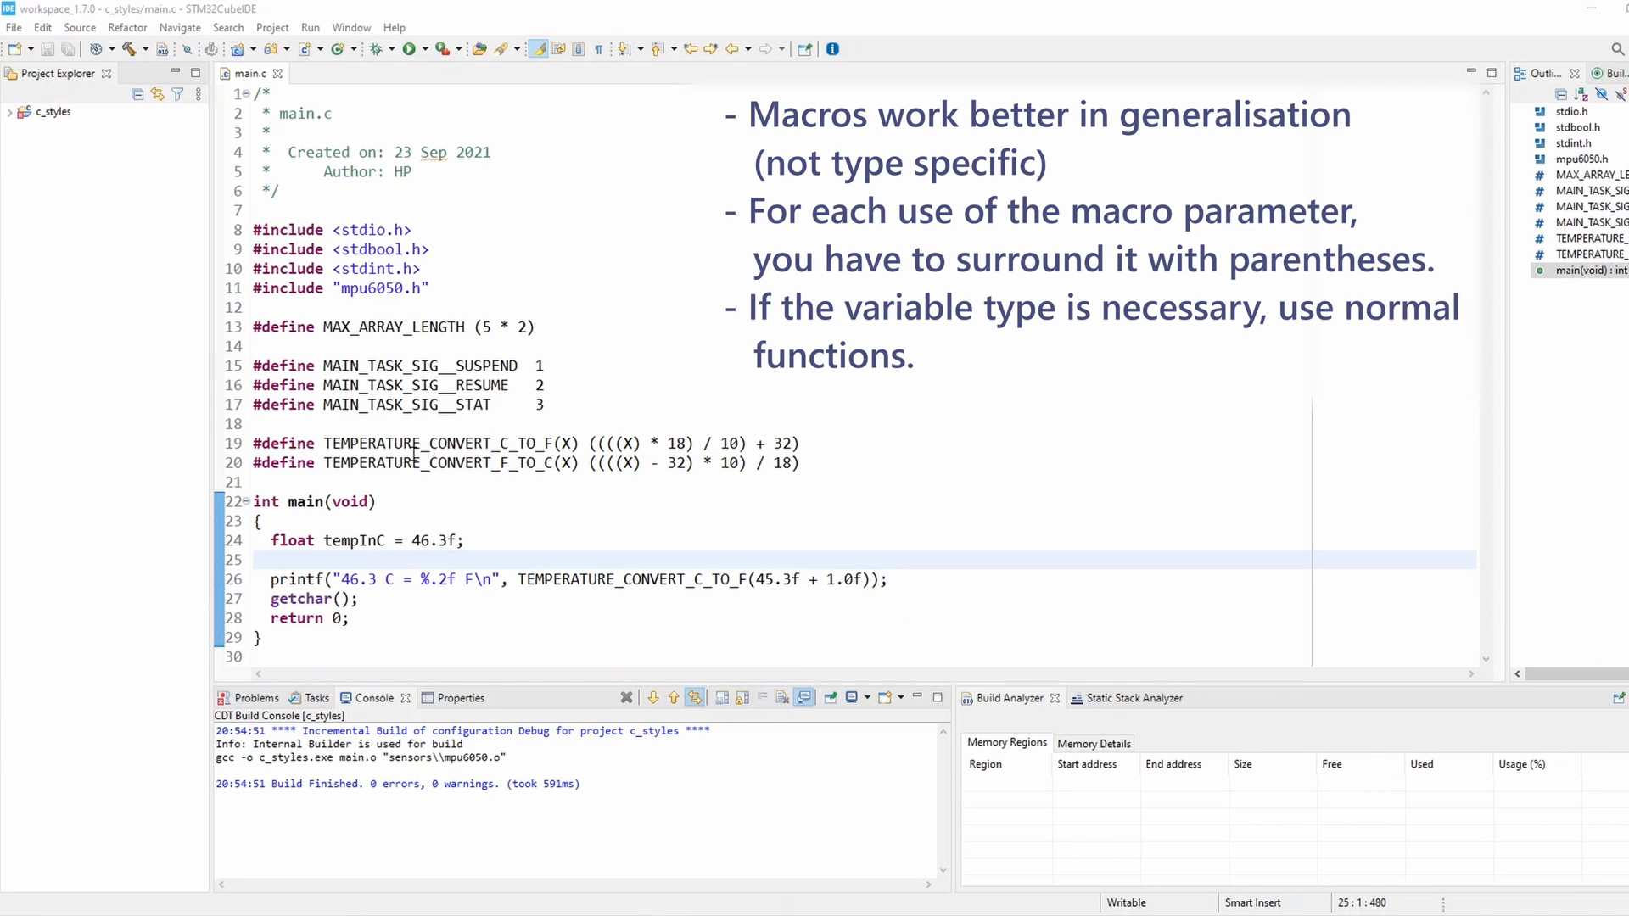
pyautogui.click(466, 463)
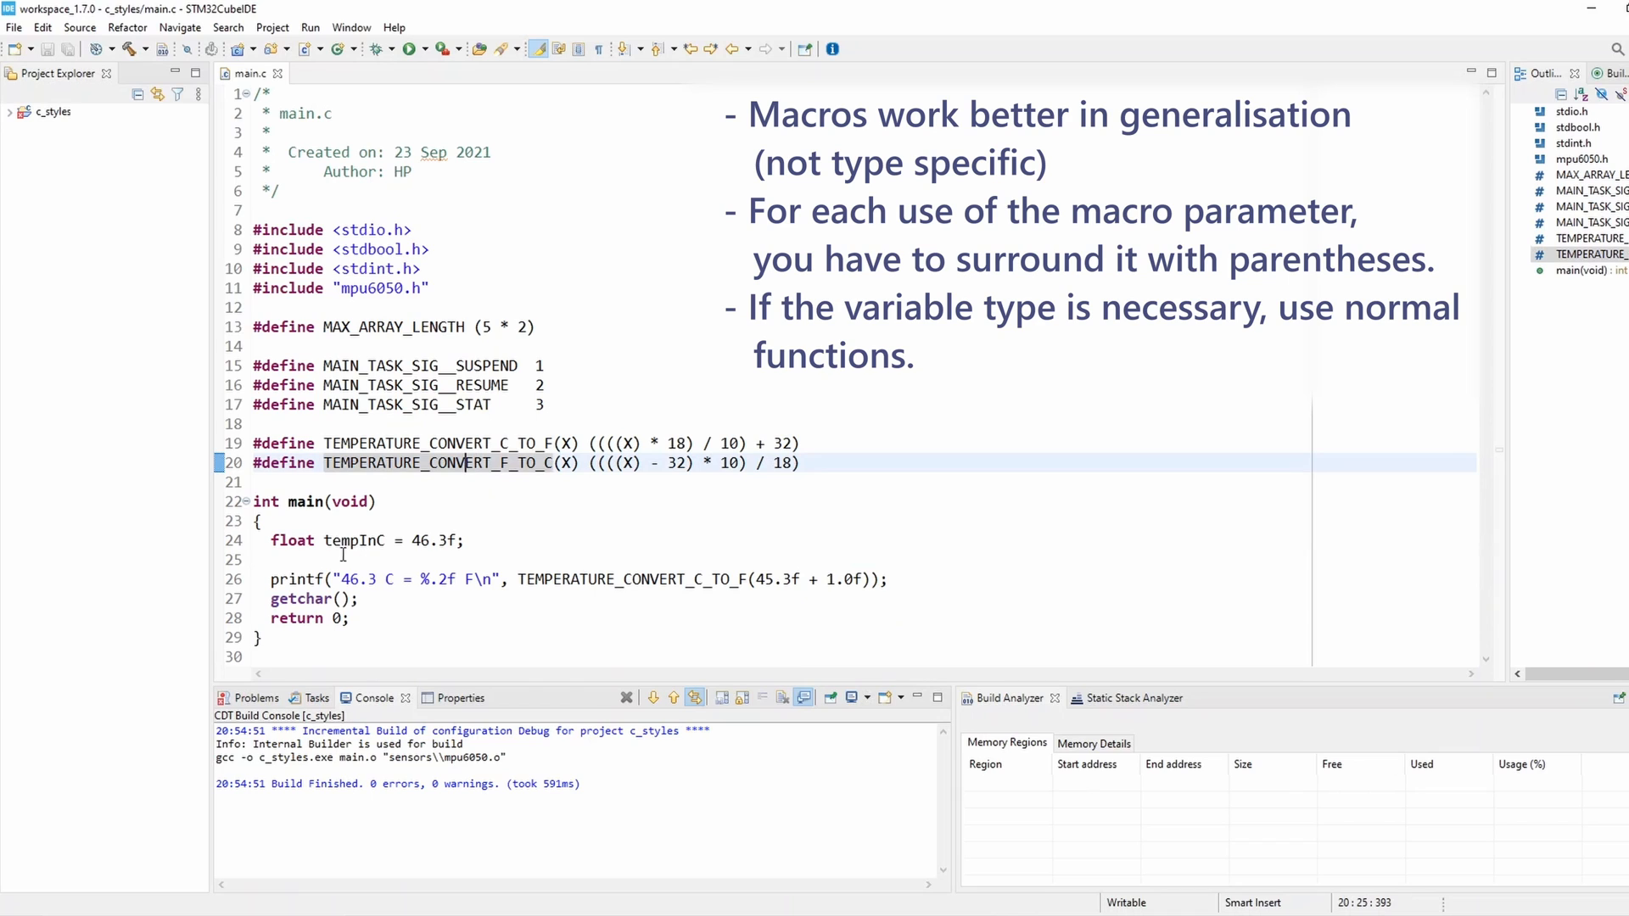